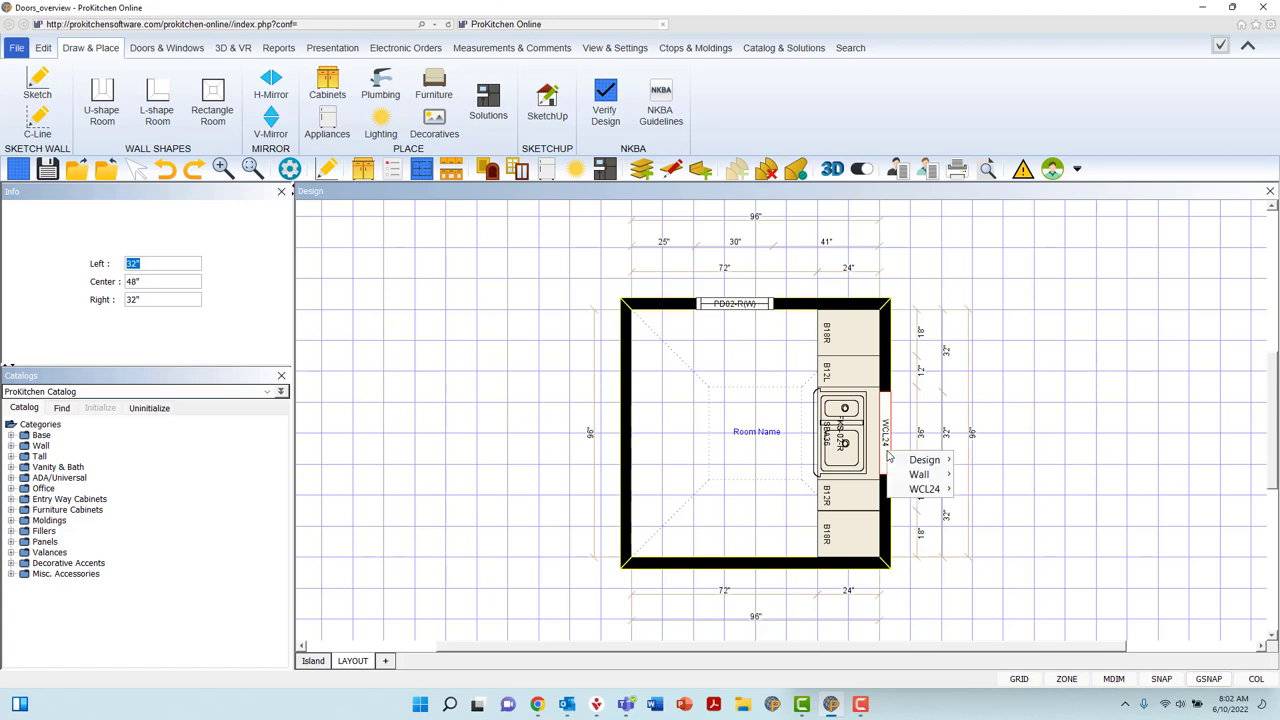
Select the WL24 window on the right wall to reach its attributes
{"action": "left_click", "coordinate": [924, 458]}
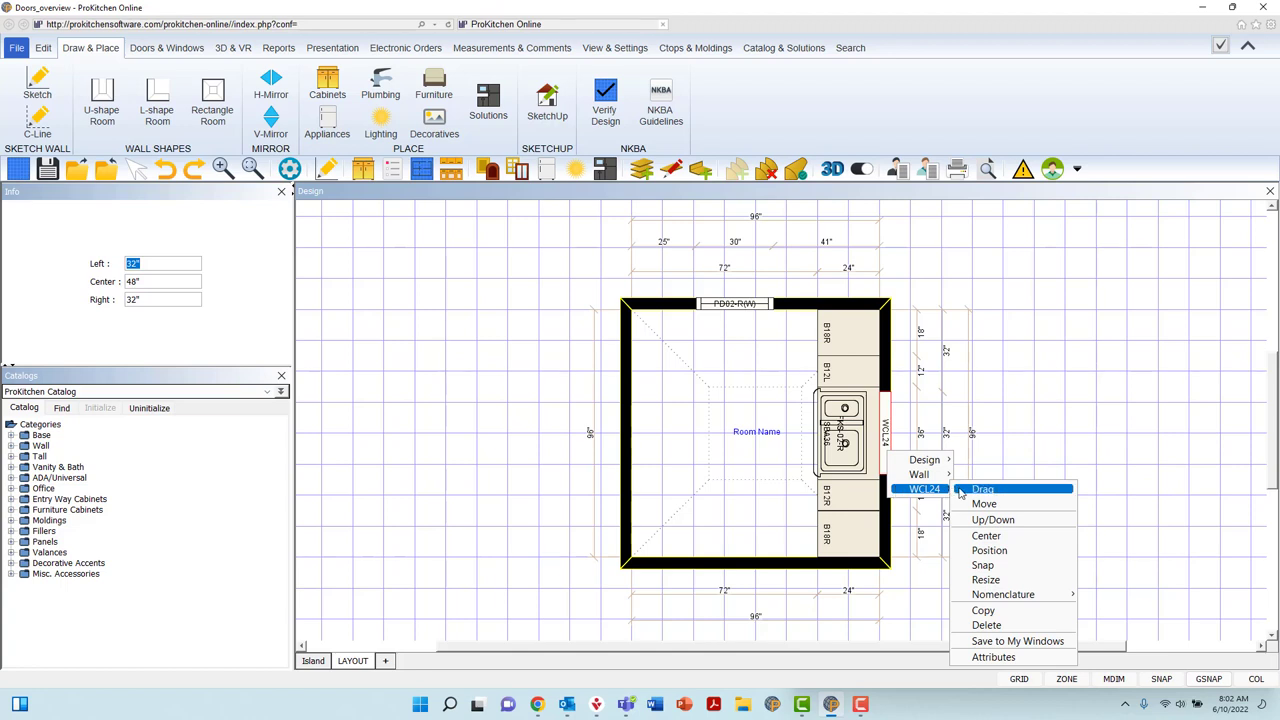
{"action": "mouse_move", "coordinate": [986, 624]}
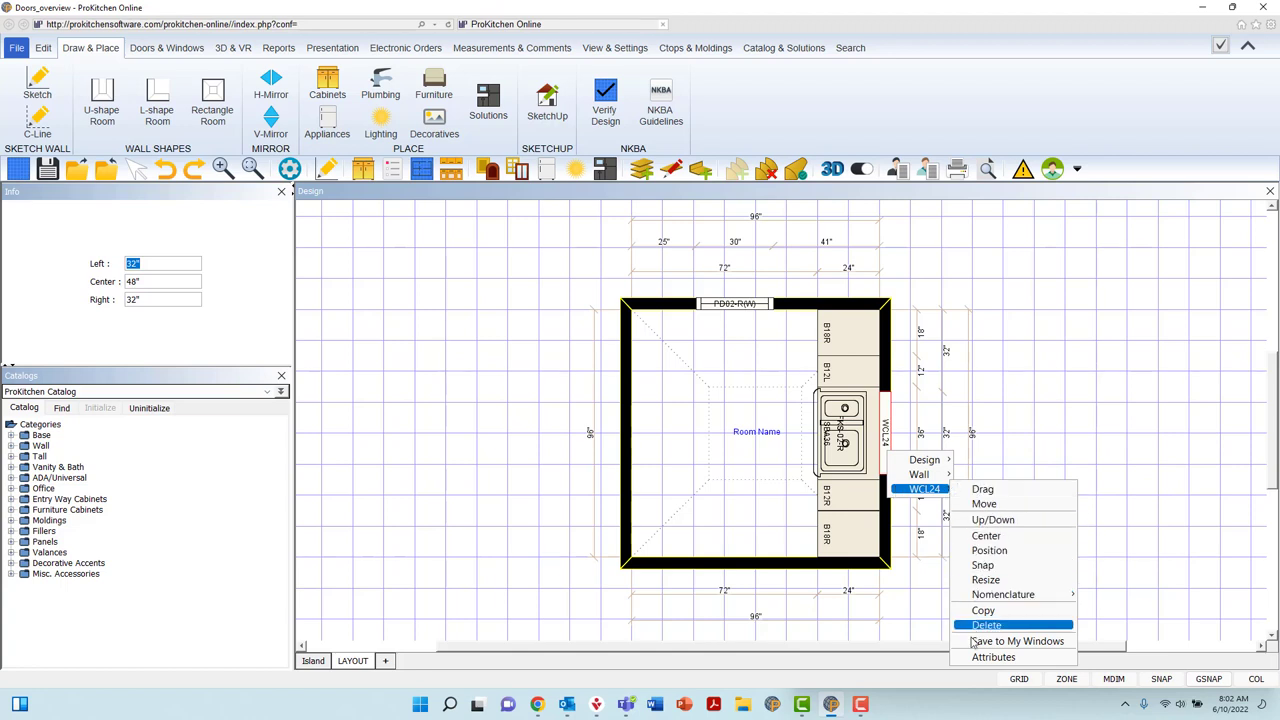
{"action": "mouse_move", "coordinate": [992, 656]}
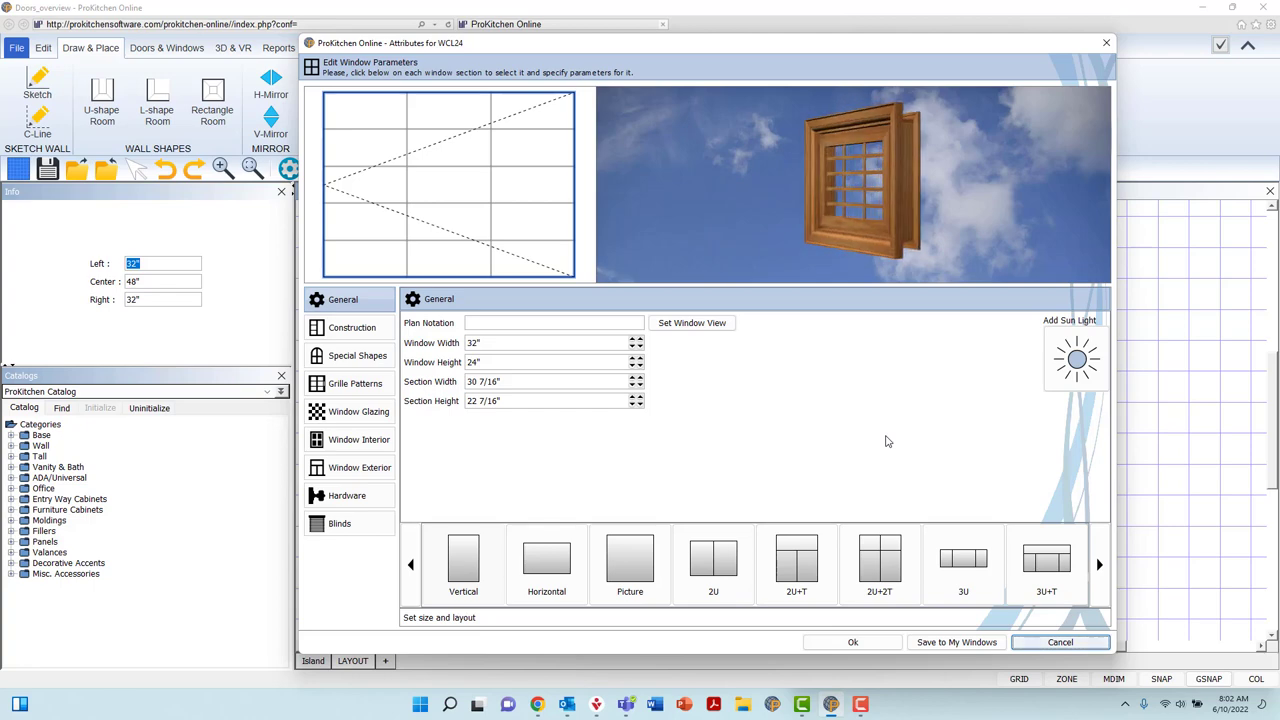
{"action": "left_click", "coordinate": [356, 356]}
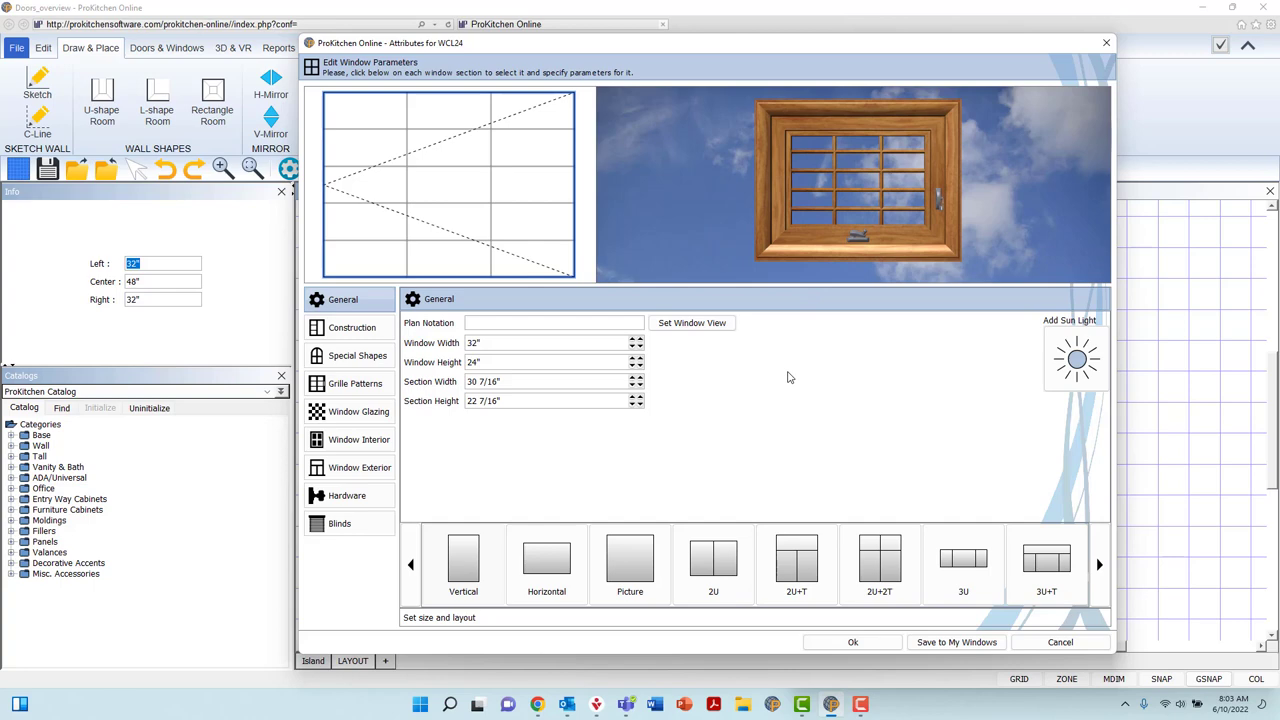
{"action": "mouse_move", "coordinate": [604, 96]}
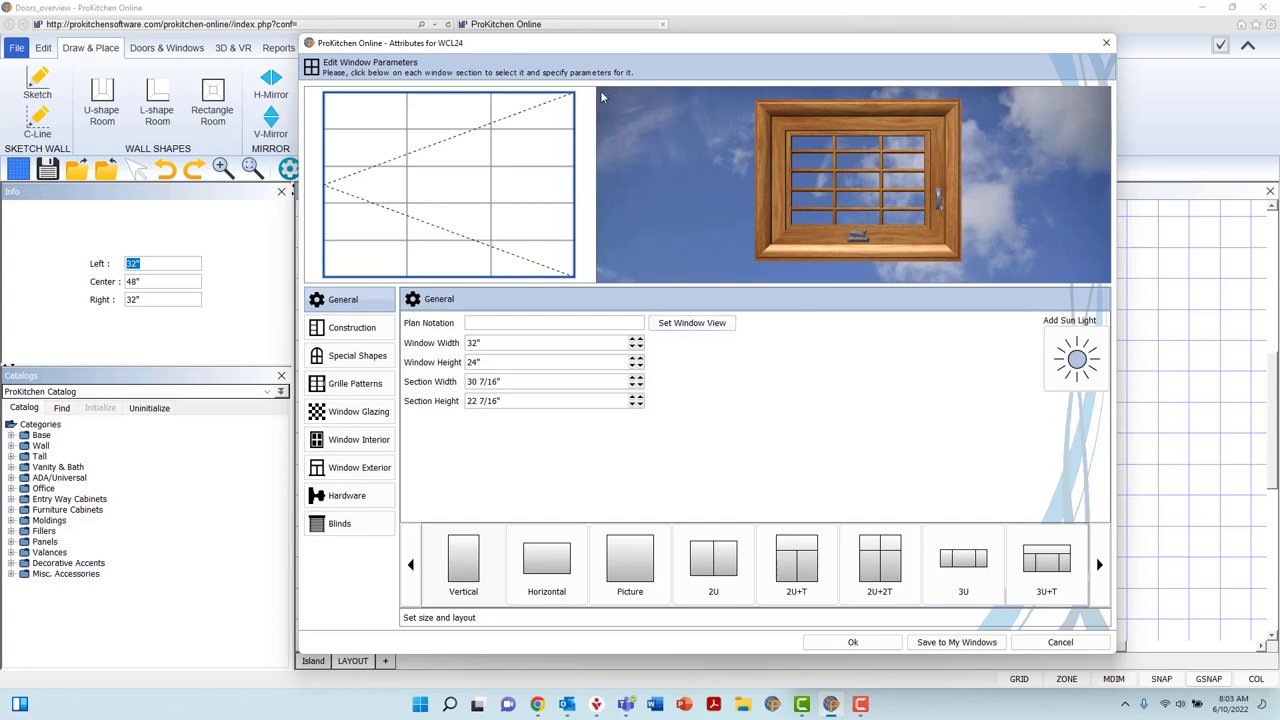
{"action": "mouse_move", "coordinate": [316, 140]}
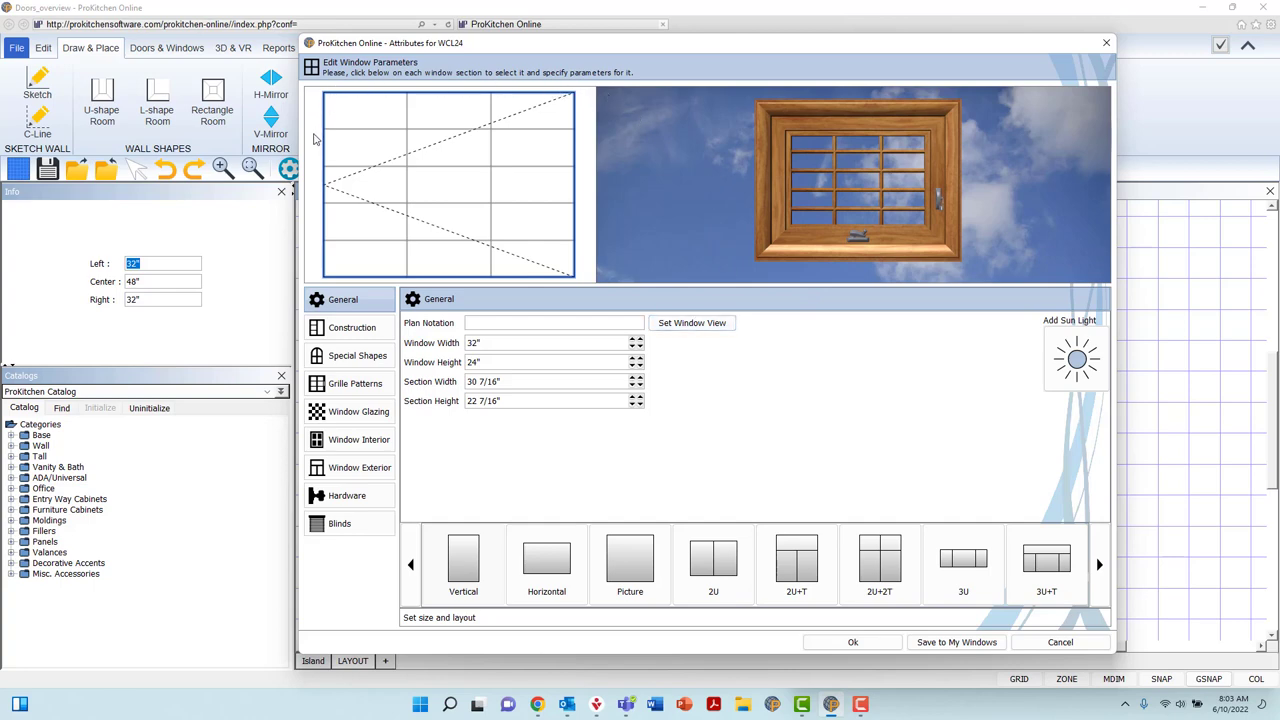
{"action": "mouse_move", "coordinate": [478, 138]}
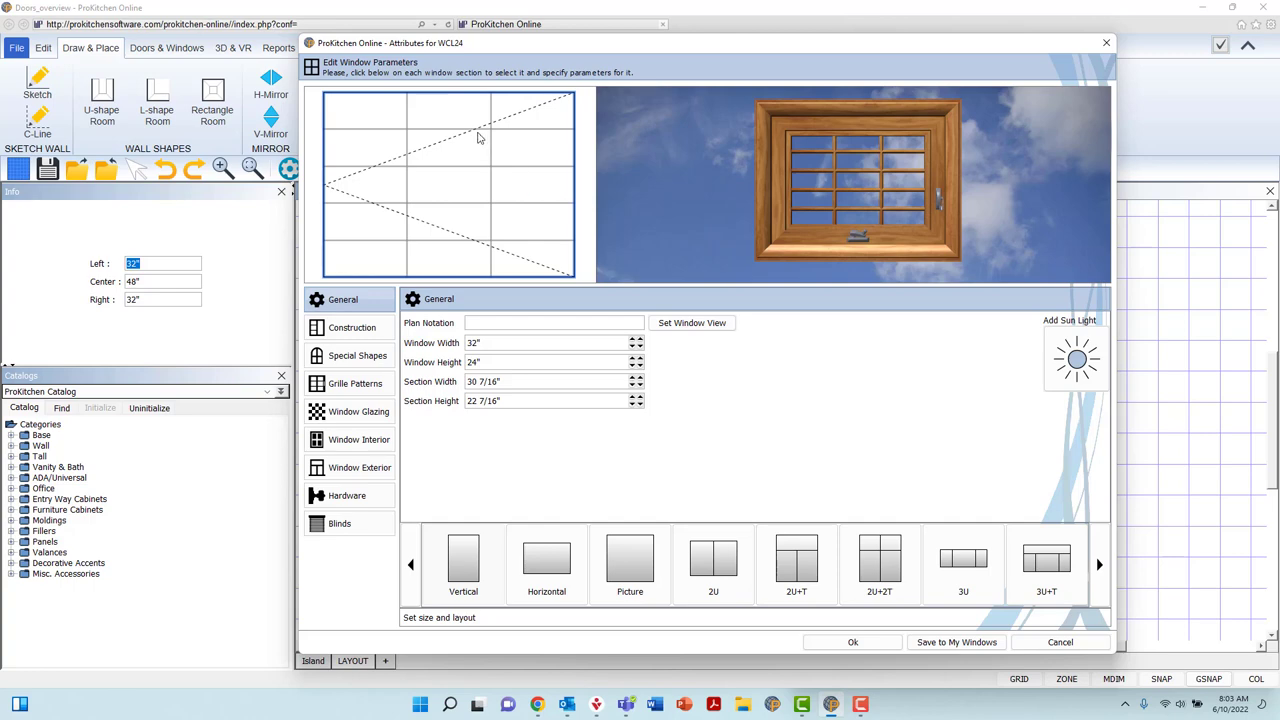
{"action": "mouse_move", "coordinate": [464, 264]}
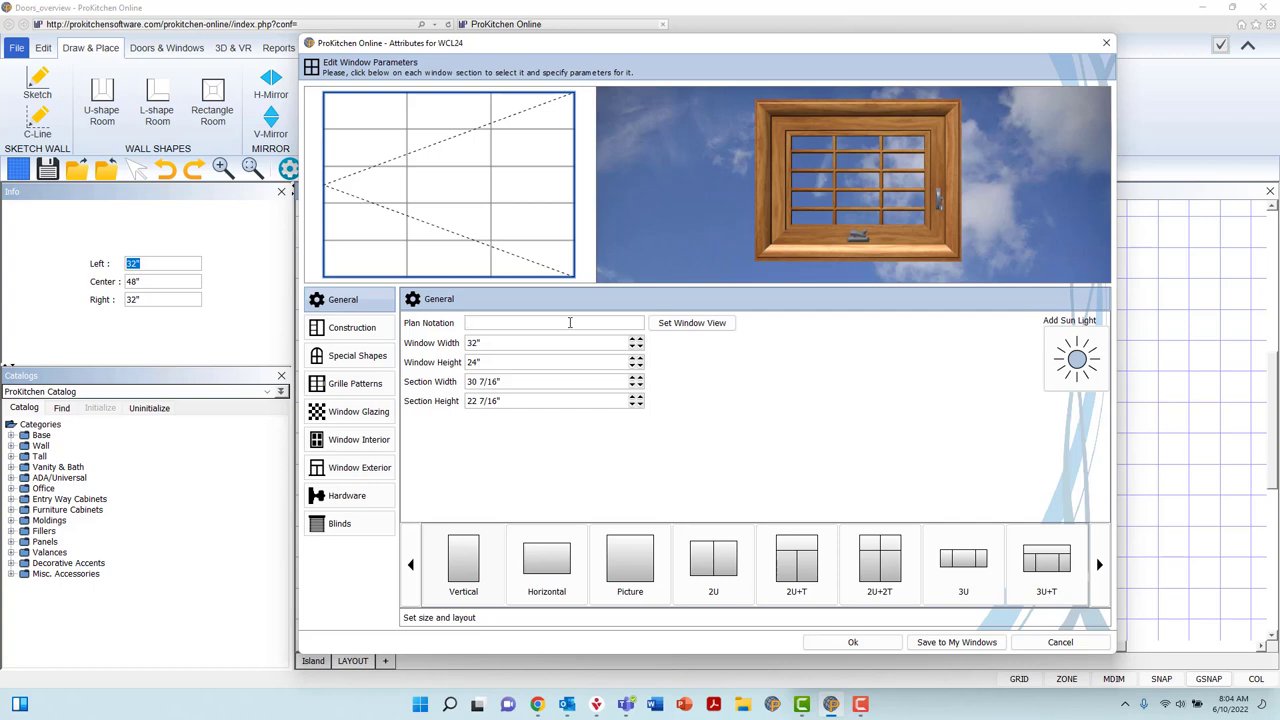
Set Plan Notation to 'existing', width 36" and raise the window height to 32"
{"action": "type", "text": "e"}
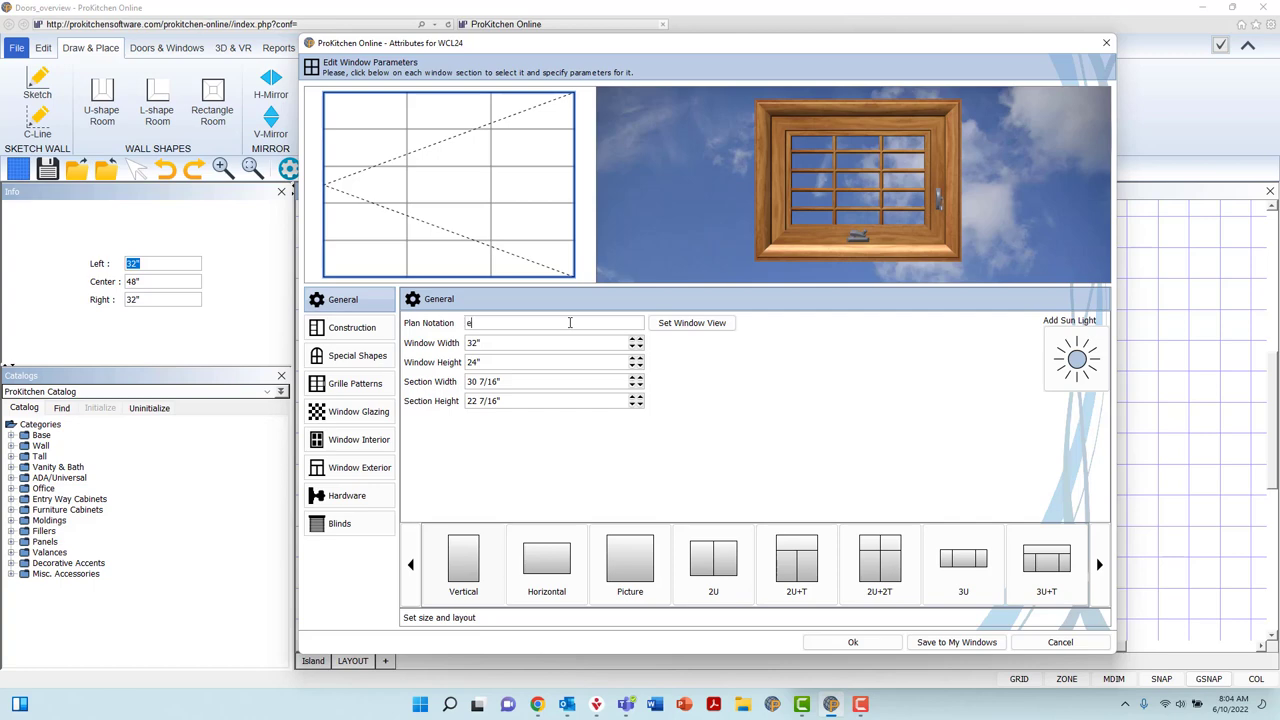
{"action": "type", "text": "xisting"}
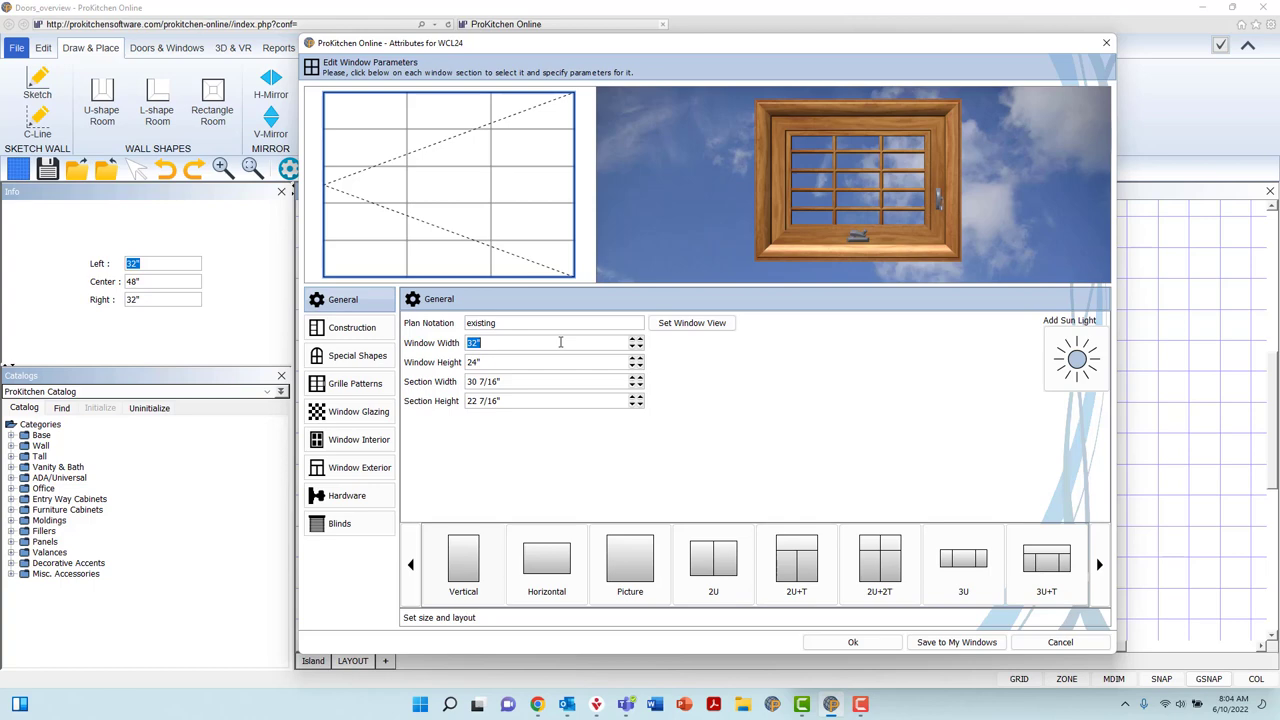
{"action": "type", "text": "36"}
{"action": "left_click", "coordinate": [546, 362]}
{"action": "type", "text": "30"}
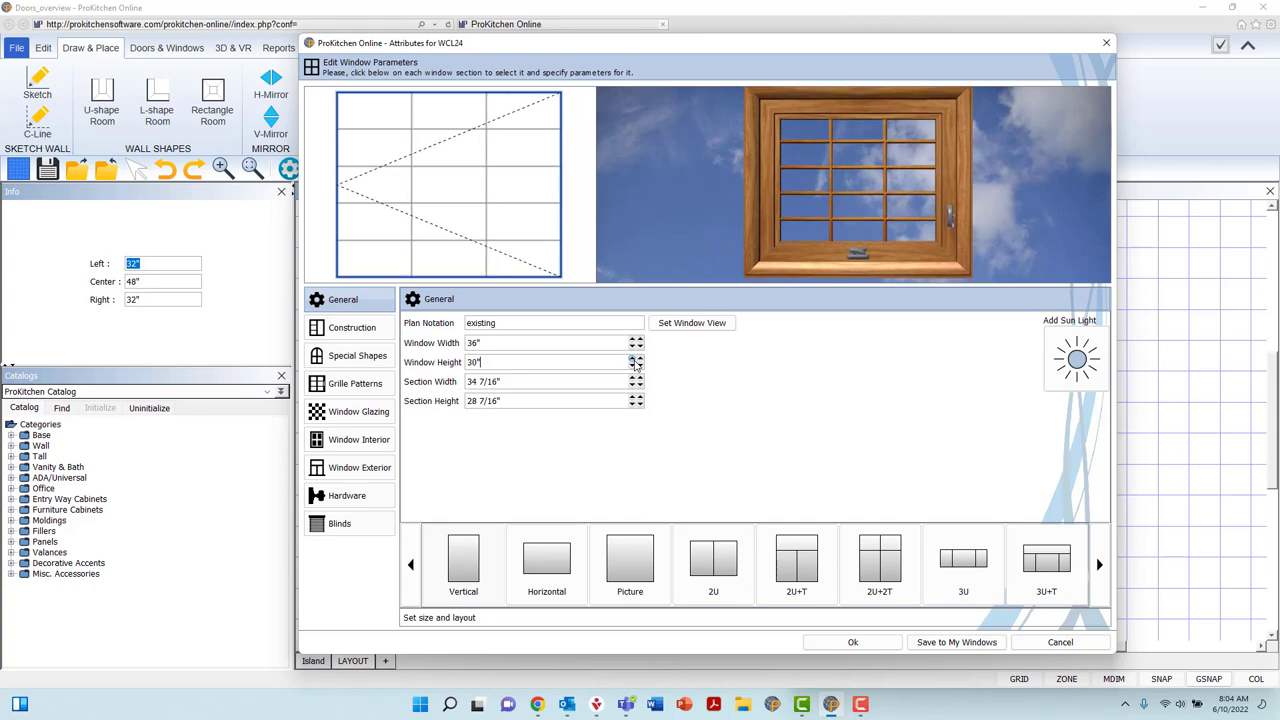
{"action": "left_click", "coordinate": [636, 358]}
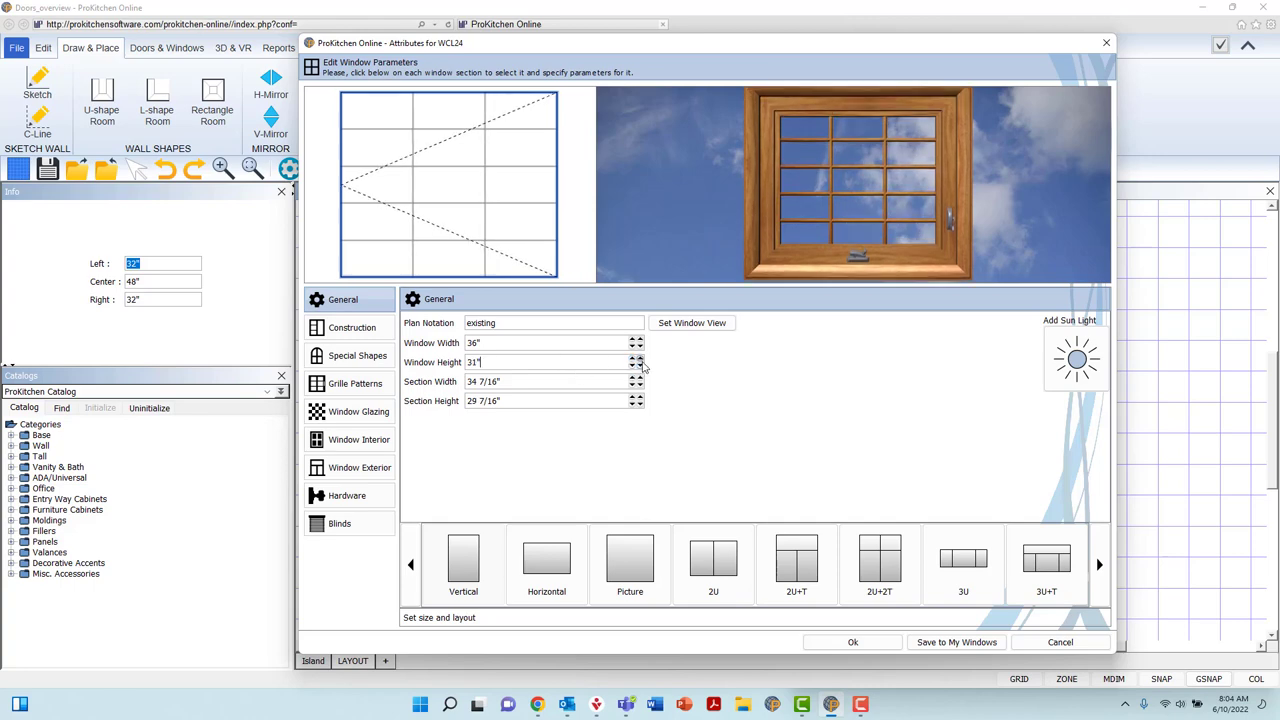
{"action": "left_click", "coordinate": [638, 360]}
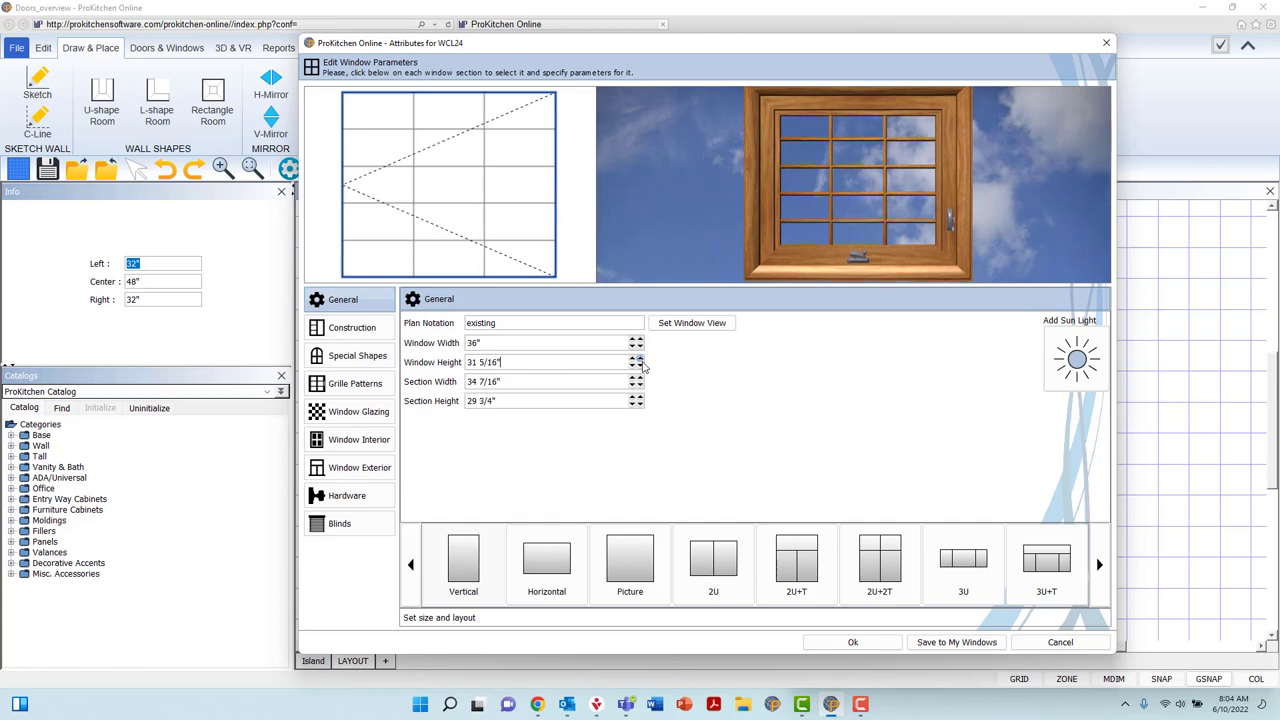
{"action": "left_click", "coordinate": [638, 360]}
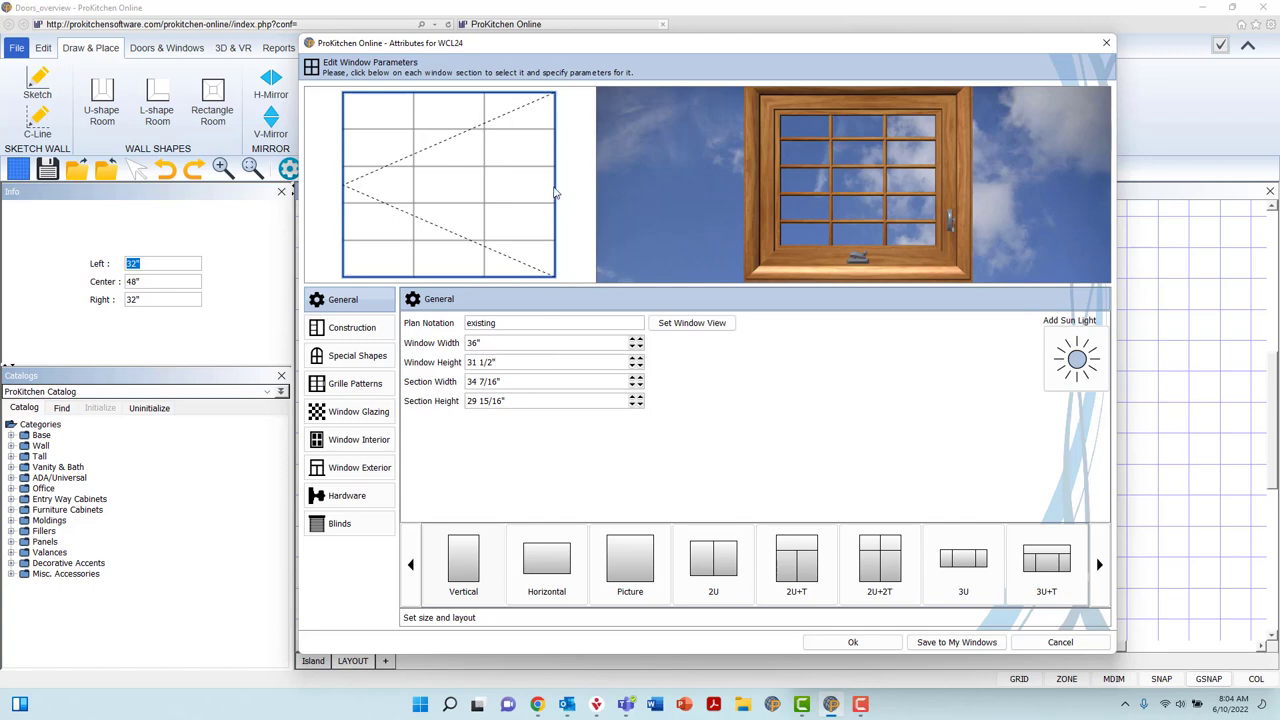
{"action": "mouse_move", "coordinate": [442, 280]}
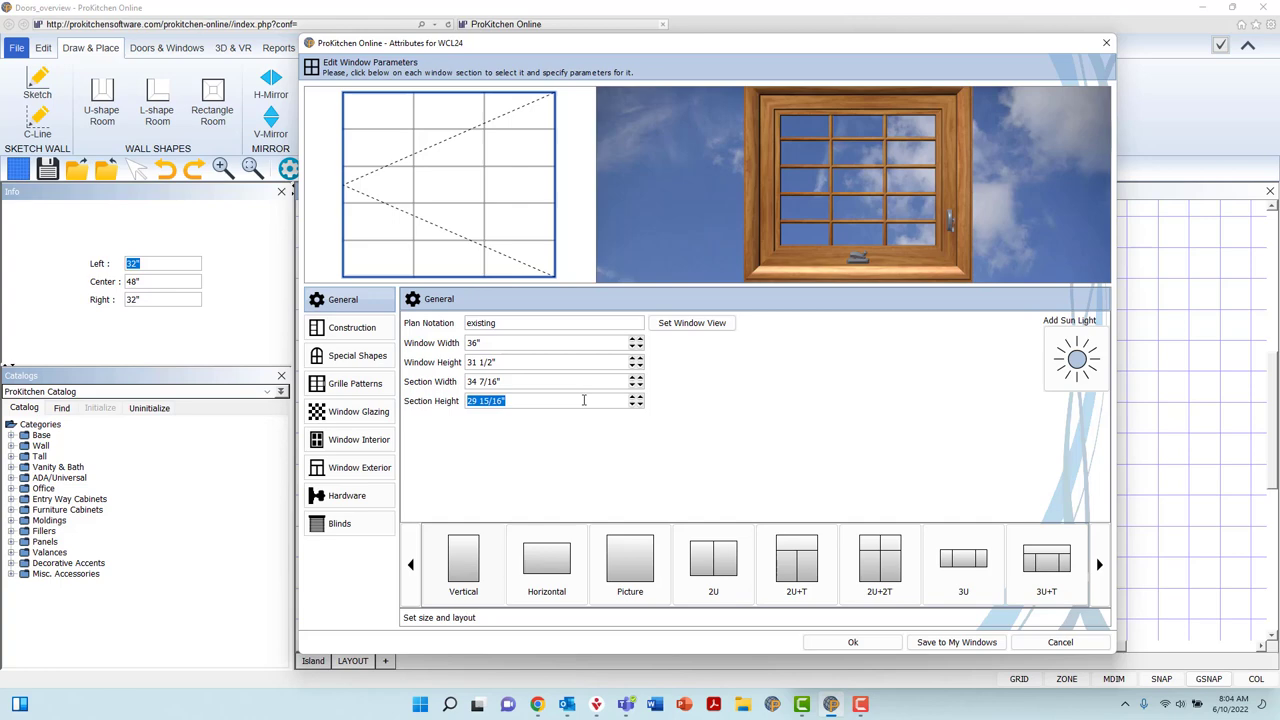
{"action": "type", "text": "36\""}
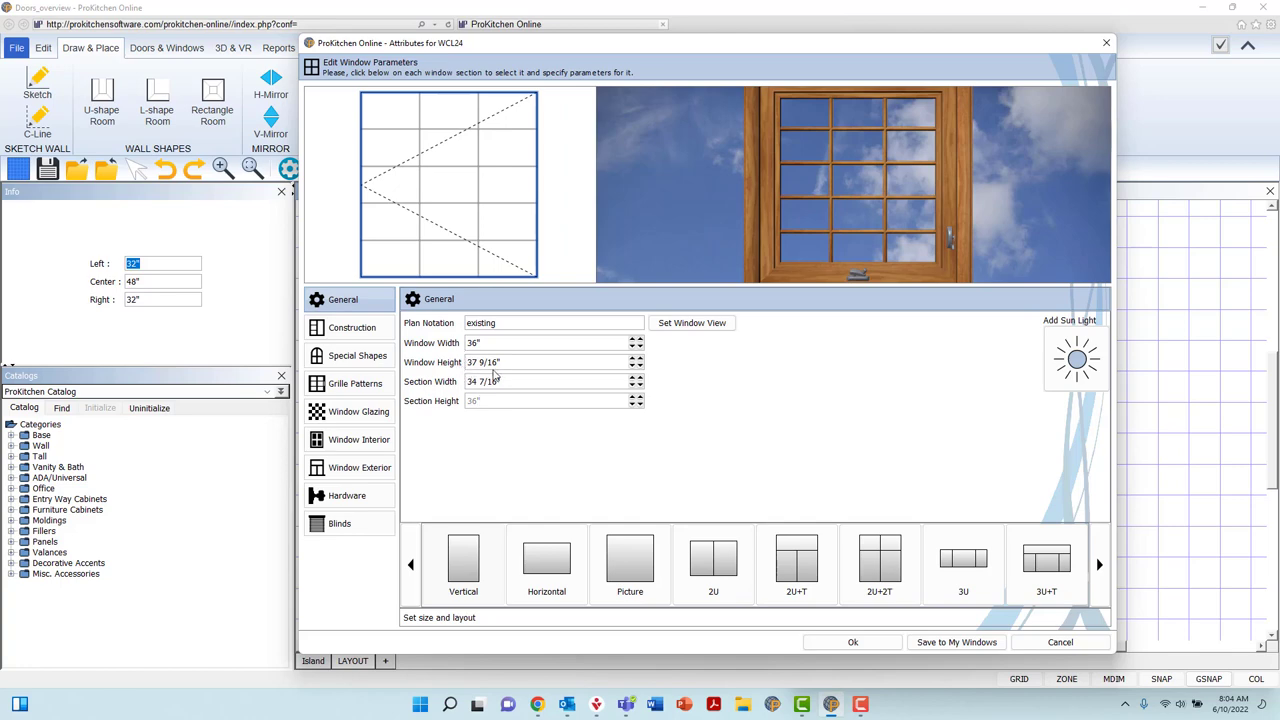
{"action": "mouse_move", "coordinate": [516, 378]}
{"action": "type", "text": "32"}
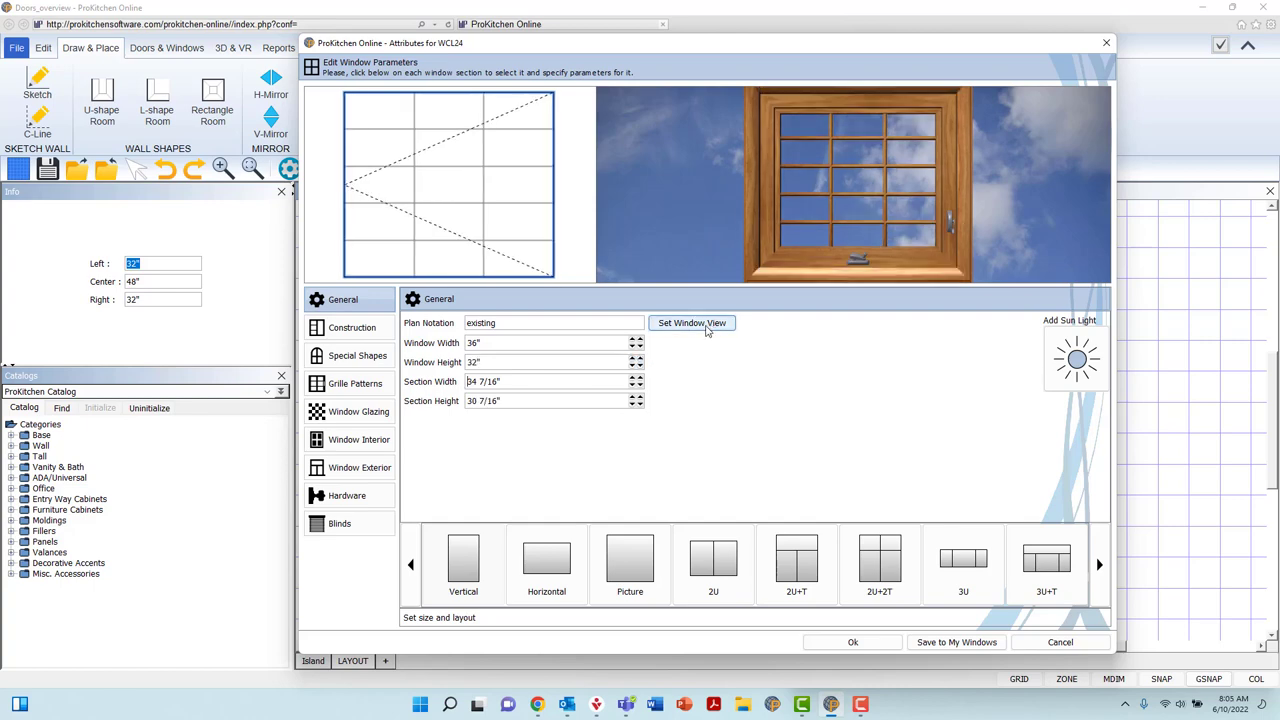
Preview background images and choose wp_15.jpg garden landscape as the window view
{"action": "left_click", "coordinate": [692, 322]}
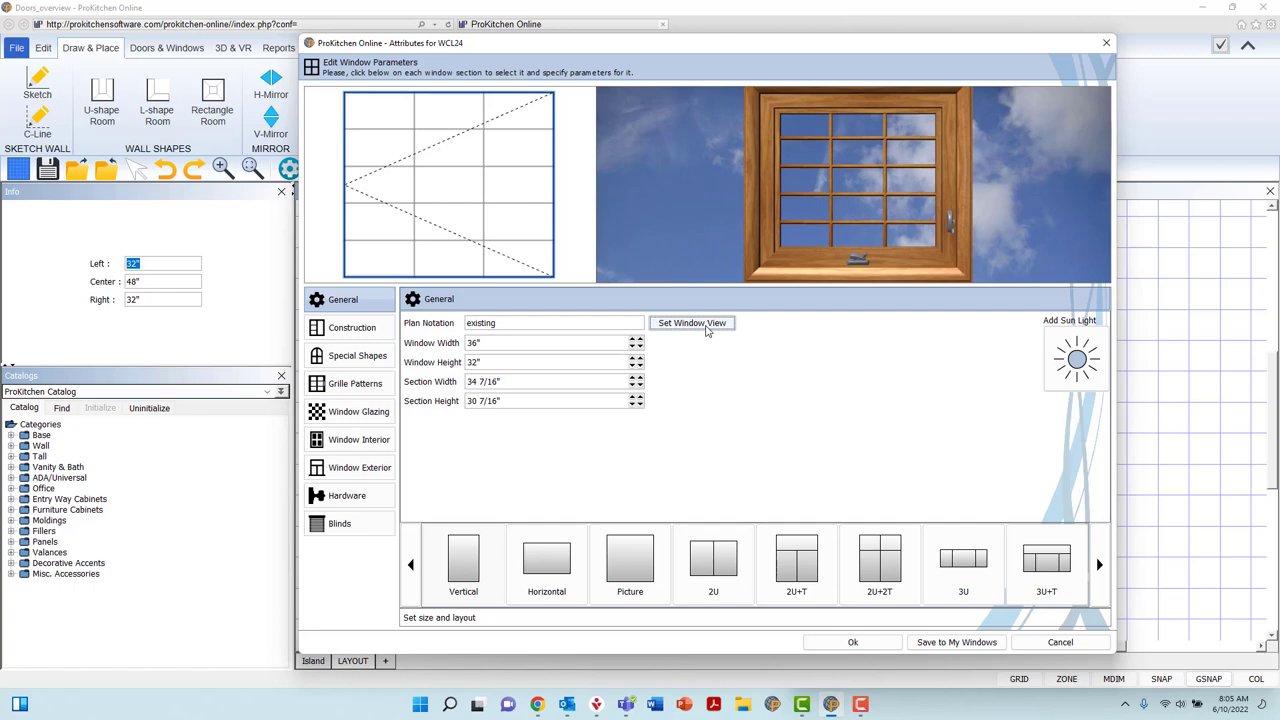
{"action": "left_click", "coordinate": [692, 322]}
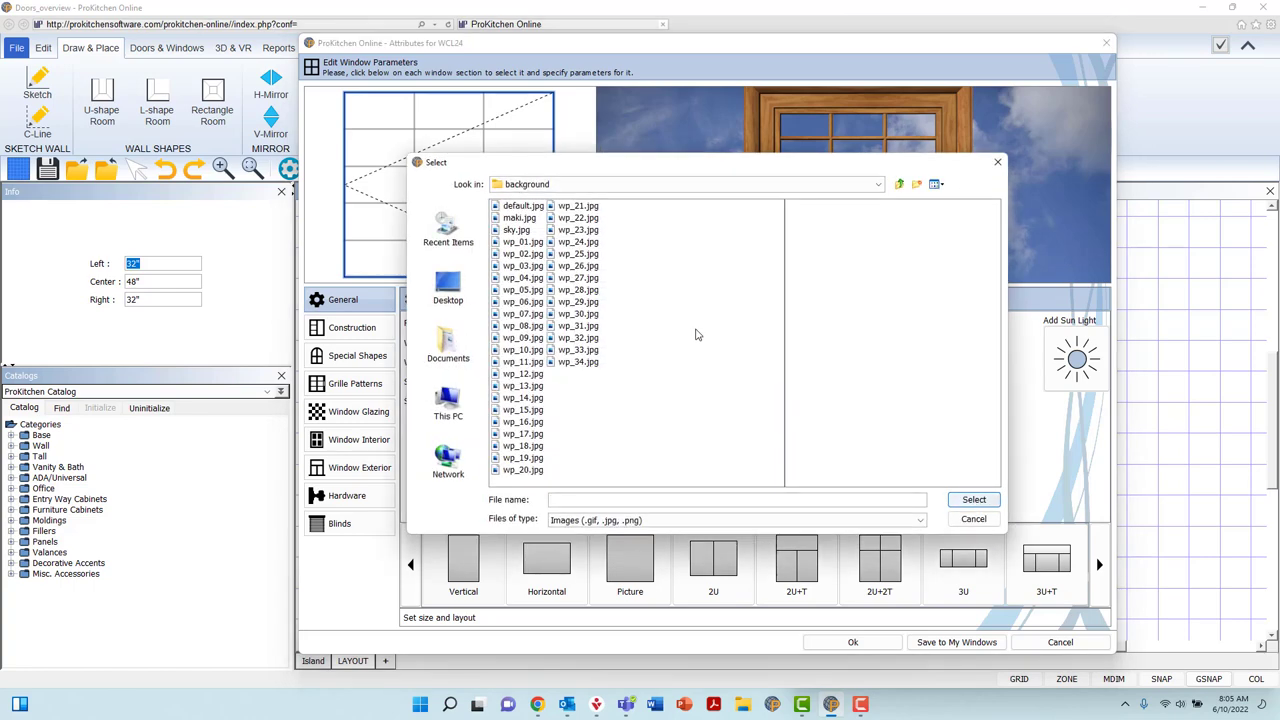
{"action": "mouse_move", "coordinate": [660, 264]}
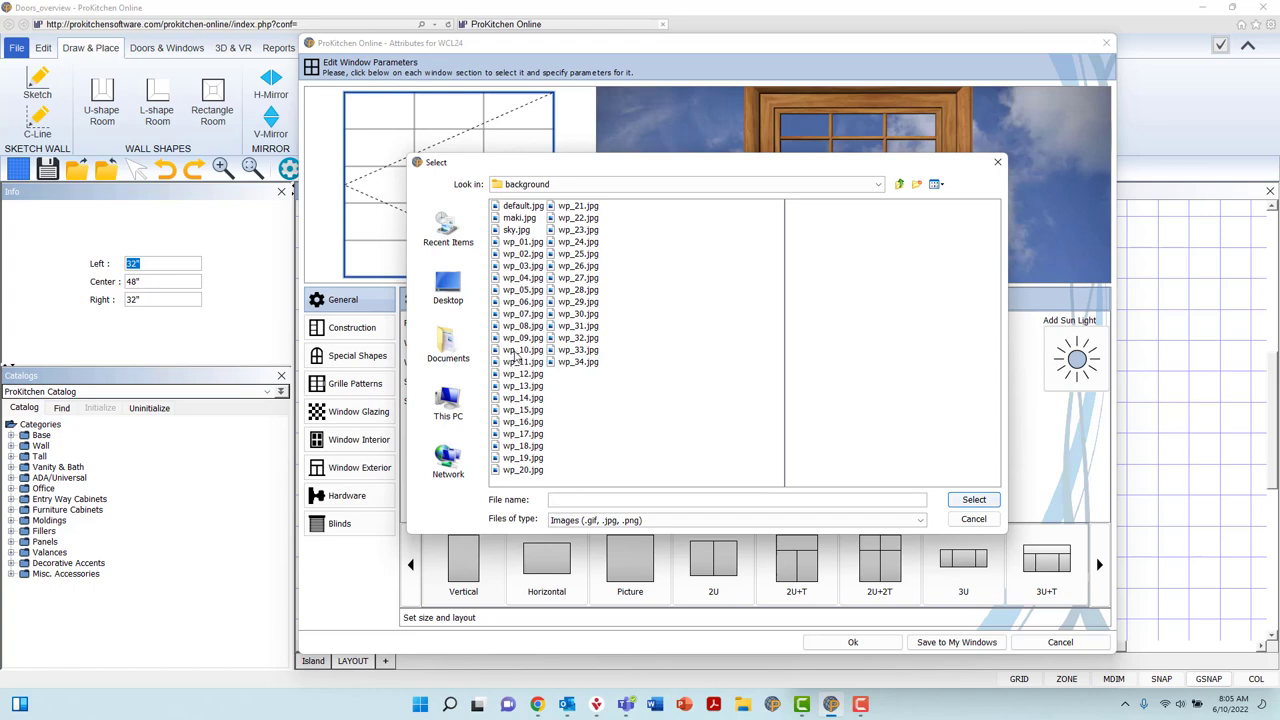
{"action": "left_click", "coordinate": [522, 374]}
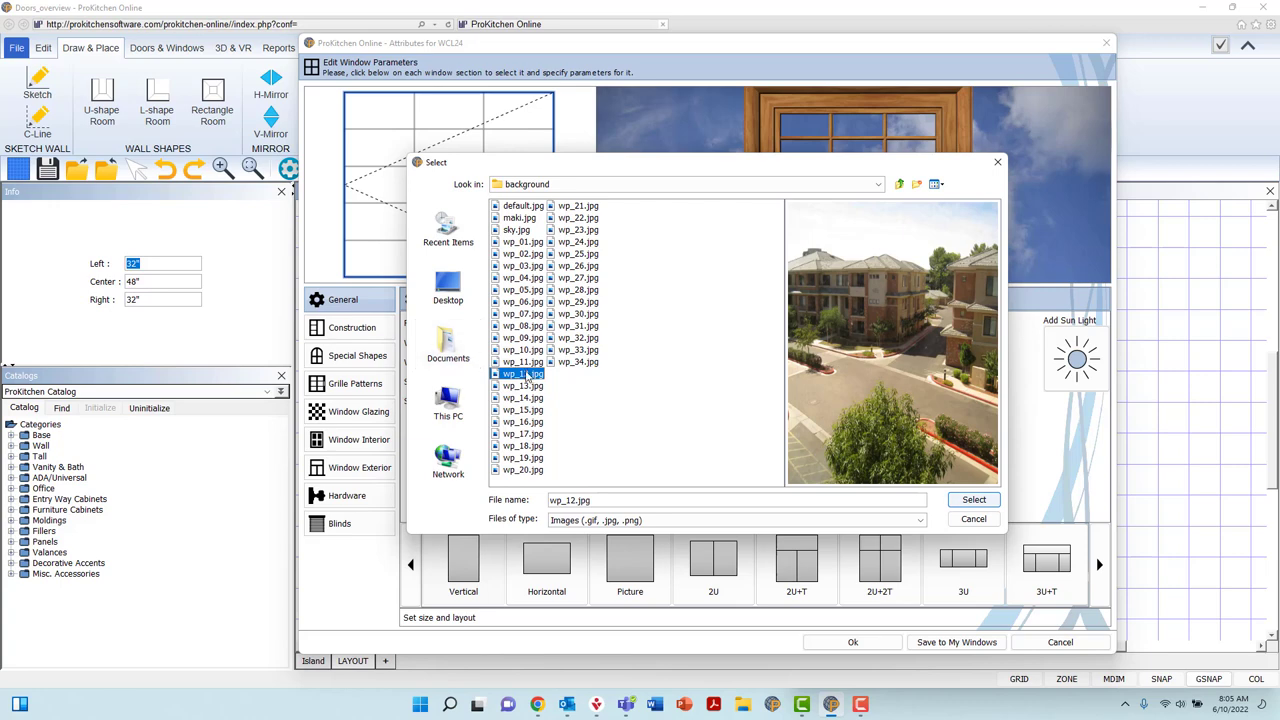
{"action": "left_click", "coordinate": [520, 396]}
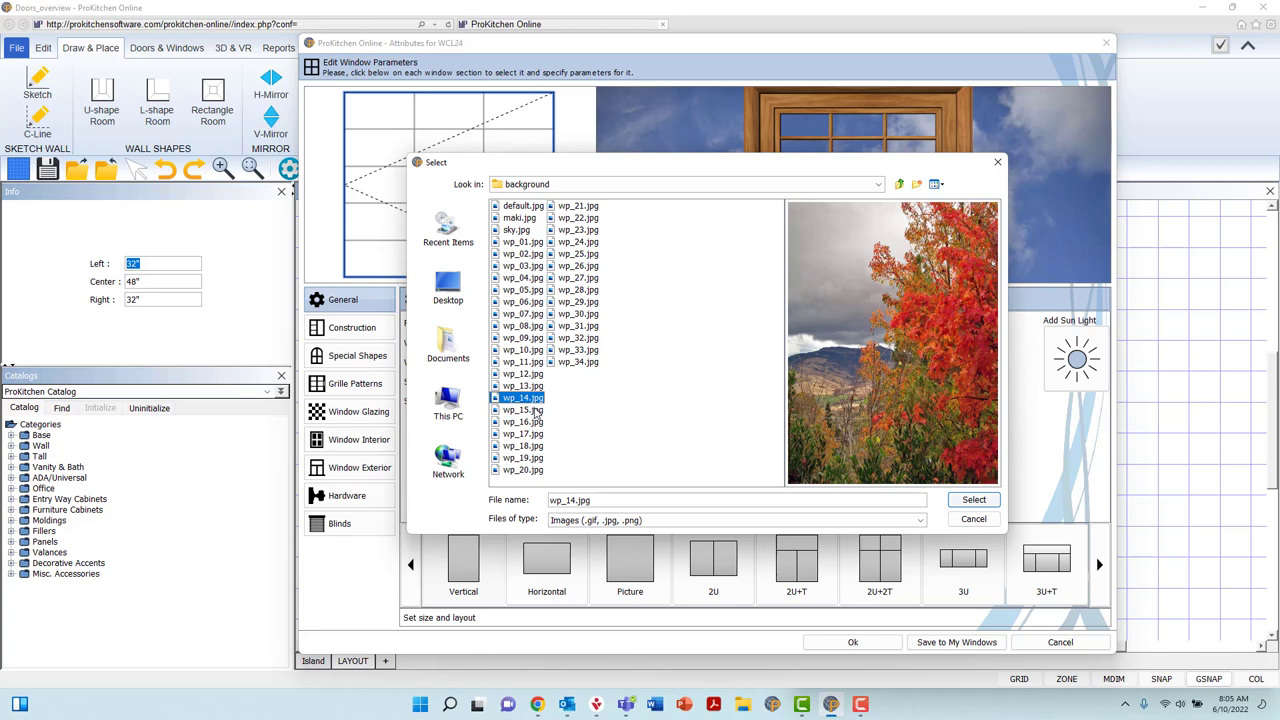
{"action": "left_click", "coordinate": [520, 408]}
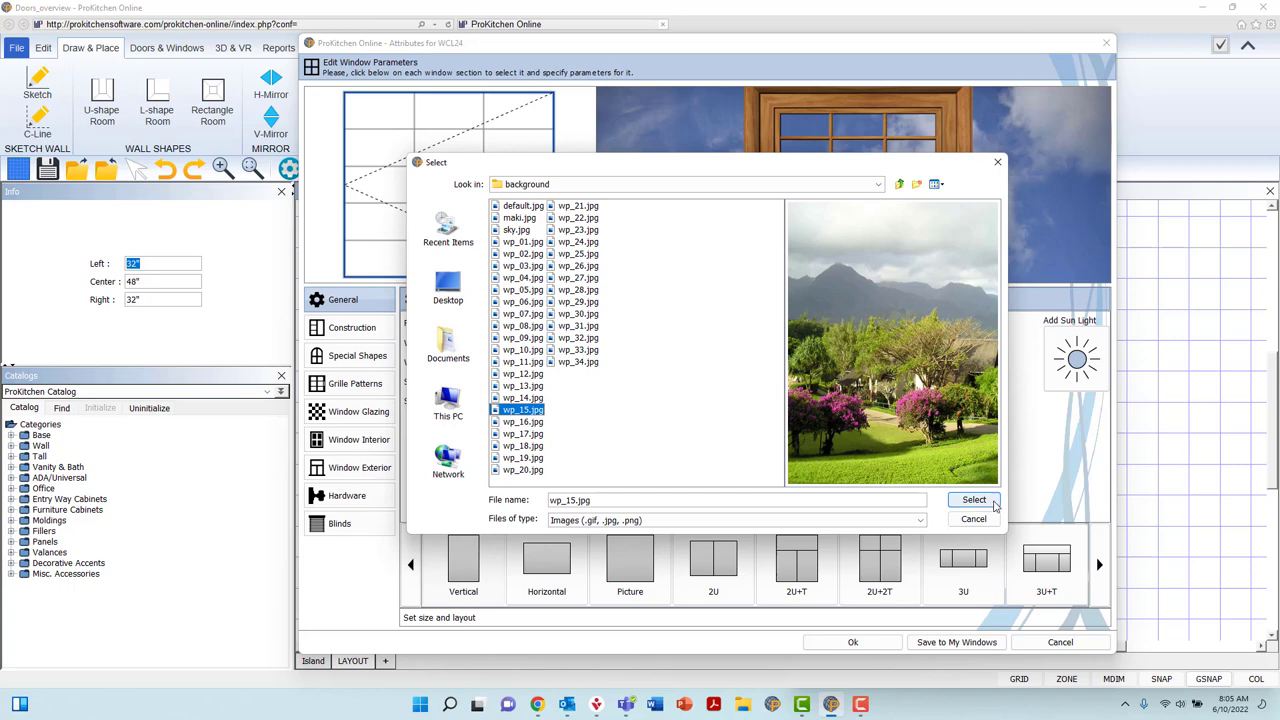
{"action": "left_click", "coordinate": [972, 500]}
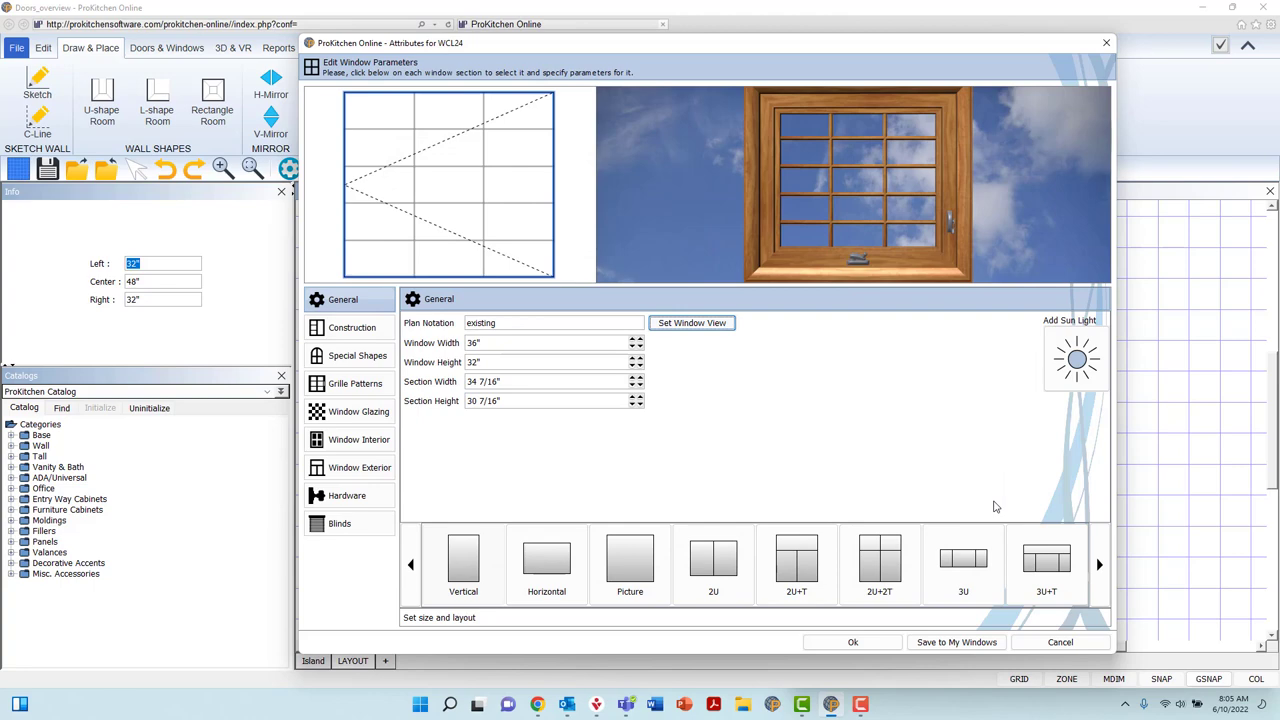
{"action": "mouse_move", "coordinate": [1076, 360]}
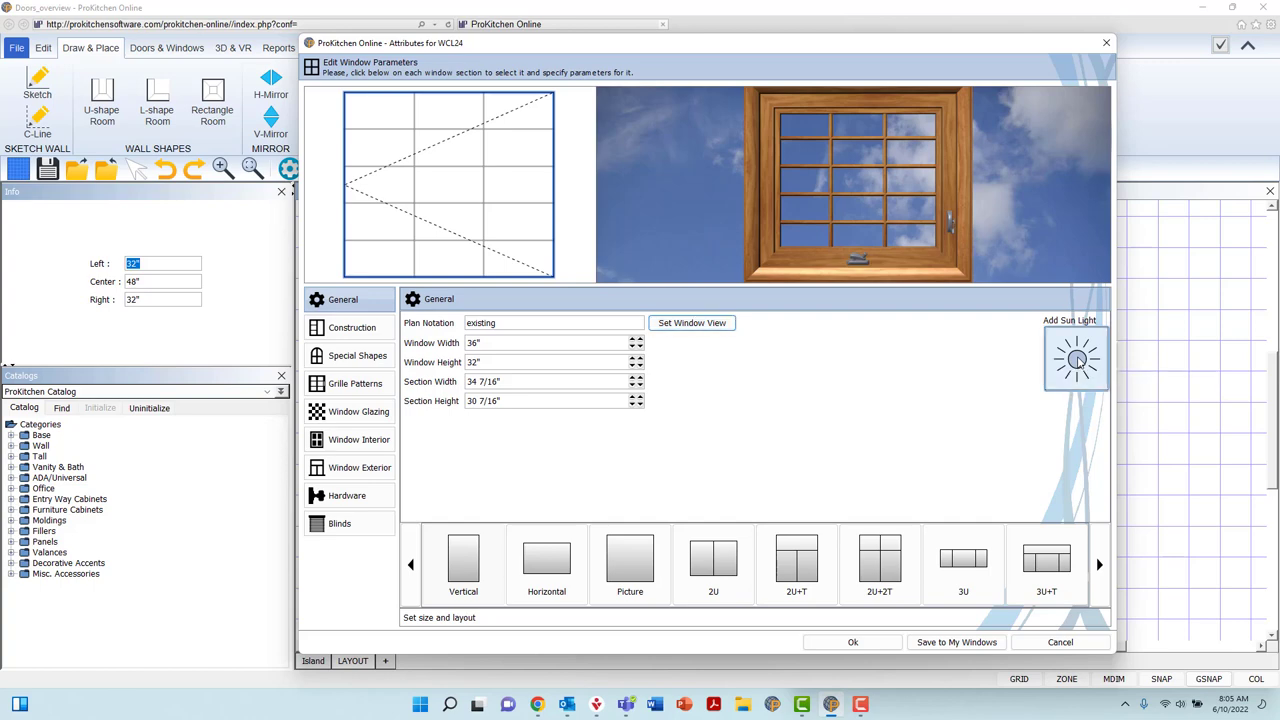
Add a sun light source behind the window and acknowledge the information message
{"action": "left_click", "coordinate": [1076, 358]}
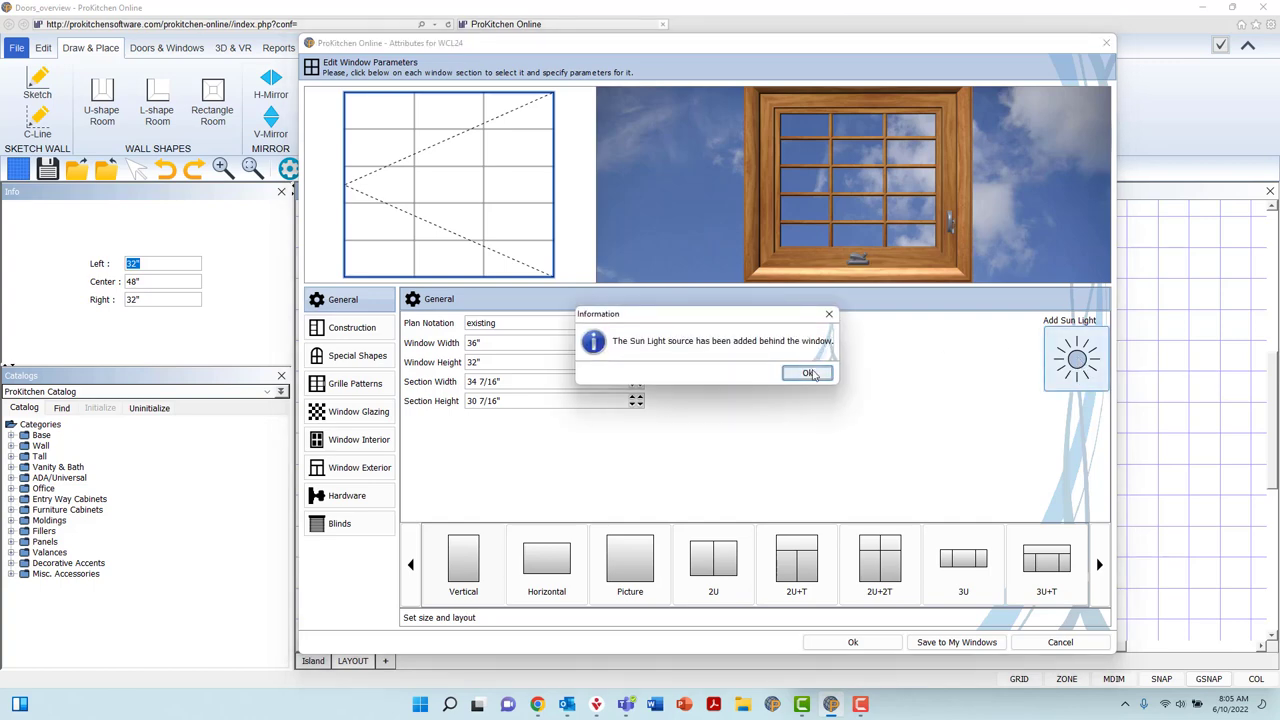
{"action": "left_click", "coordinate": [808, 374]}
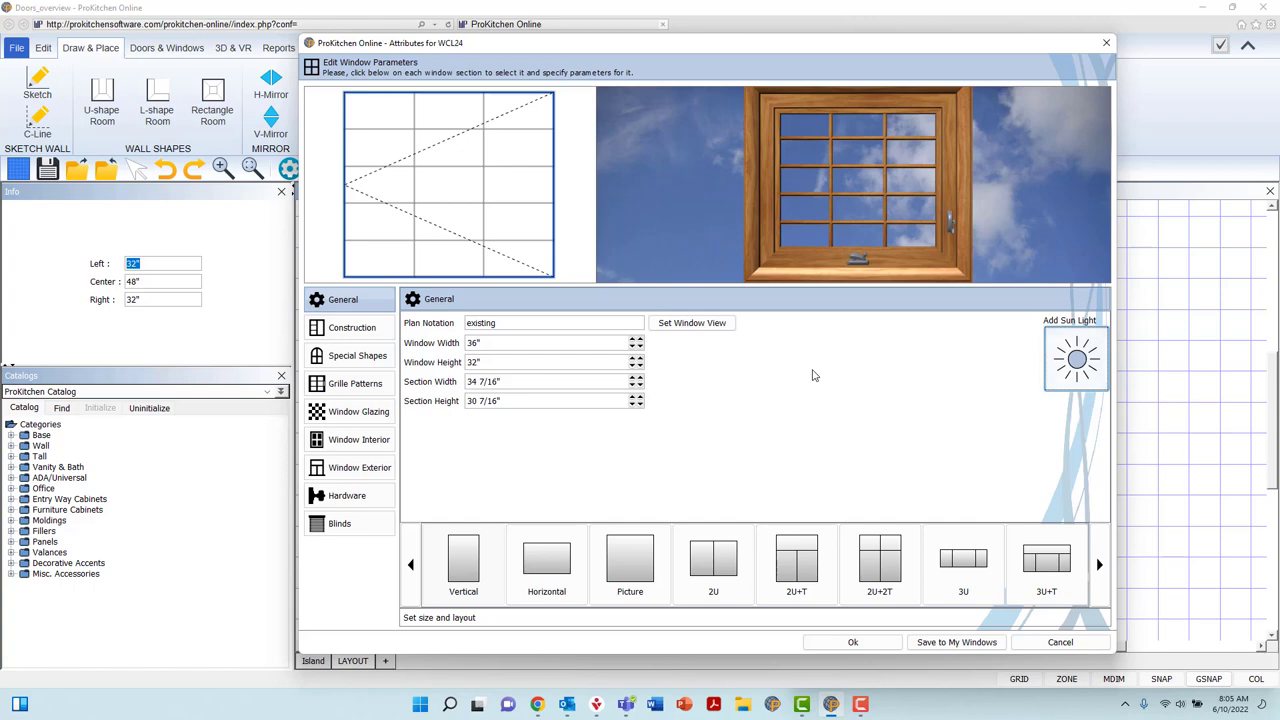
{"action": "mouse_move", "coordinate": [488, 468]}
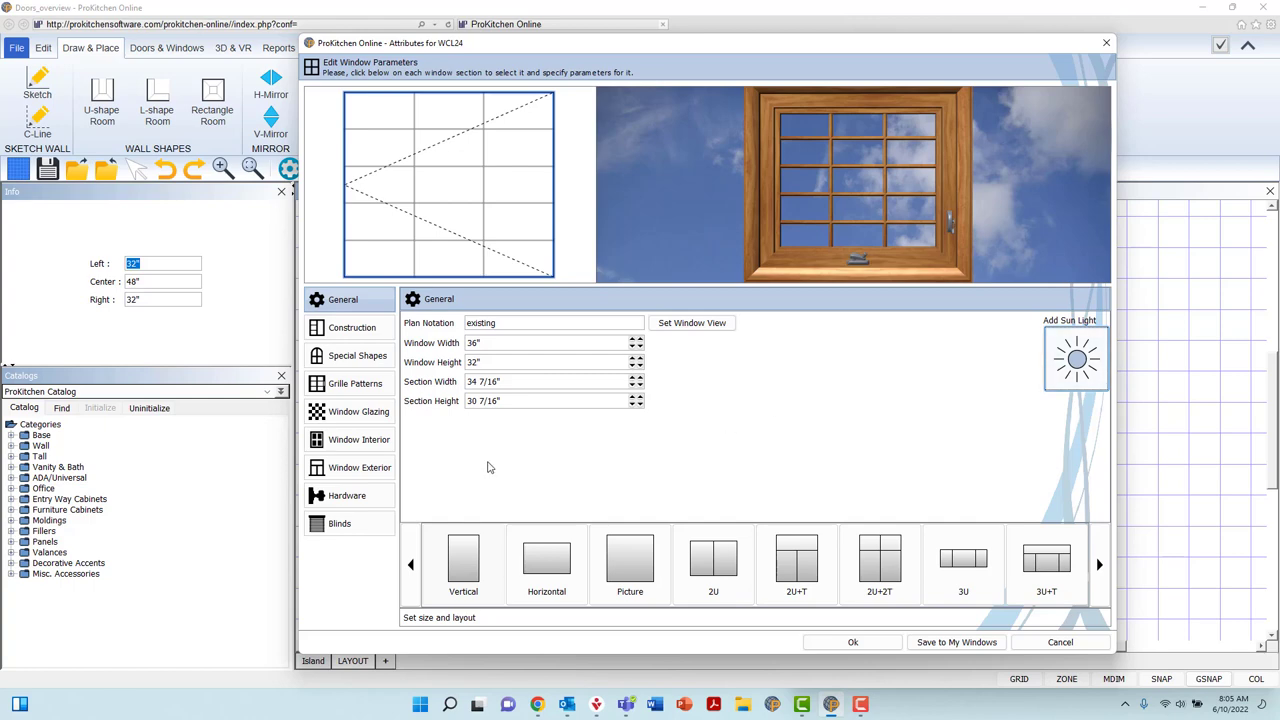
{"action": "mouse_move", "coordinate": [428, 482]}
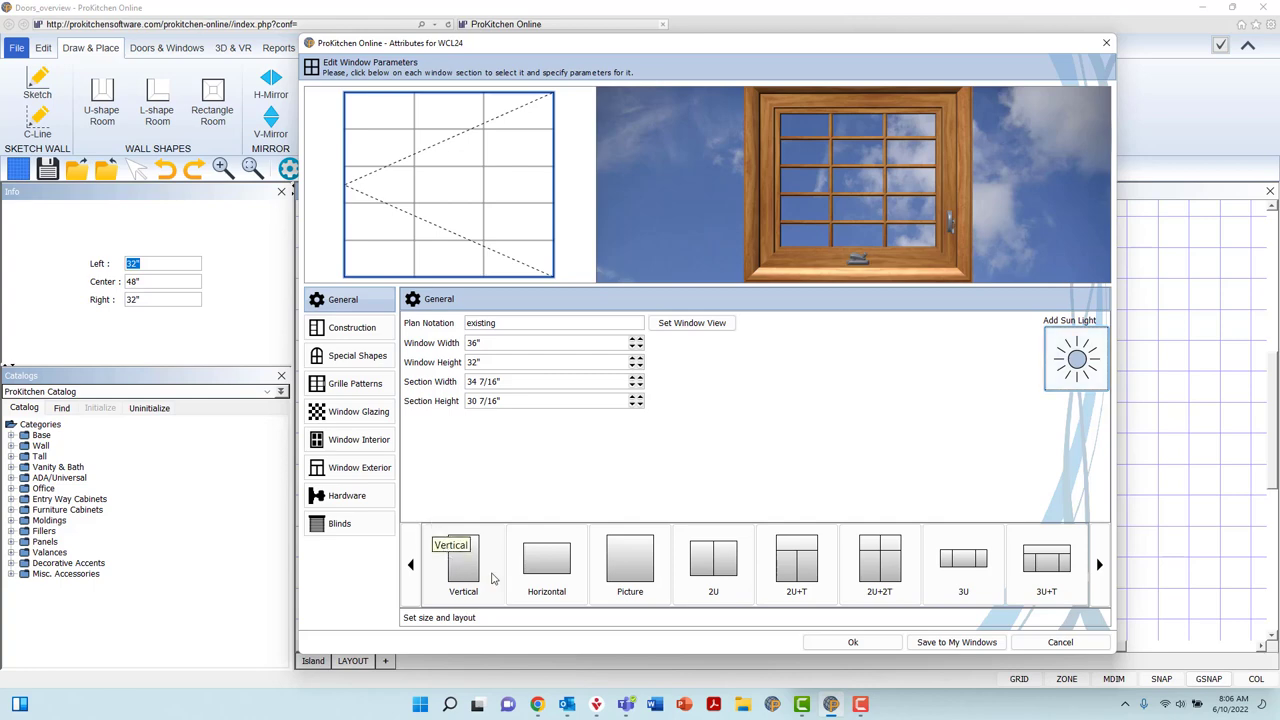
Preview the 2U and two-pane-with-transom layouts, then settle on the single-pane Picture layout
{"action": "left_click", "coordinate": [712, 556]}
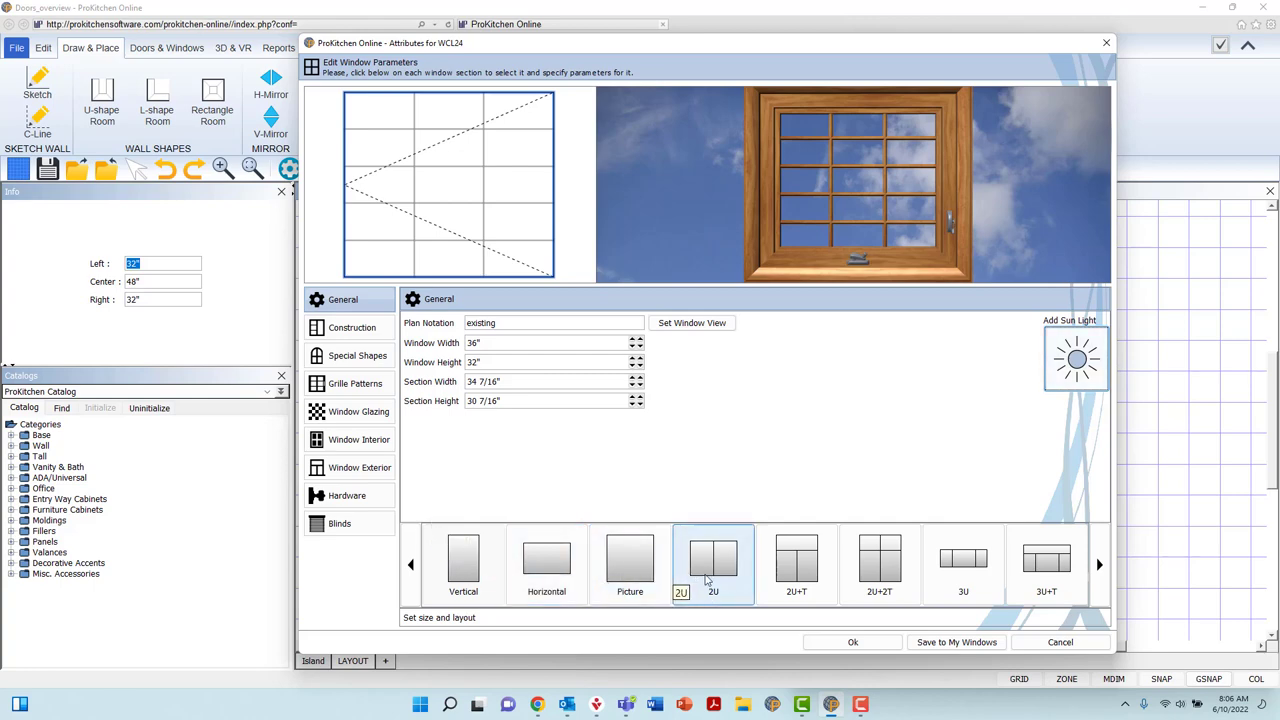
{"action": "left_click", "coordinate": [880, 560]}
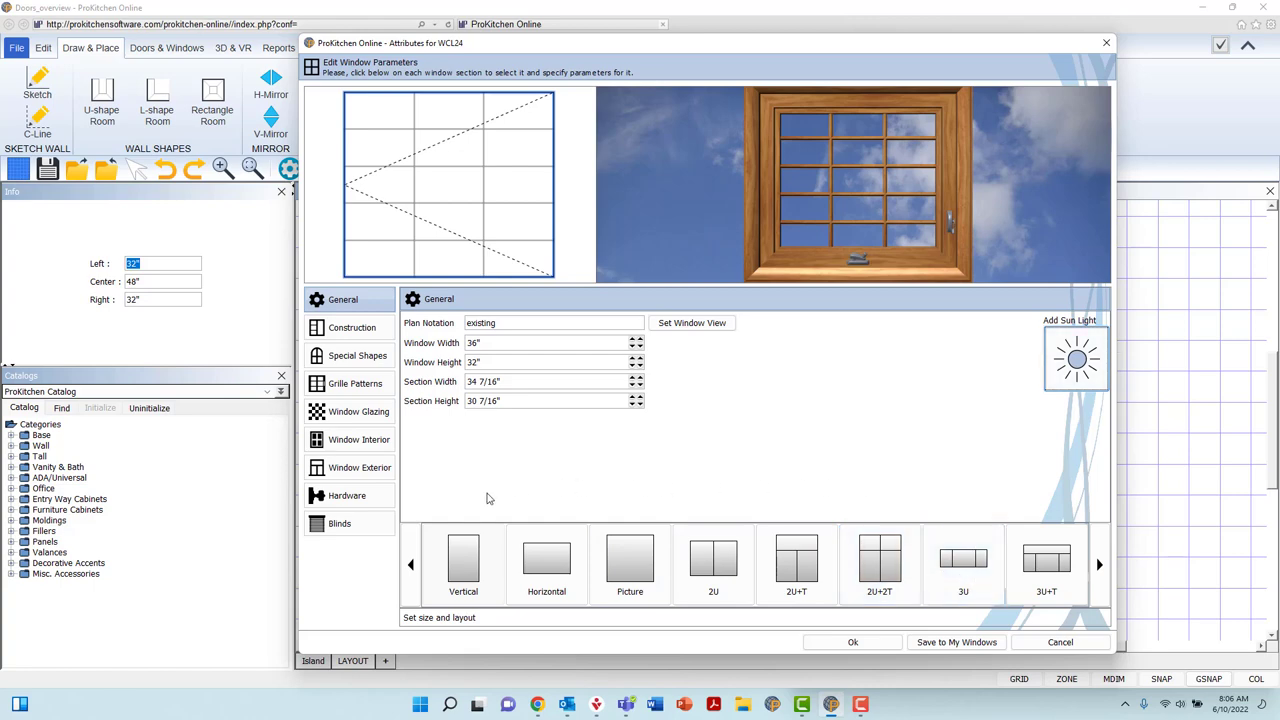
{"action": "left_click", "coordinate": [1100, 564]}
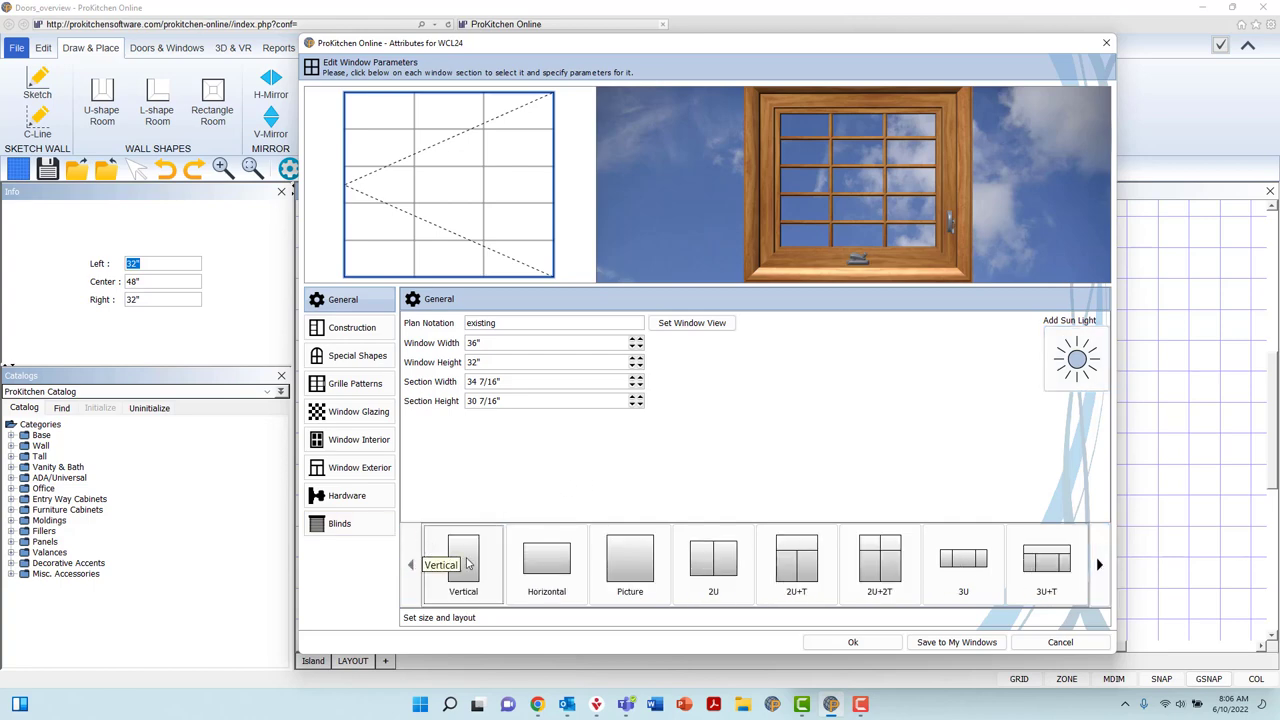
{"action": "mouse_move", "coordinate": [548, 560]}
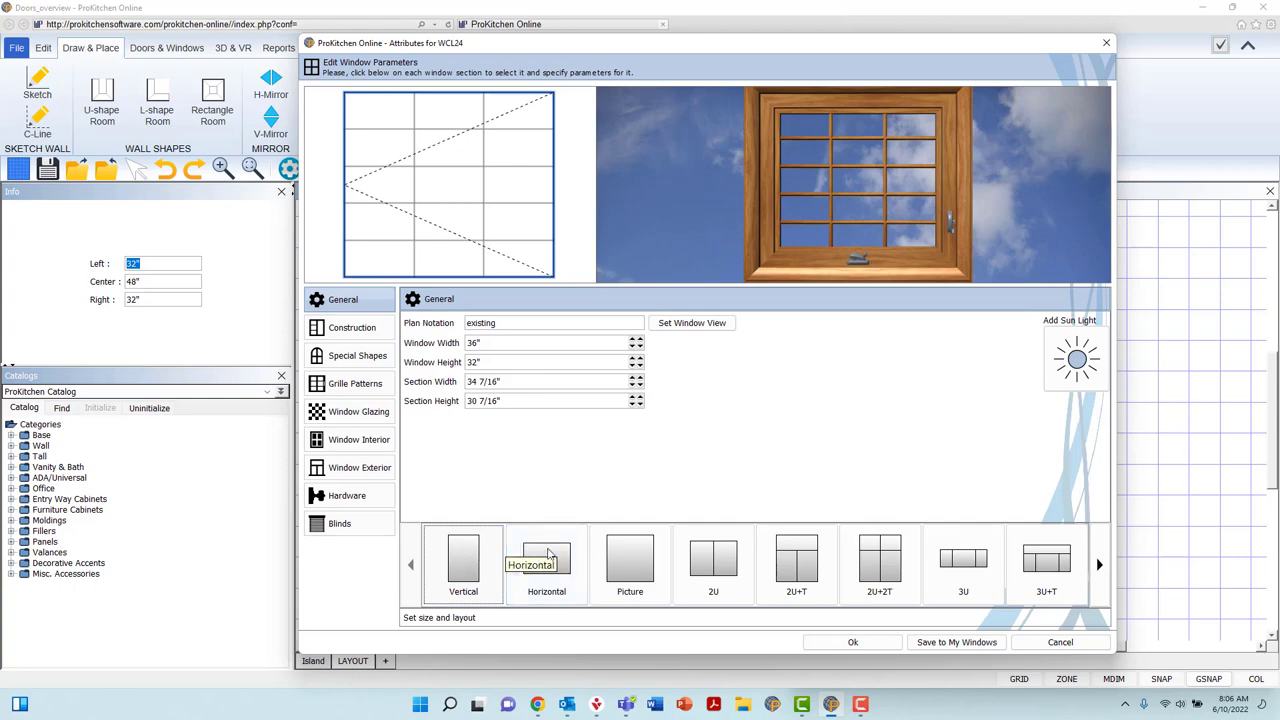
{"action": "left_click", "coordinate": [712, 556]}
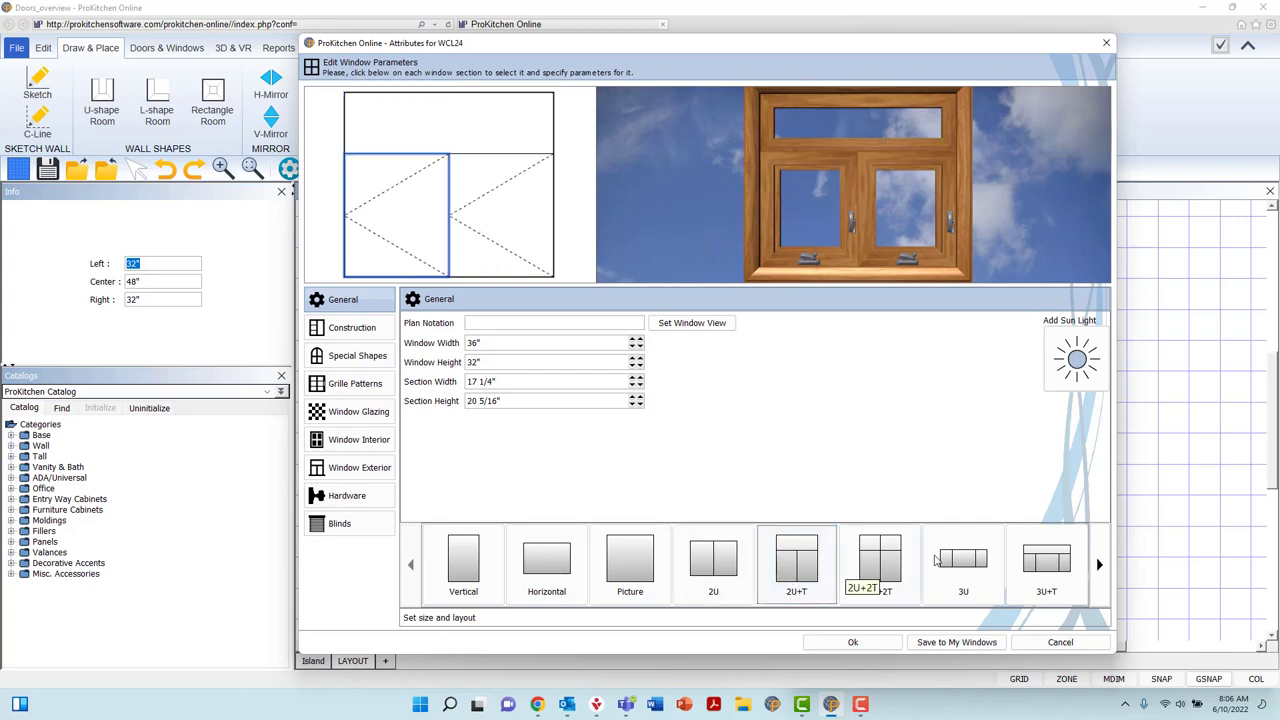
{"action": "left_click", "coordinate": [880, 558]}
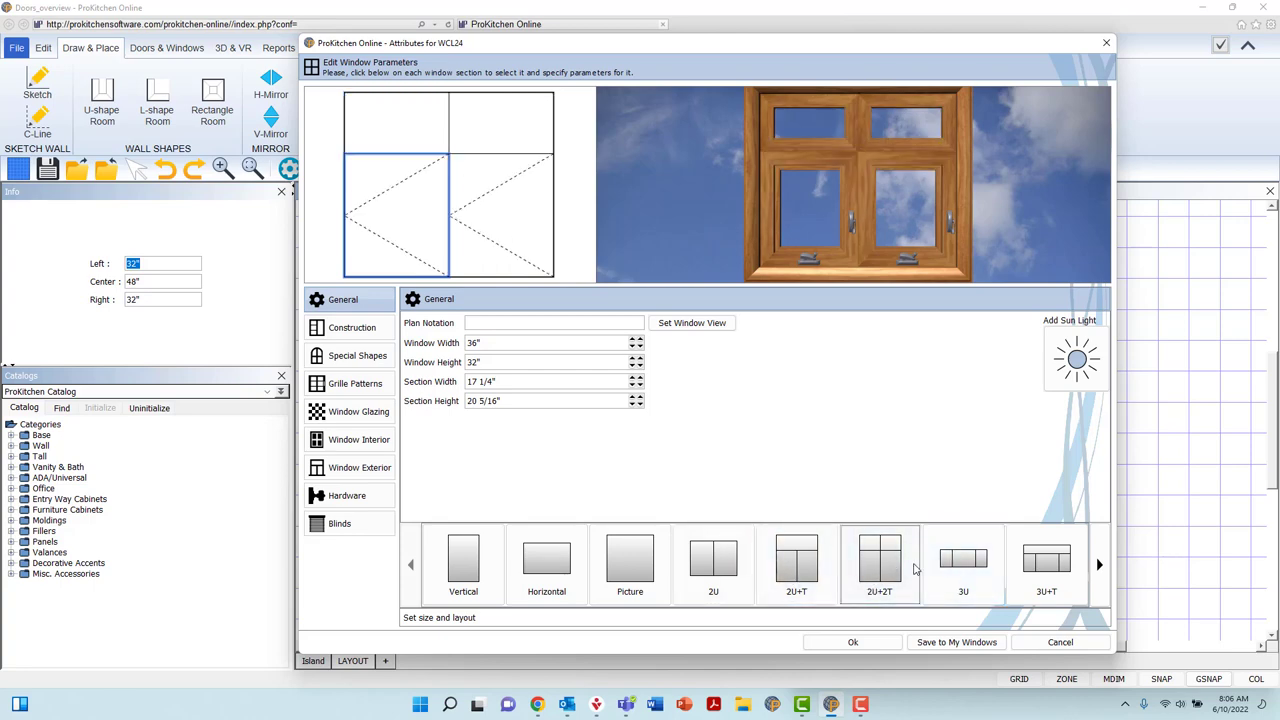
{"action": "left_click", "coordinate": [1098, 564]}
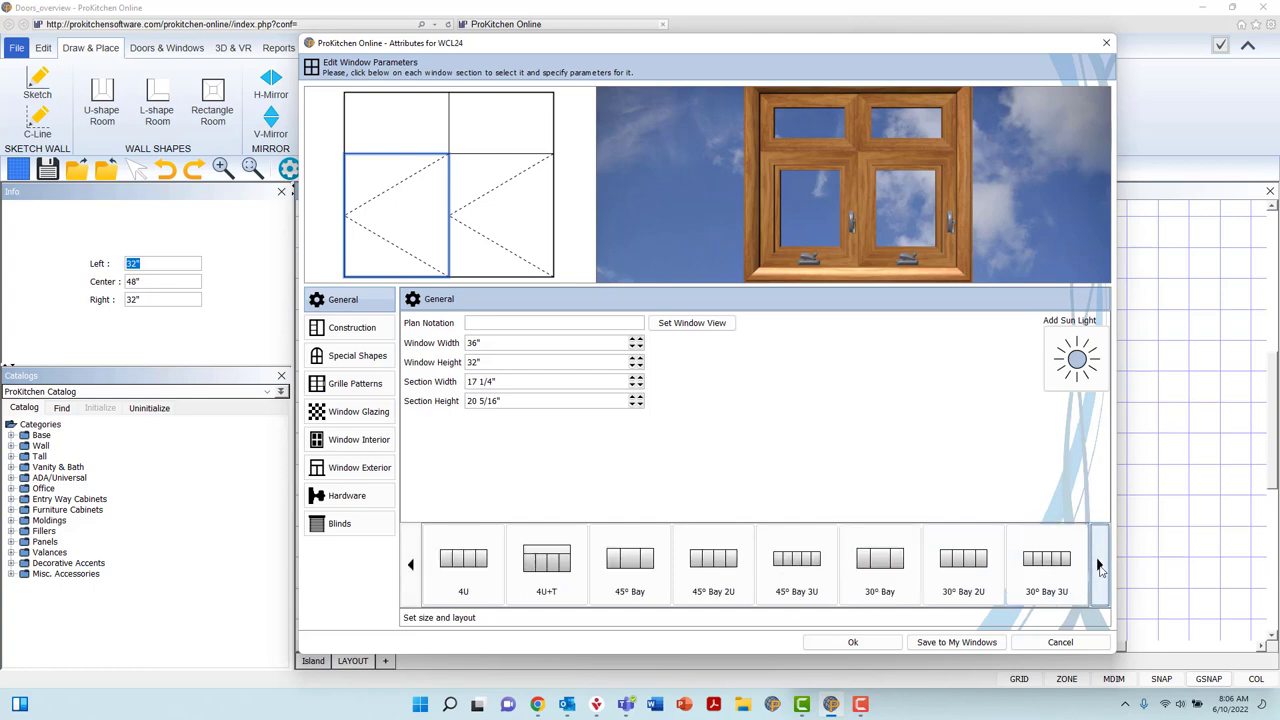
{"action": "left_click", "coordinate": [1100, 564]}
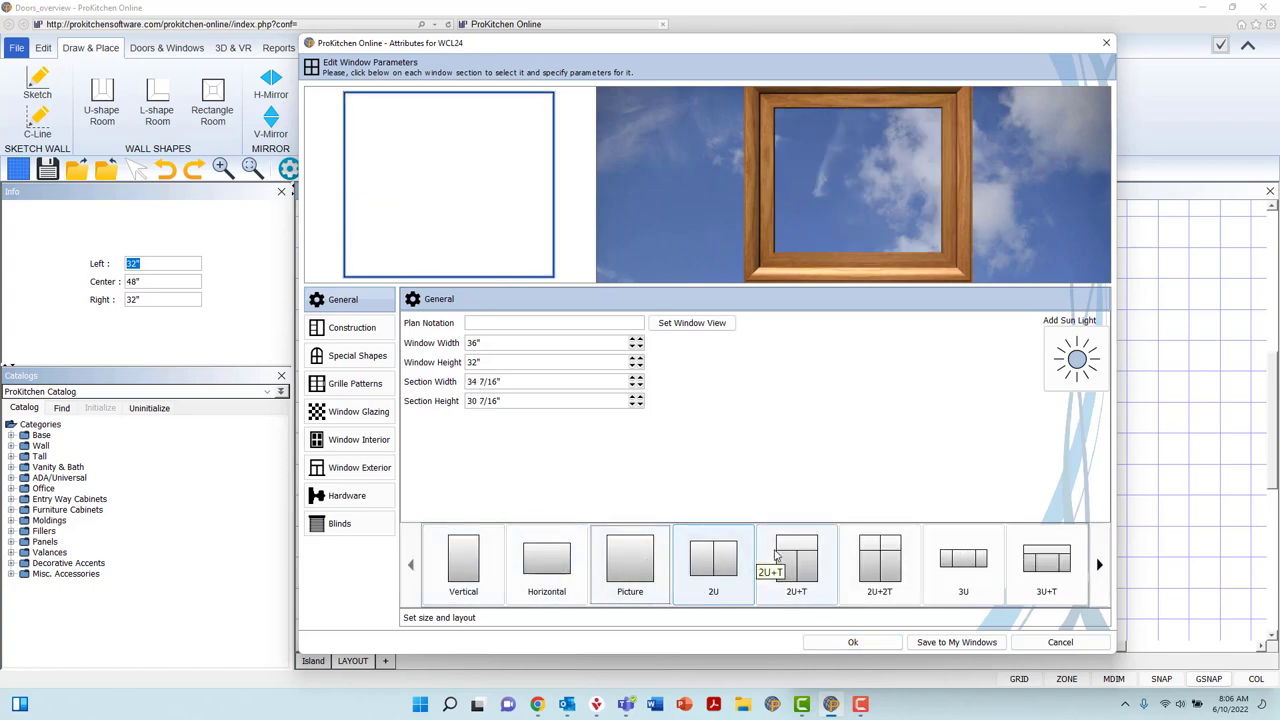
{"action": "left_click", "coordinate": [796, 560]}
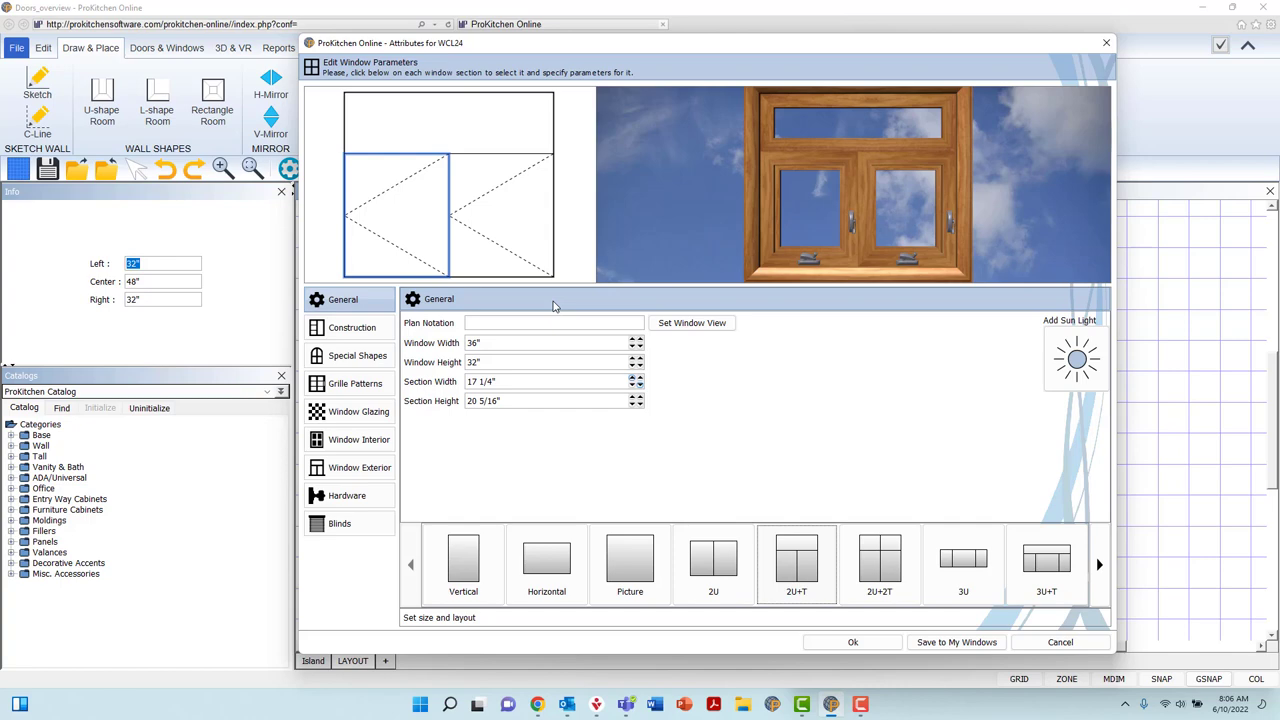
{"action": "left_click", "coordinate": [500, 216]}
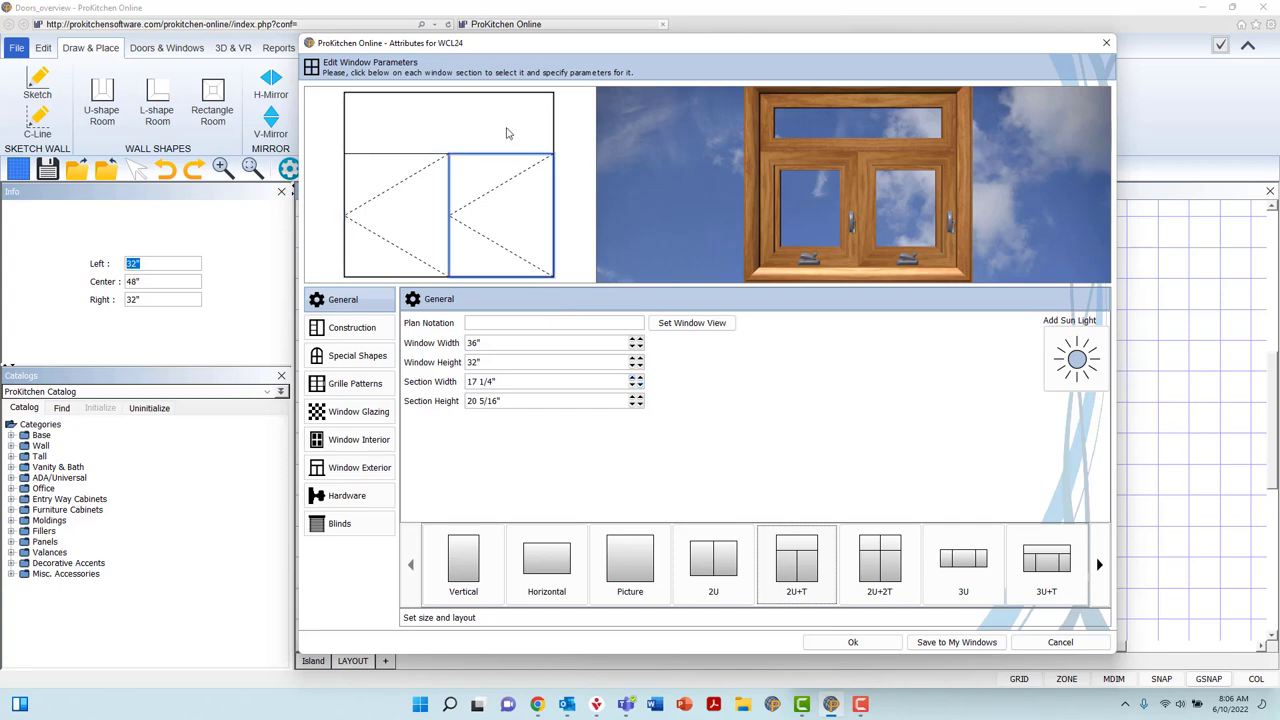
{"action": "left_click", "coordinate": [396, 216]}
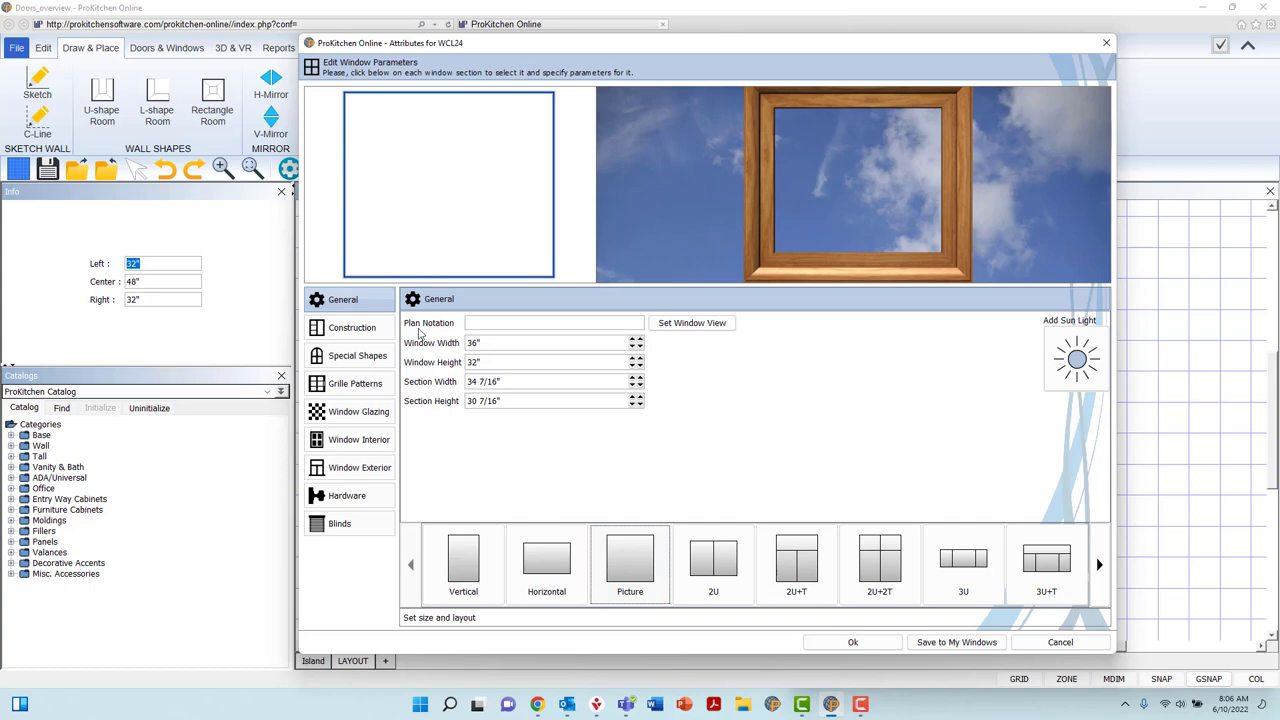
In Construction with jambs-and-casing installation, preview sliding and single-hung, then keep Fixed
{"action": "left_click", "coordinate": [352, 328]}
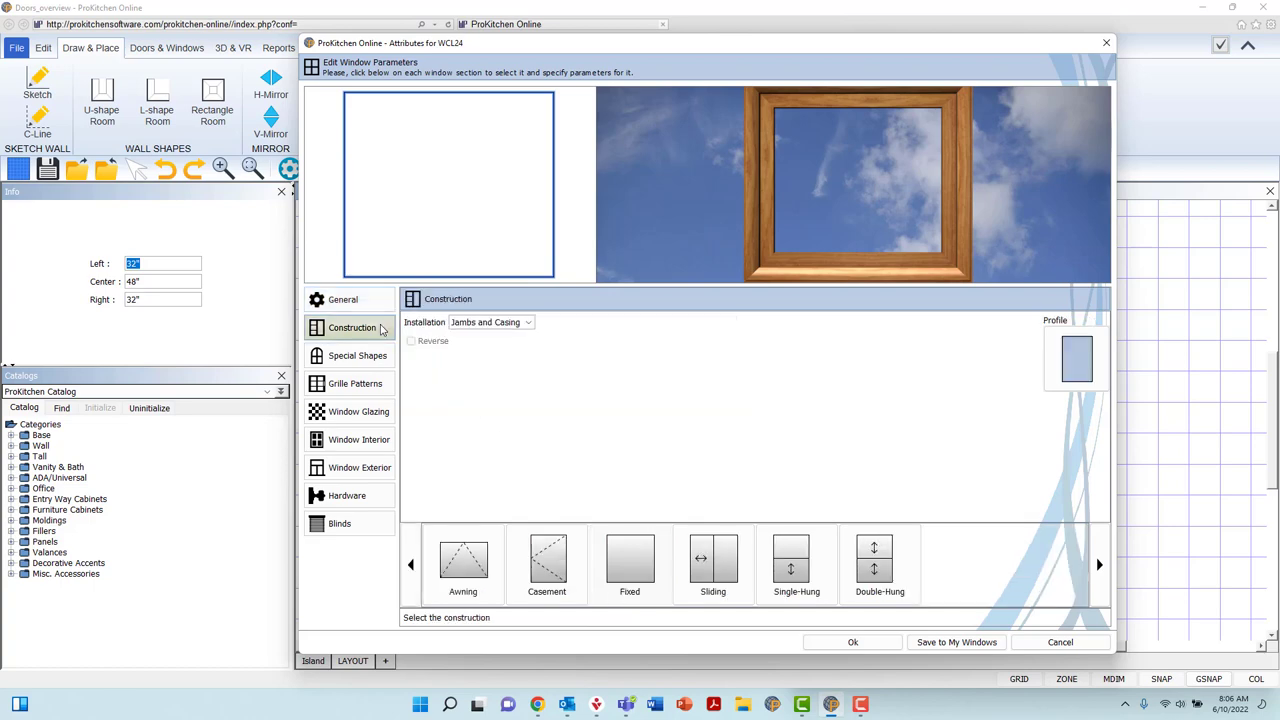
{"action": "mouse_move", "coordinate": [430, 332]}
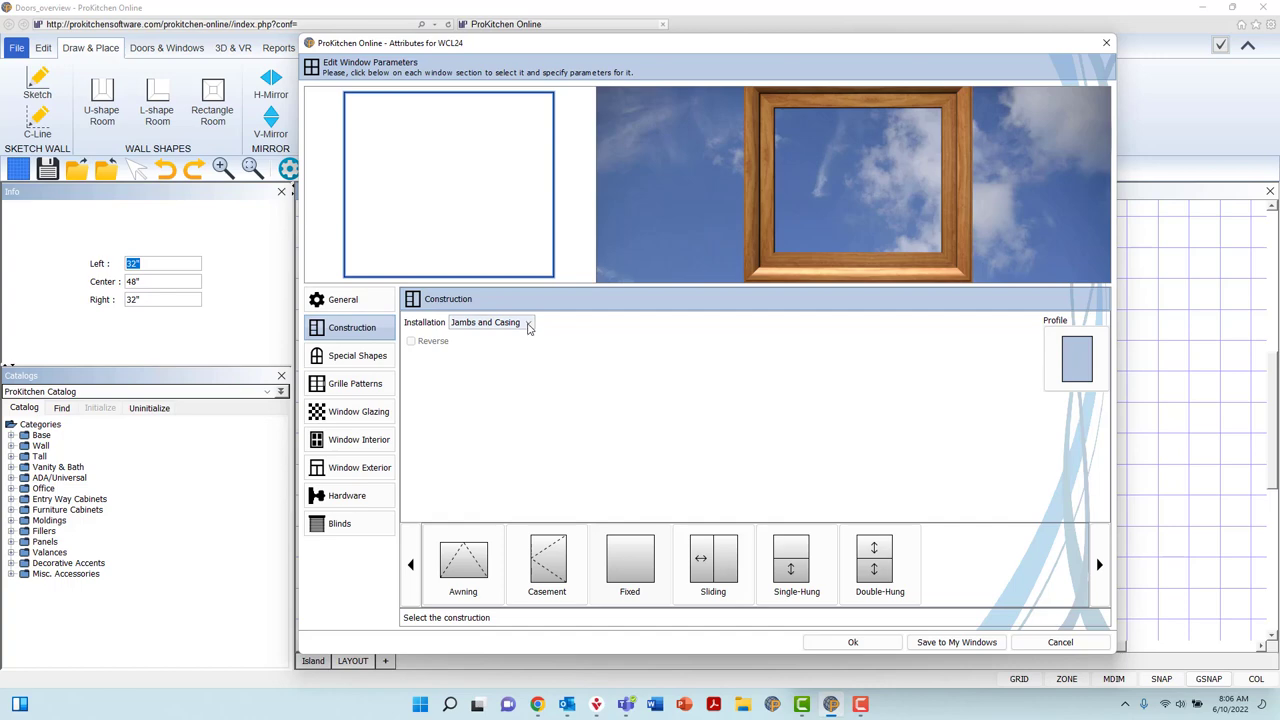
{"action": "left_click", "coordinate": [528, 322]}
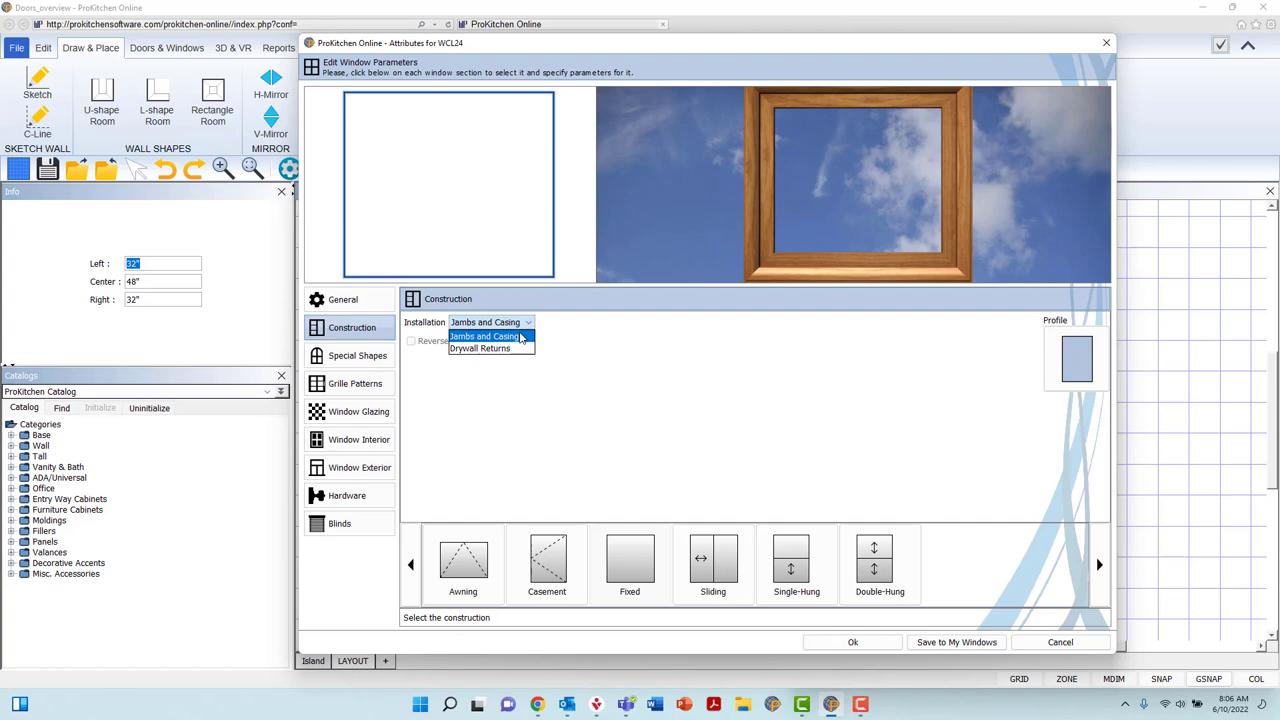
{"action": "mouse_move", "coordinate": [490, 348]}
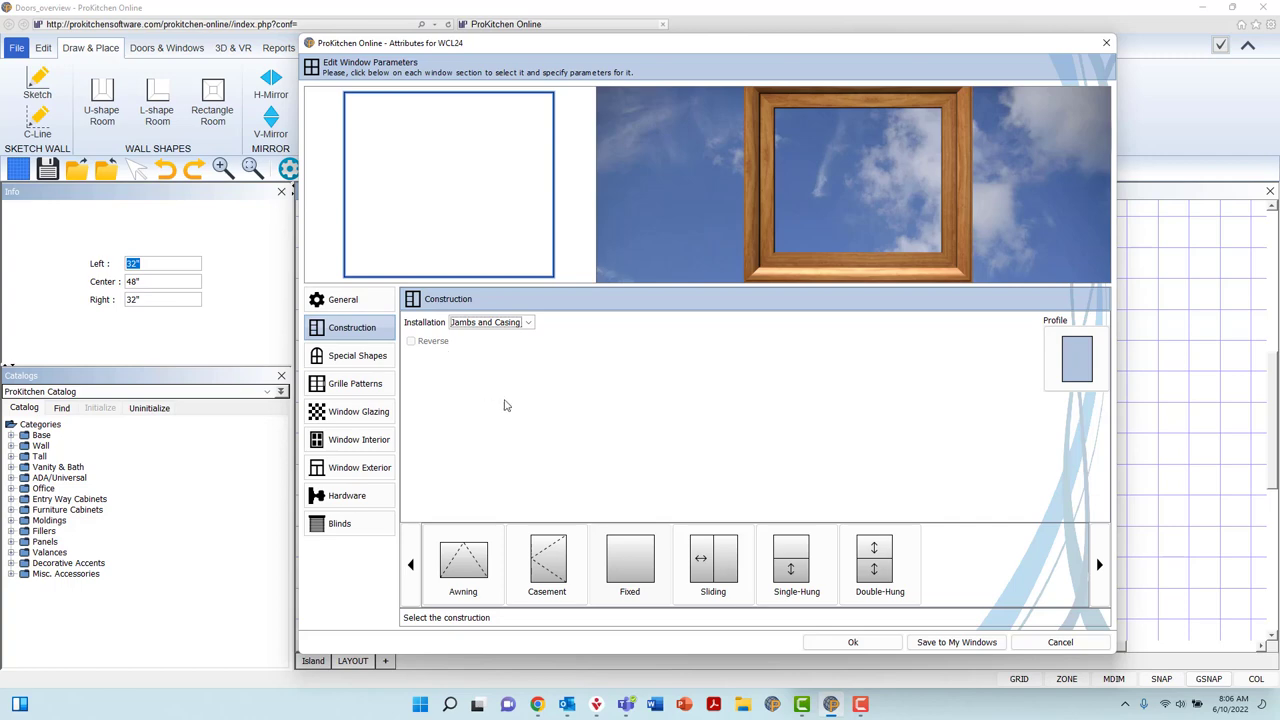
{"action": "left_click", "coordinate": [712, 560]}
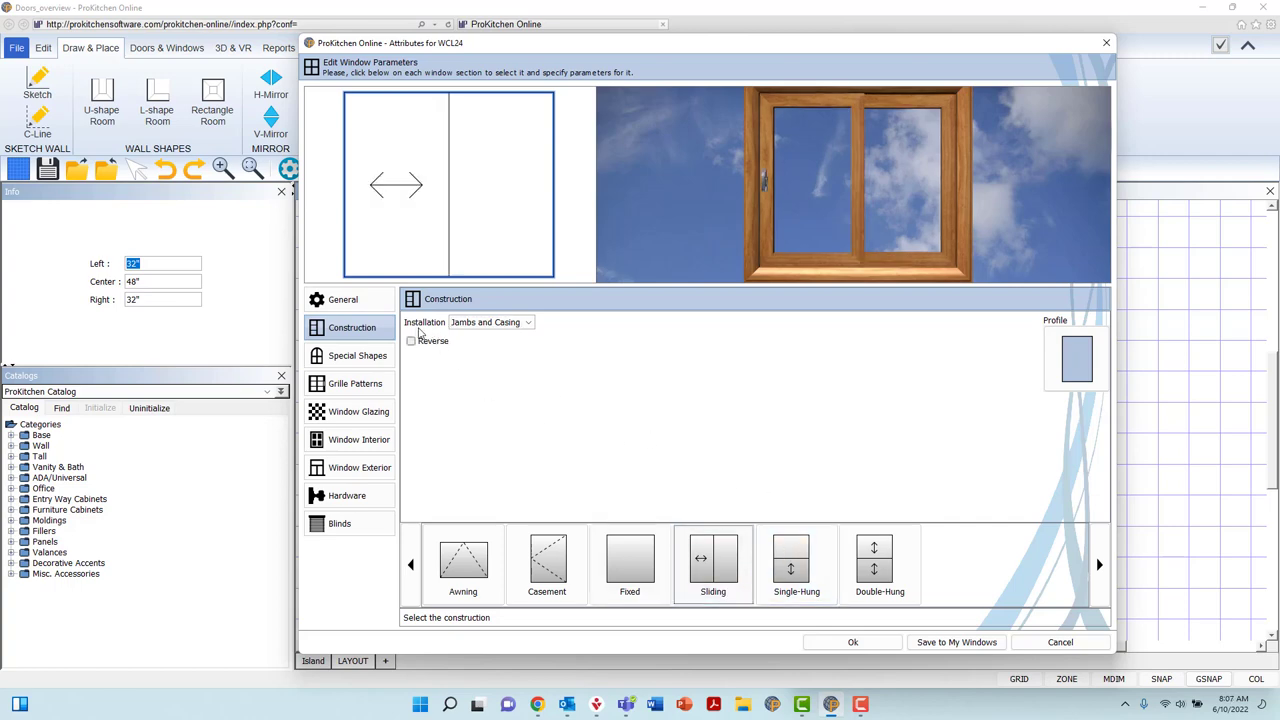
{"action": "left_click", "coordinate": [410, 340]}
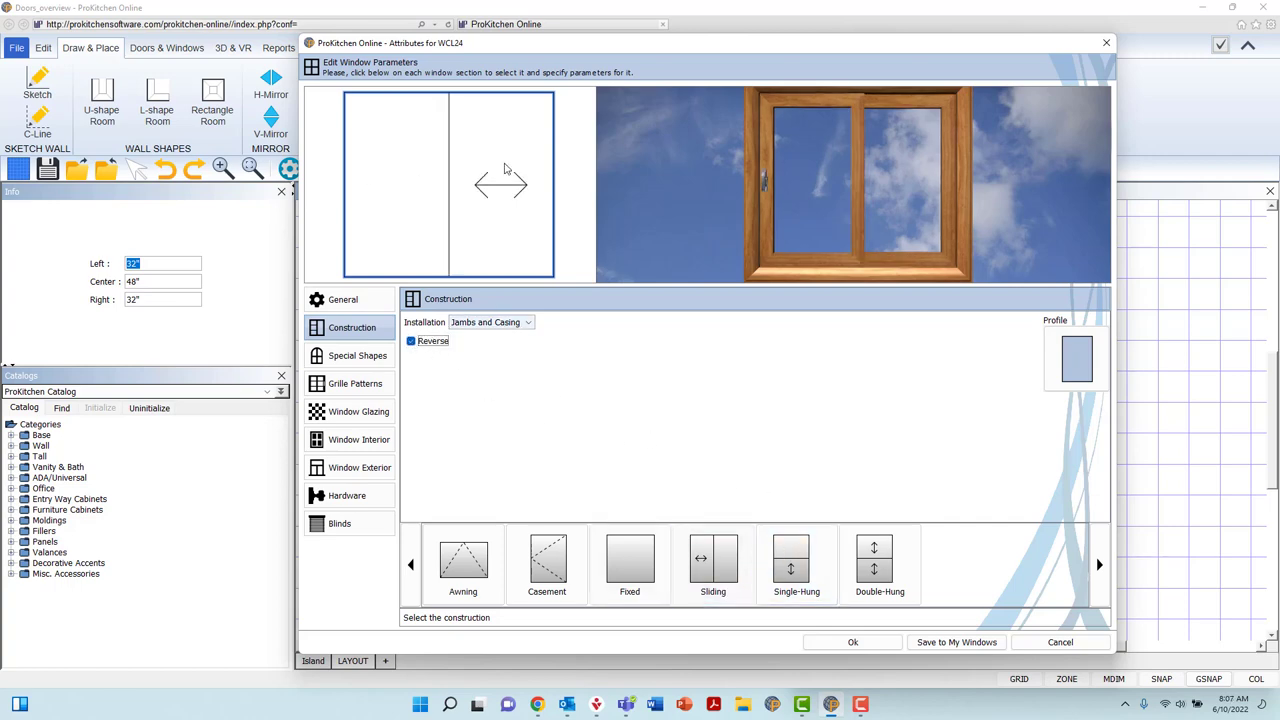
{"action": "left_click", "coordinate": [410, 340]}
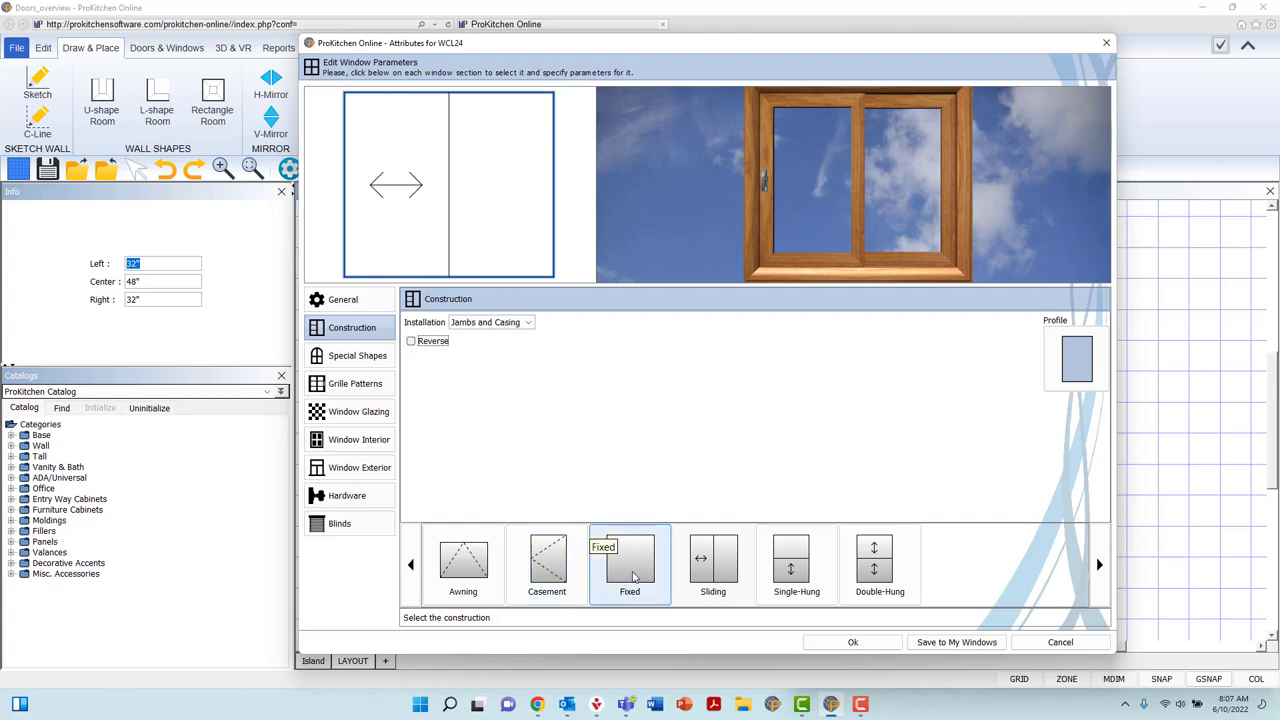
{"action": "left_click", "coordinate": [628, 560]}
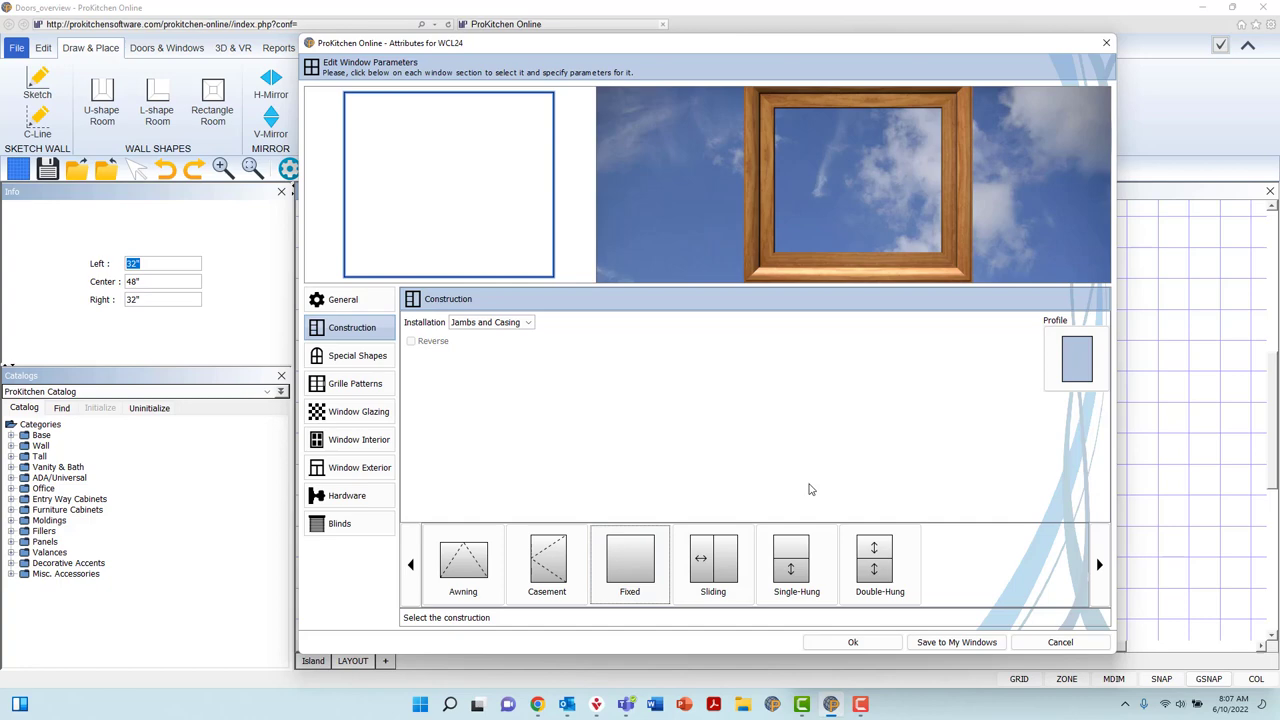
{"action": "left_click", "coordinate": [796, 564]}
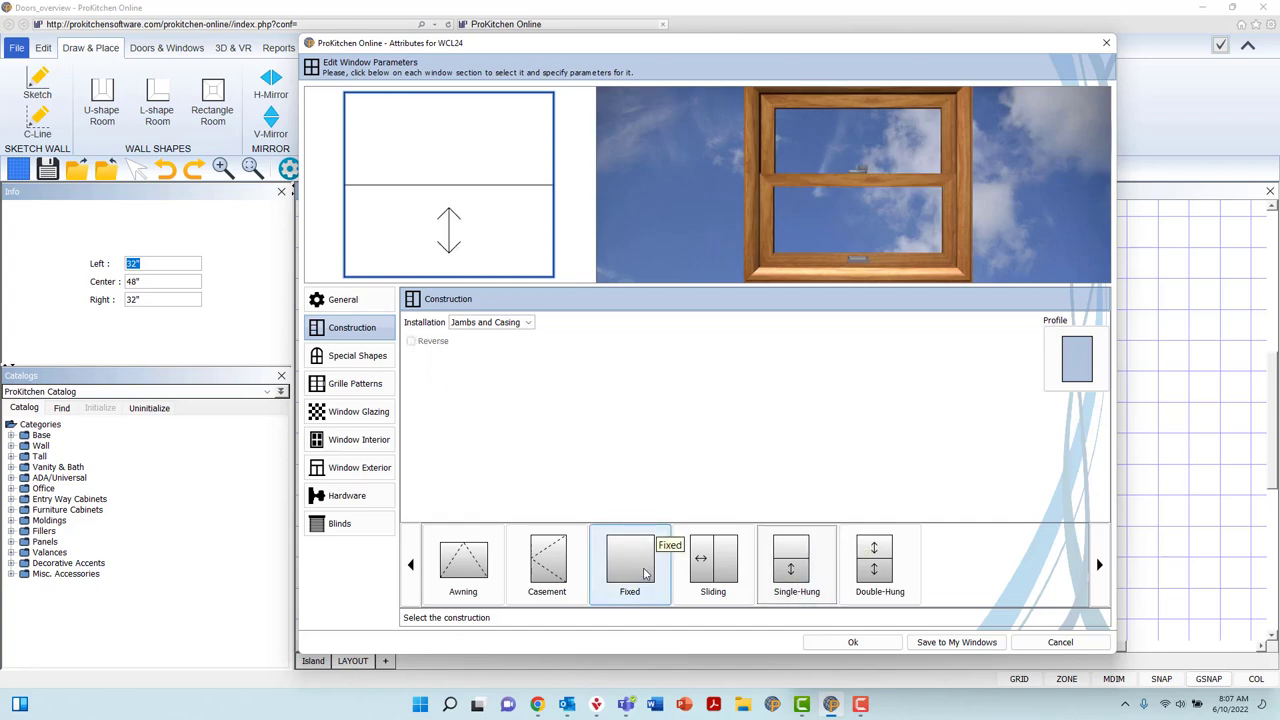
{"action": "left_click", "coordinate": [630, 560]}
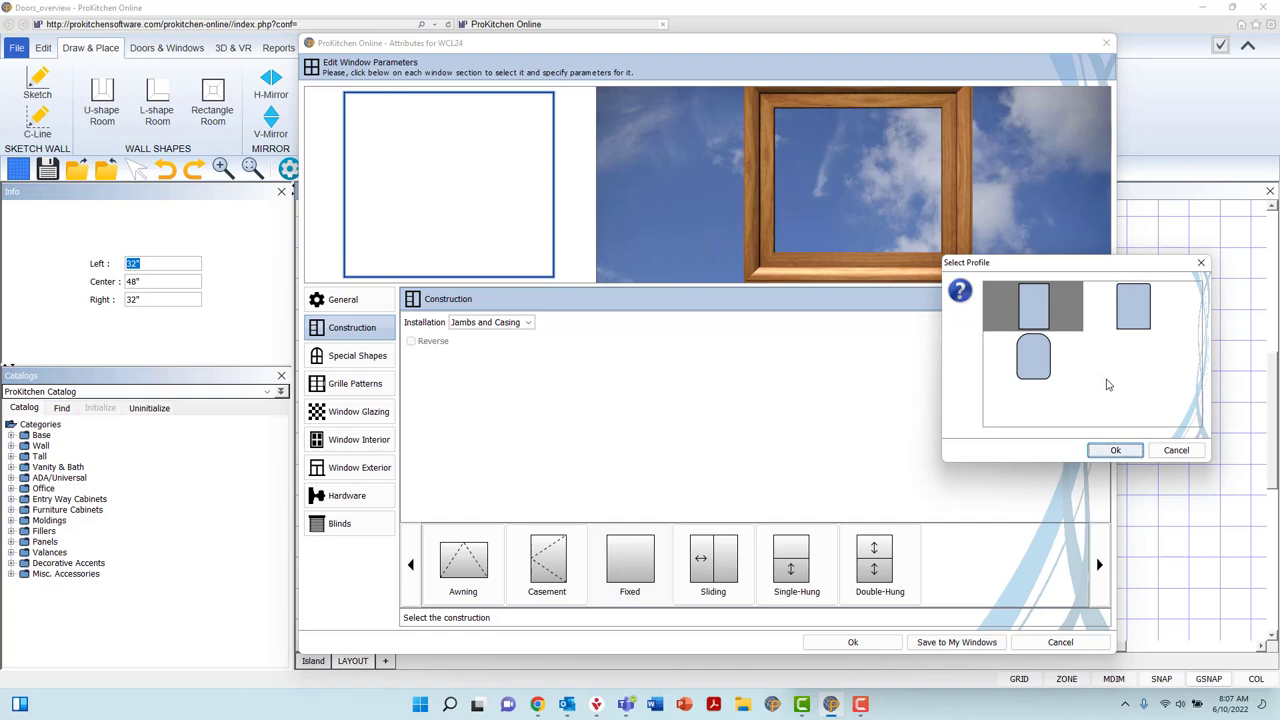
{"action": "mouse_move", "coordinate": [1136, 320]}
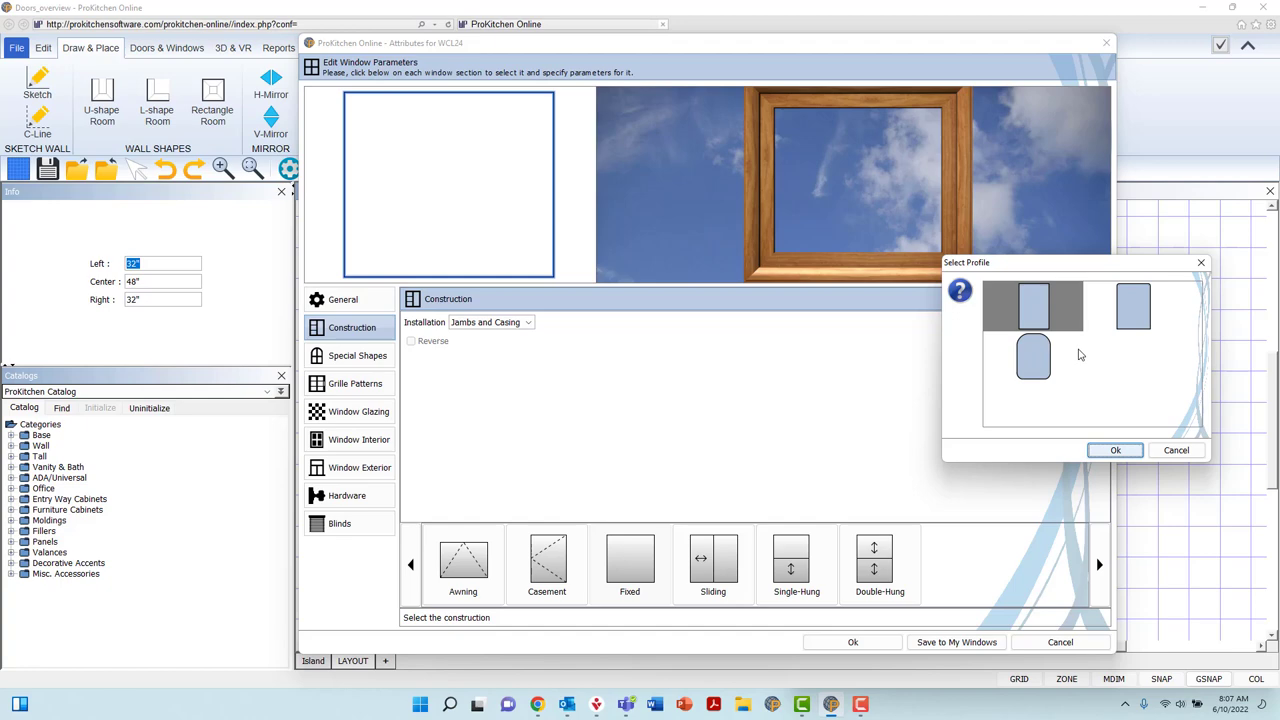
Choose the rounded-corner frame profile in Select Profile and confirm it
{"action": "left_click", "coordinate": [1032, 356]}
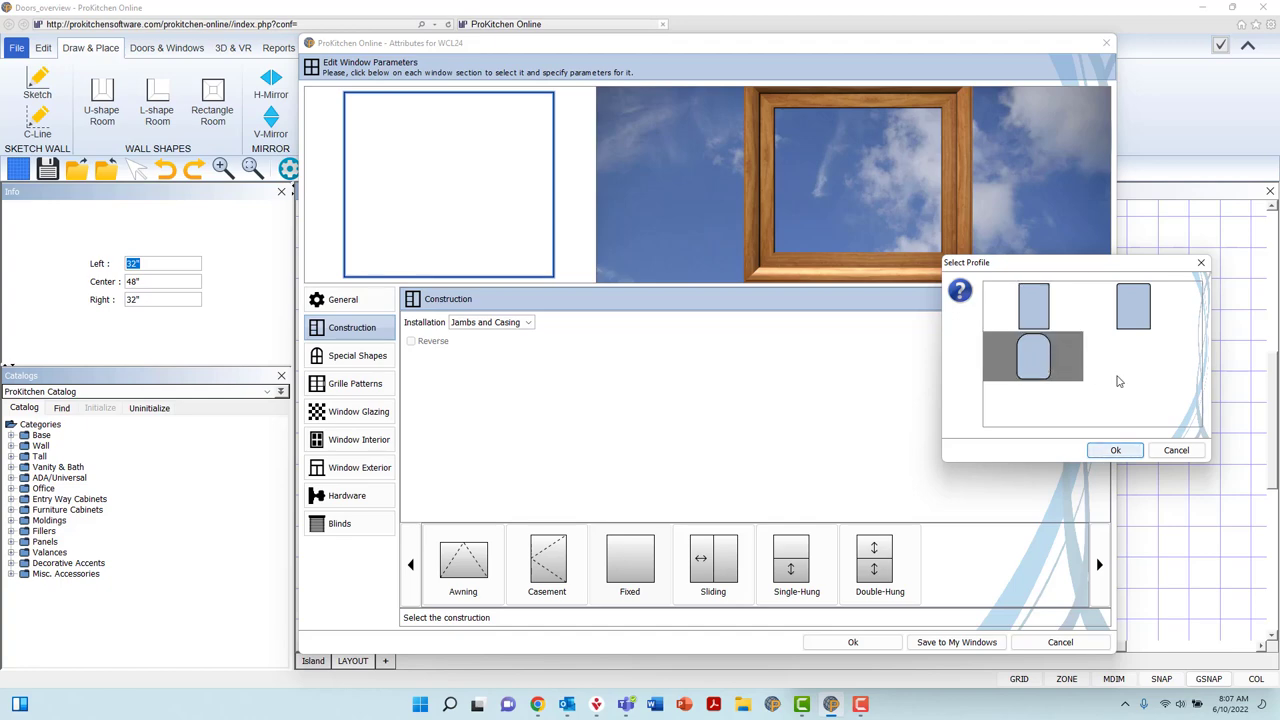
{"action": "left_click", "coordinate": [1116, 448]}
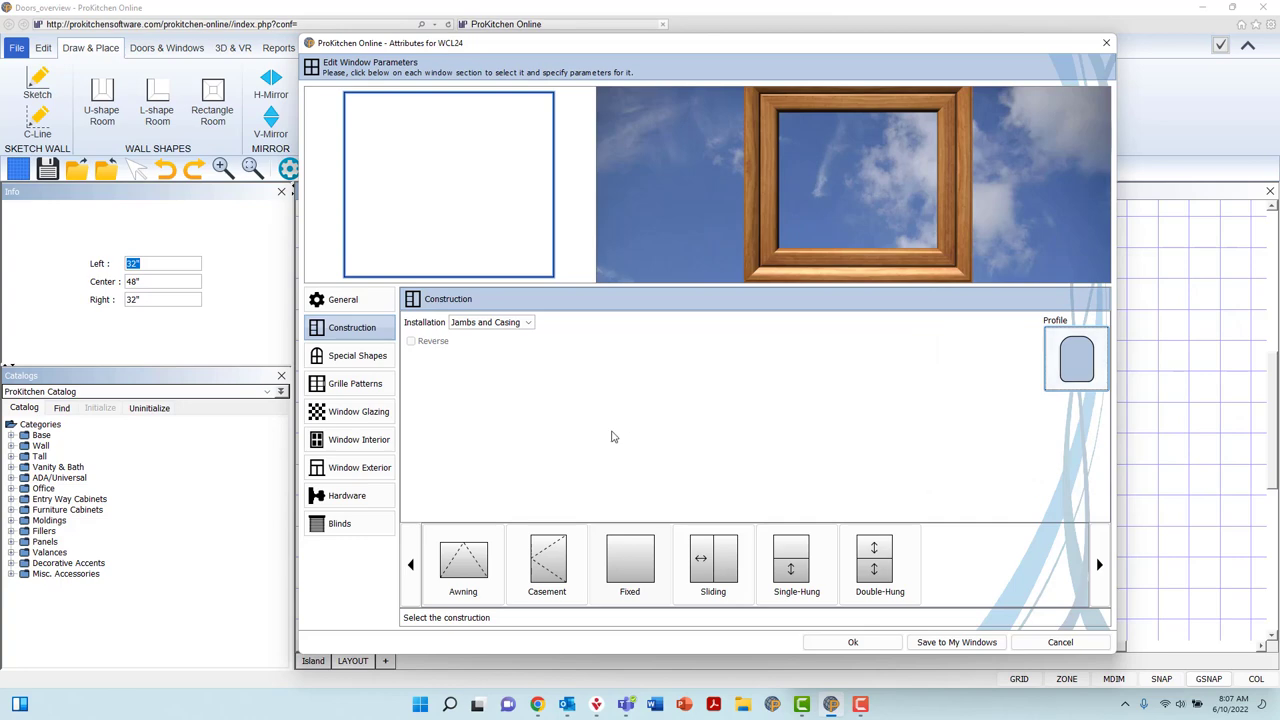
{"action": "mouse_move", "coordinate": [472, 434]}
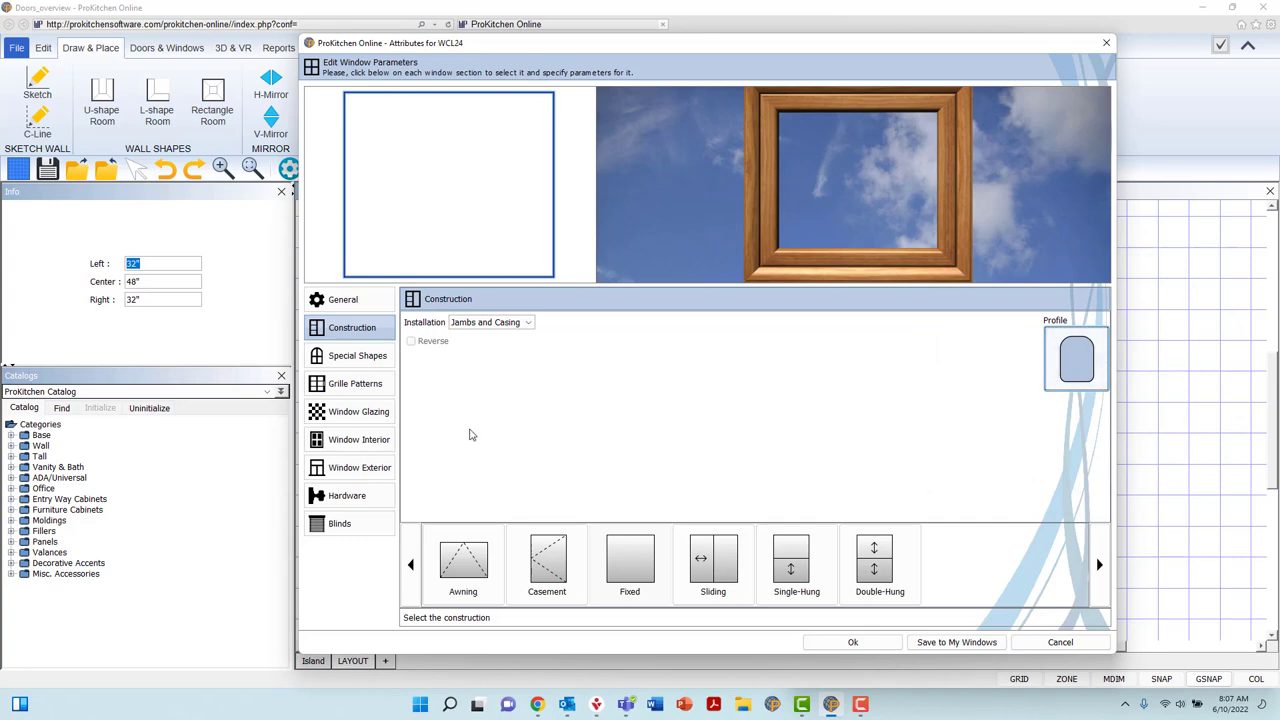
{"action": "mouse_move", "coordinate": [434, 520]}
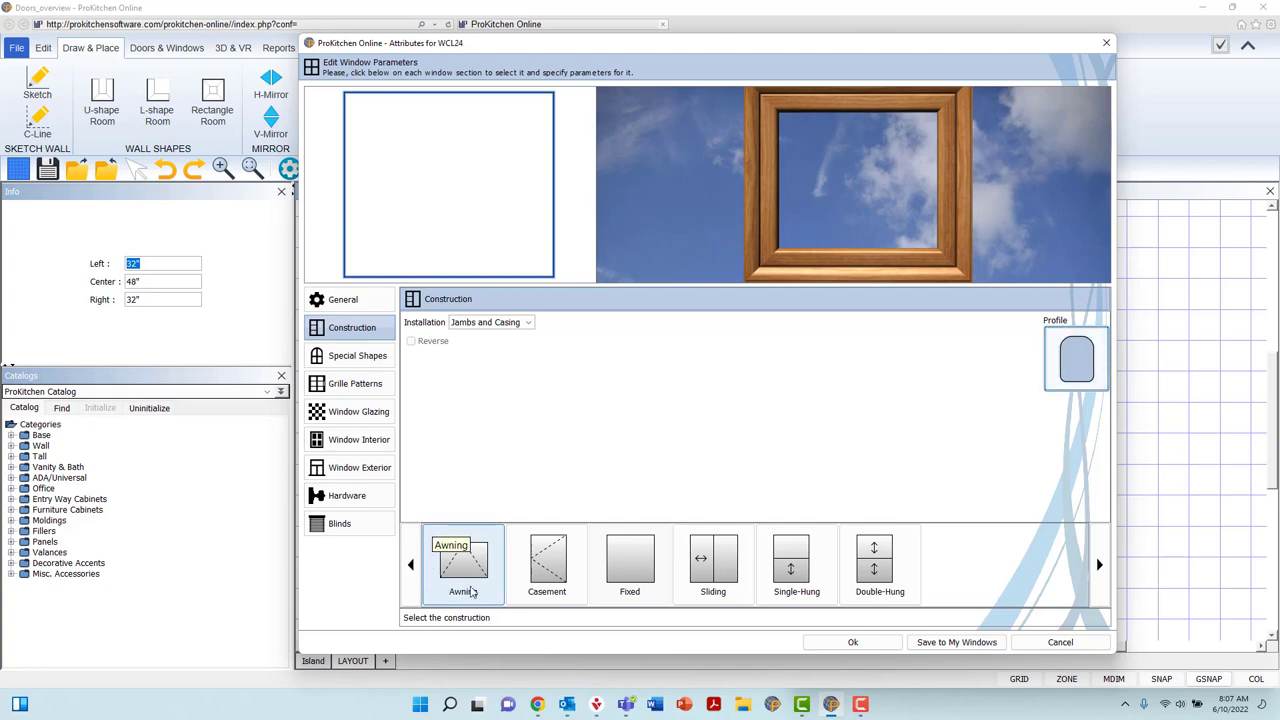
Preview awning, single-hung and double-hung constructions and keep the window Fixed
{"action": "left_click", "coordinate": [548, 560]}
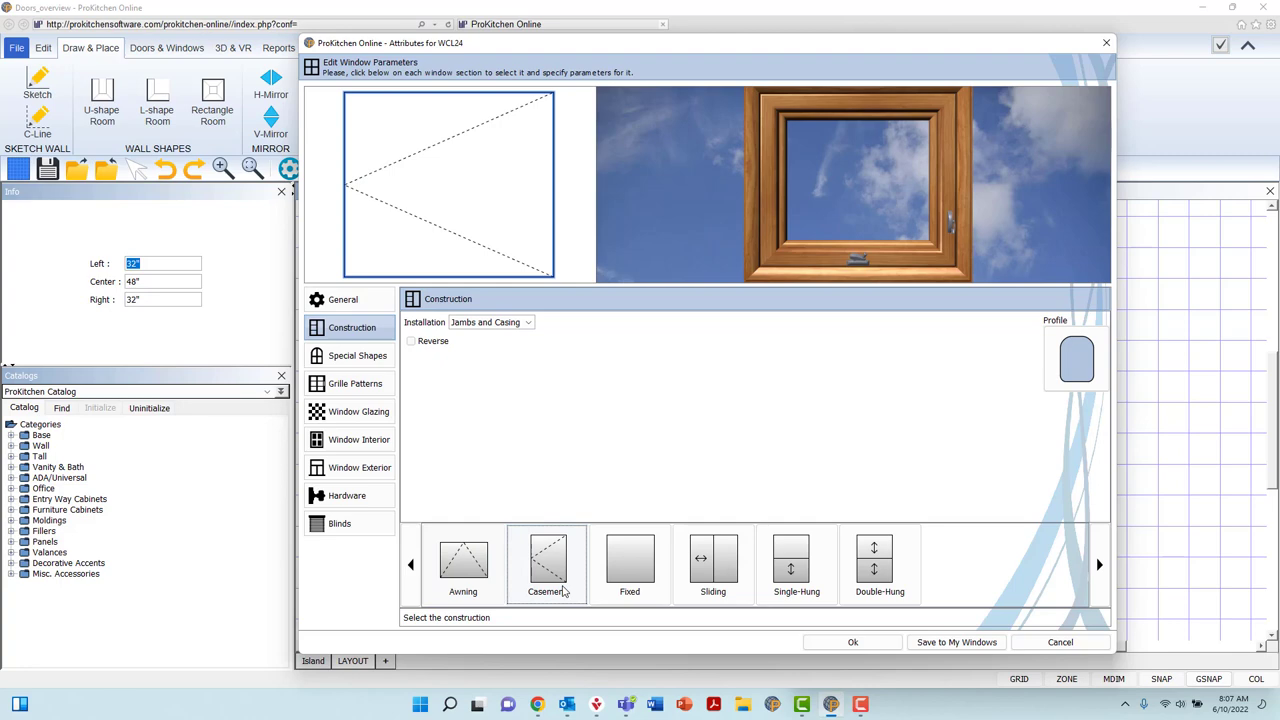
{"action": "left_click", "coordinate": [628, 560]}
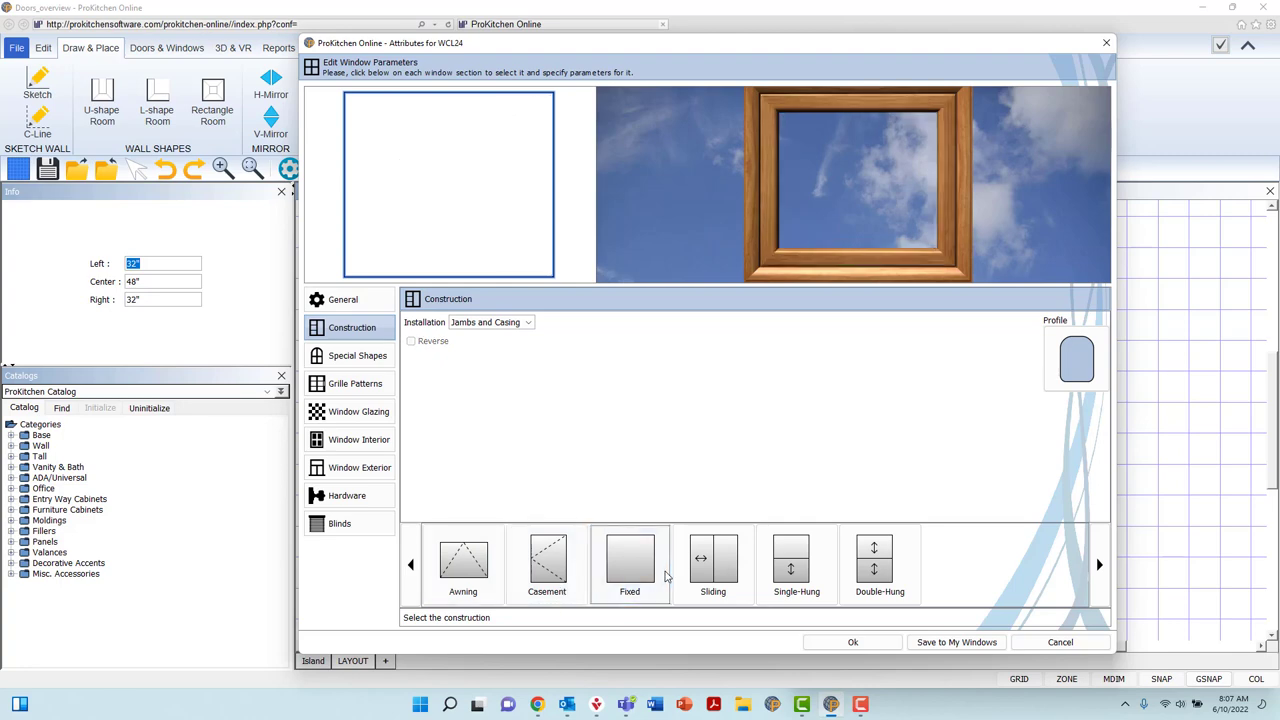
{"action": "left_click", "coordinate": [796, 560]}
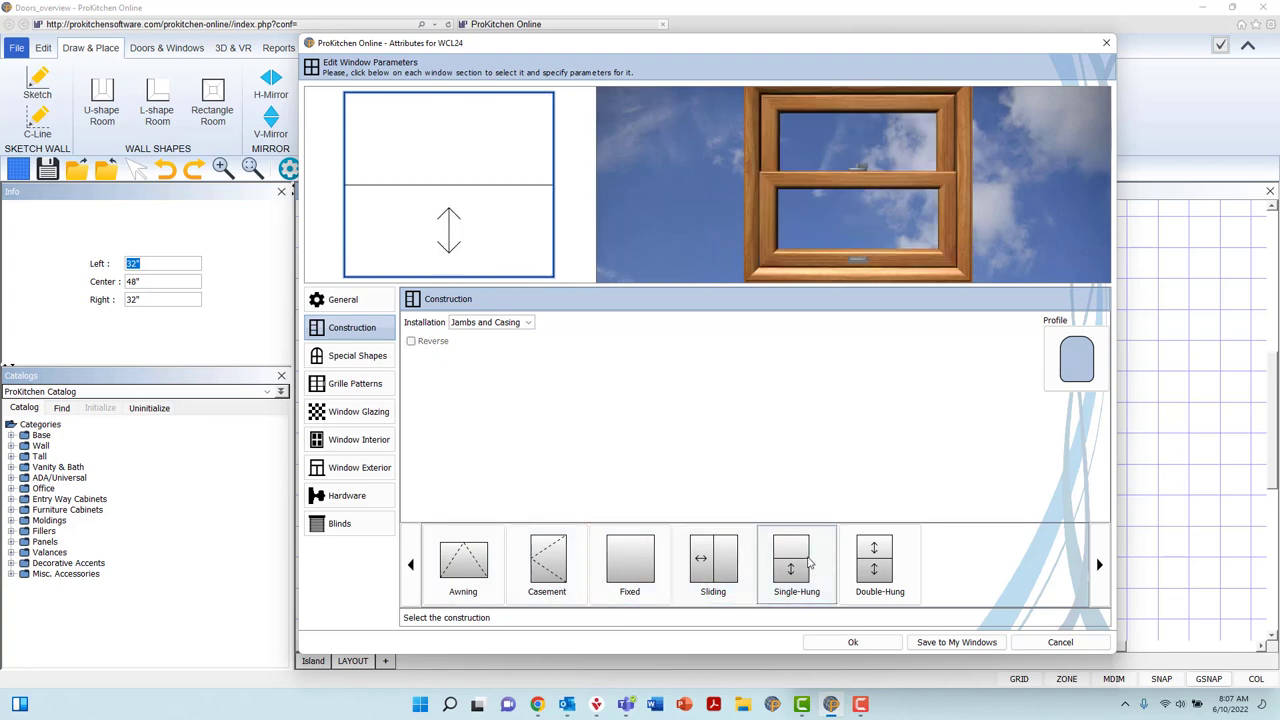
{"action": "left_click", "coordinate": [880, 560]}
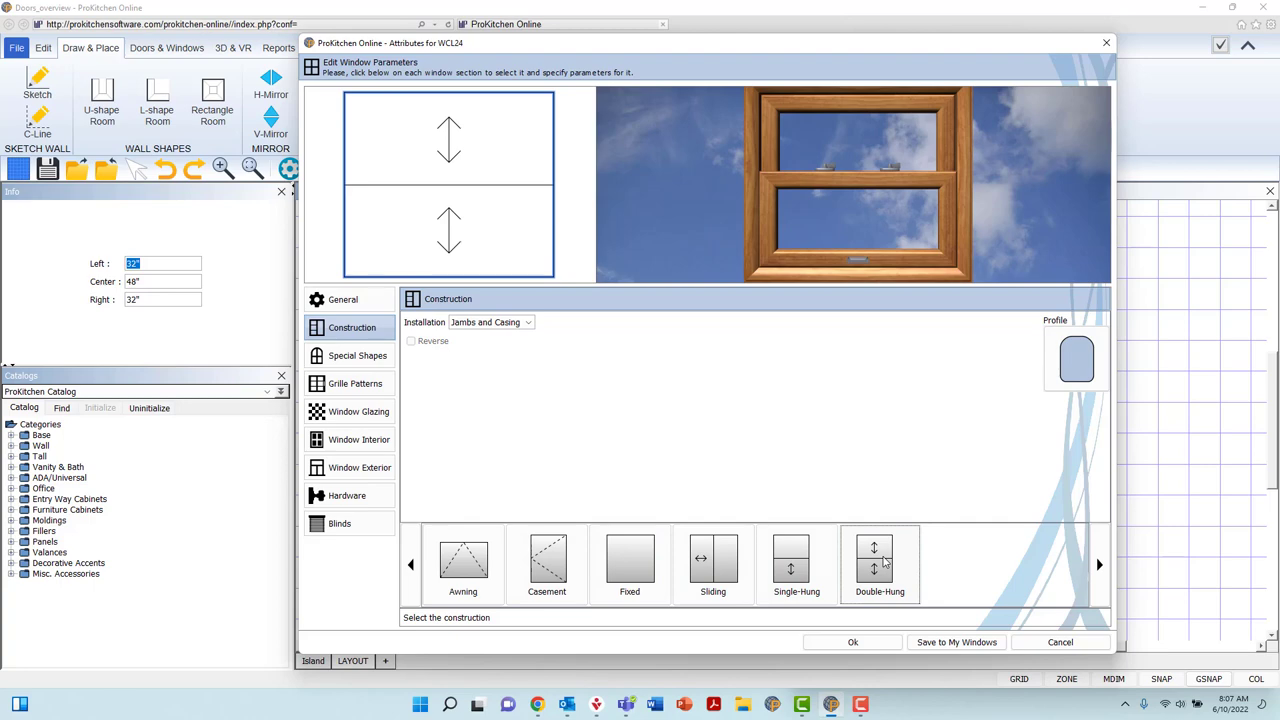
{"action": "left_click", "coordinate": [628, 560]}
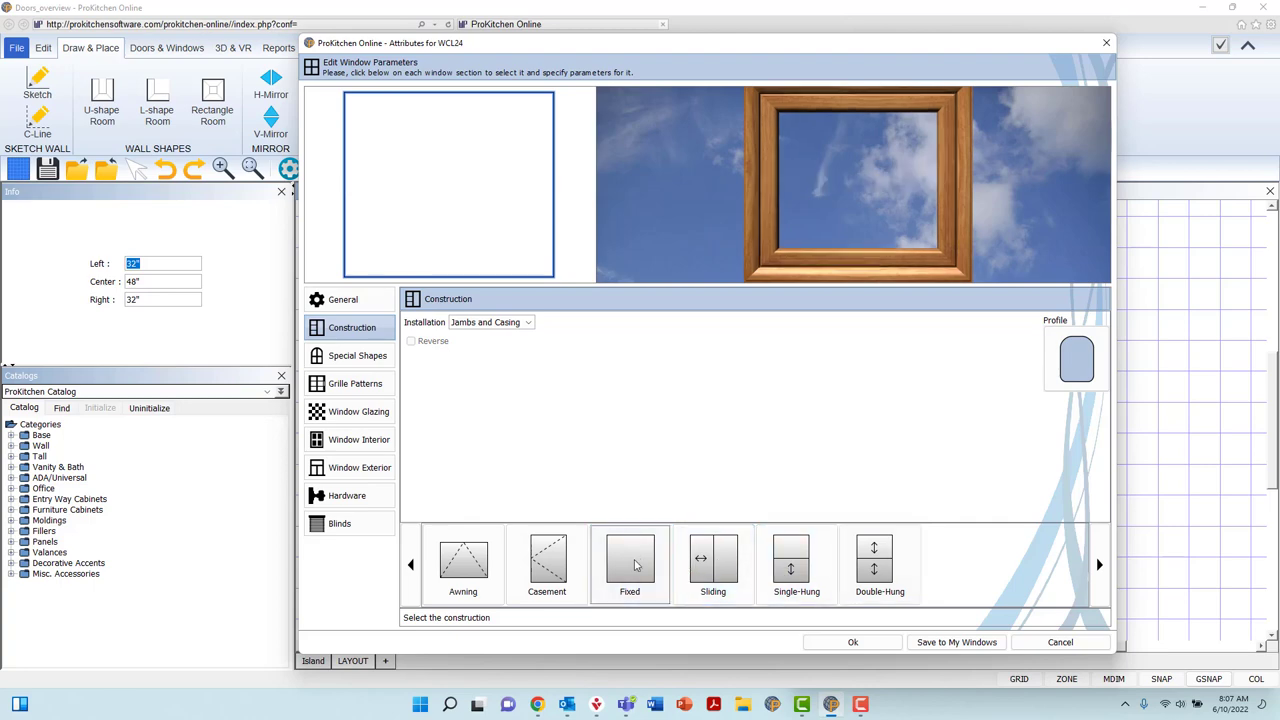
{"action": "left_click", "coordinate": [356, 356]}
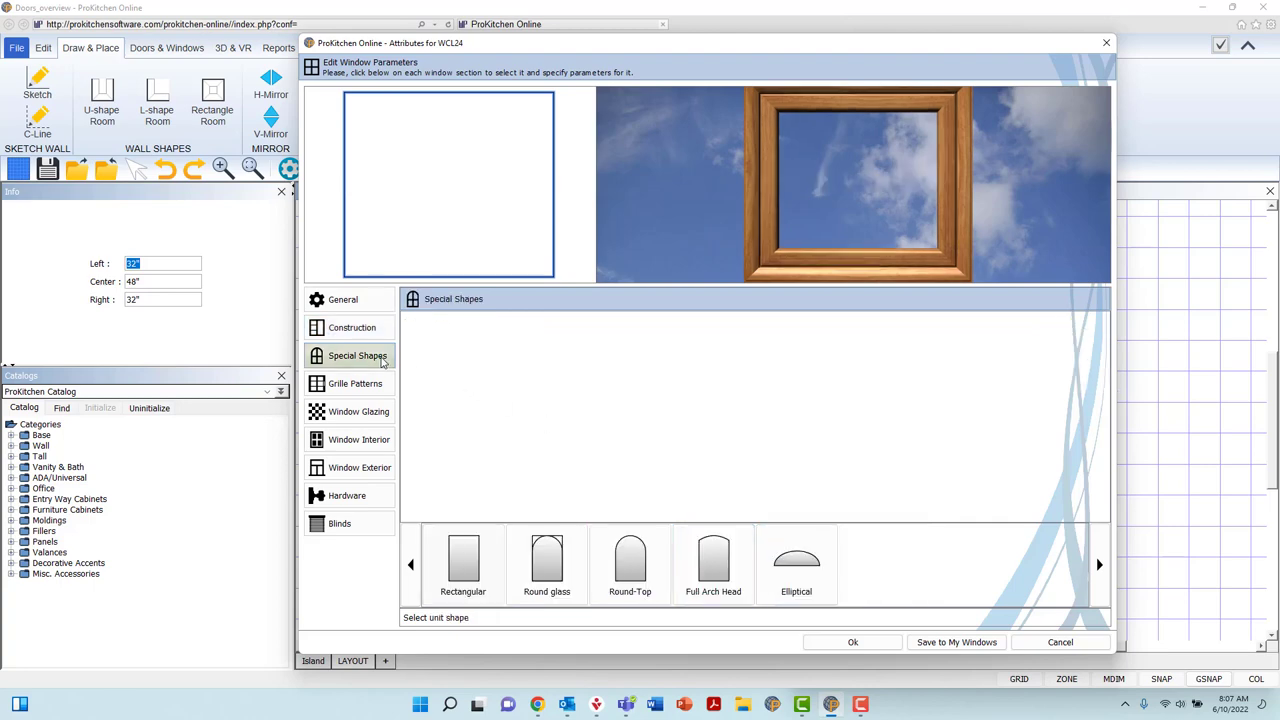
{"action": "mouse_move", "coordinate": [504, 362]}
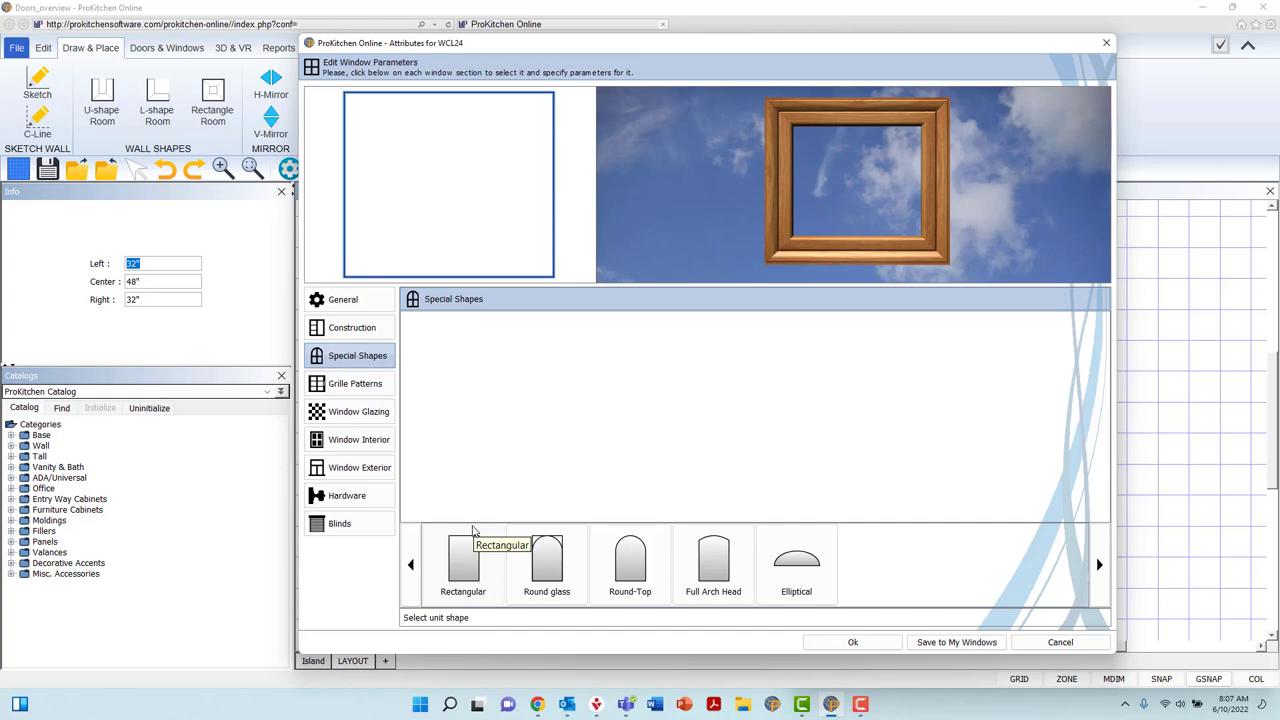
Preview full arch head and elliptical shapes and arch heights, then keep the rectangular shape
{"action": "left_click", "coordinate": [546, 560]}
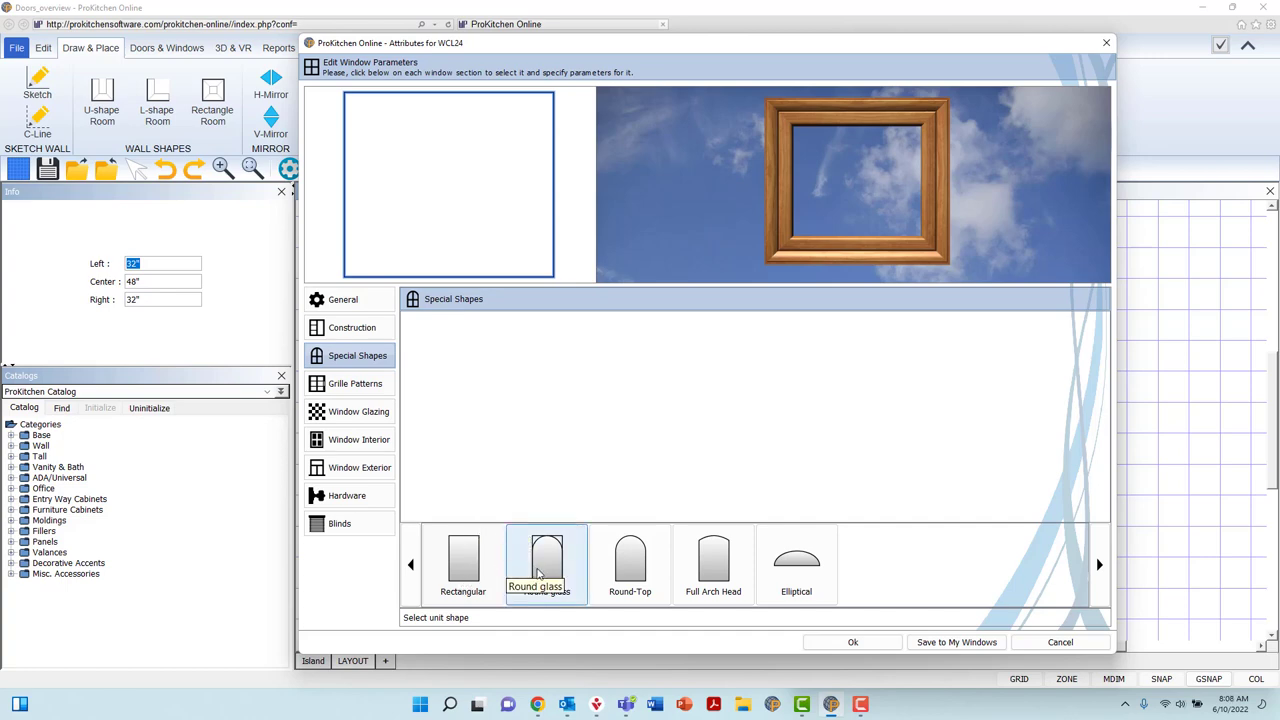
{"action": "mouse_move", "coordinate": [630, 564]}
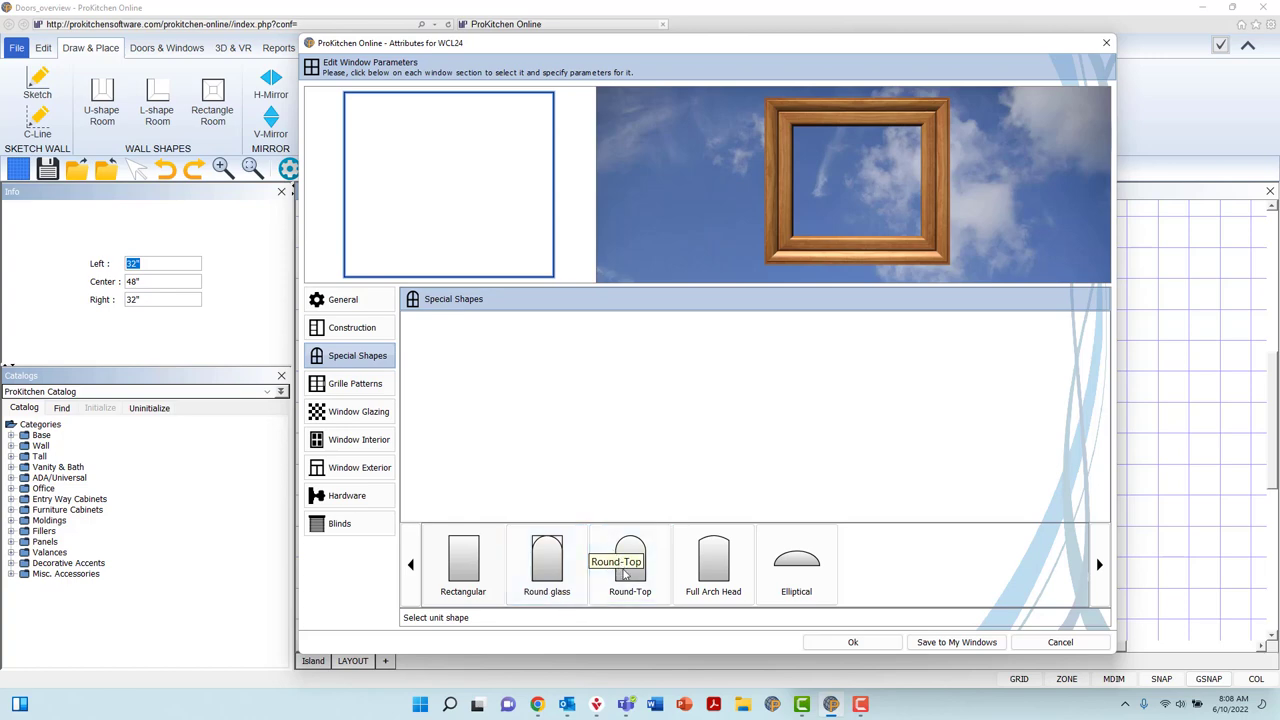
{"action": "left_click", "coordinate": [712, 564]}
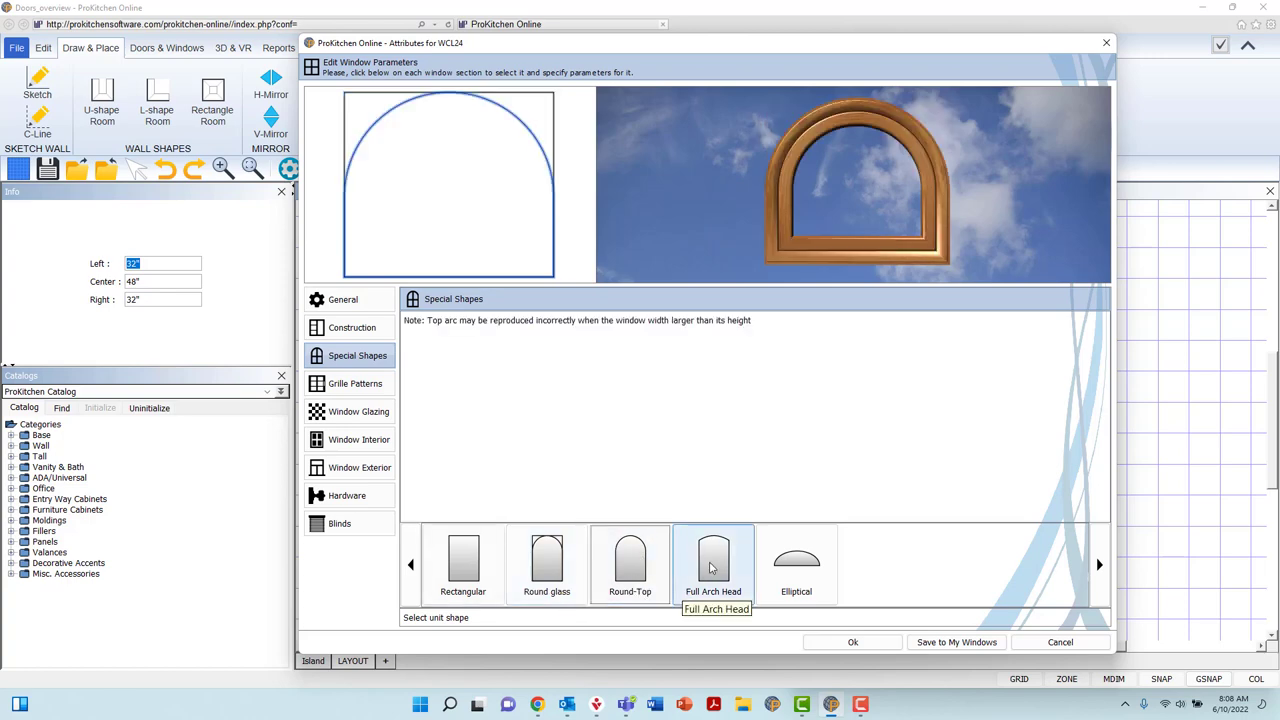
{"action": "left_click", "coordinate": [796, 564]}
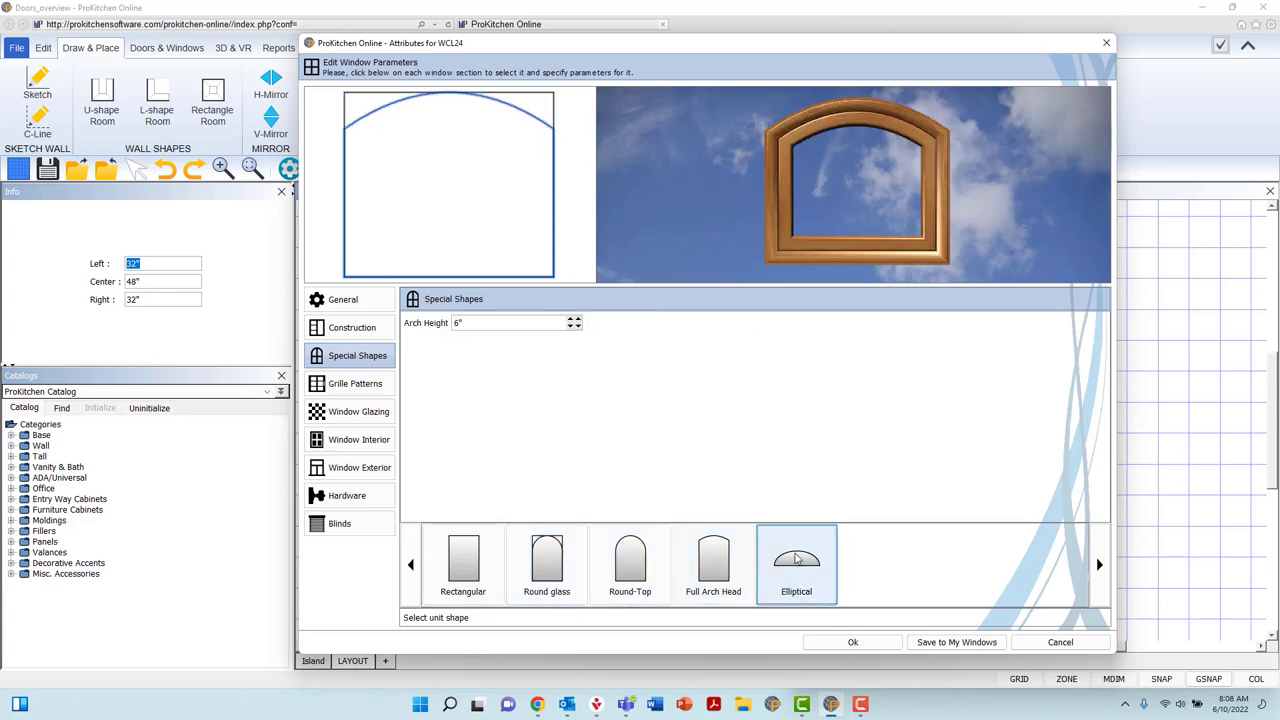
{"action": "left_click", "coordinate": [712, 560]}
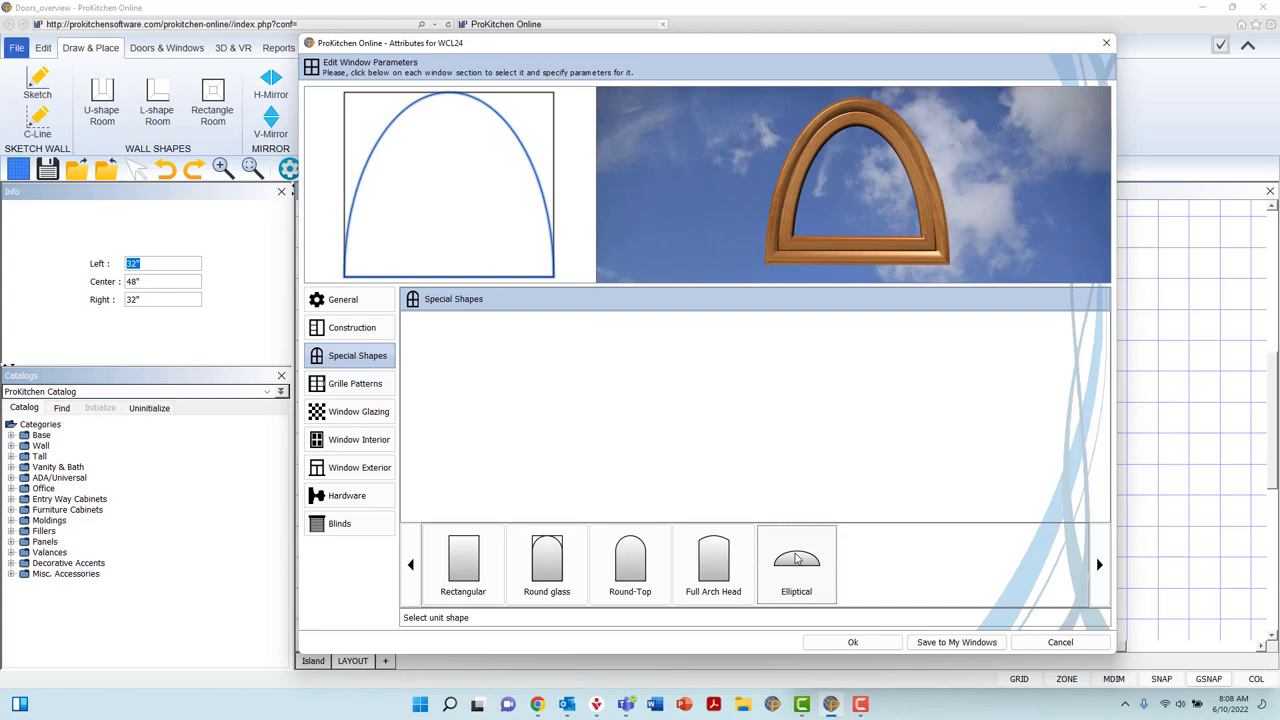
{"action": "left_click", "coordinate": [712, 564]}
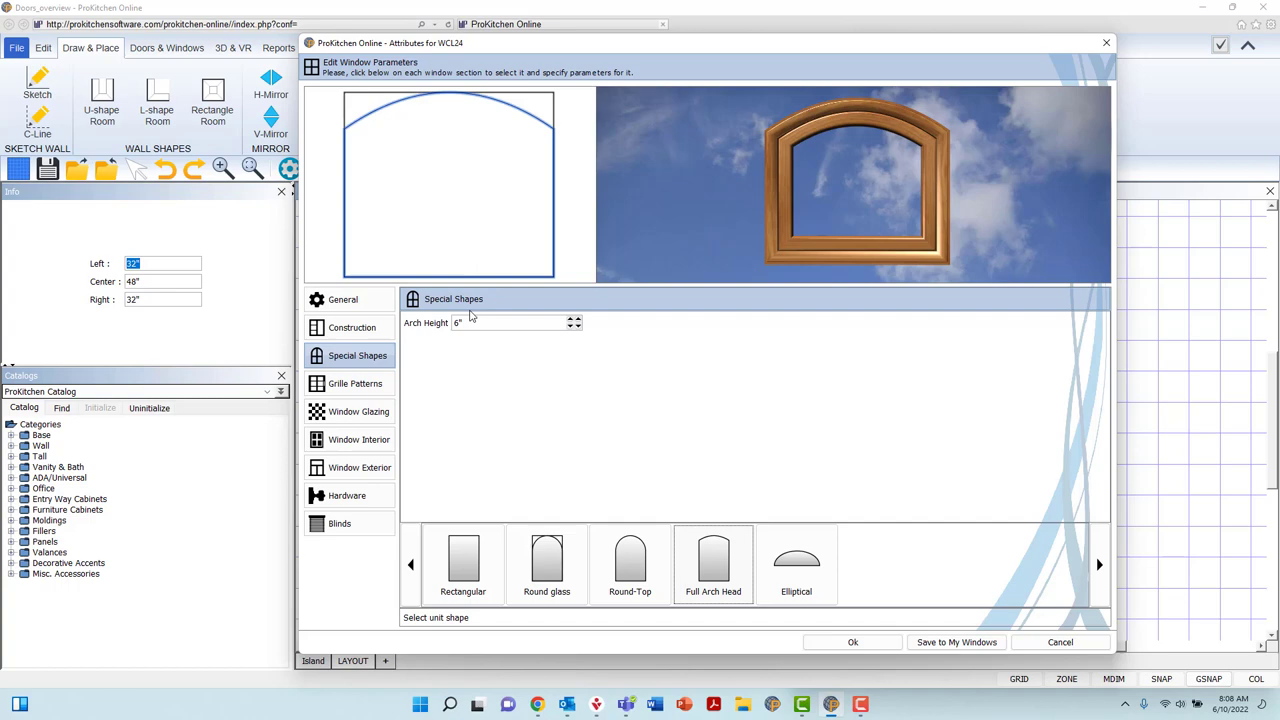
{"action": "mouse_move", "coordinate": [572, 328]}
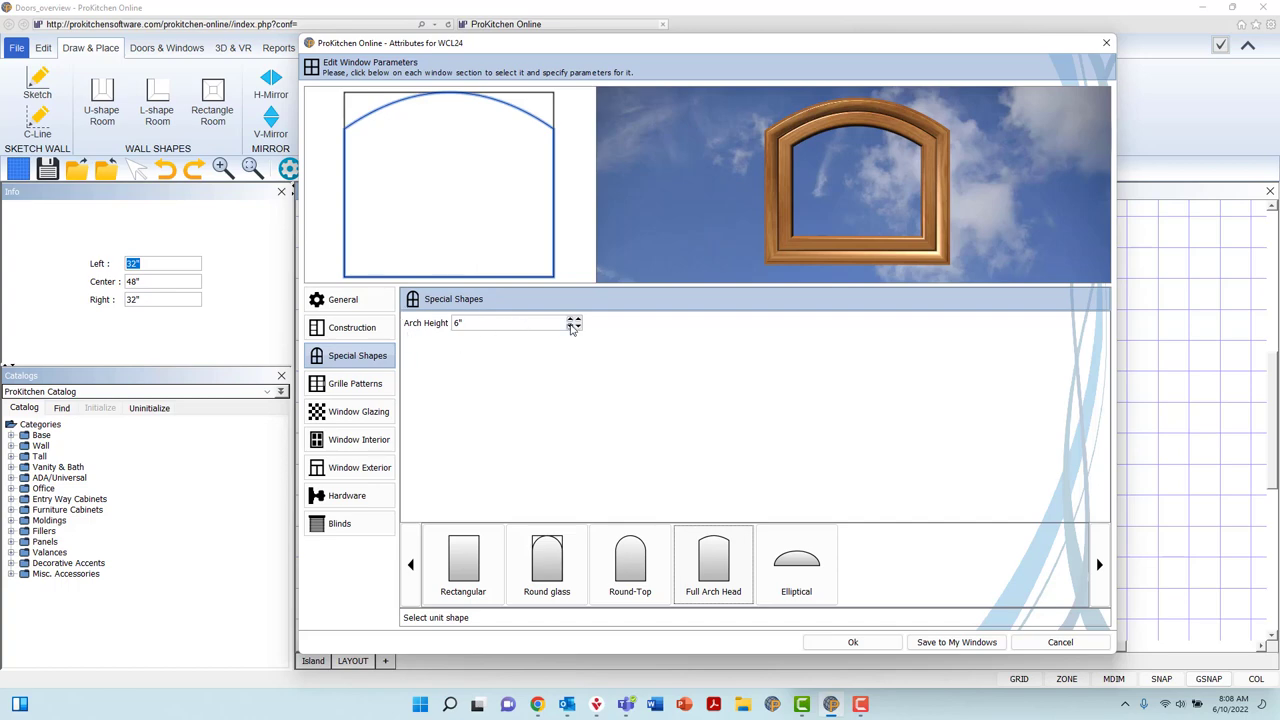
{"action": "left_click", "coordinate": [576, 328]}
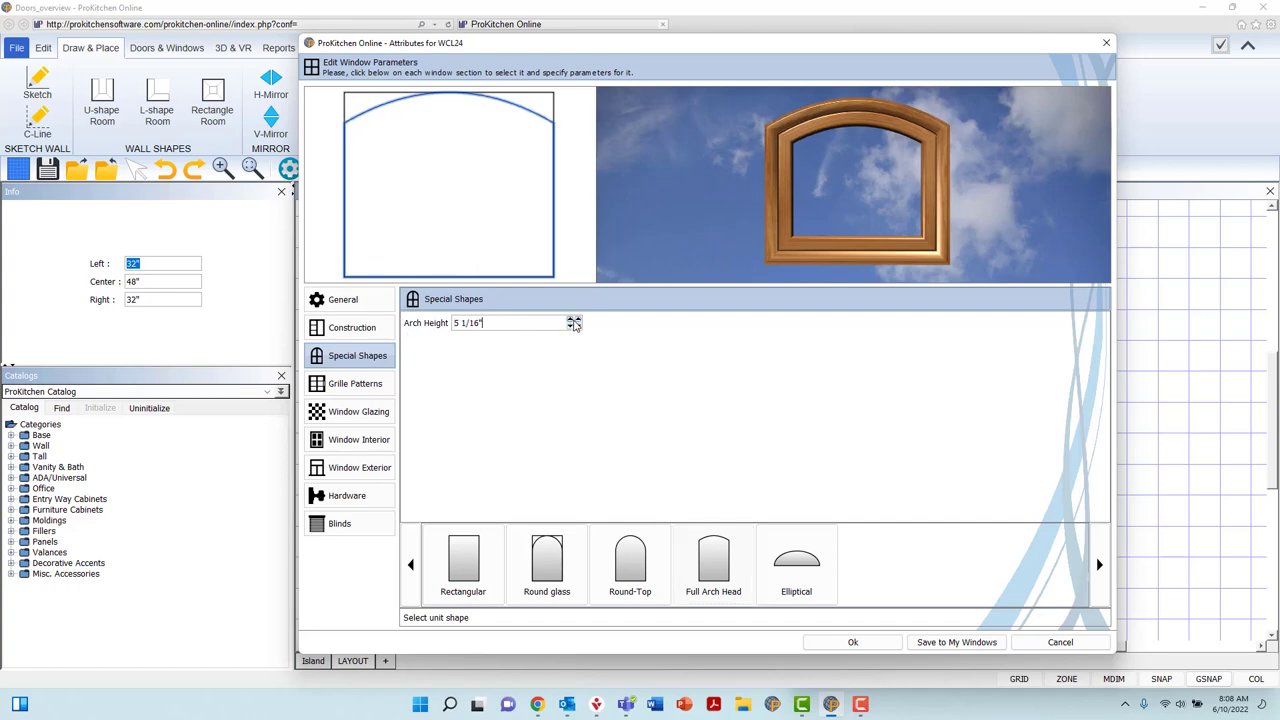
{"action": "left_click", "coordinate": [572, 320]}
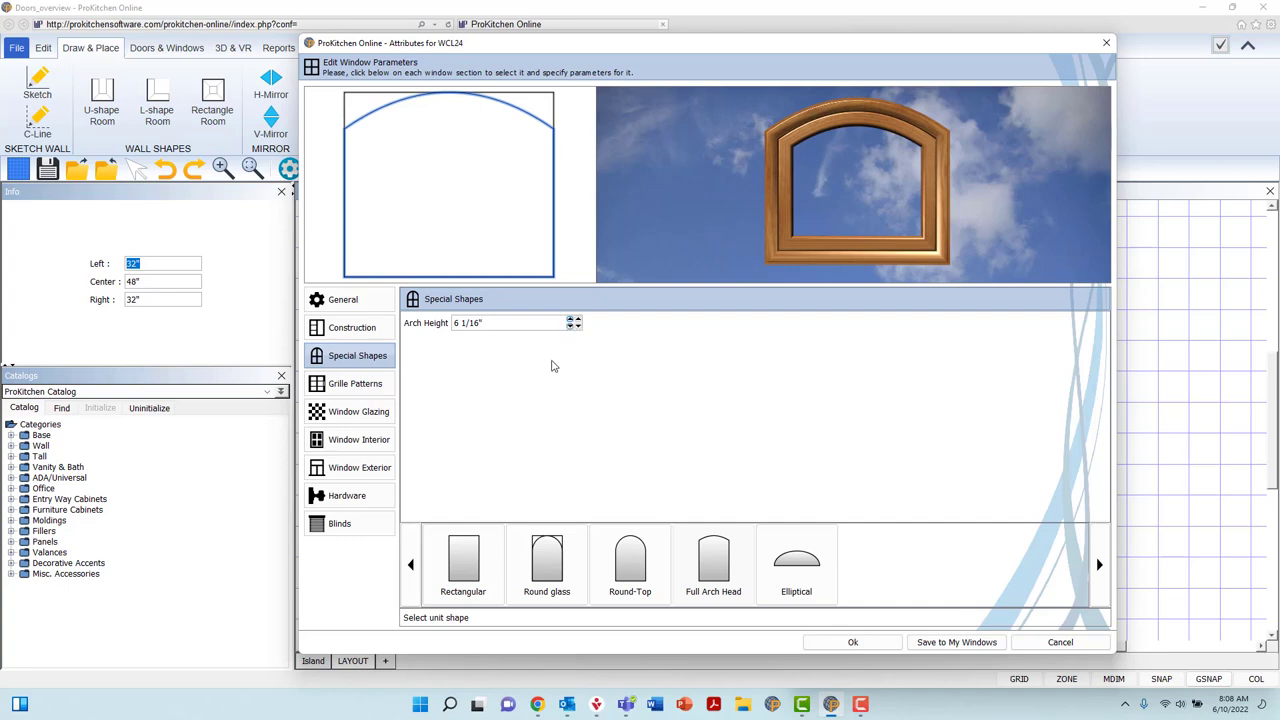
{"action": "left_click", "coordinate": [356, 384]}
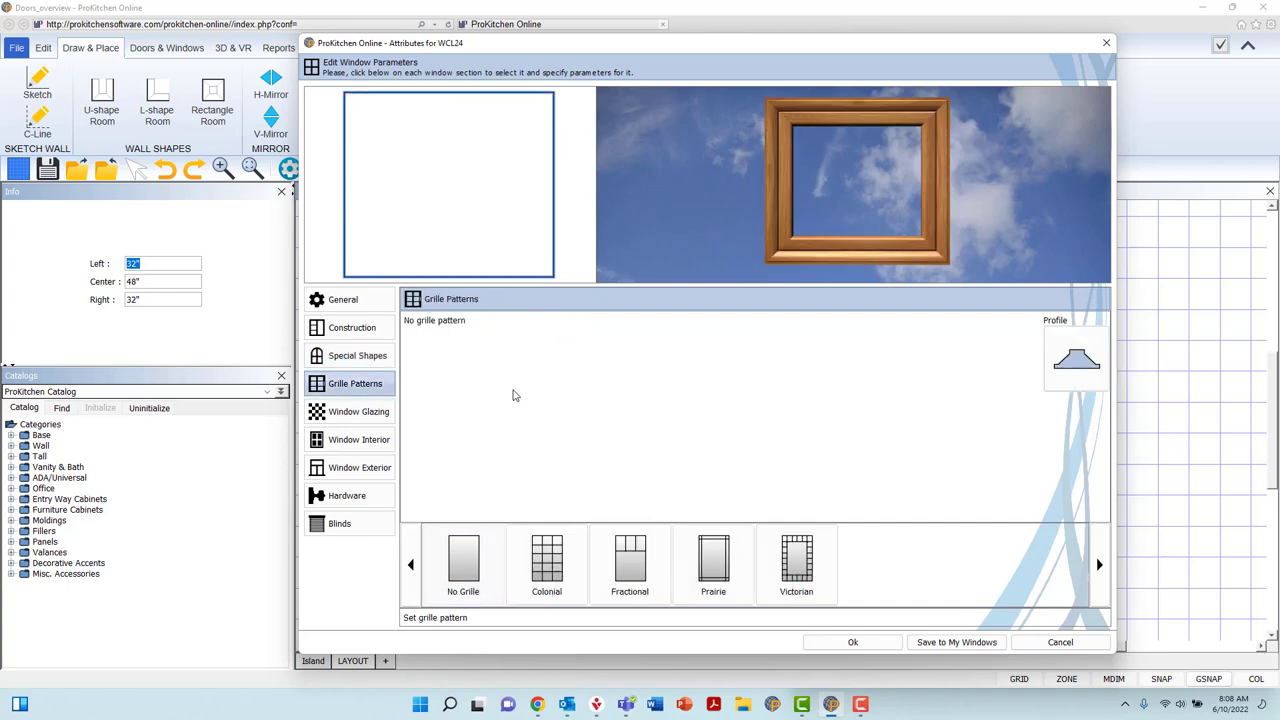
{"action": "mouse_move", "coordinate": [492, 448]}
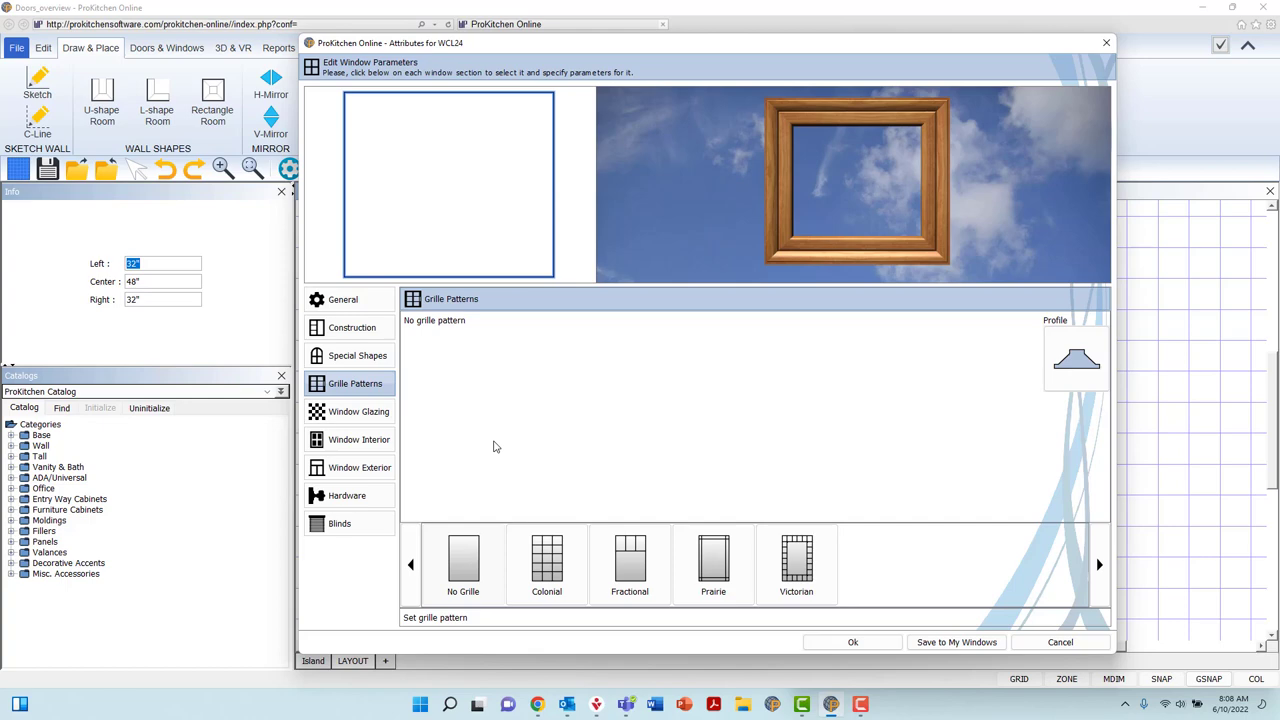
{"action": "mouse_move", "coordinate": [444, 496]}
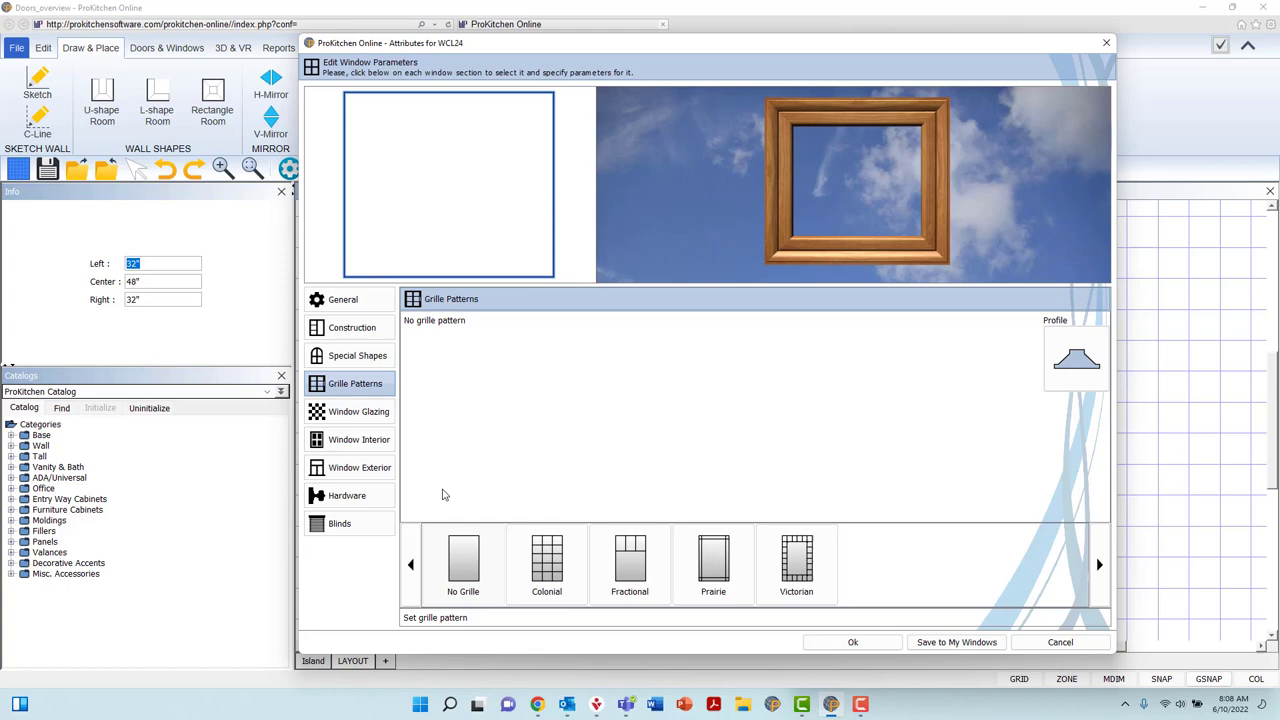
Try prairie and victorian grilles, then apply a Colonial grille with 3 columns and 5 rows
{"action": "left_click", "coordinate": [546, 564]}
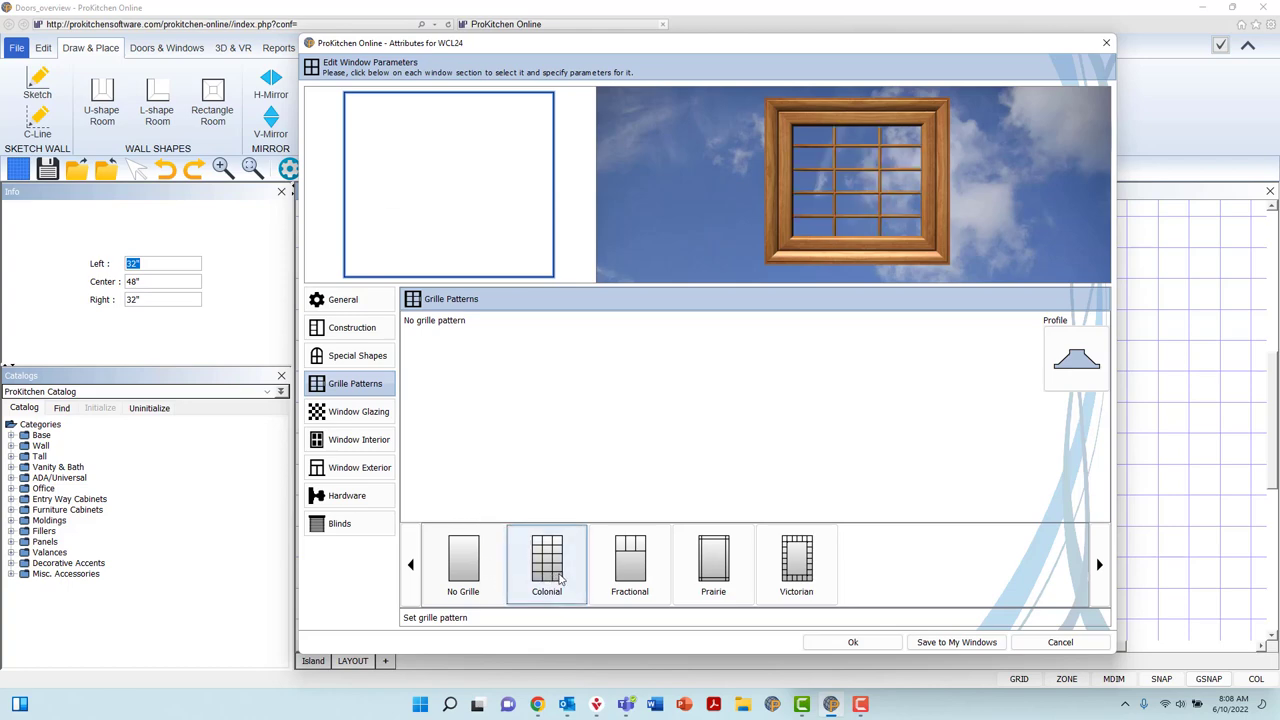
{"action": "left_click", "coordinate": [628, 564]}
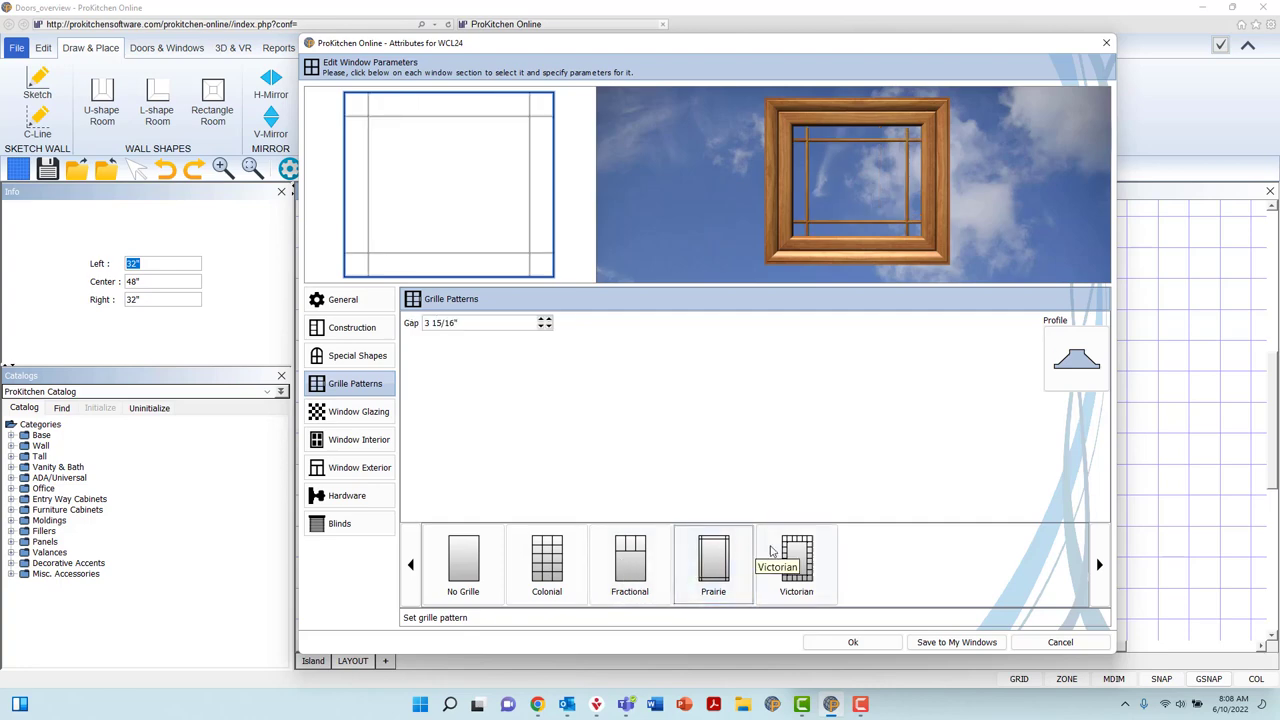
{"action": "left_click", "coordinate": [796, 560]}
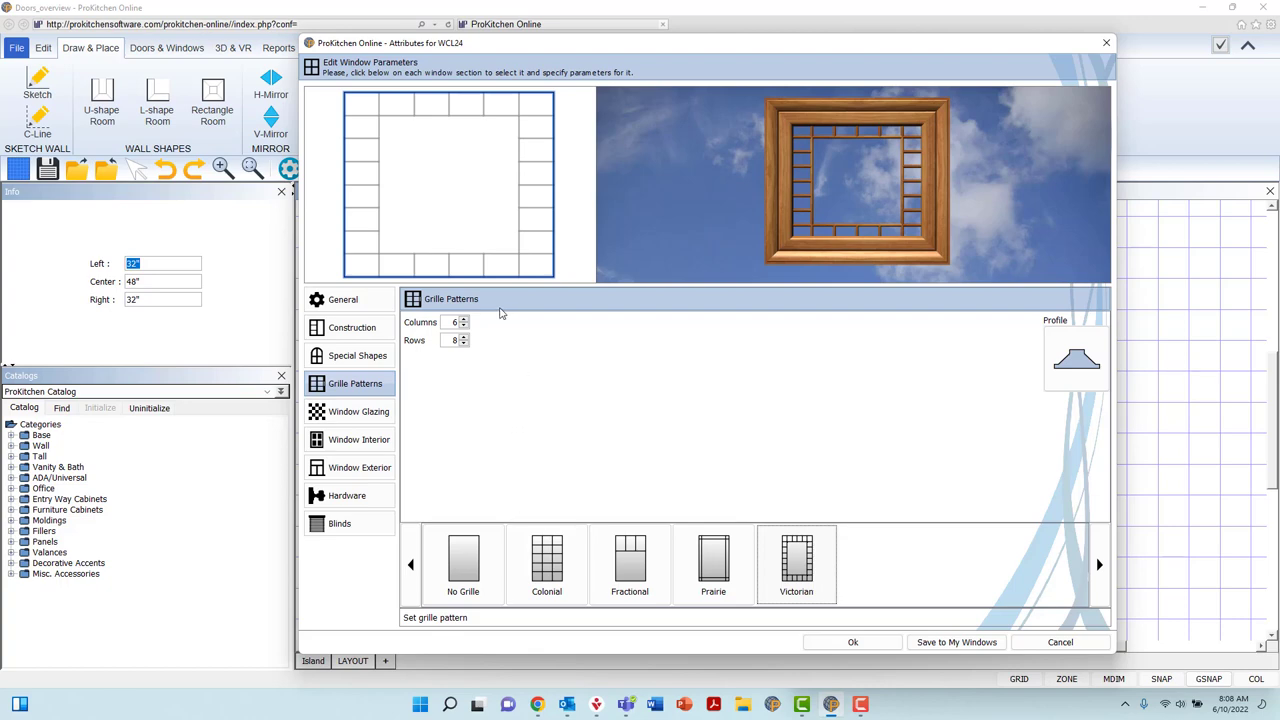
{"action": "mouse_move", "coordinate": [492, 318]}
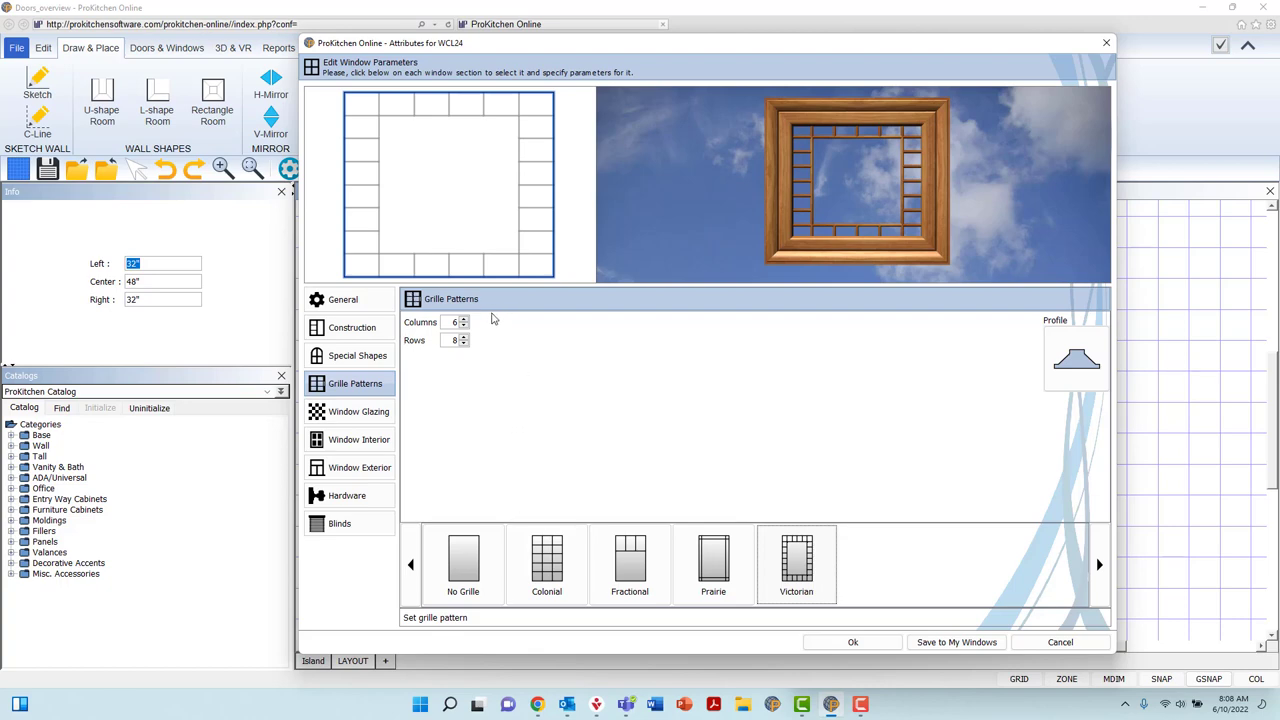
{"action": "mouse_move", "coordinate": [574, 560]}
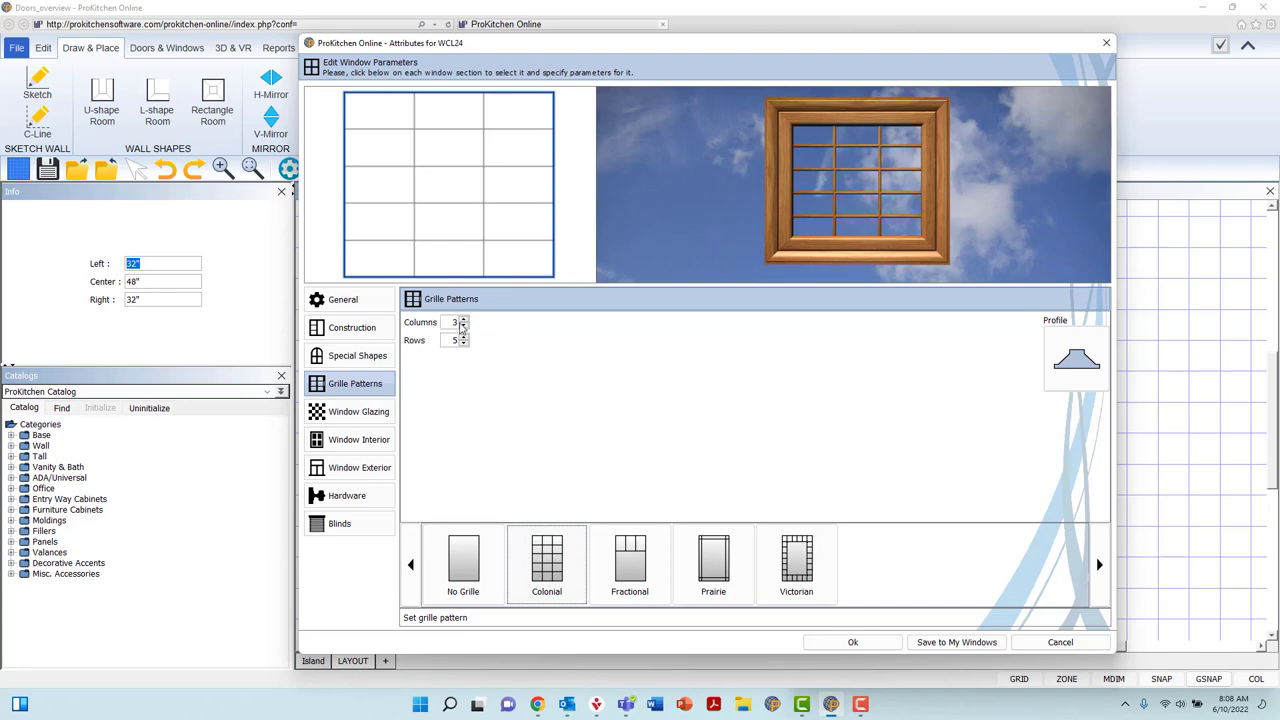
{"action": "left_click", "coordinate": [464, 318]}
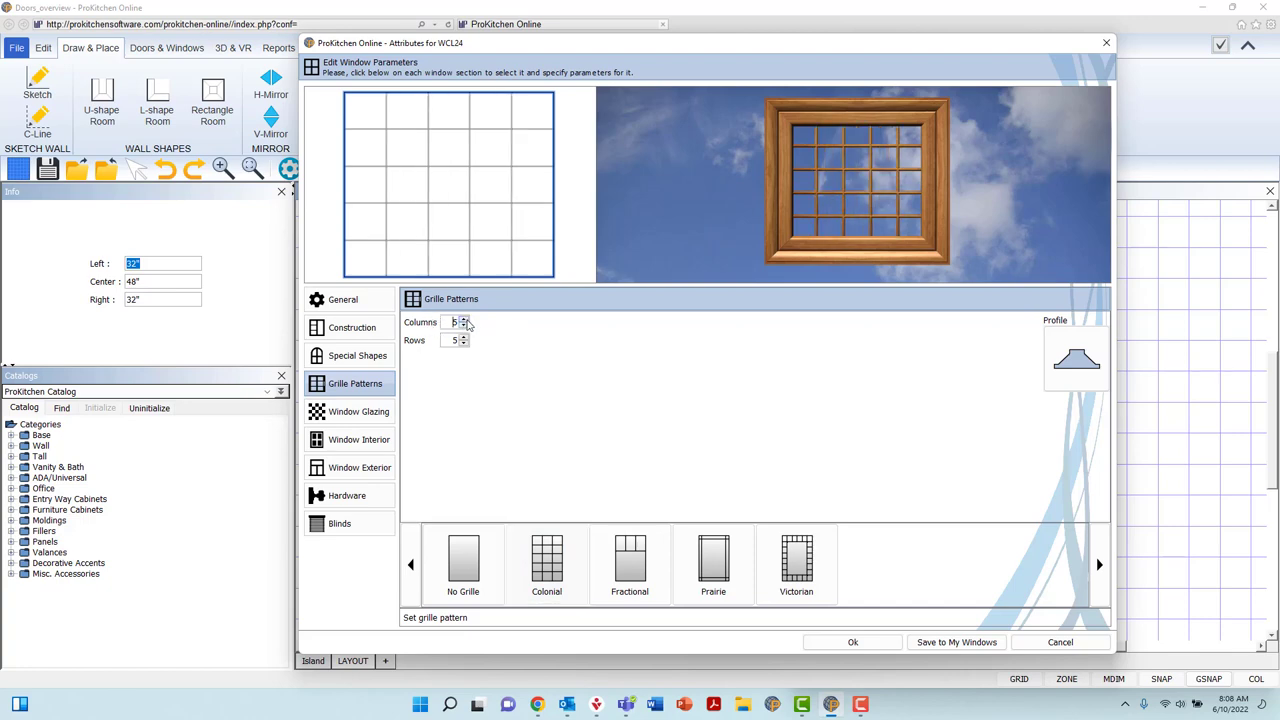
{"action": "left_click", "coordinate": [464, 324]}
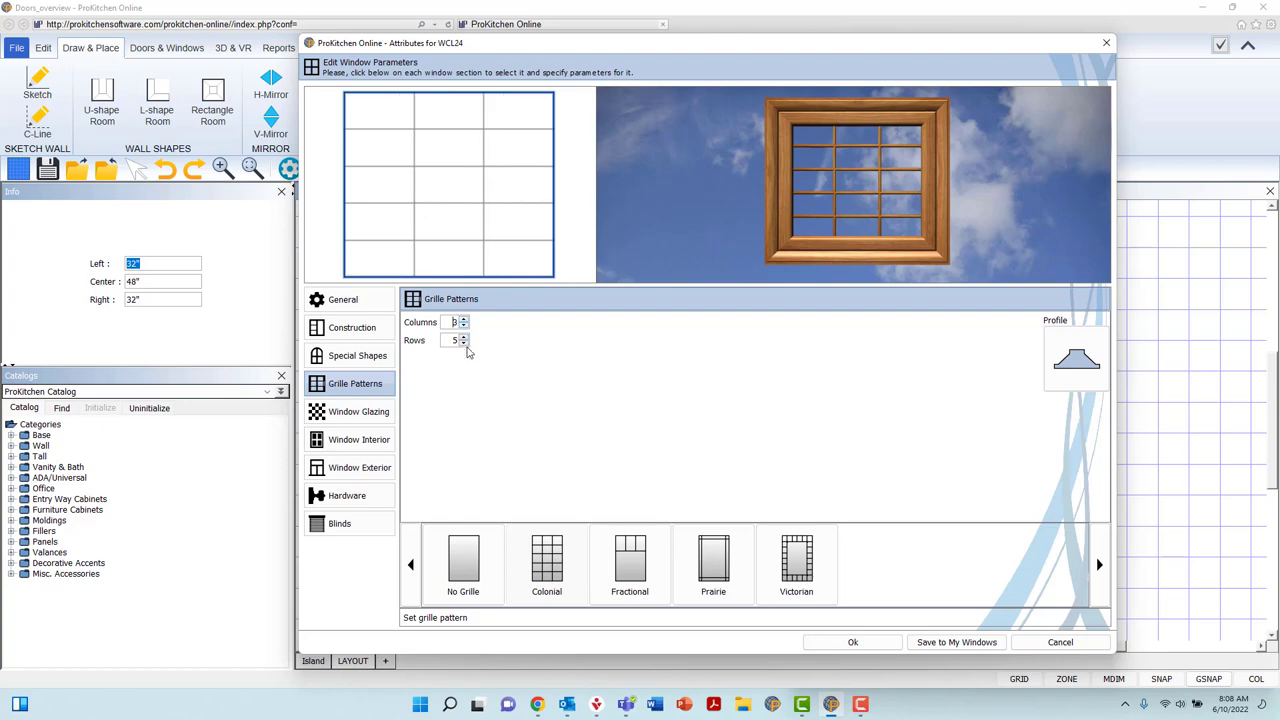
{"action": "left_click", "coordinate": [464, 336]}
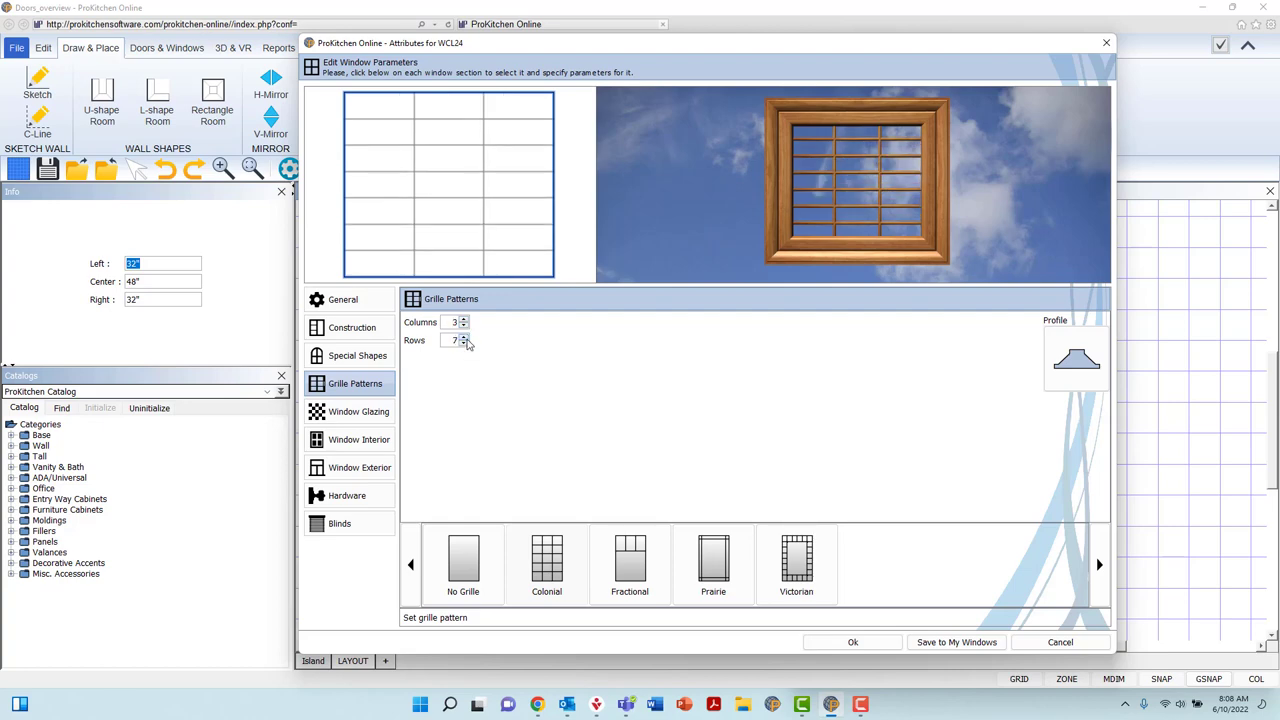
{"action": "left_click", "coordinate": [464, 344]}
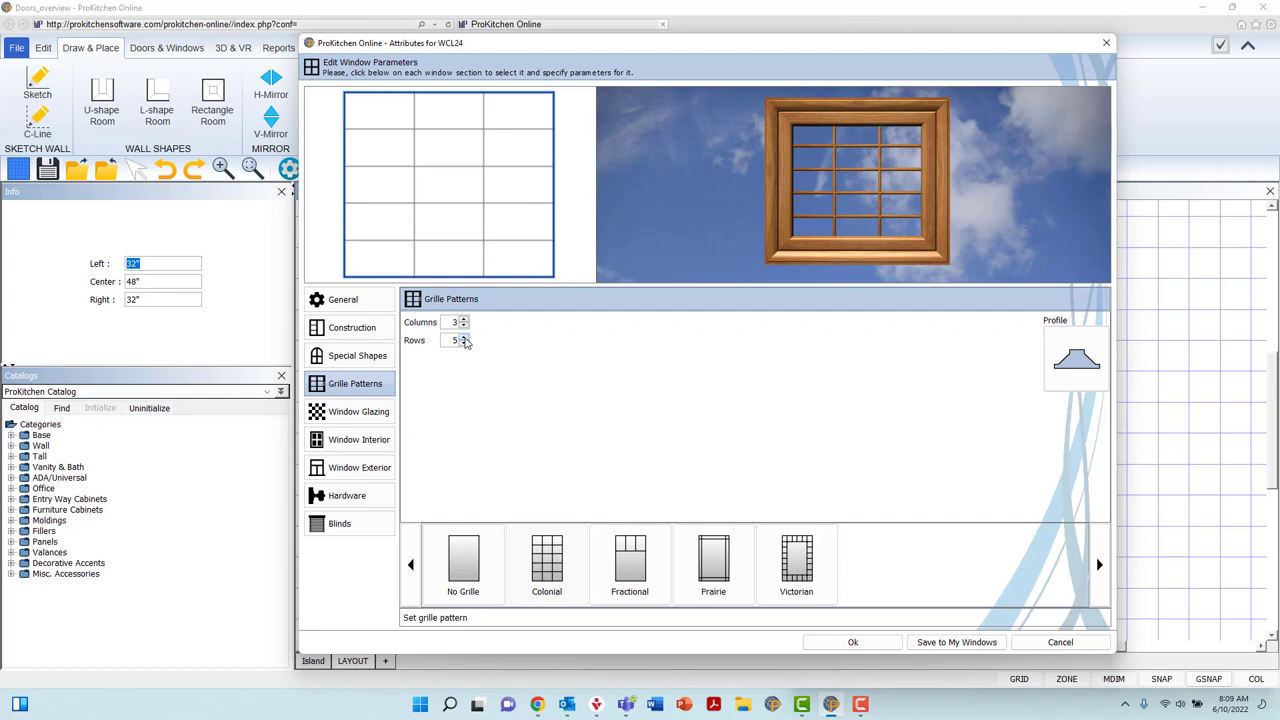
Set a Fractional grille with 5 columns and 10" height, then try the Prairie pattern
{"action": "left_click", "coordinate": [628, 560]}
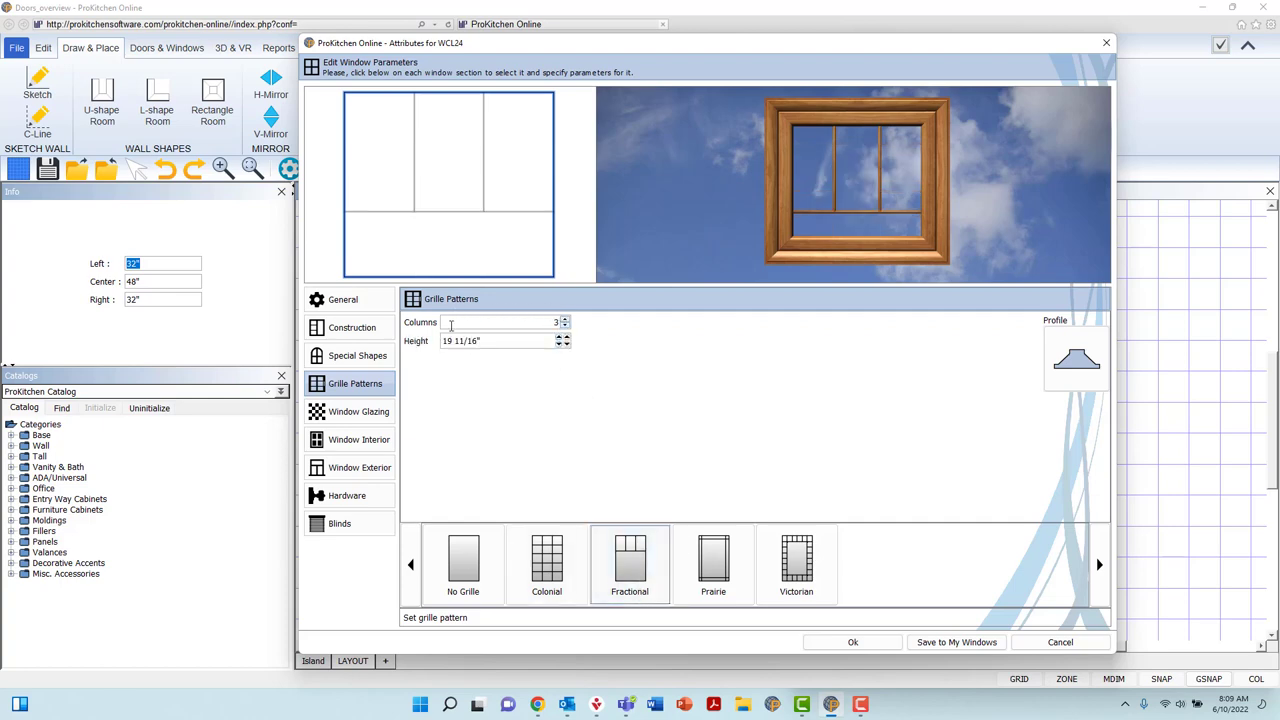
{"action": "left_click", "coordinate": [564, 318]}
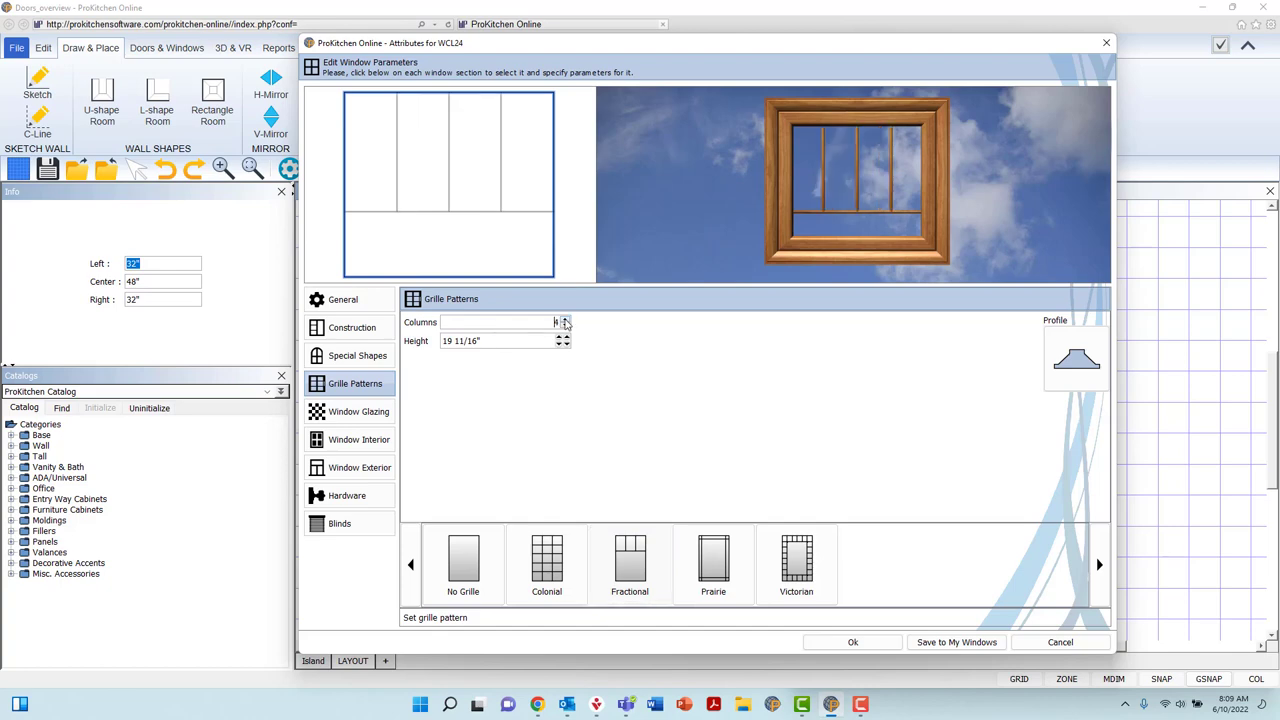
{"action": "left_click", "coordinate": [564, 318]}
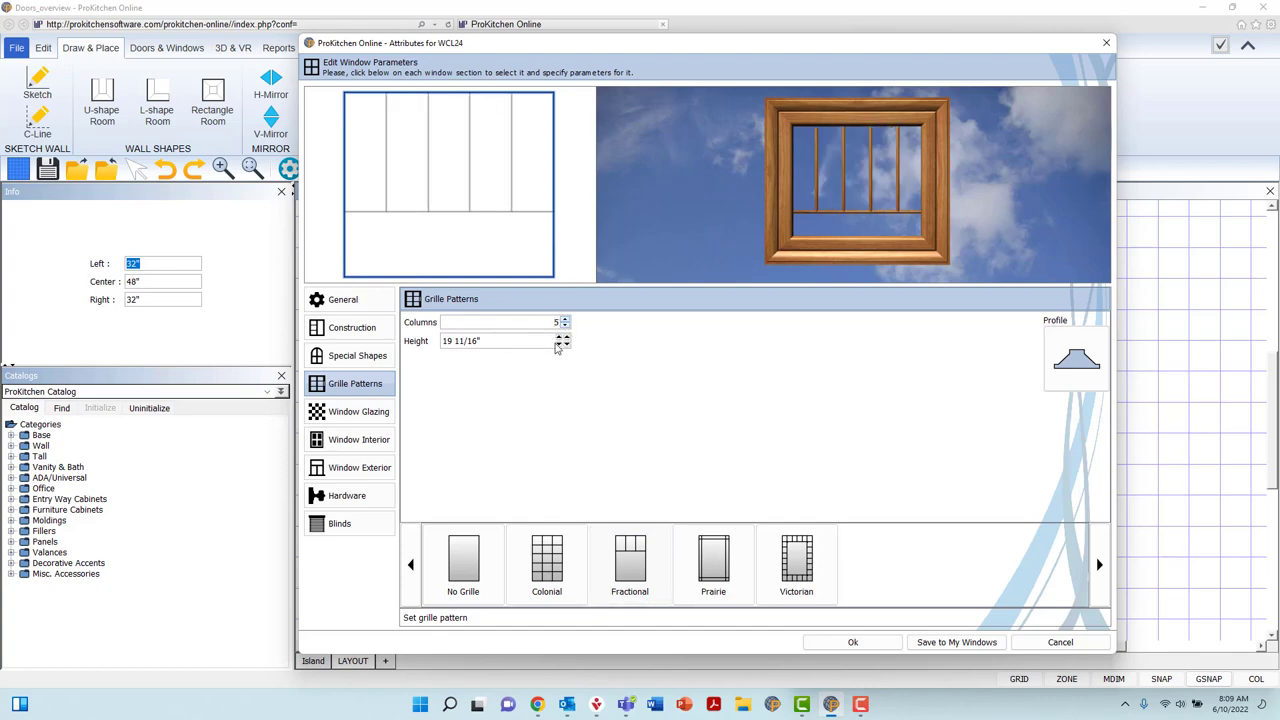
{"action": "triple_click", "coordinate": [490, 340]}
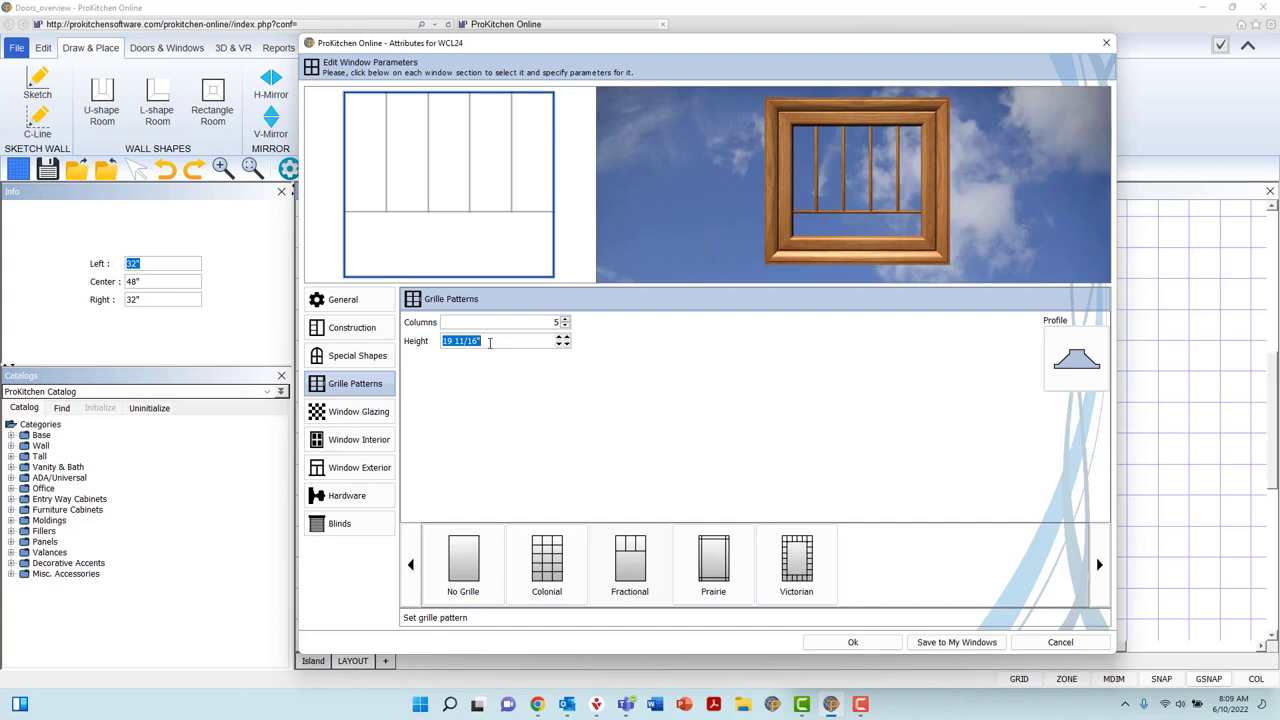
{"action": "type", "text": "10\""}
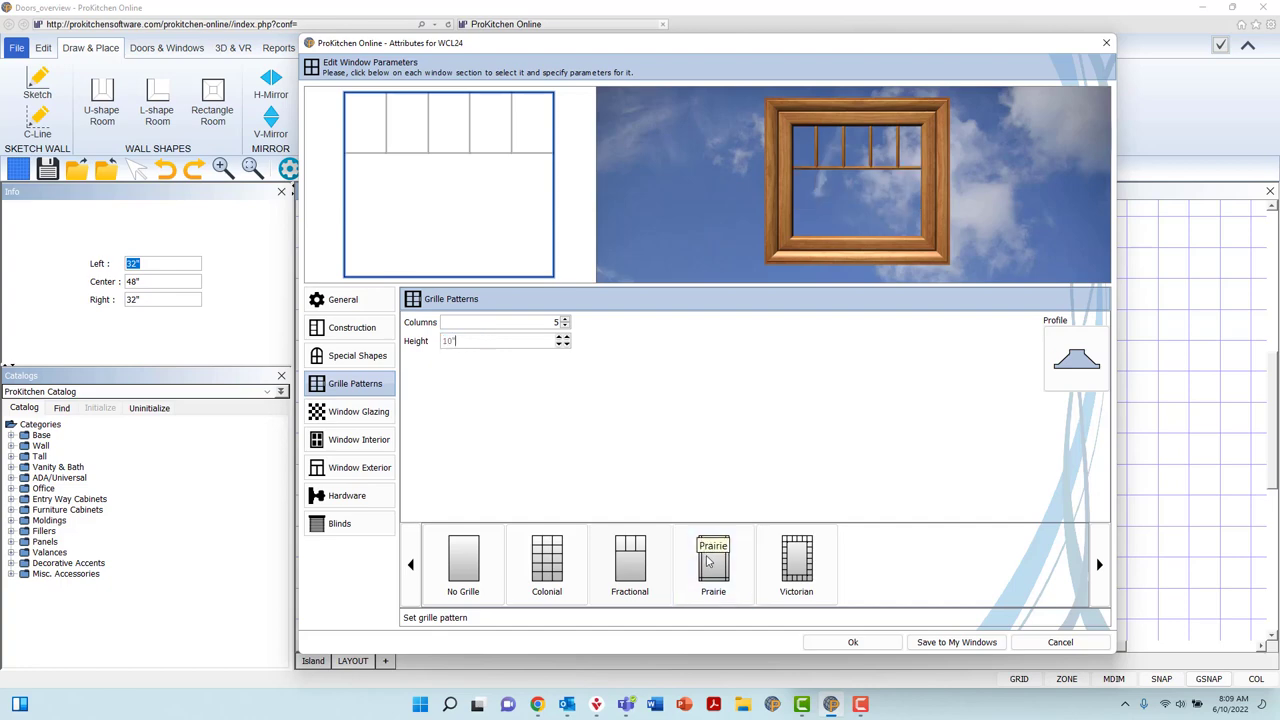
{"action": "left_click", "coordinate": [712, 560]}
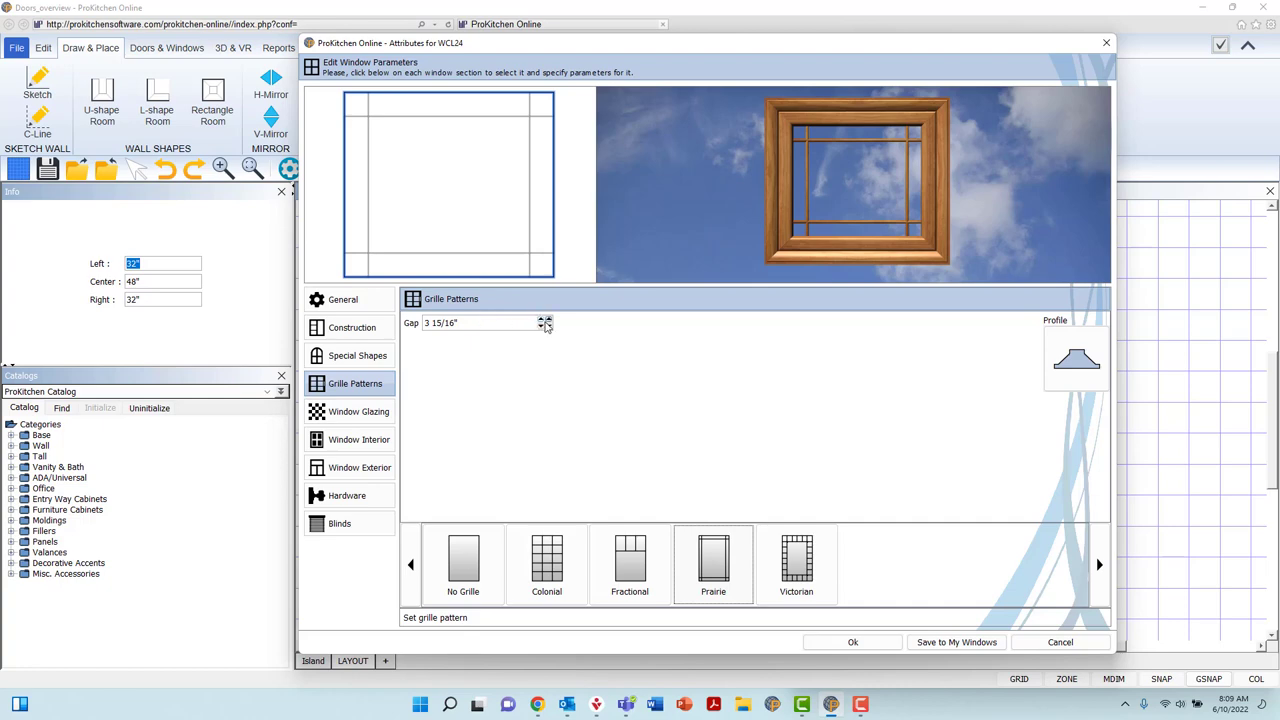
Widen the Prairie gap, then switch to a Victorian grille with more columns and rows
{"action": "left_click", "coordinate": [544, 320]}
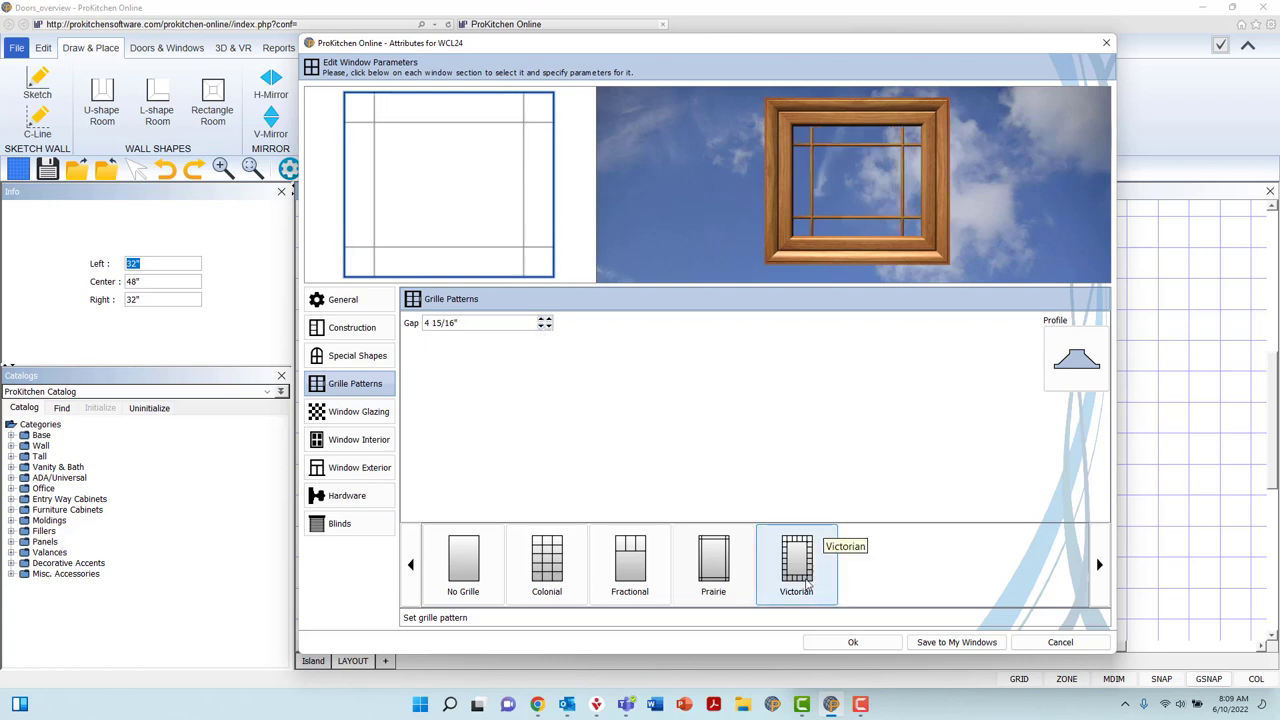
{"action": "left_click", "coordinate": [796, 560]}
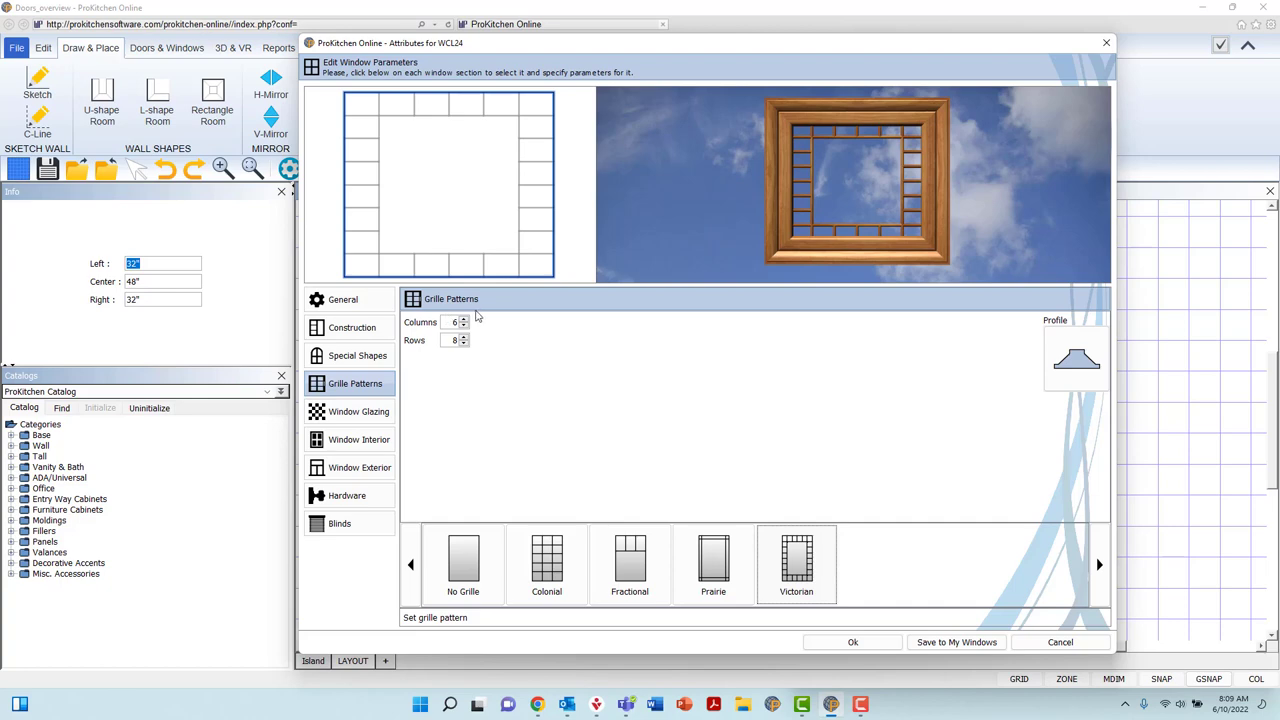
{"action": "left_click", "coordinate": [464, 318]}
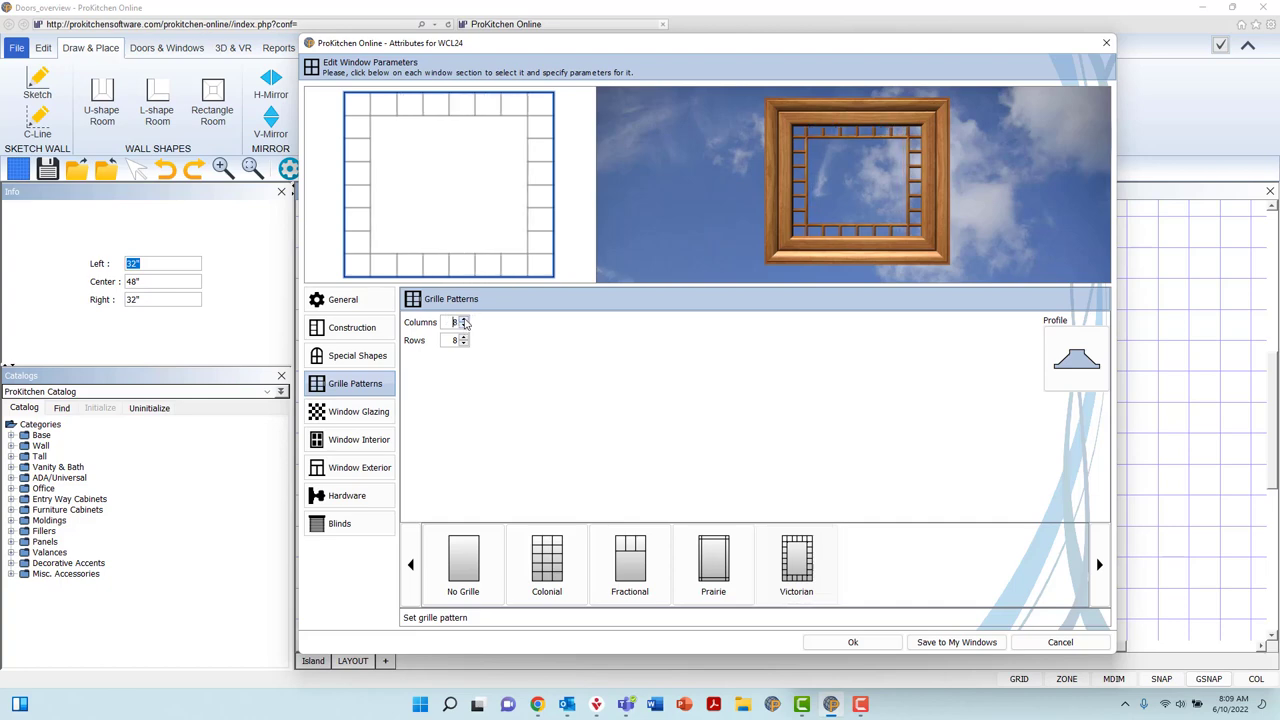
{"action": "left_click", "coordinate": [464, 336]}
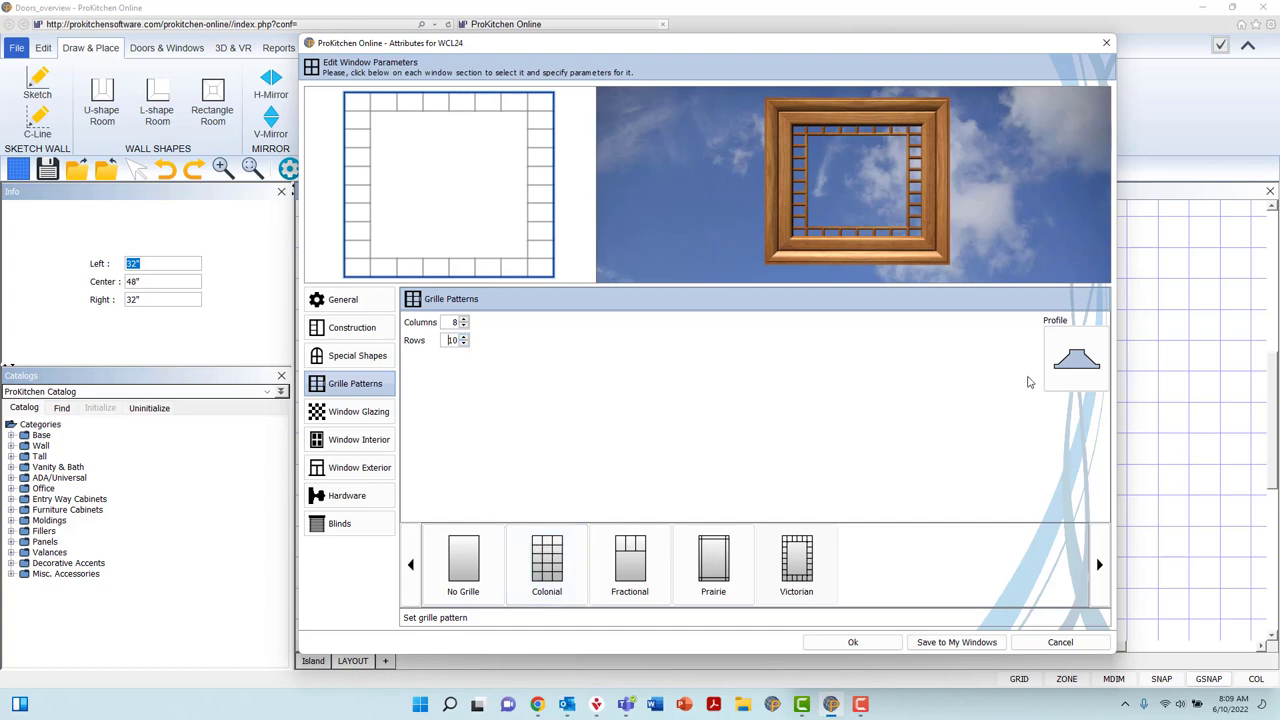
Choose a different grille bar profile in the Select Profile dialog and confirm it
{"action": "left_click", "coordinate": [1076, 360]}
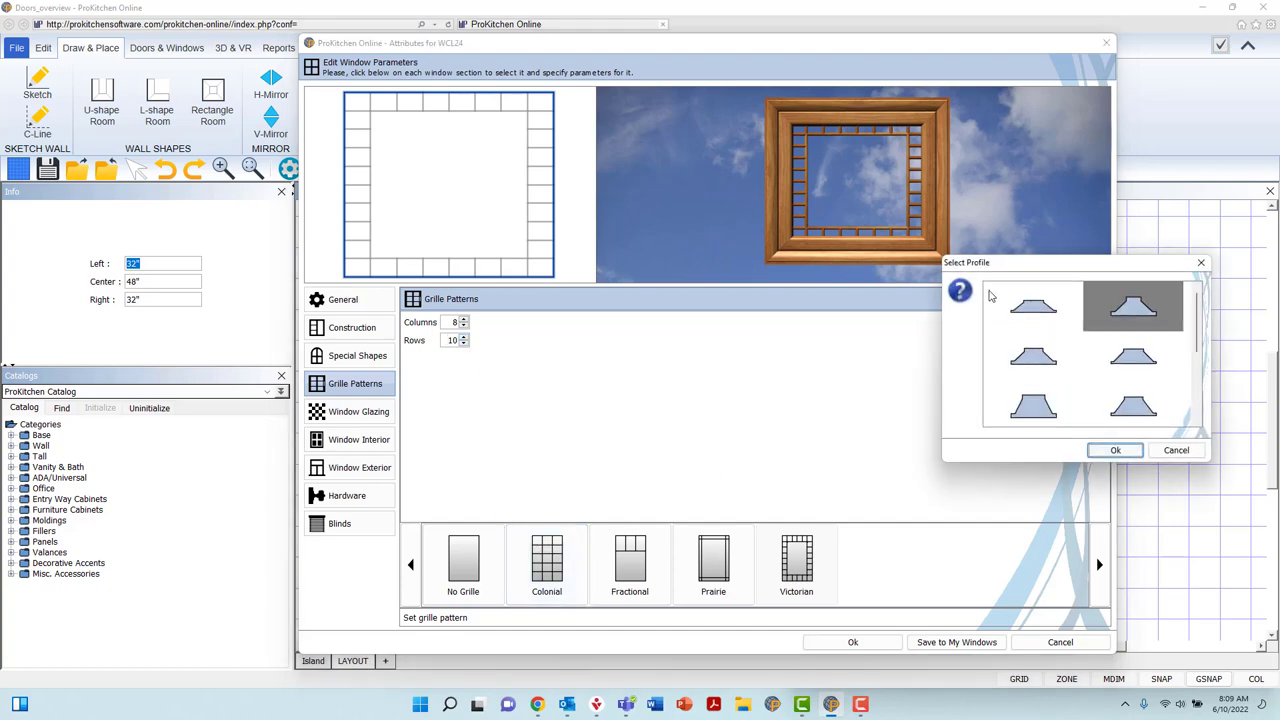
{"action": "mouse_move", "coordinate": [1016, 288]}
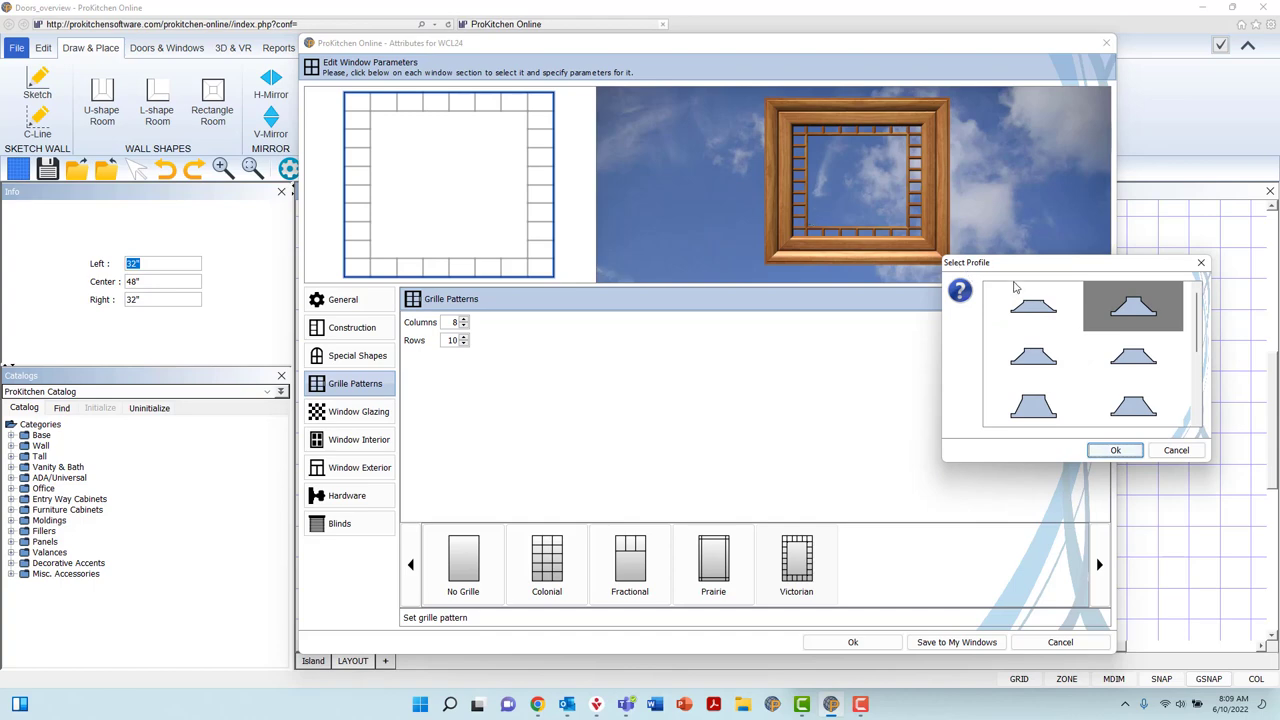
{"action": "mouse_move", "coordinate": [1004, 360]}
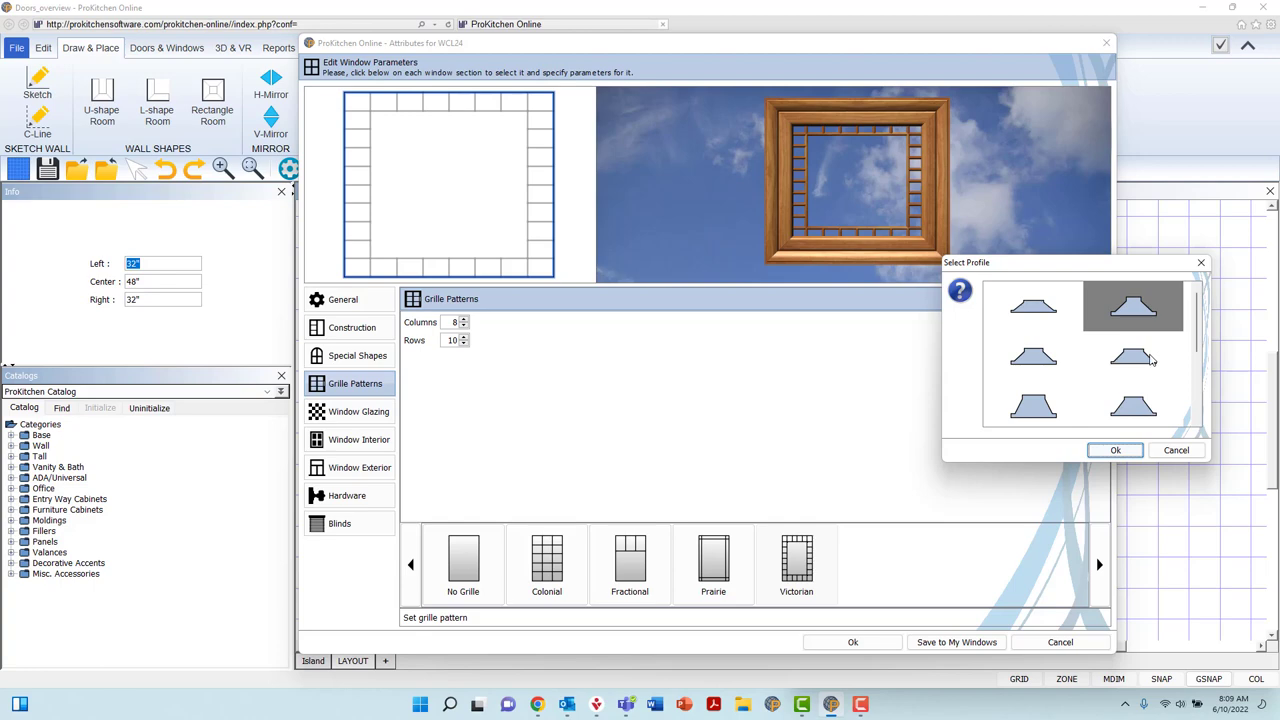
{"action": "mouse_move", "coordinate": [1032, 412]}
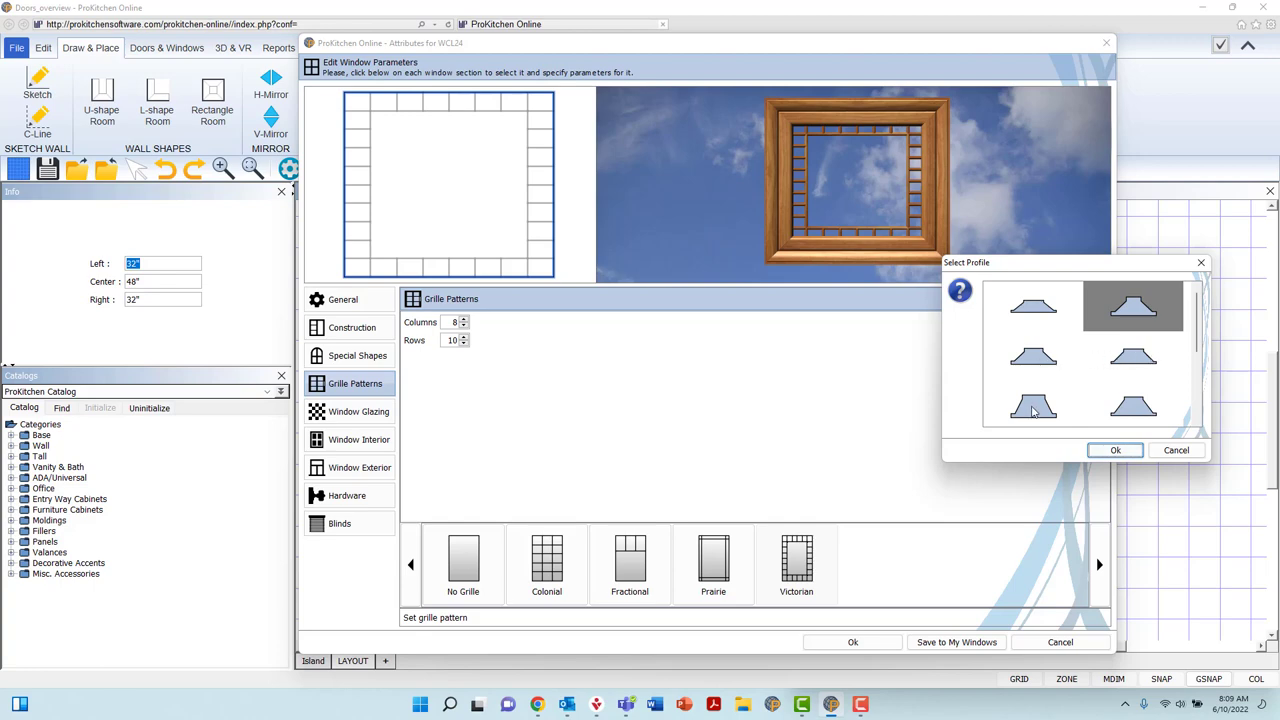
{"action": "left_click", "coordinate": [1032, 404]}
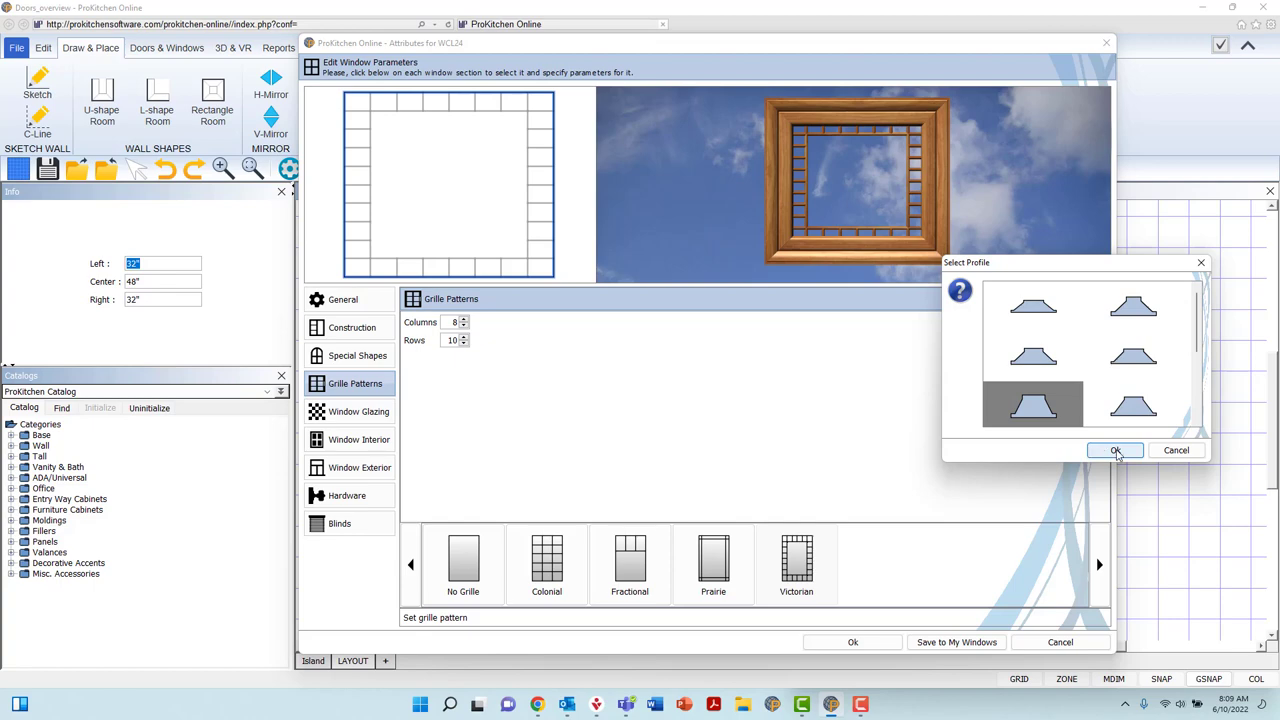
{"action": "left_click", "coordinate": [1116, 450]}
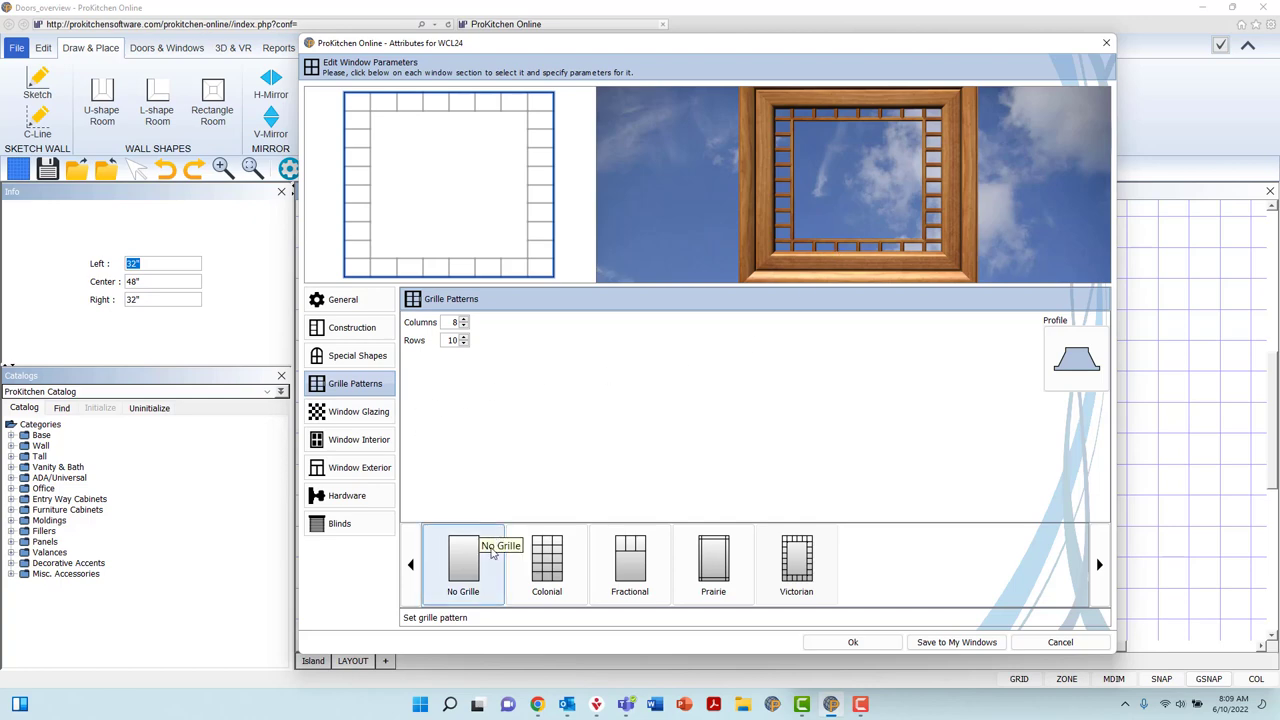
Remove the grille and set the window to single glazed in Glazing Options
{"action": "left_click", "coordinate": [358, 412]}
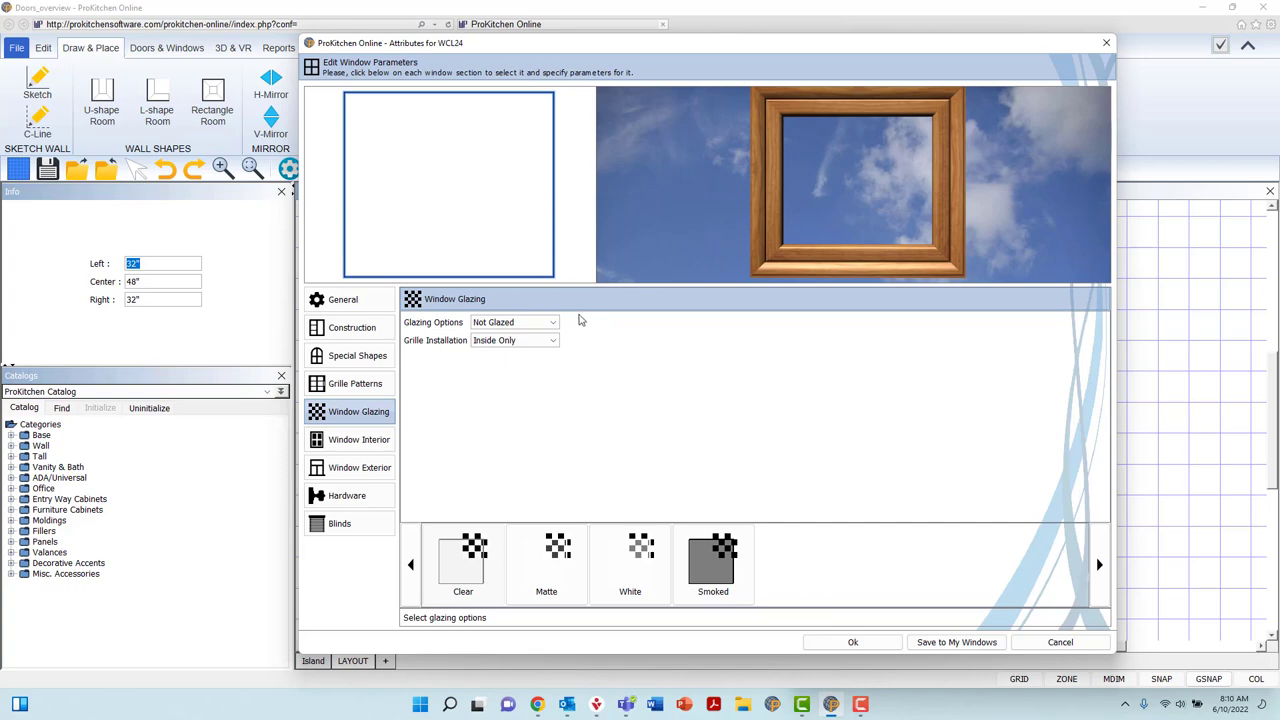
{"action": "left_click", "coordinate": [512, 320]}
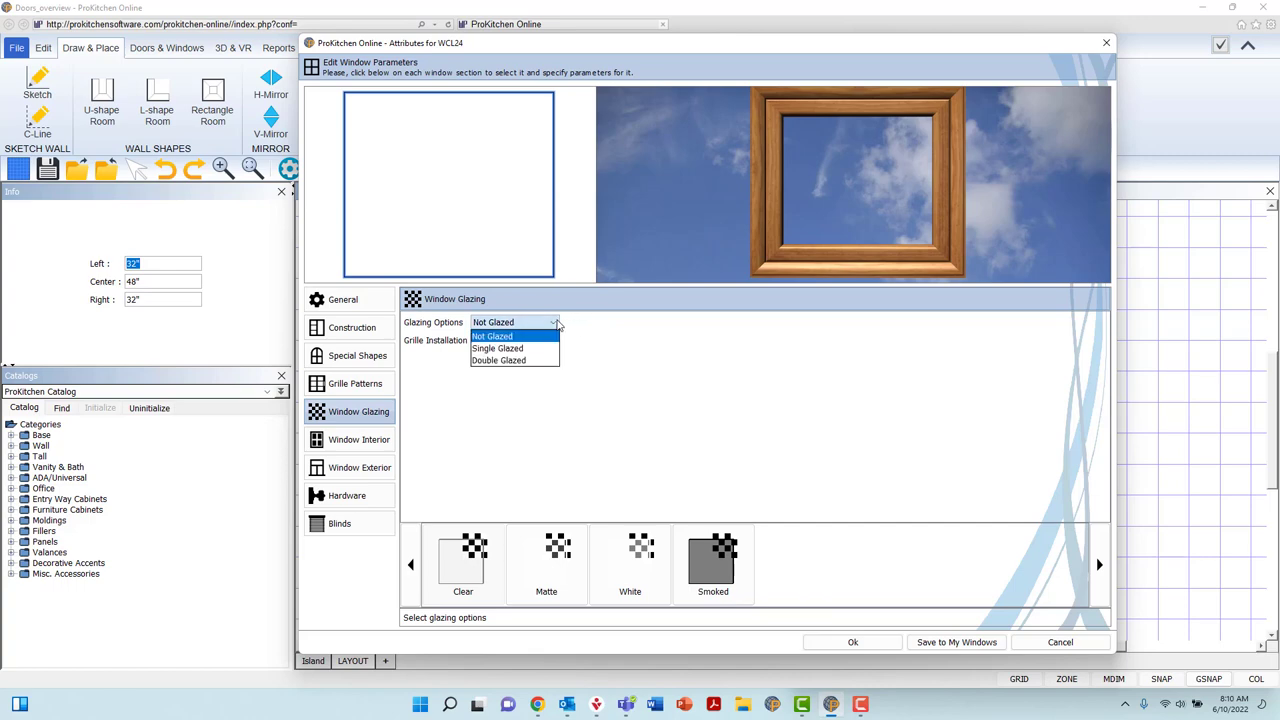
{"action": "mouse_move", "coordinate": [530, 334]}
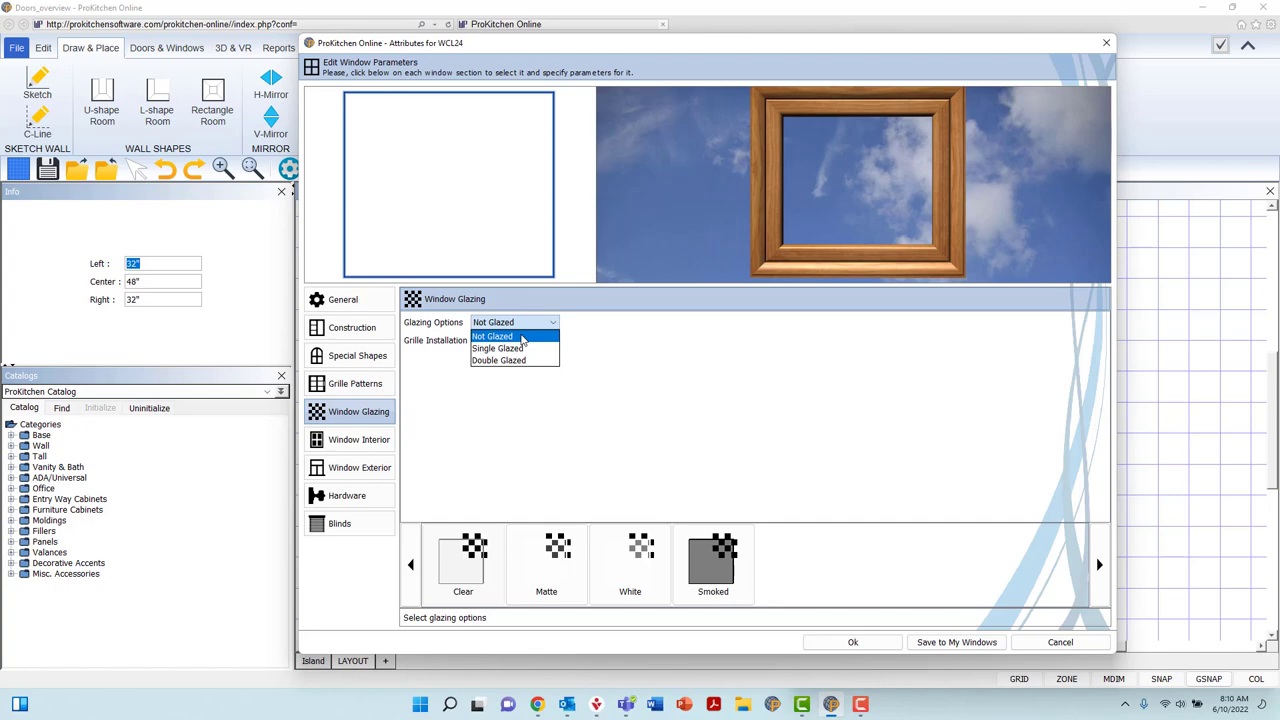
{"action": "mouse_move", "coordinate": [528, 340]}
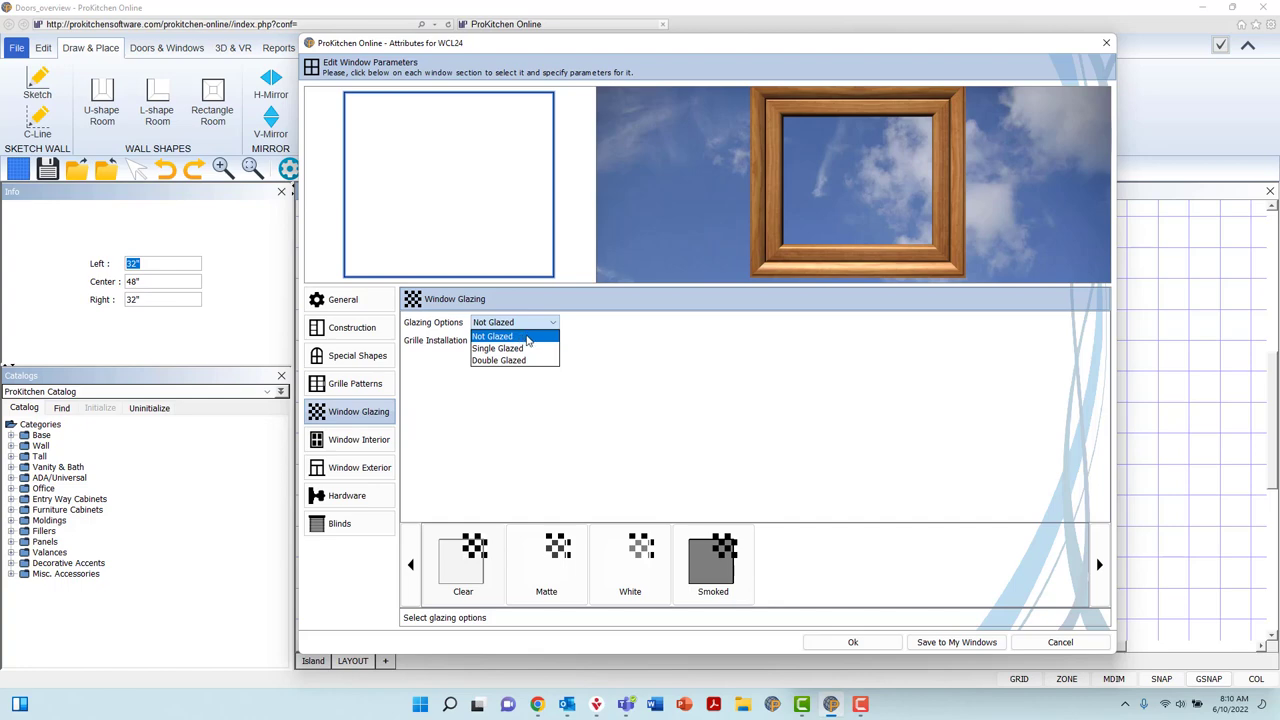
{"action": "mouse_move", "coordinate": [496, 348]}
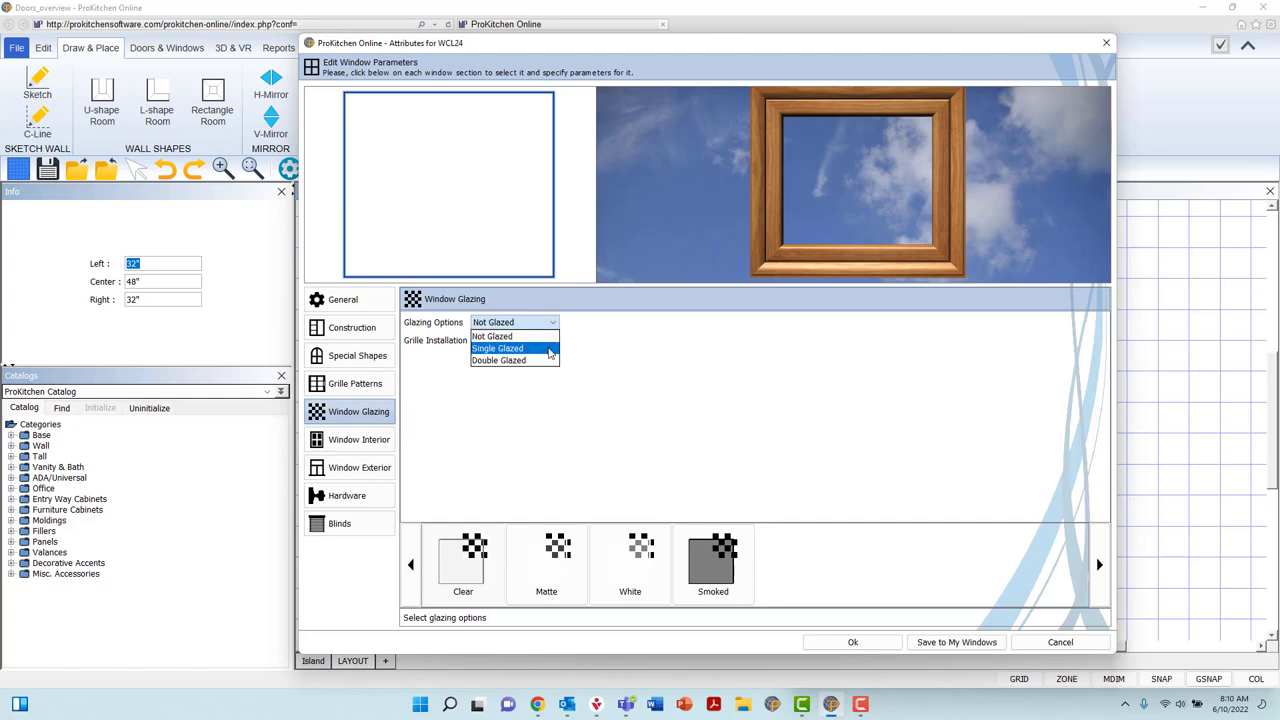
{"action": "left_click", "coordinate": [498, 360]}
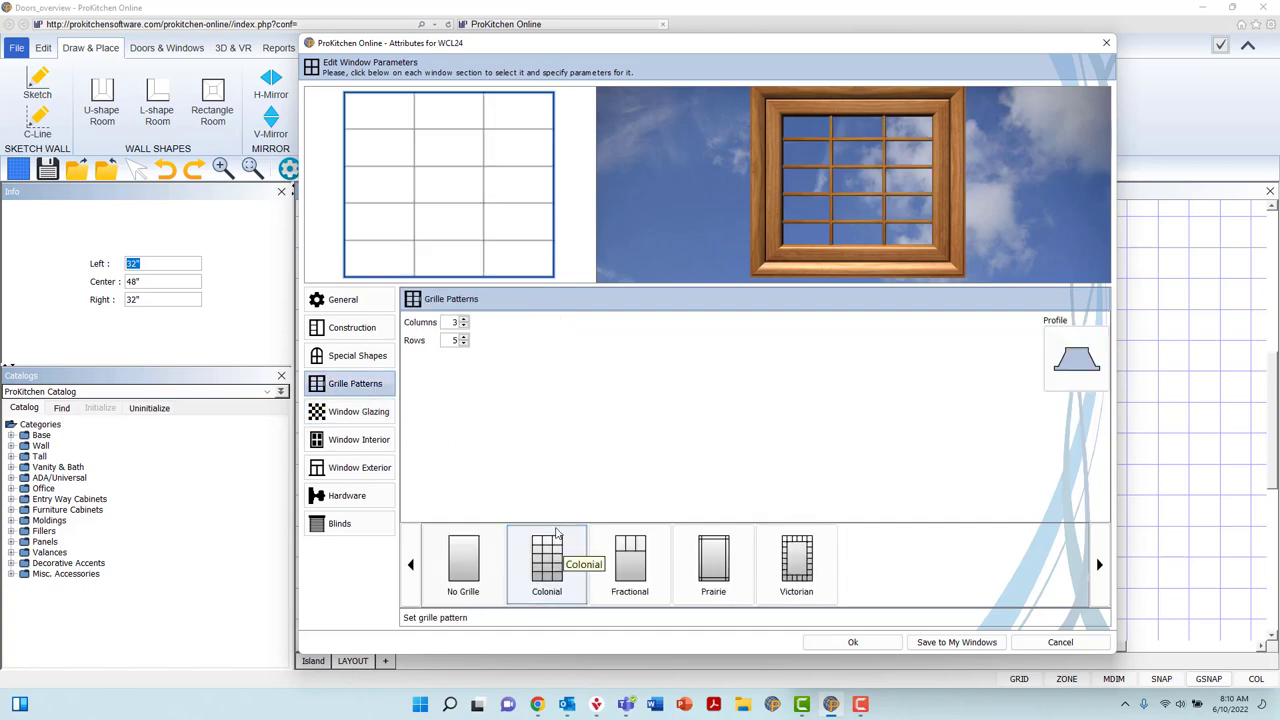
Cycle Grille Installation through No Grille, inside, inside-and-outside, ending on Between-the-Glass
{"action": "left_click", "coordinate": [358, 412]}
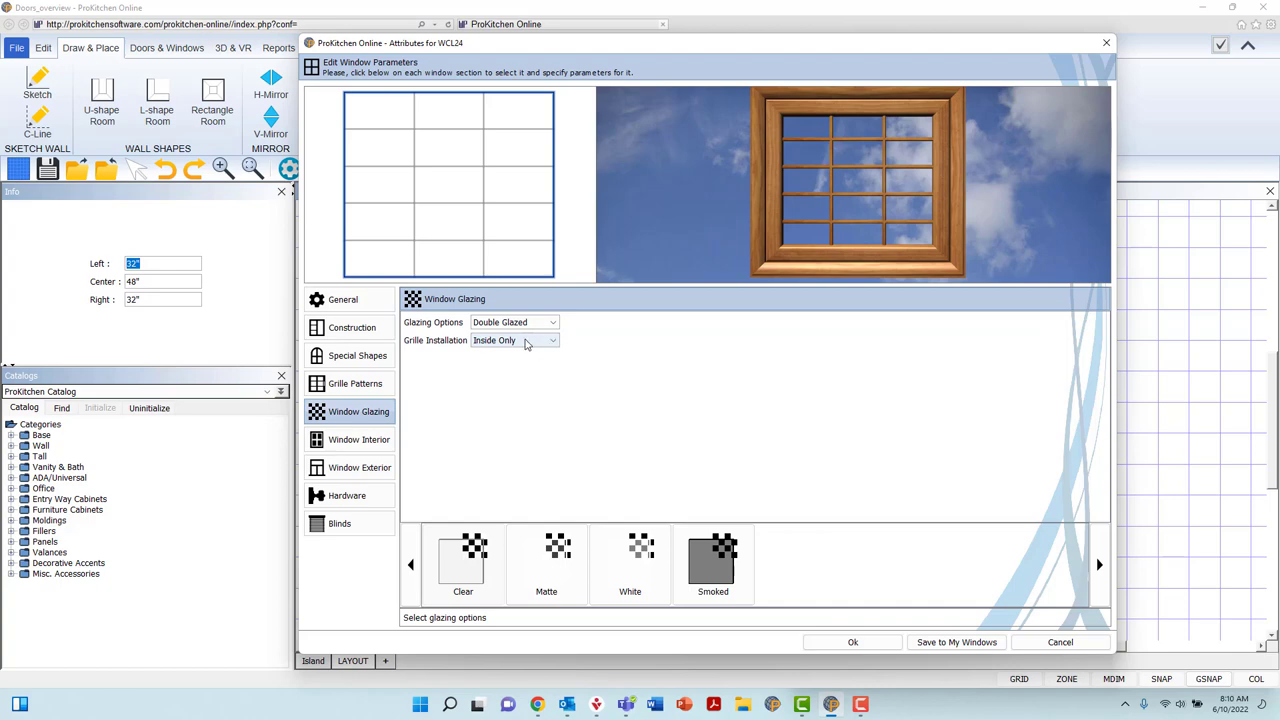
{"action": "left_click", "coordinate": [552, 340]}
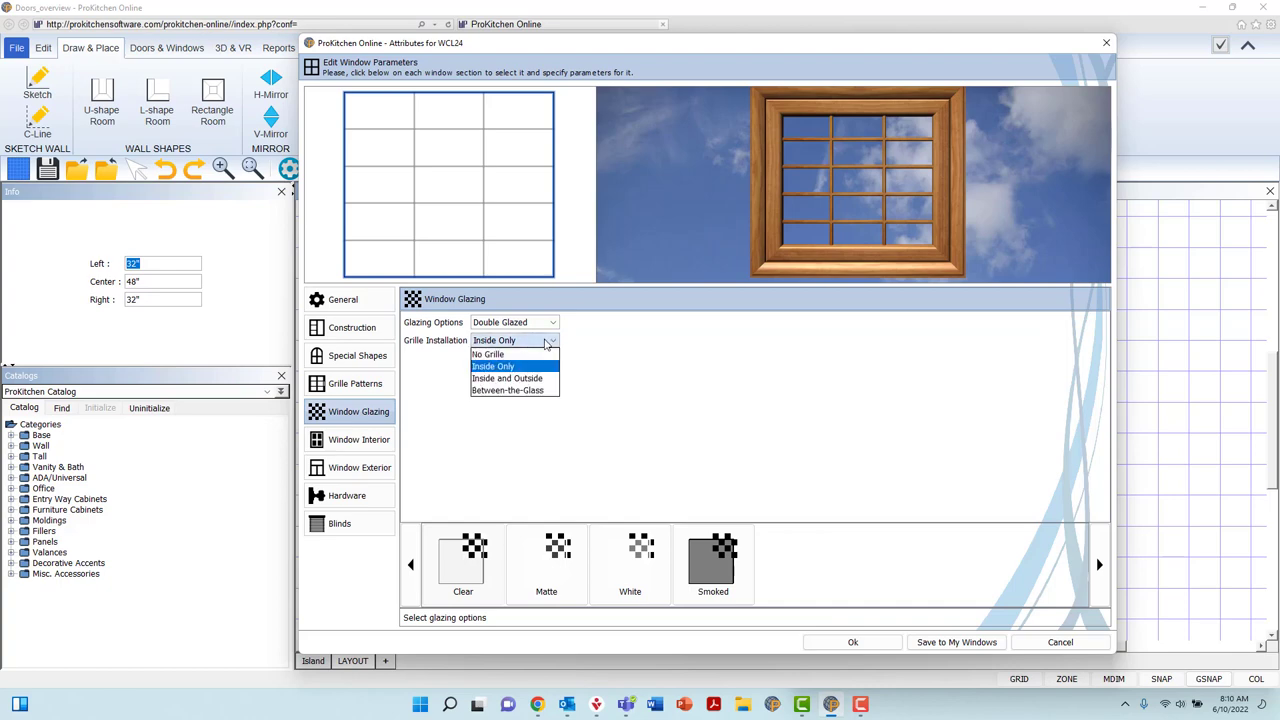
{"action": "mouse_move", "coordinate": [488, 354]}
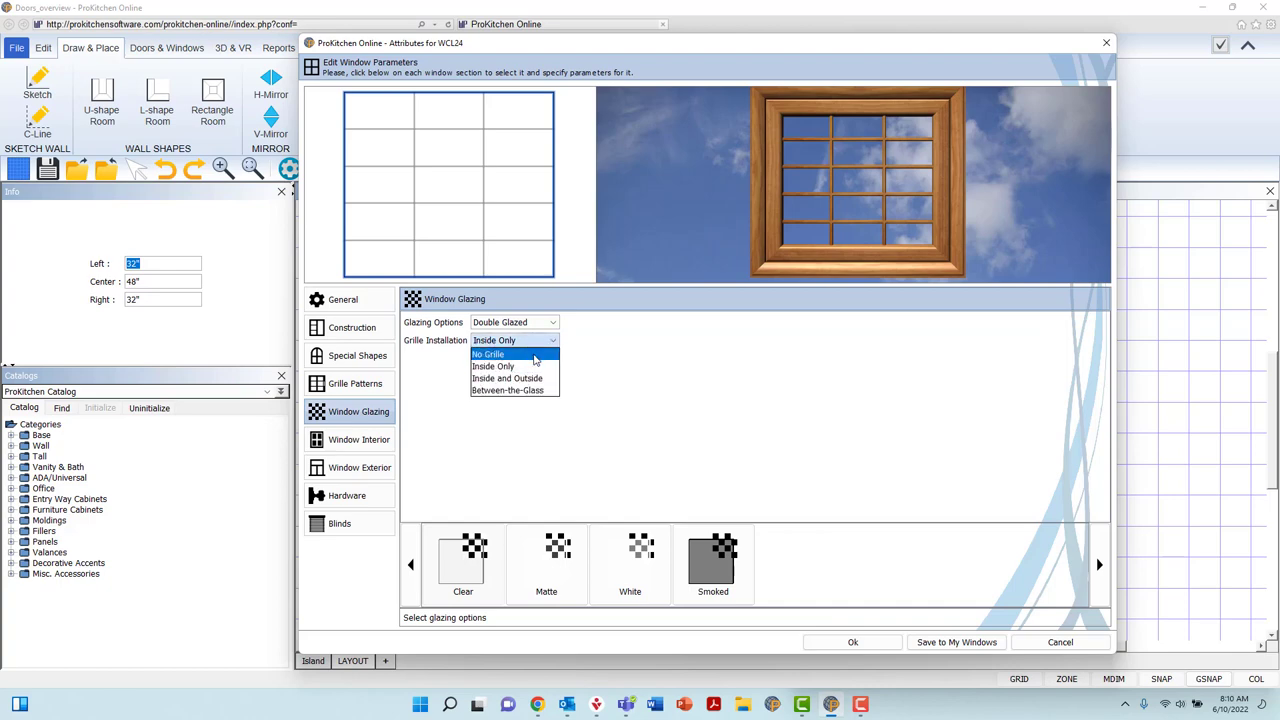
{"action": "left_click", "coordinate": [488, 354]}
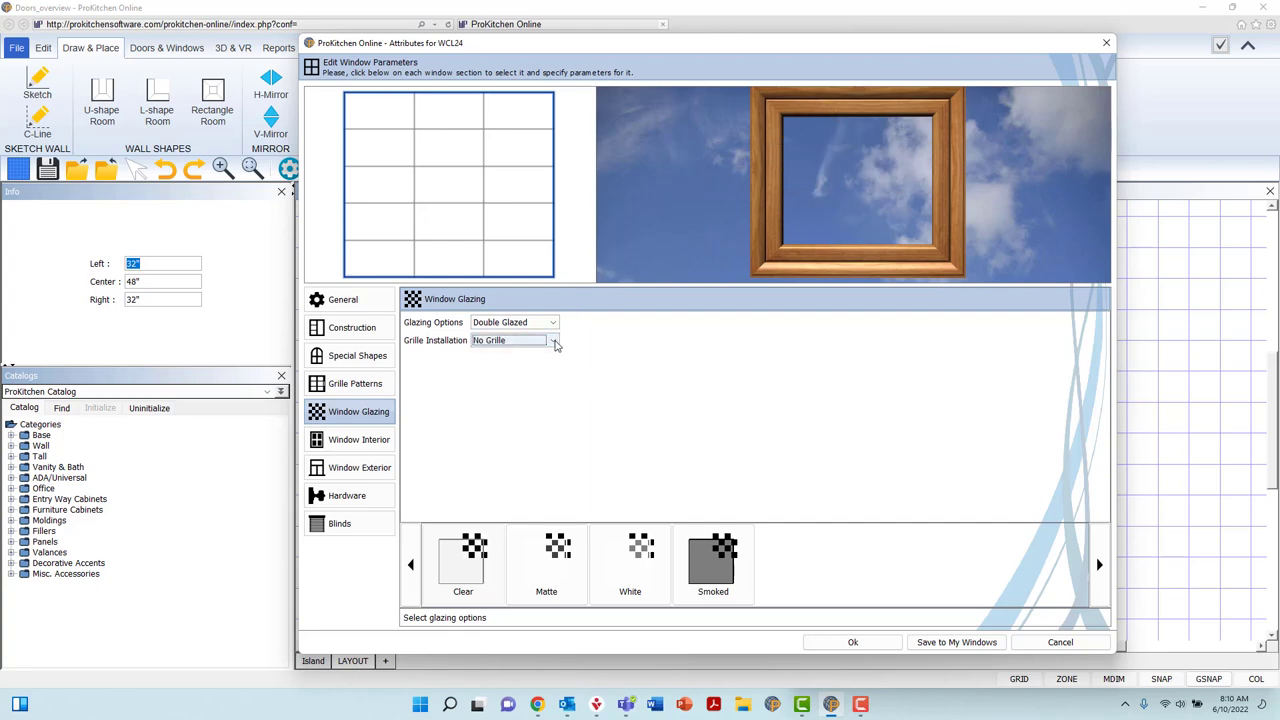
{"action": "left_click", "coordinate": [552, 340]}
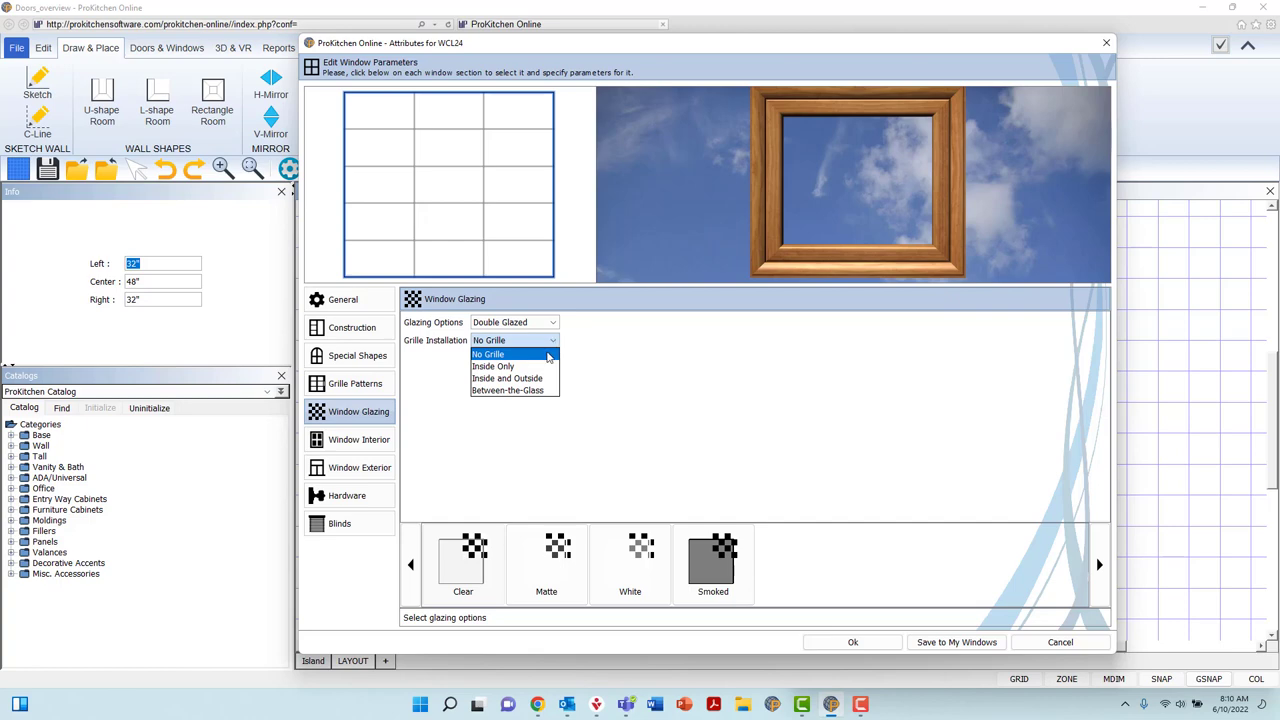
{"action": "mouse_move", "coordinate": [492, 366]}
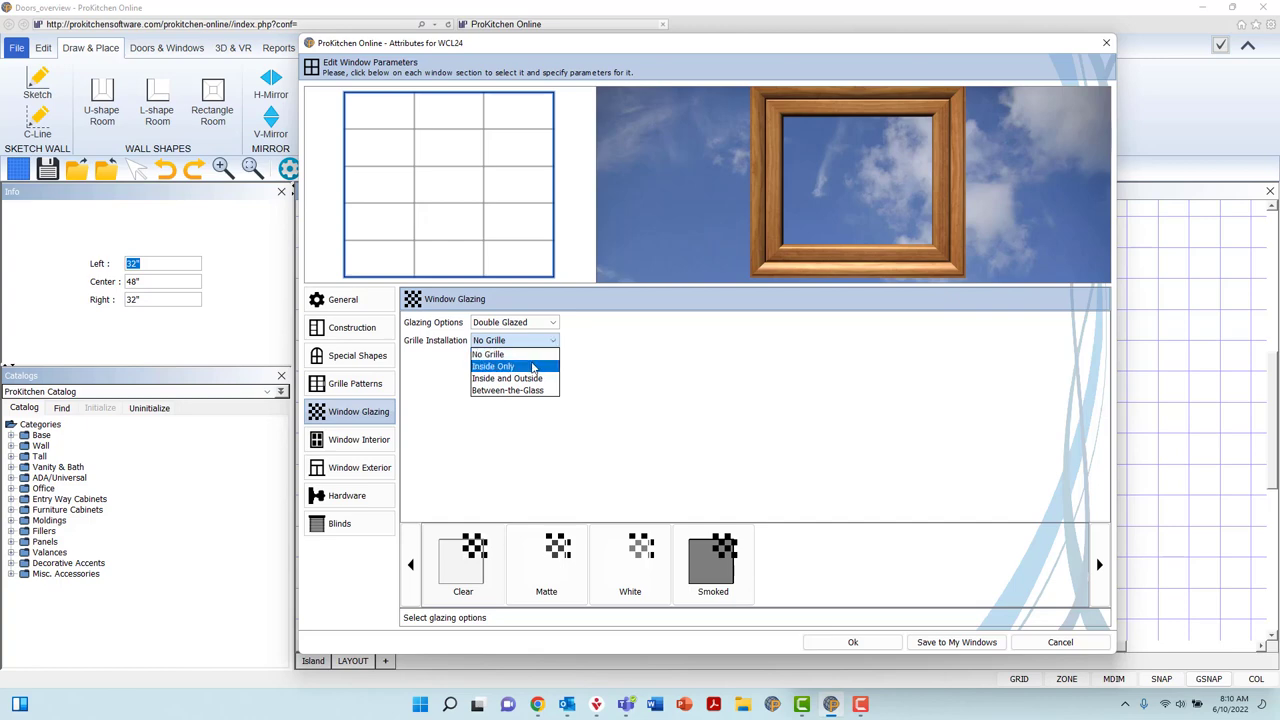
{"action": "left_click", "coordinate": [492, 366]}
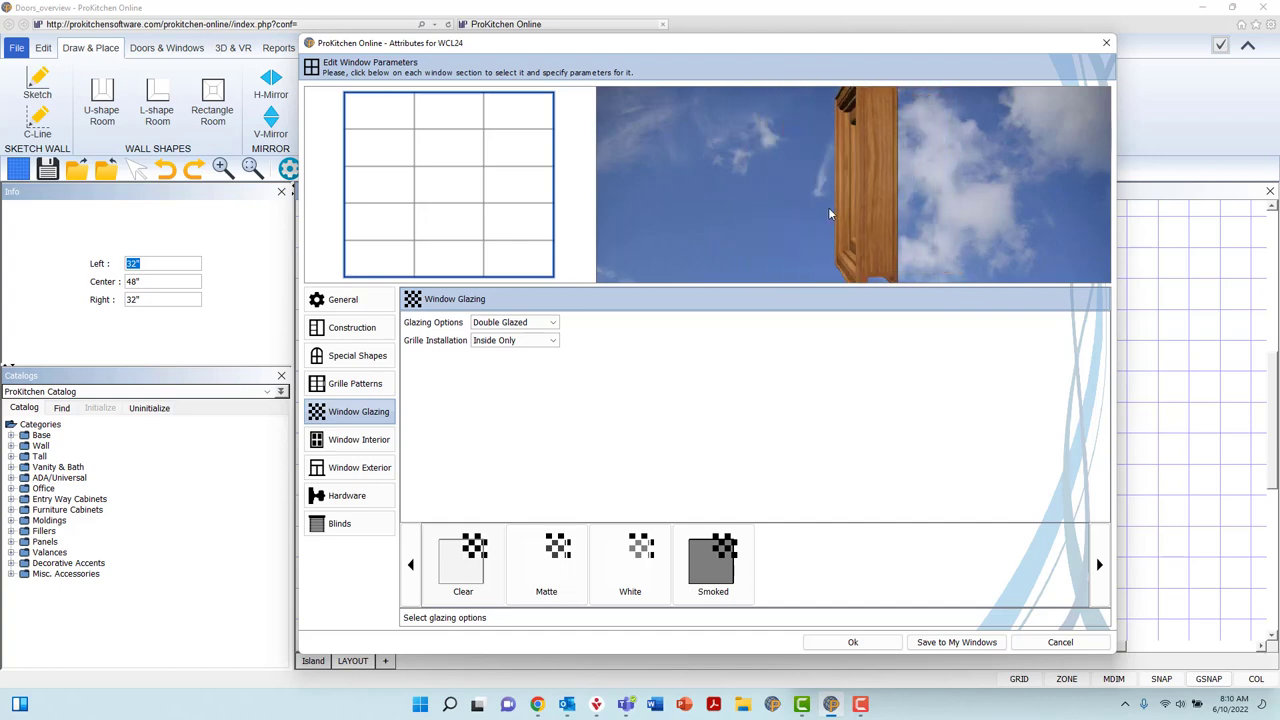
{"action": "left_click", "coordinate": [552, 340]}
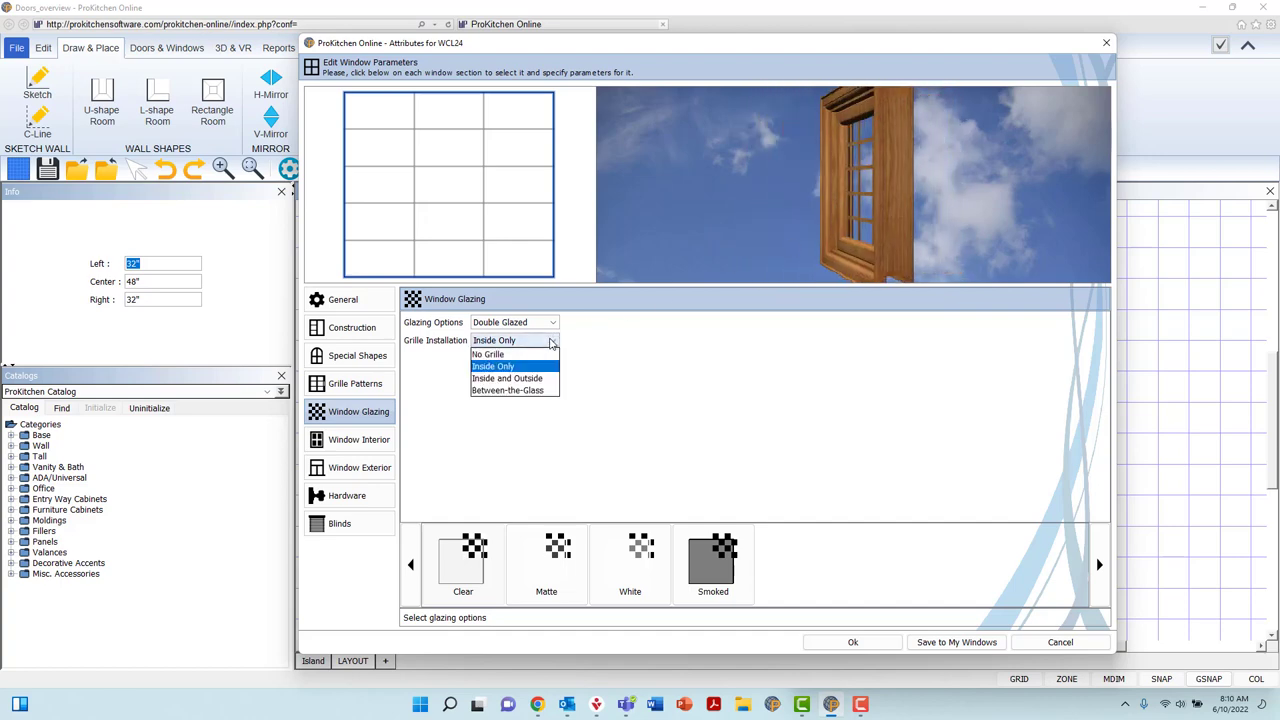
{"action": "left_click", "coordinate": [508, 378]}
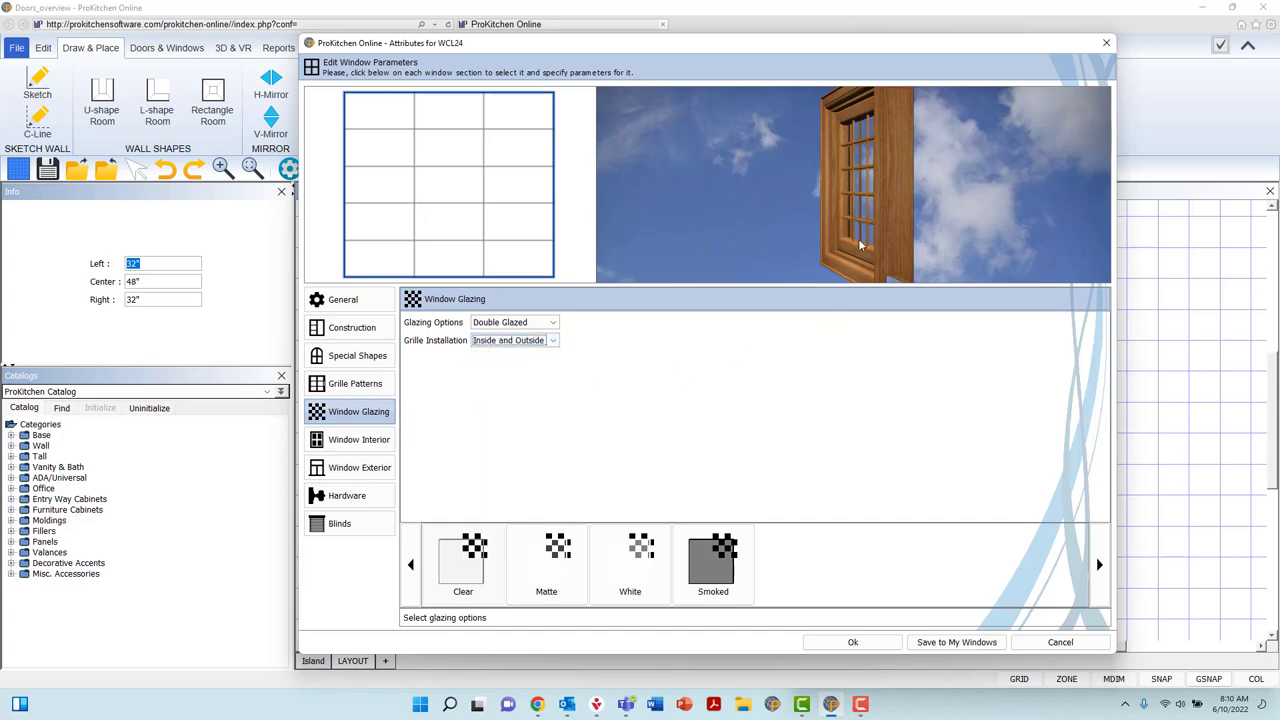
{"action": "mouse_move", "coordinate": [892, 216]}
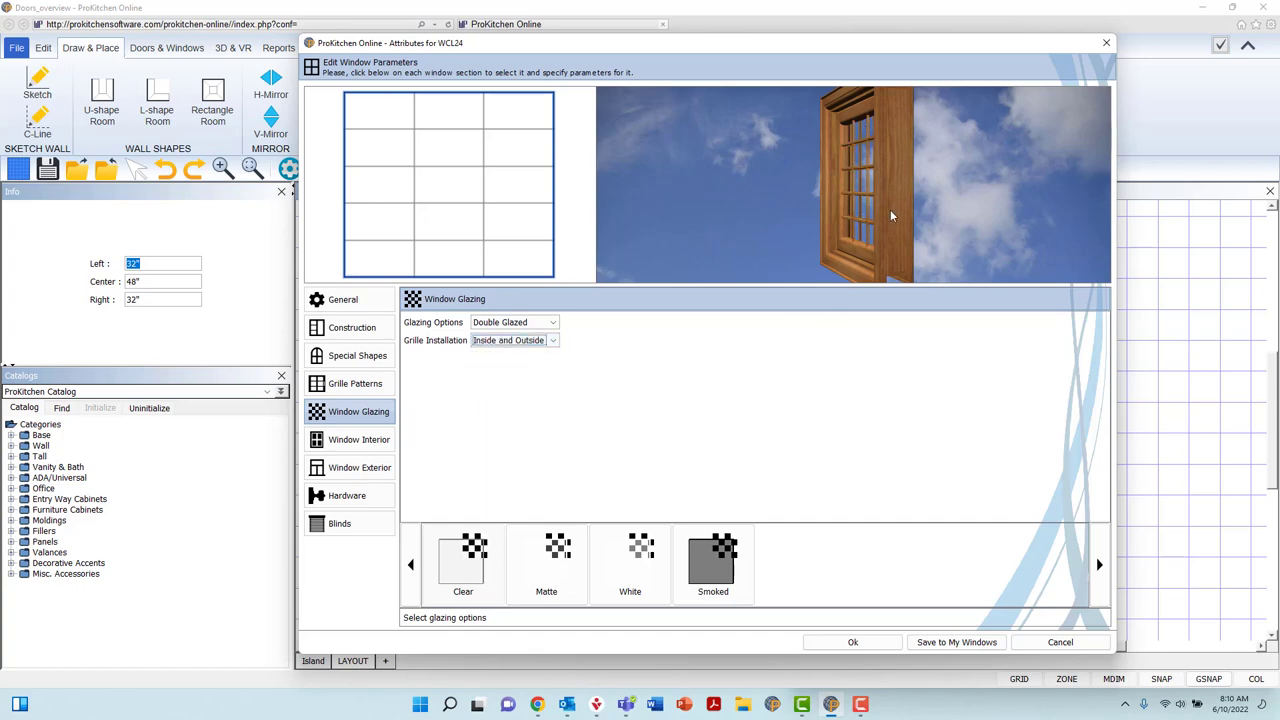
{"action": "left_click", "coordinate": [552, 340]}
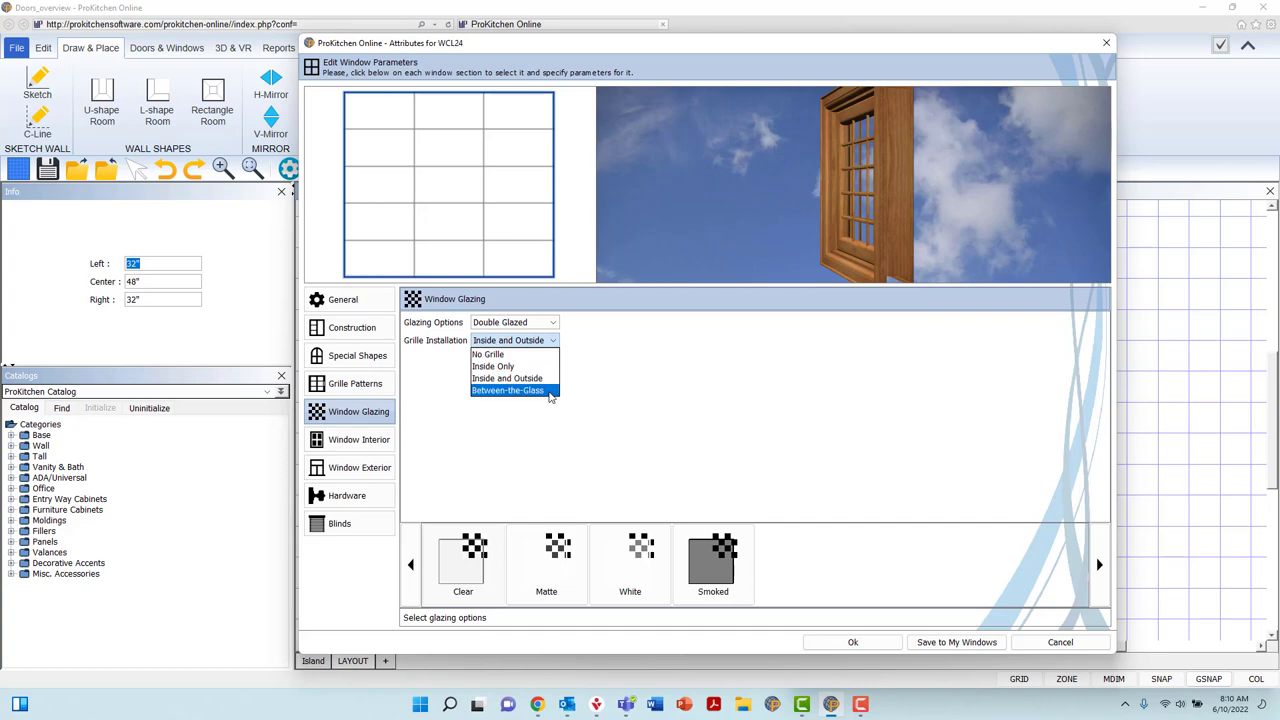
{"action": "left_click", "coordinate": [508, 390]}
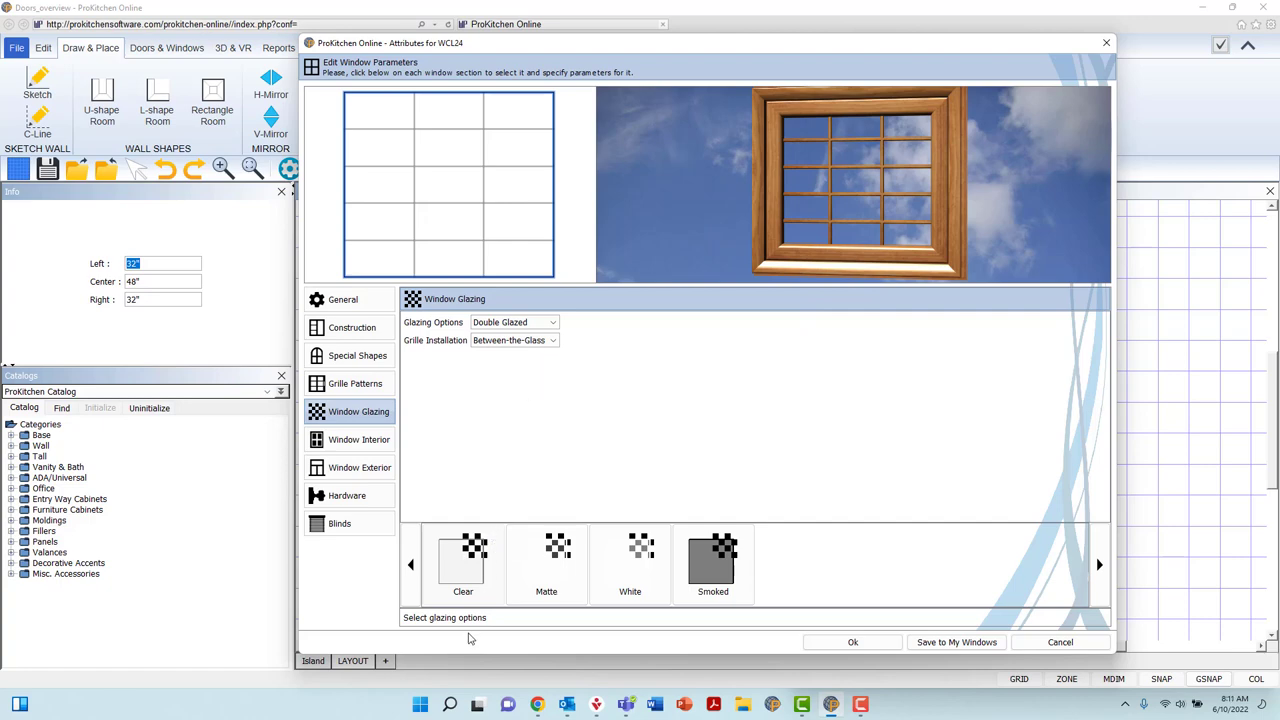
Preview Clear, White and Smoked glass tints, then go to the Window Interior settings
{"action": "left_click", "coordinate": [464, 564]}
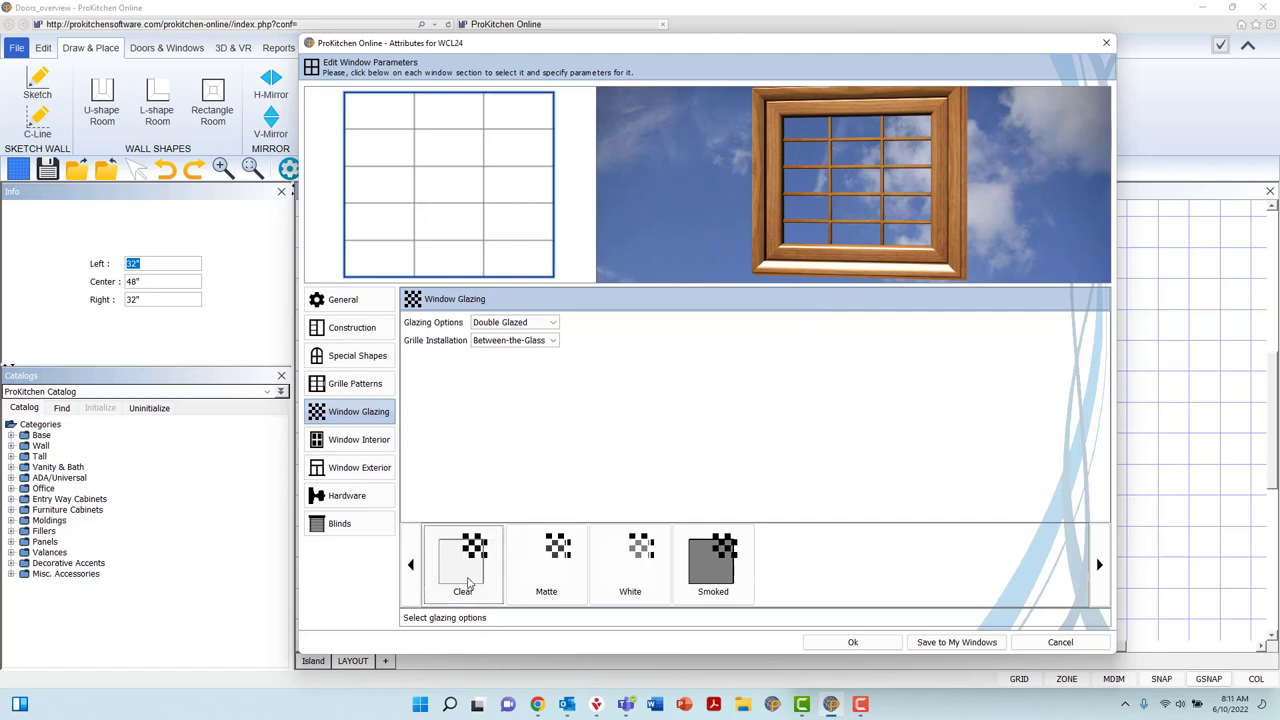
{"action": "left_click", "coordinate": [546, 560]}
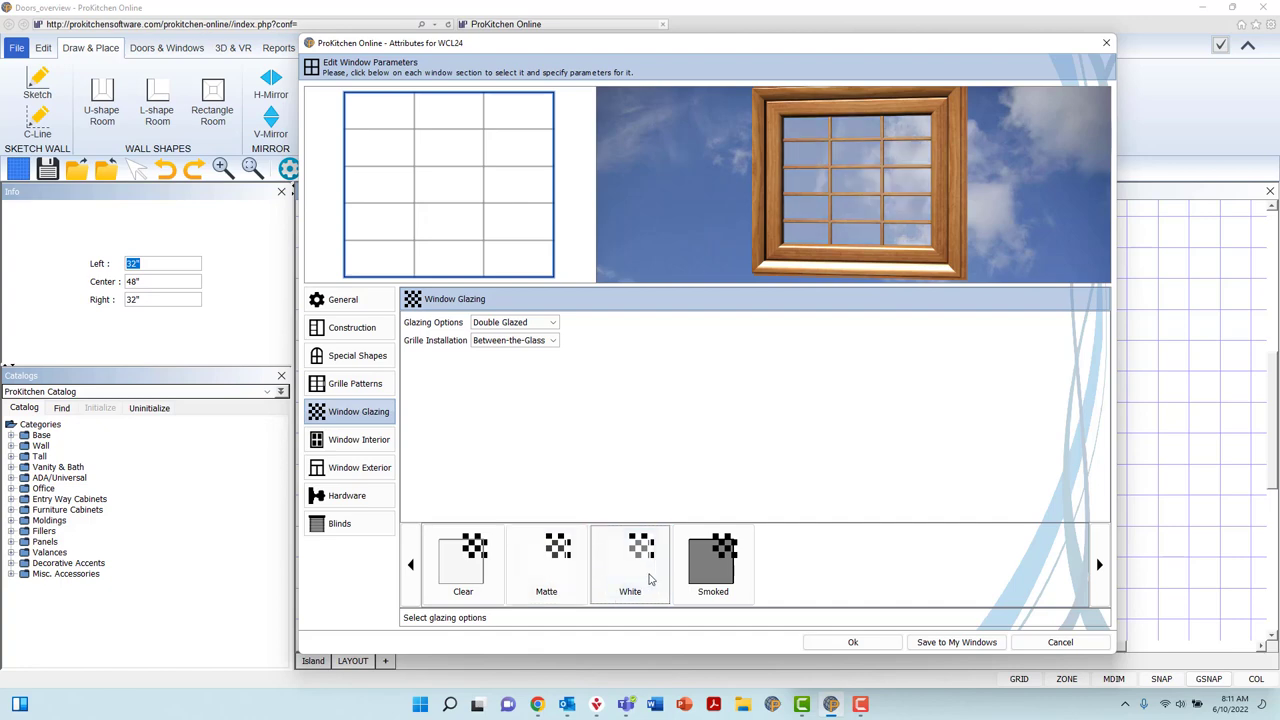
{"action": "left_click", "coordinate": [712, 560]}
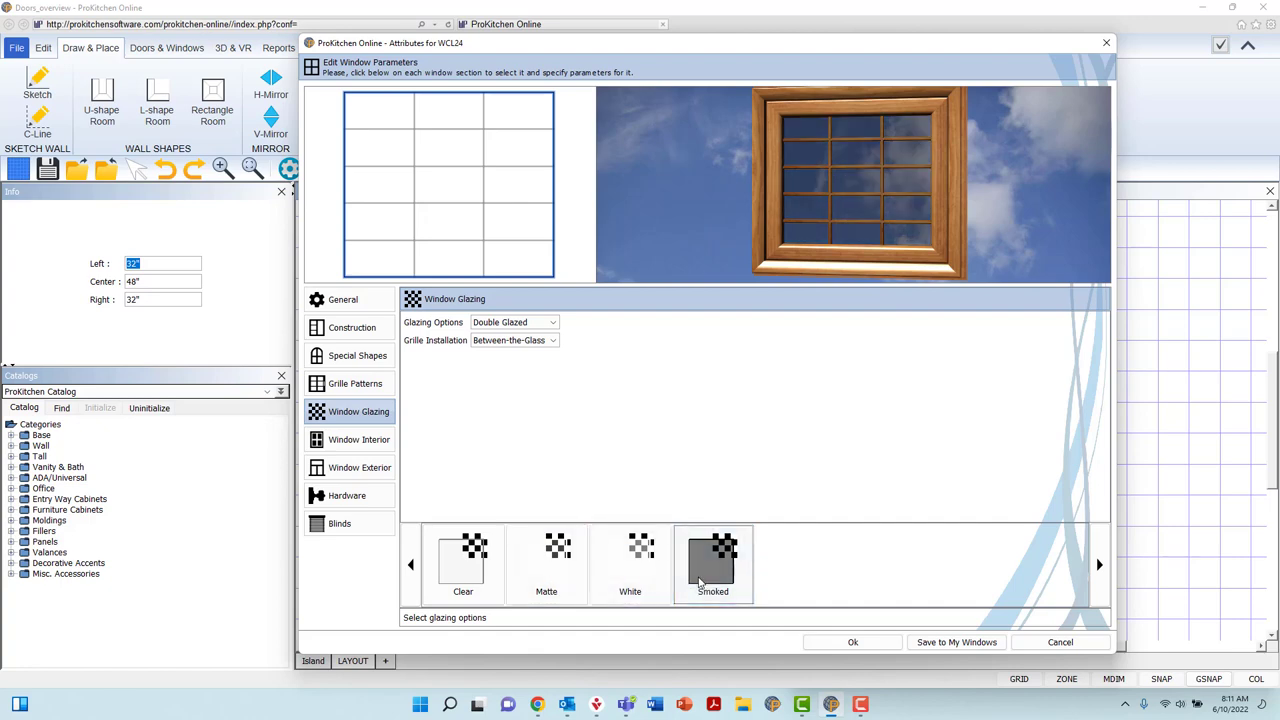
{"action": "left_click", "coordinate": [512, 322]}
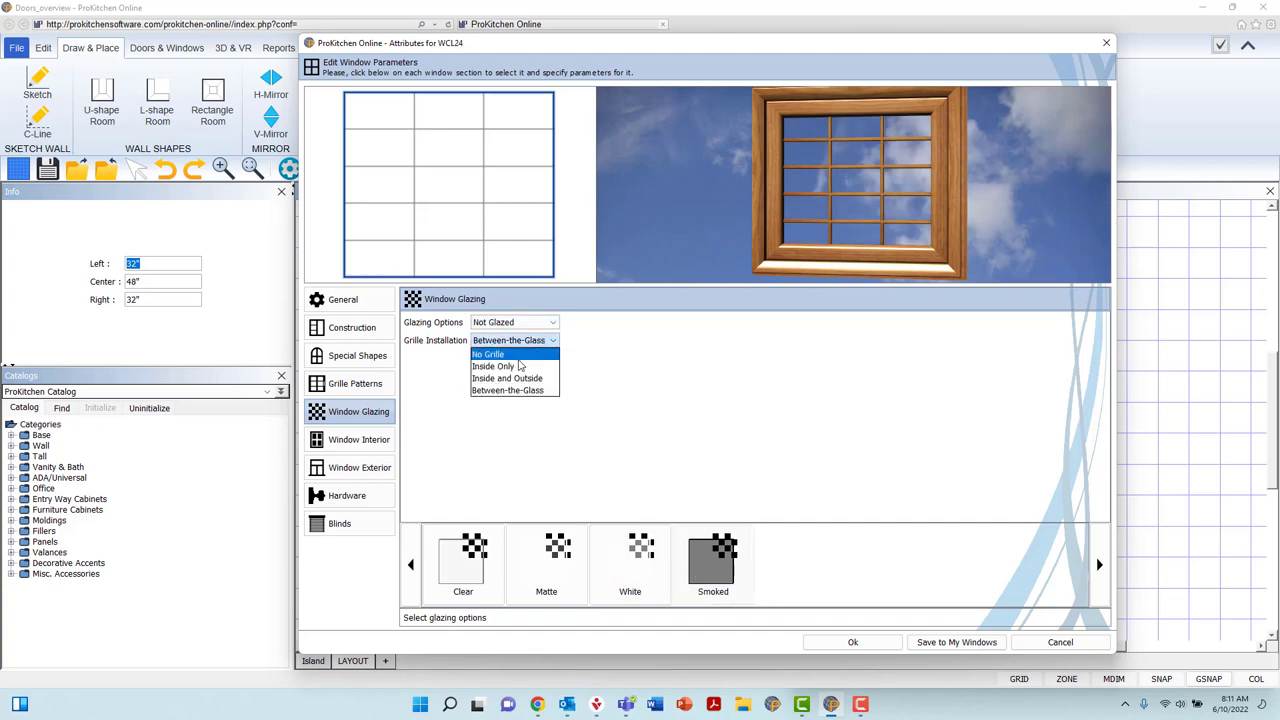
{"action": "left_click", "coordinate": [360, 440]}
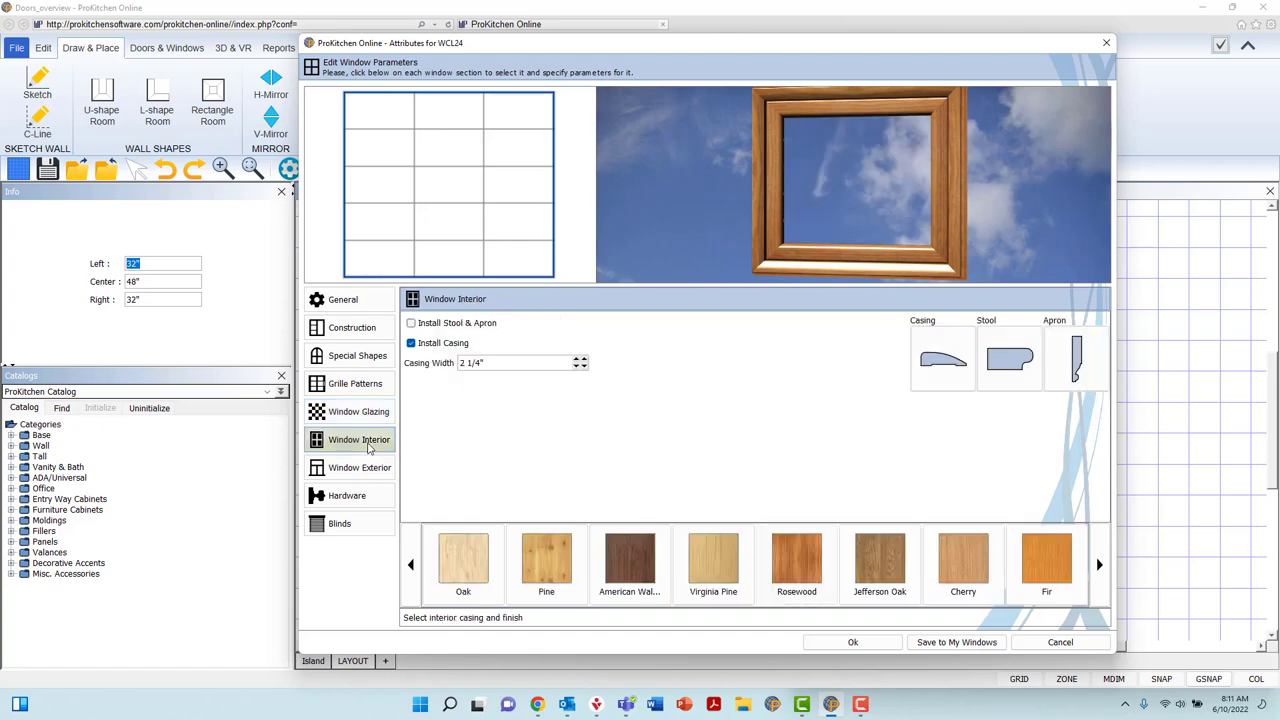
Browse between the Window Exterior and Window Interior trim pages
{"action": "left_click", "coordinate": [360, 468]}
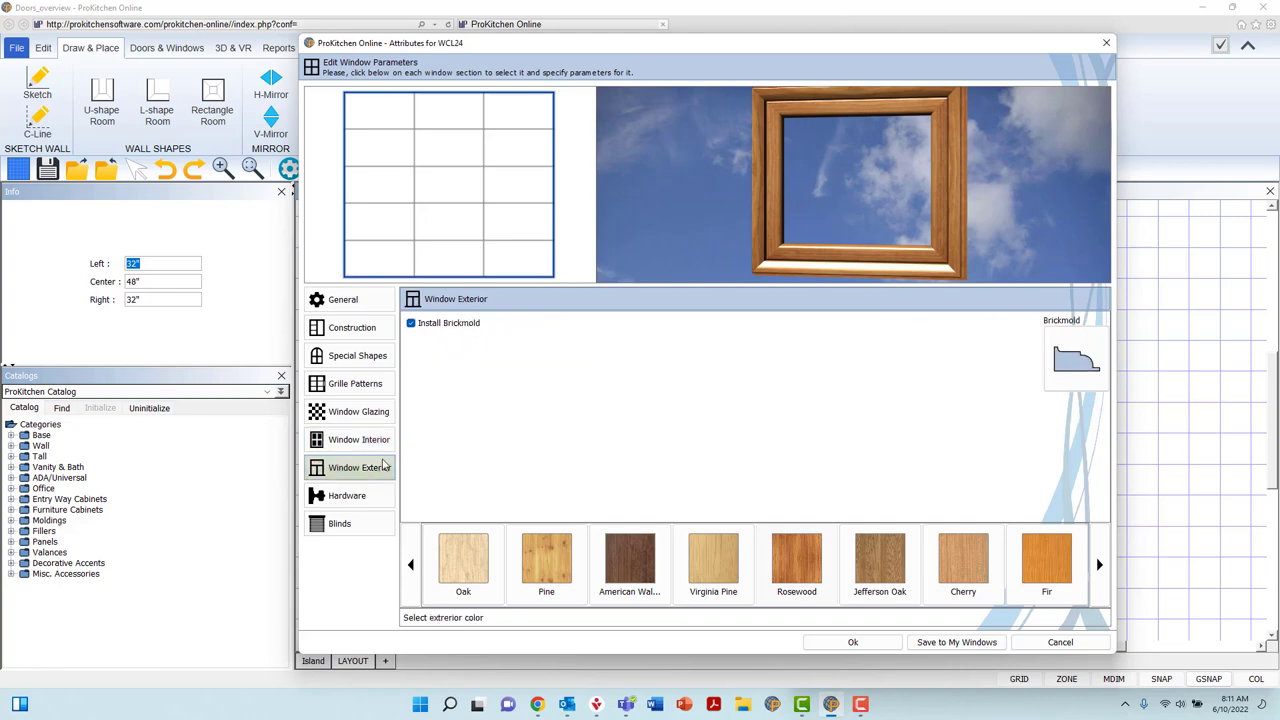
{"action": "left_click", "coordinate": [358, 440]}
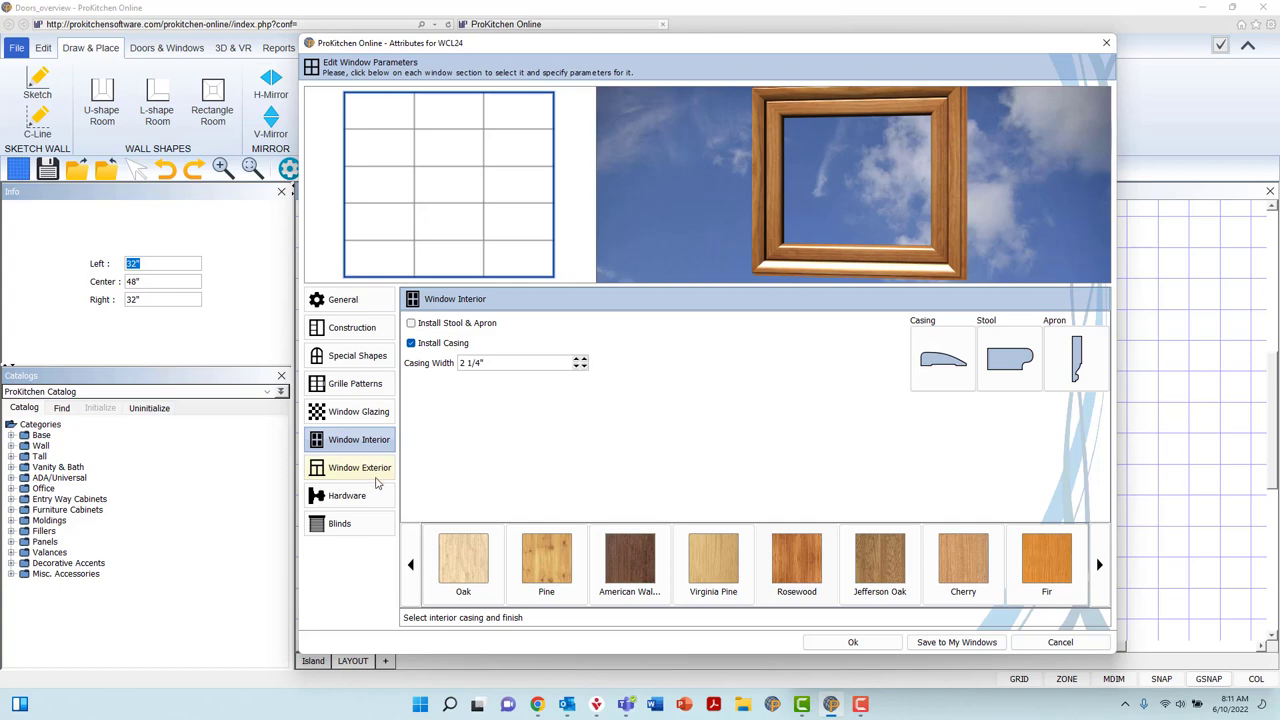
{"action": "left_click", "coordinate": [360, 468]}
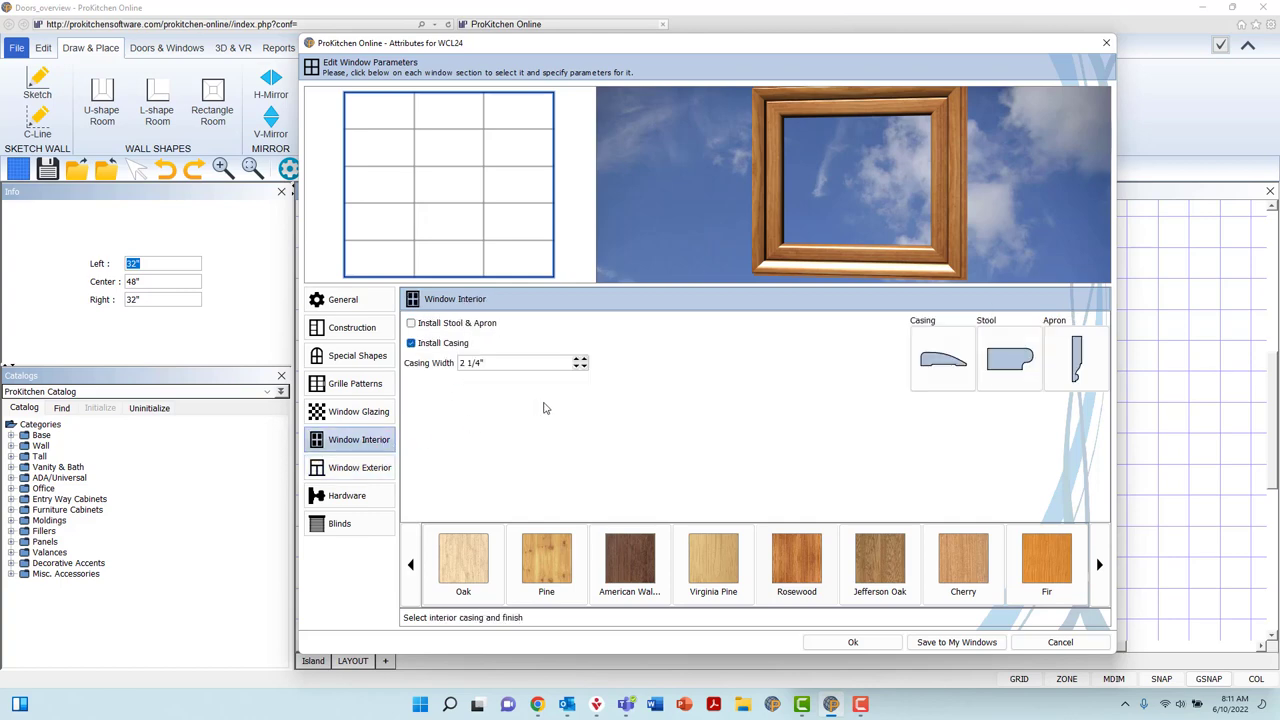
Turn on Install Stool & Apron and keep Install Casing checked for the interior trim
{"action": "left_click", "coordinate": [410, 322]}
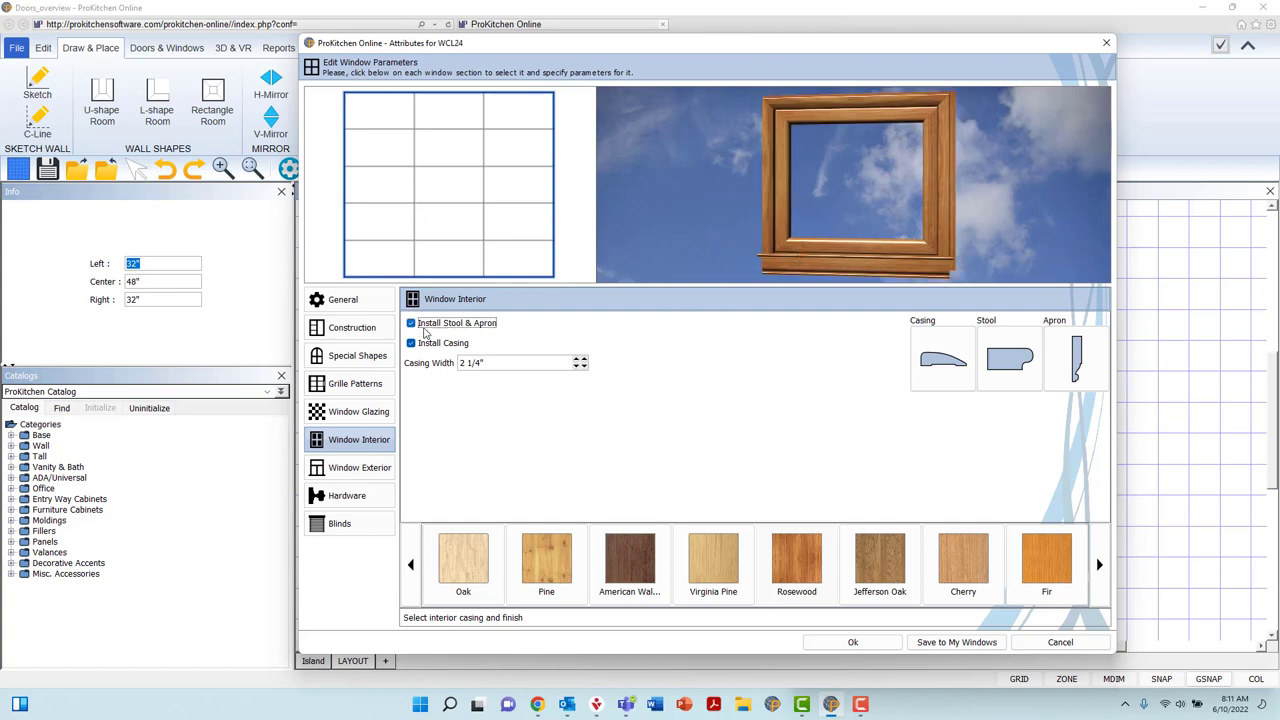
{"action": "left_click", "coordinate": [410, 322]}
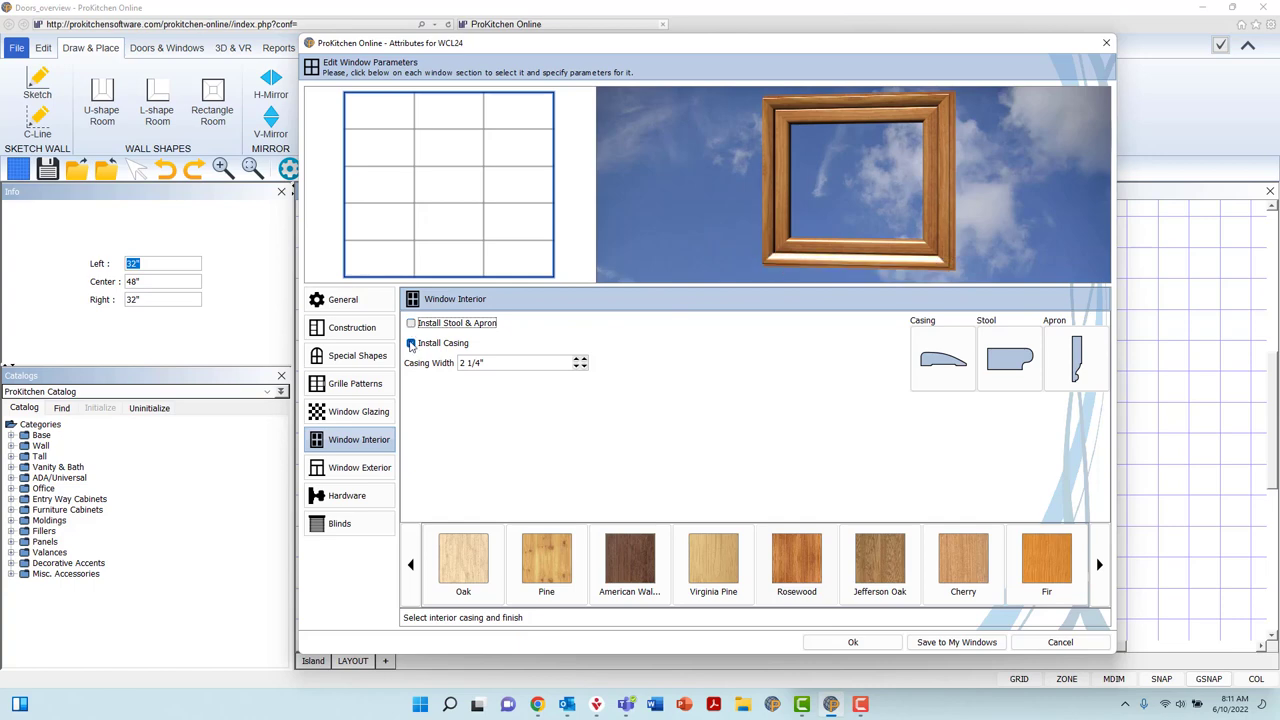
{"action": "left_click", "coordinate": [410, 344]}
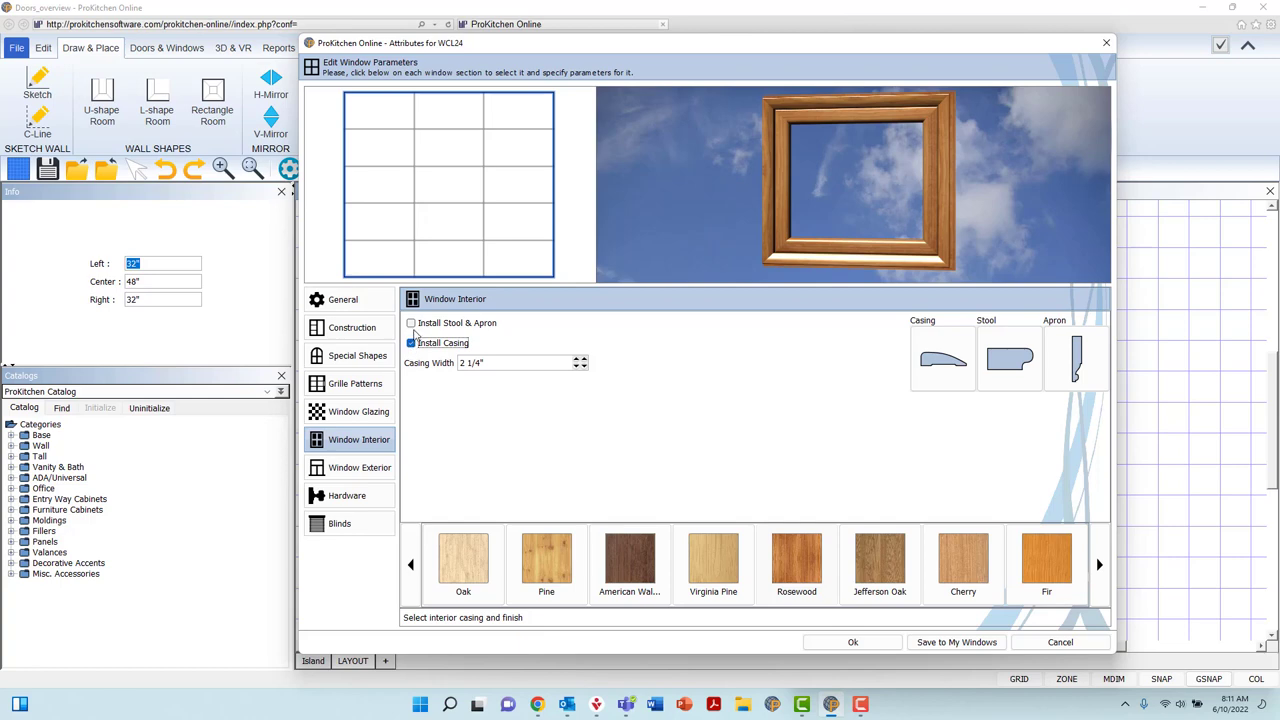
{"action": "left_click", "coordinate": [410, 322]}
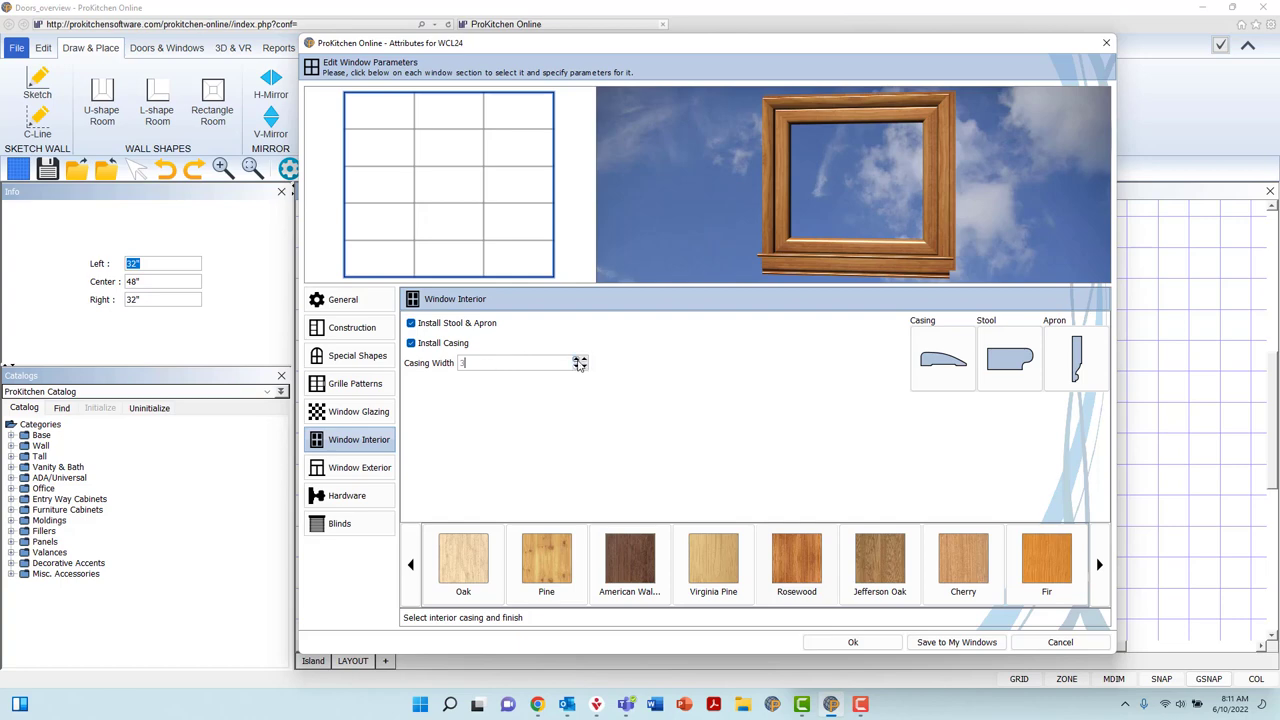
Set the interior casing width to 4 1/4" and nudge it with the spinner
{"action": "type", "text": "4 1/4\""}
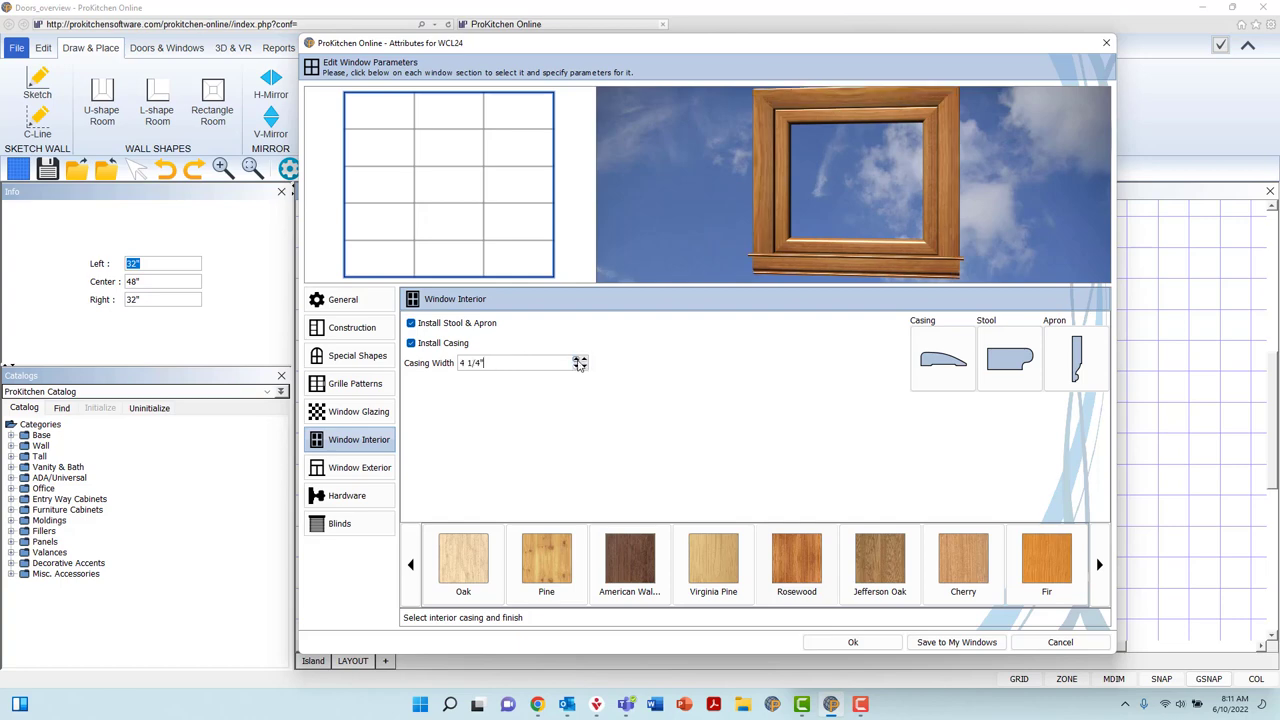
{"action": "left_click", "coordinate": [580, 360]}
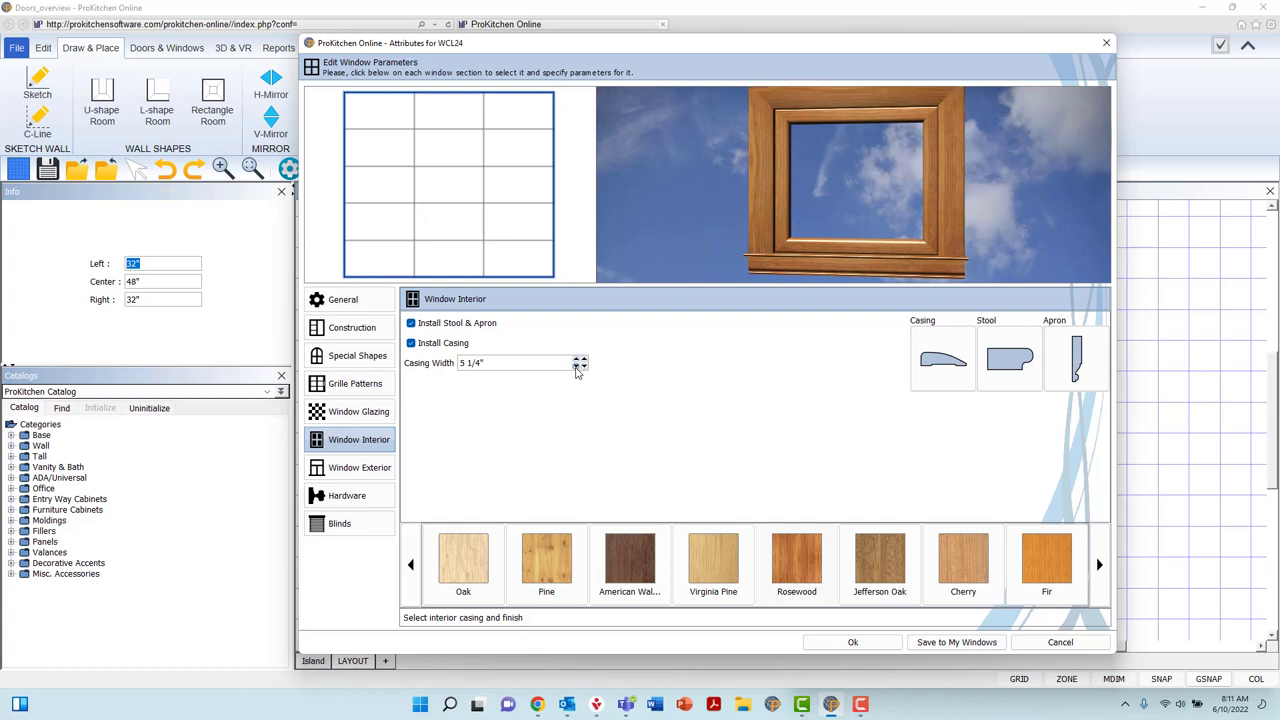
{"action": "left_click", "coordinate": [582, 368]}
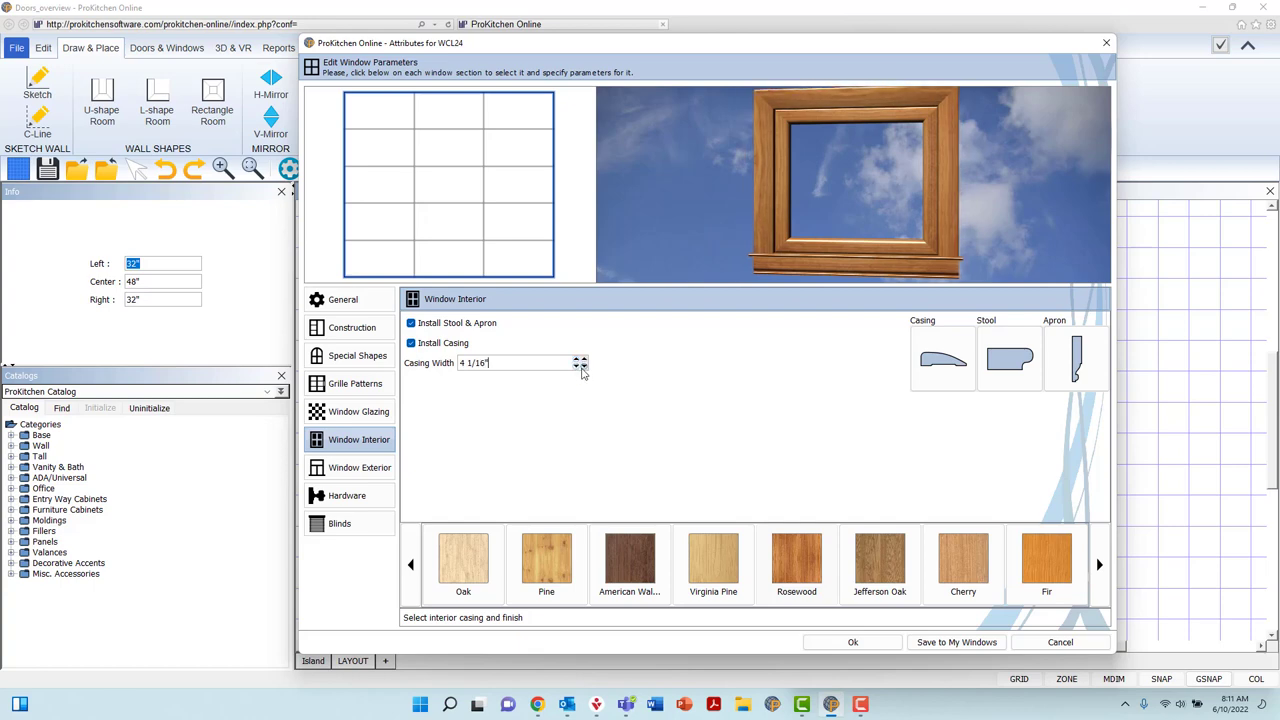
Pick profiles for the interior casing and the apron, then move to Window Exterior
{"action": "left_click", "coordinate": [942, 358]}
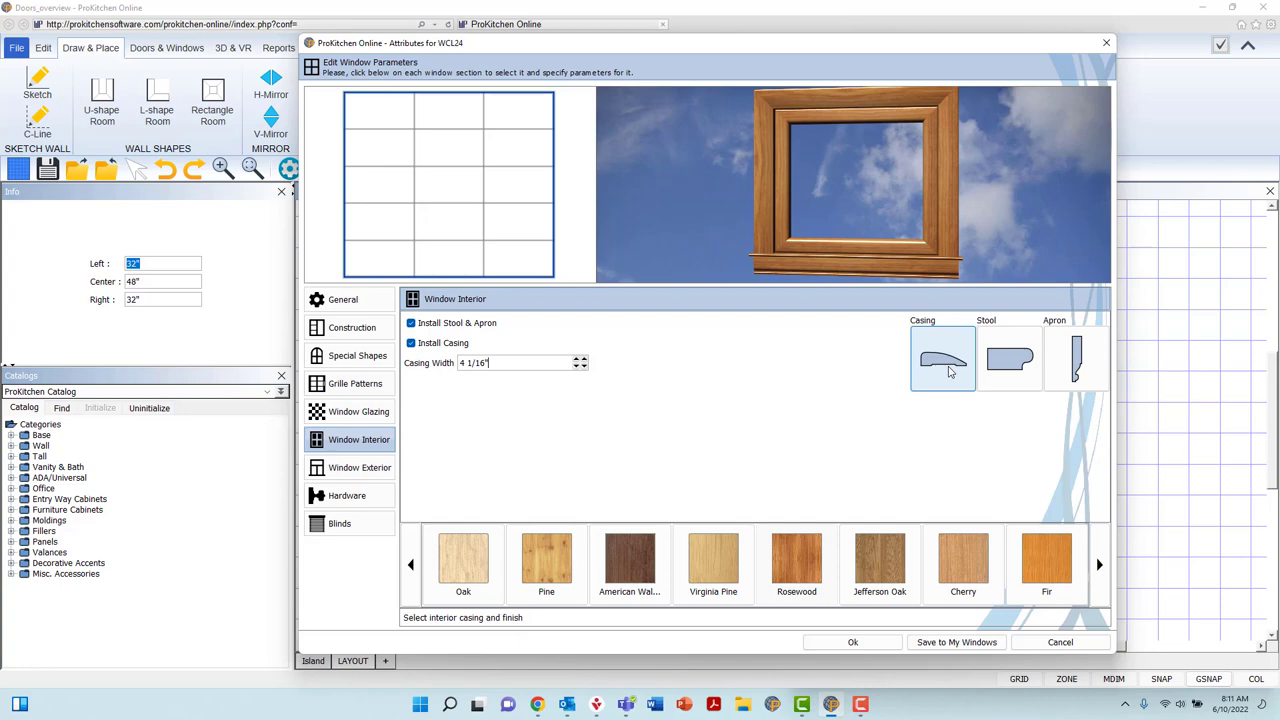
{"action": "left_click", "coordinate": [942, 358]}
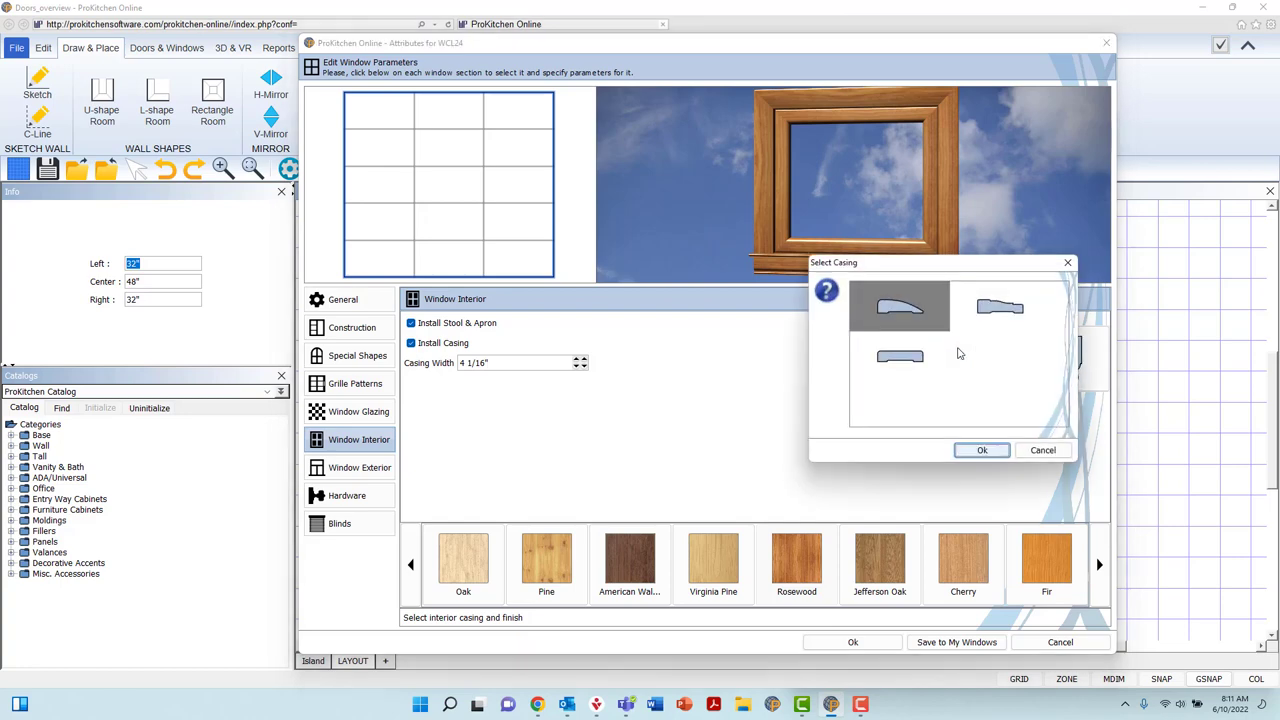
{"action": "left_click", "coordinate": [980, 450]}
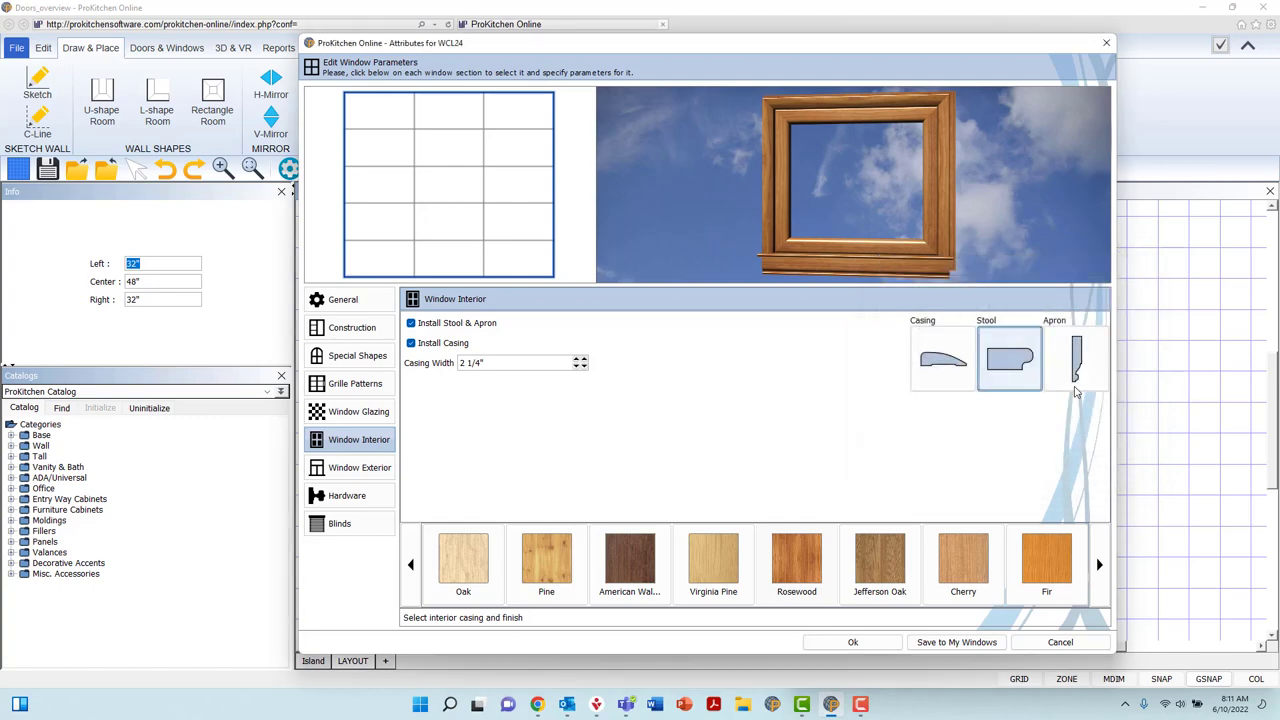
{"action": "left_click", "coordinate": [1076, 360]}
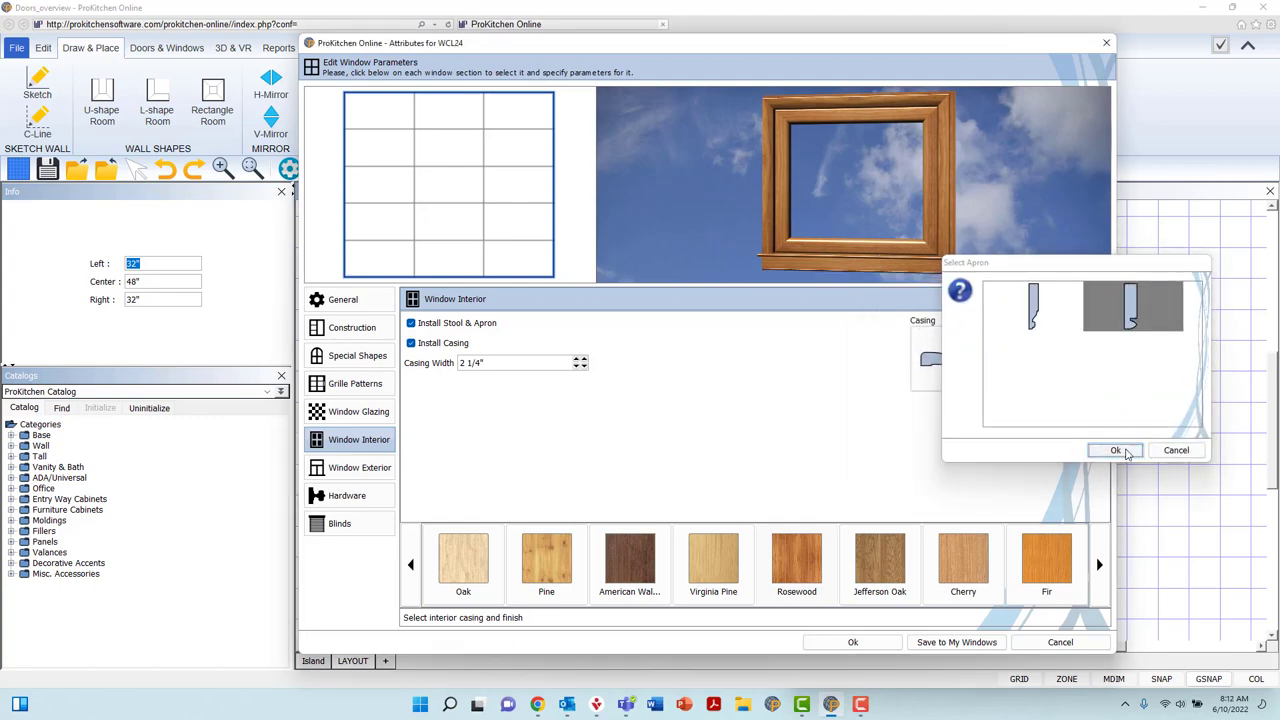
{"action": "left_click", "coordinate": [1116, 450]}
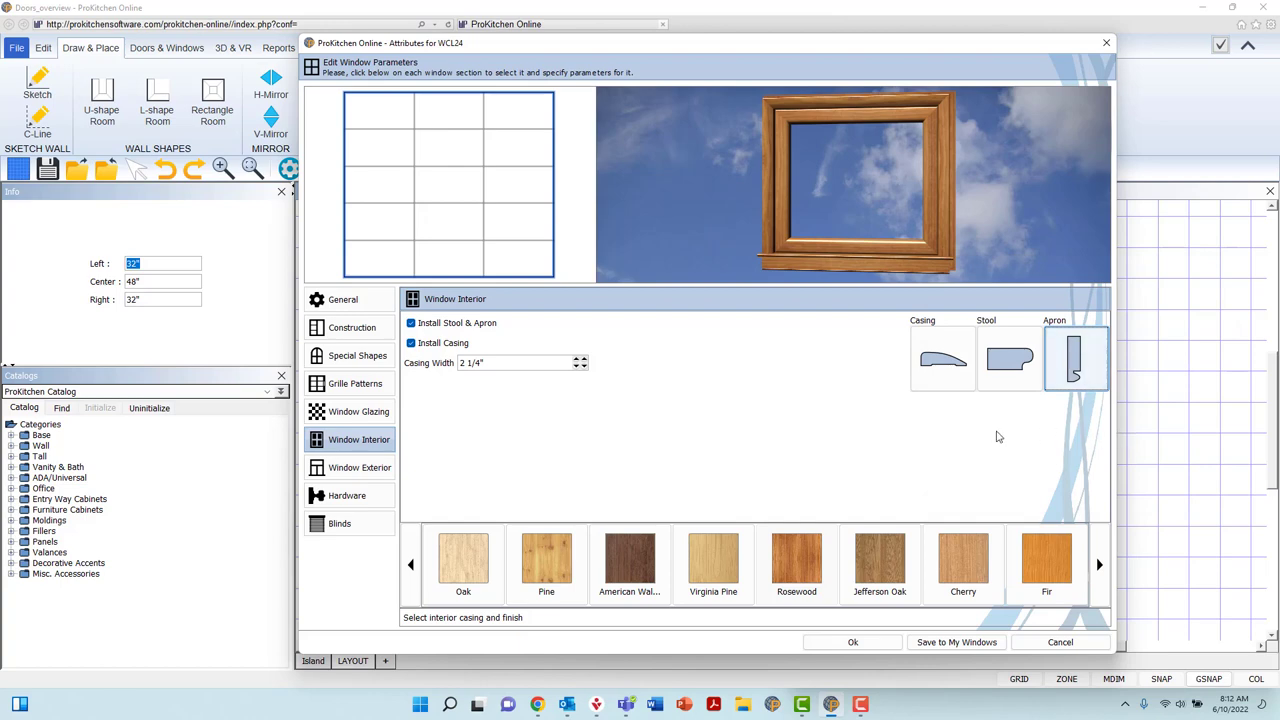
{"action": "left_click", "coordinate": [360, 468]}
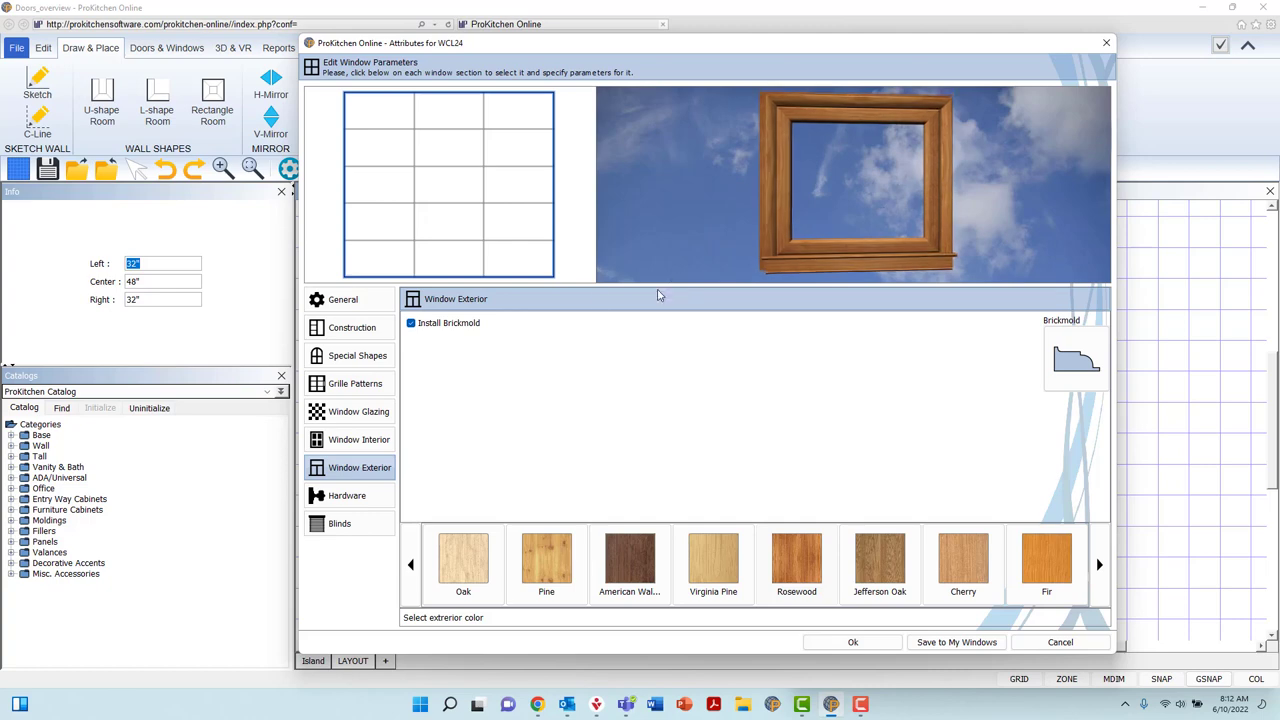
Turn on Install Brickmold and confirm a brickmold profile
{"action": "left_click", "coordinate": [408, 322]}
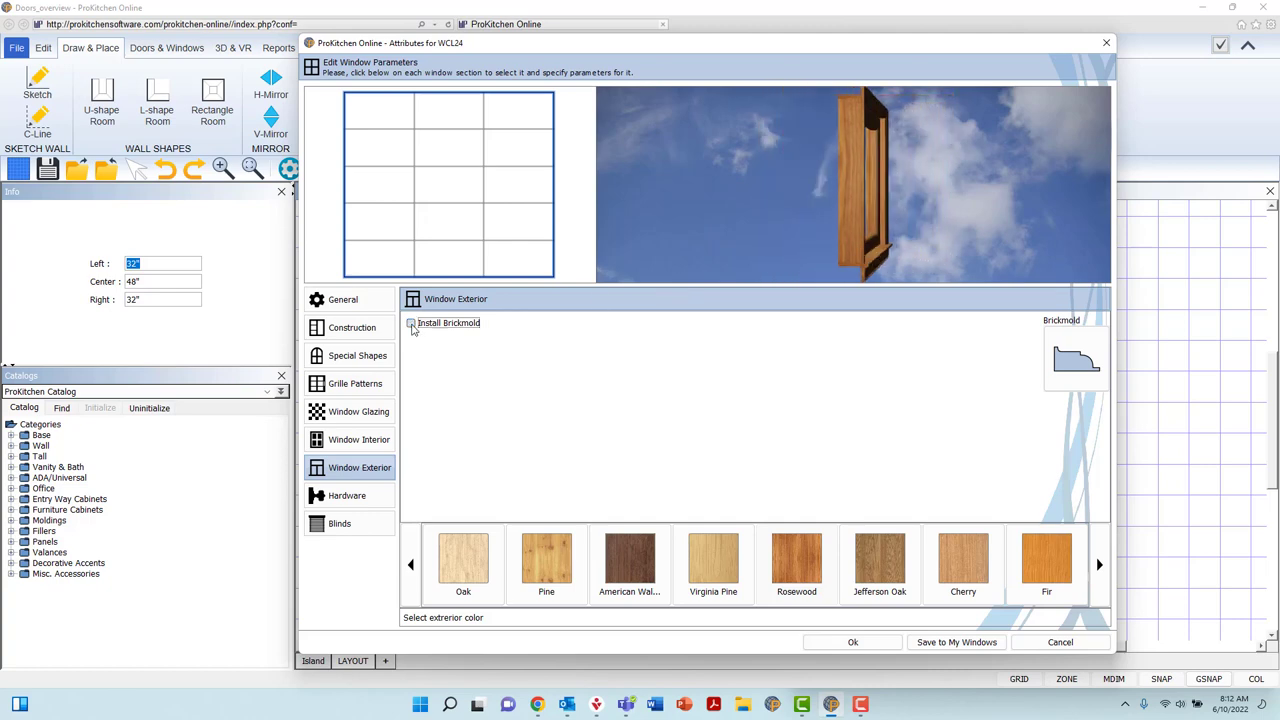
{"action": "left_click", "coordinate": [410, 324]}
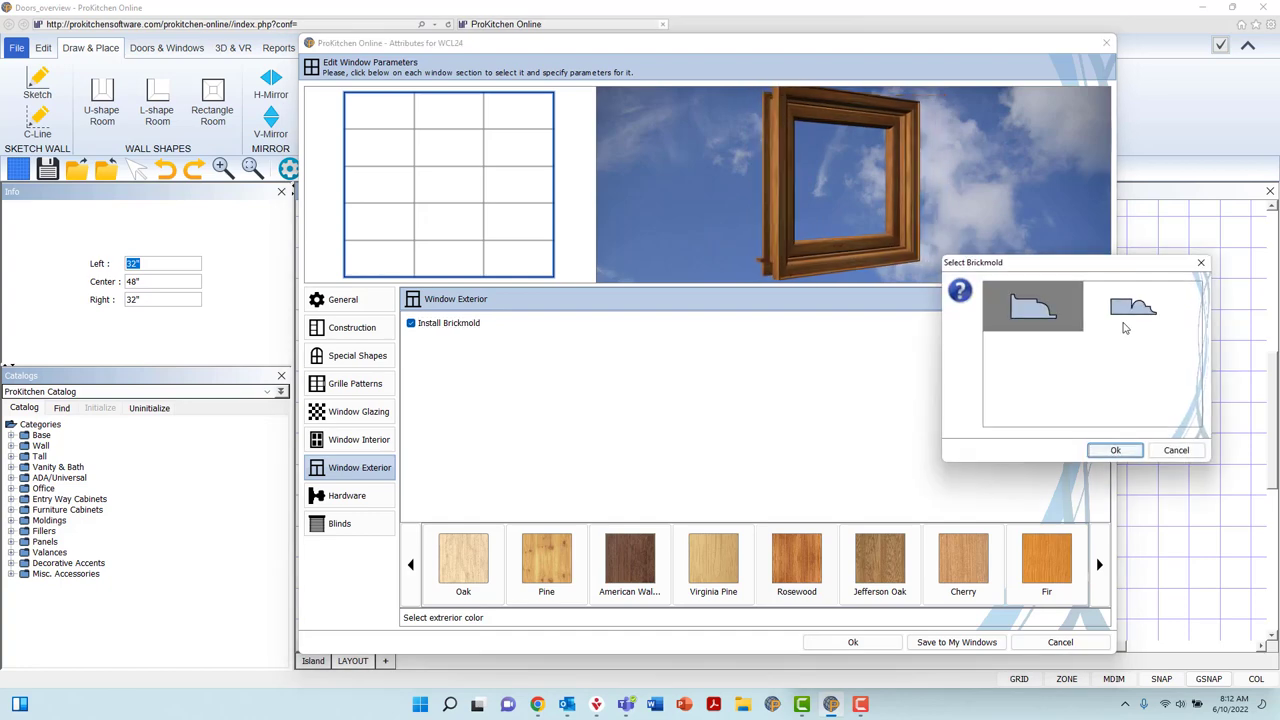
{"action": "left_click", "coordinate": [1132, 306]}
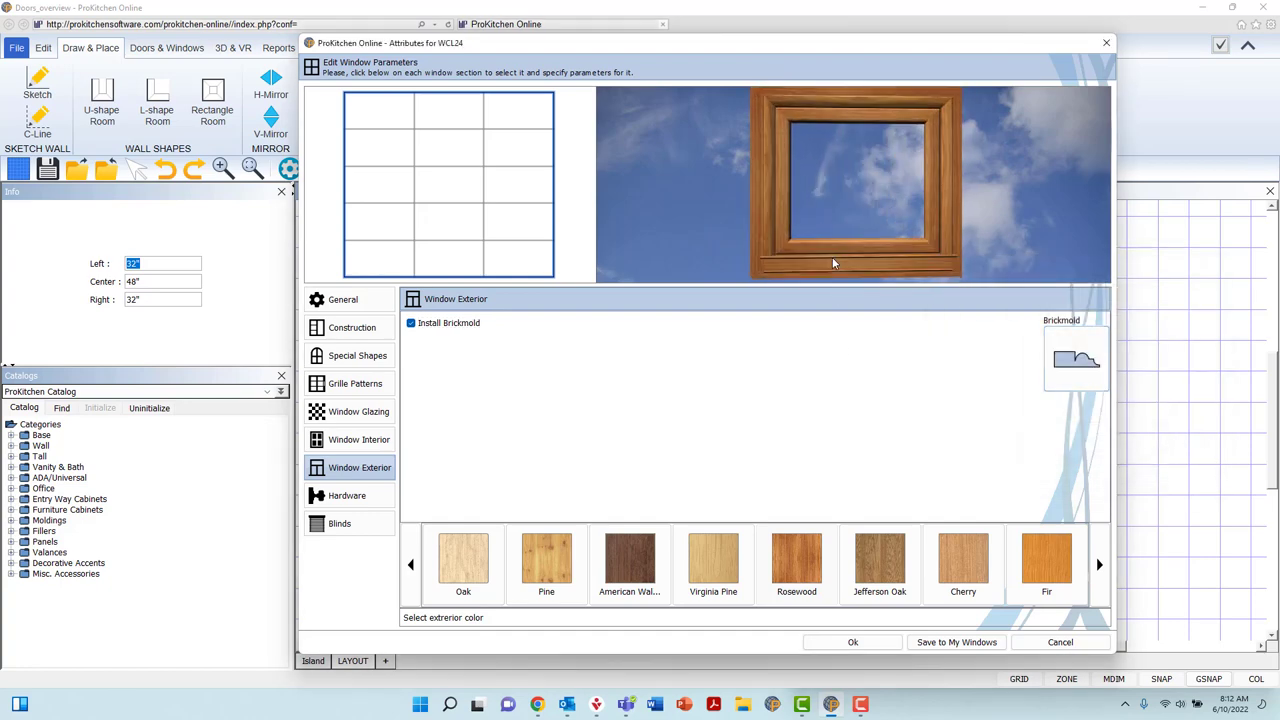
Browse exterior and interior finish swatches and make the interior trim White
{"action": "left_click", "coordinate": [358, 440]}
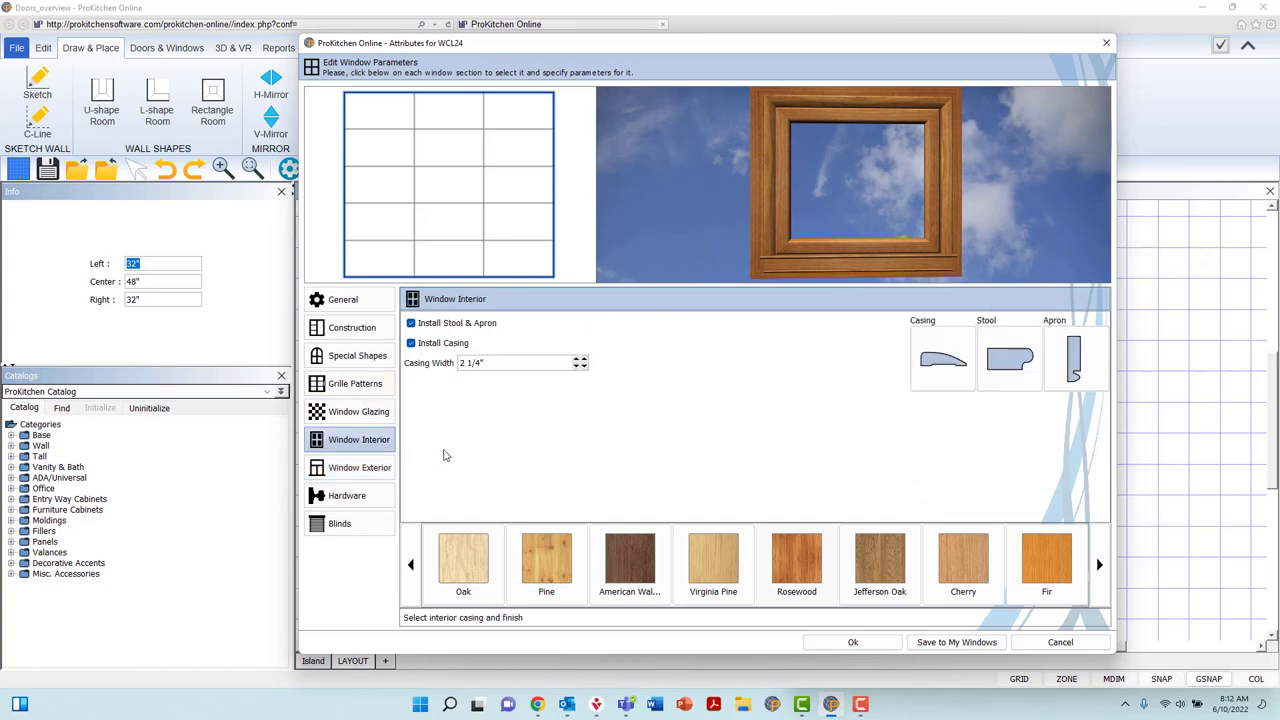
{"action": "left_click", "coordinate": [360, 468]}
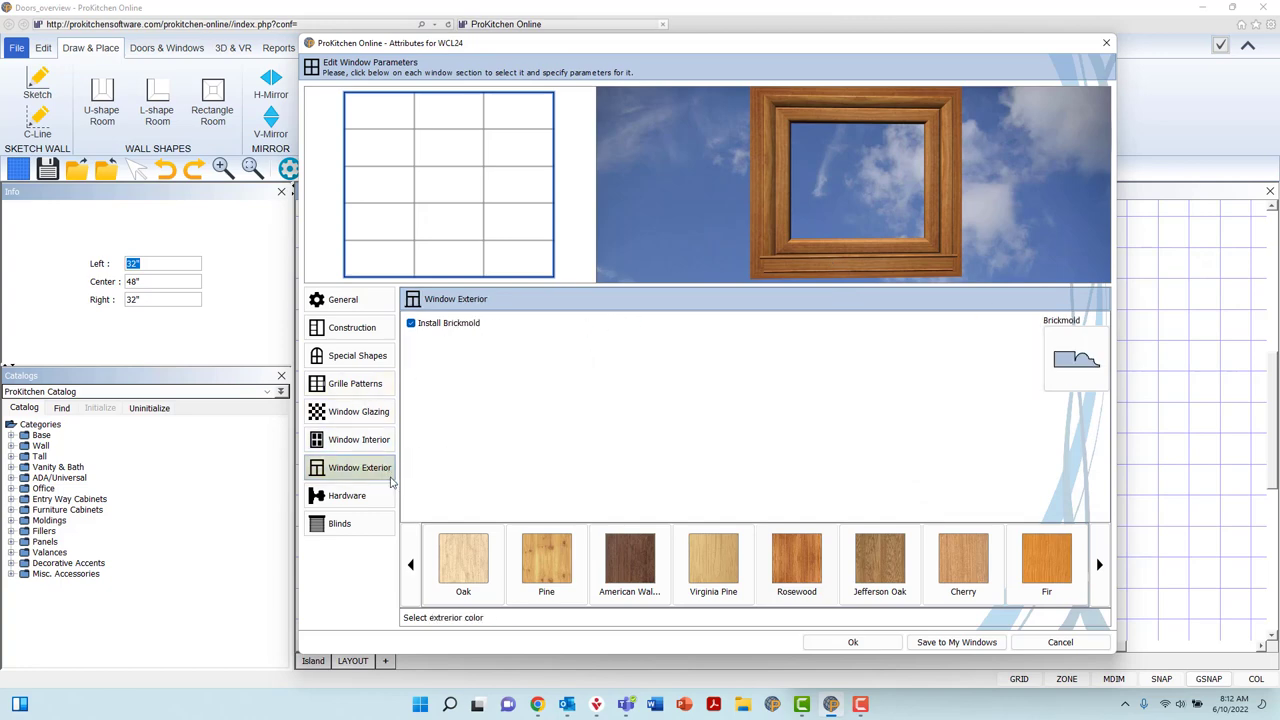
{"action": "left_click", "coordinate": [1046, 560]}
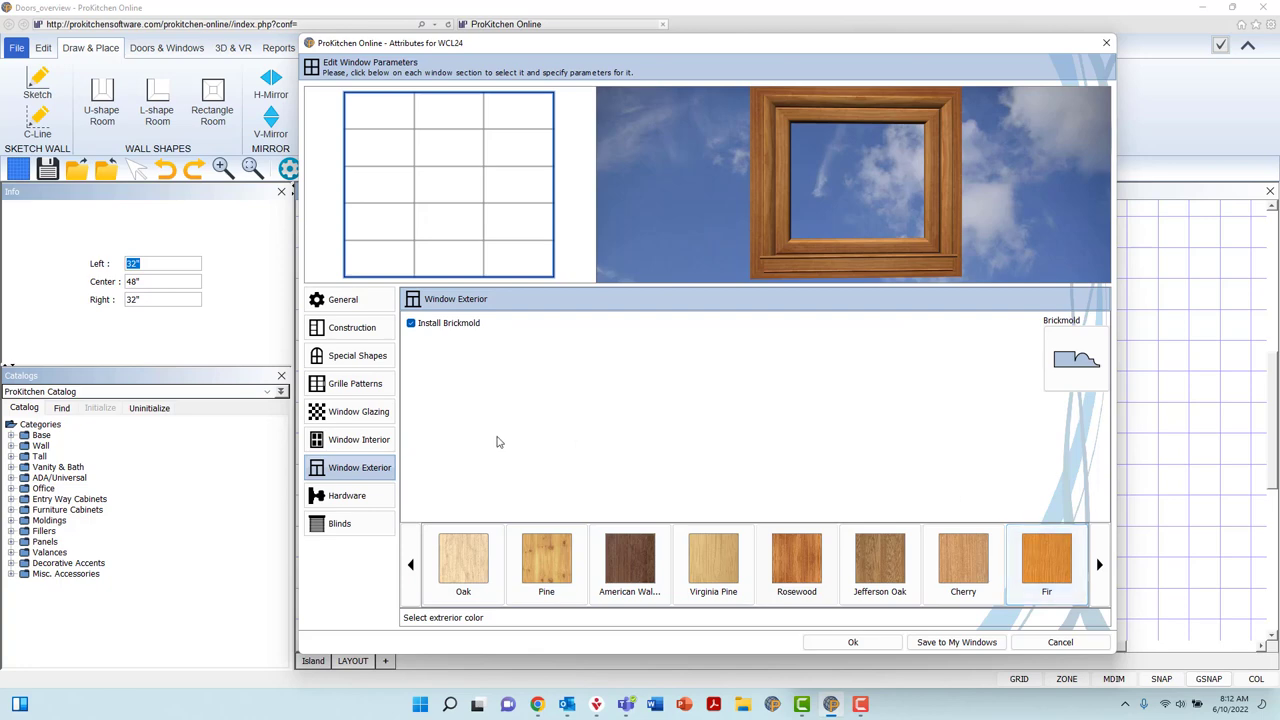
{"action": "left_click", "coordinate": [360, 440]}
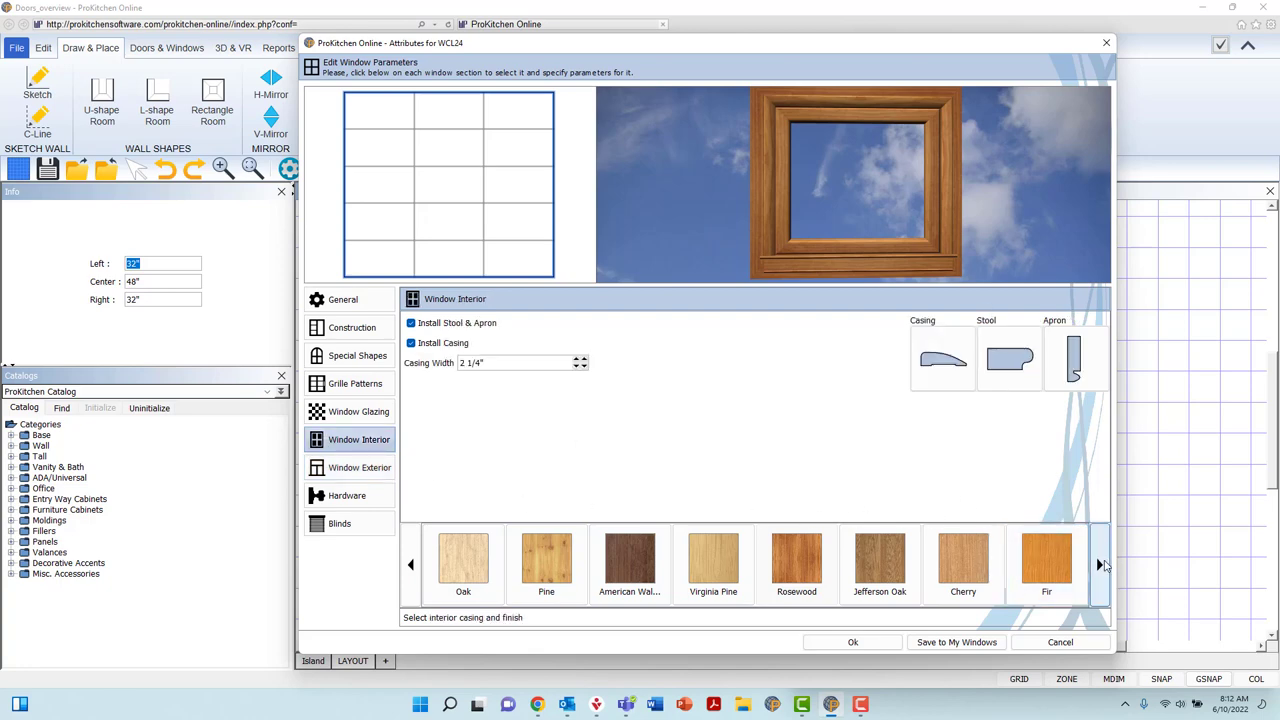
{"action": "left_click", "coordinate": [464, 560]}
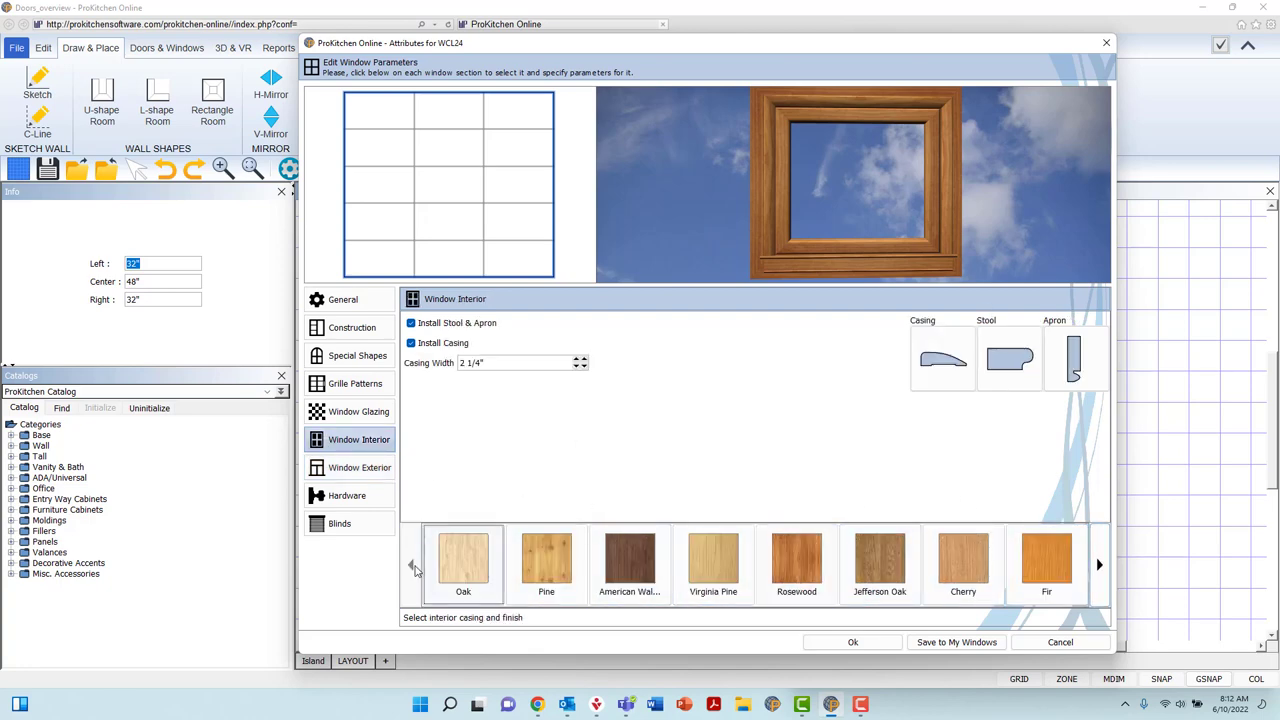
{"action": "left_click", "coordinate": [1098, 564]}
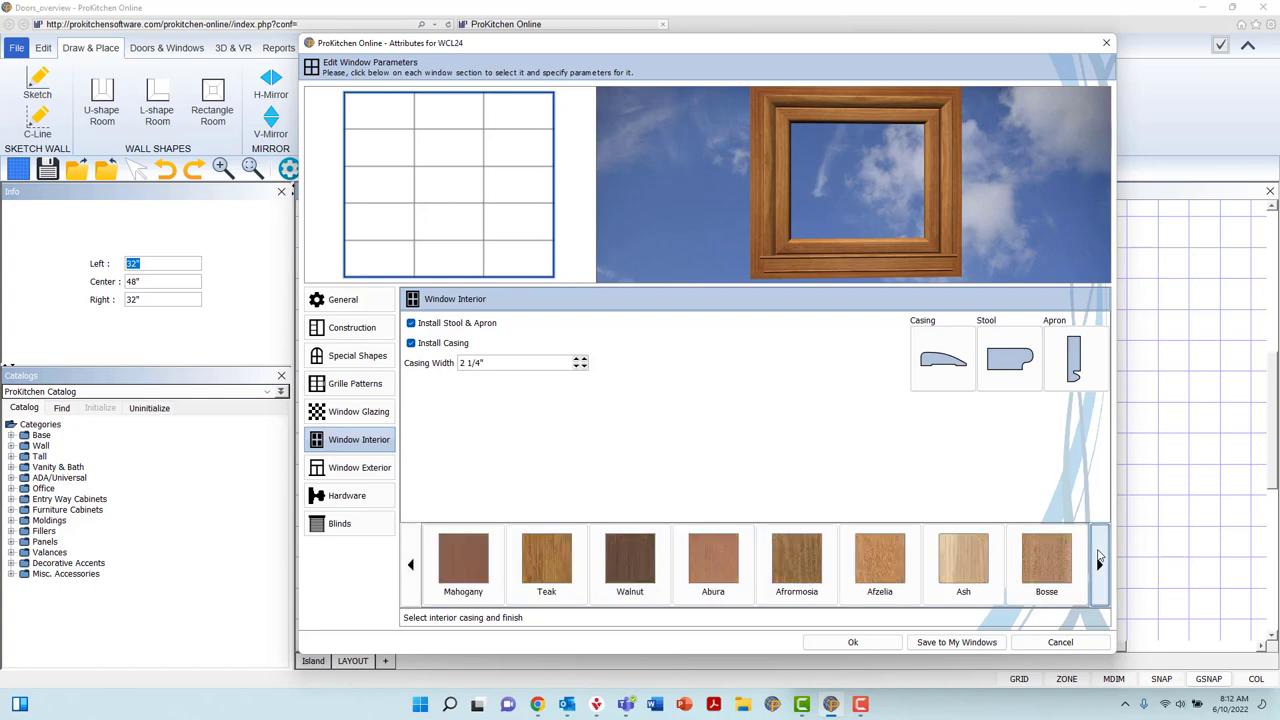
{"action": "left_click", "coordinate": [1098, 564]}
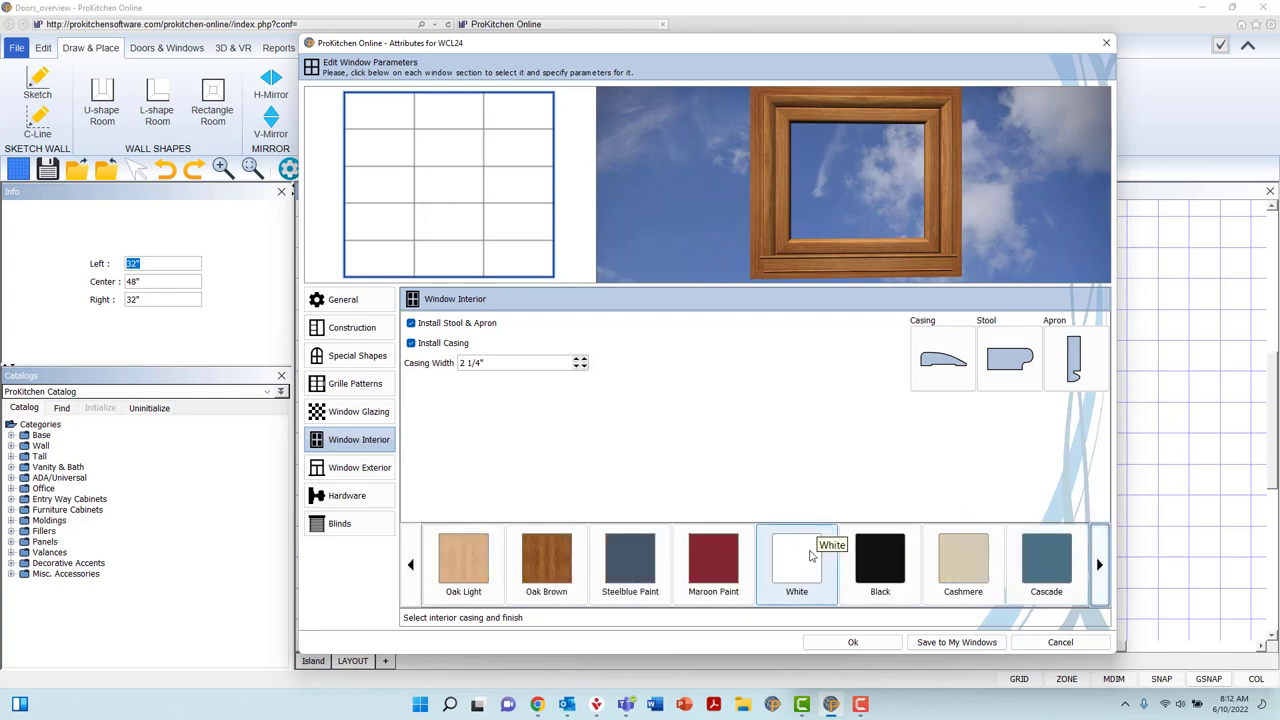
{"action": "left_click", "coordinate": [796, 558]}
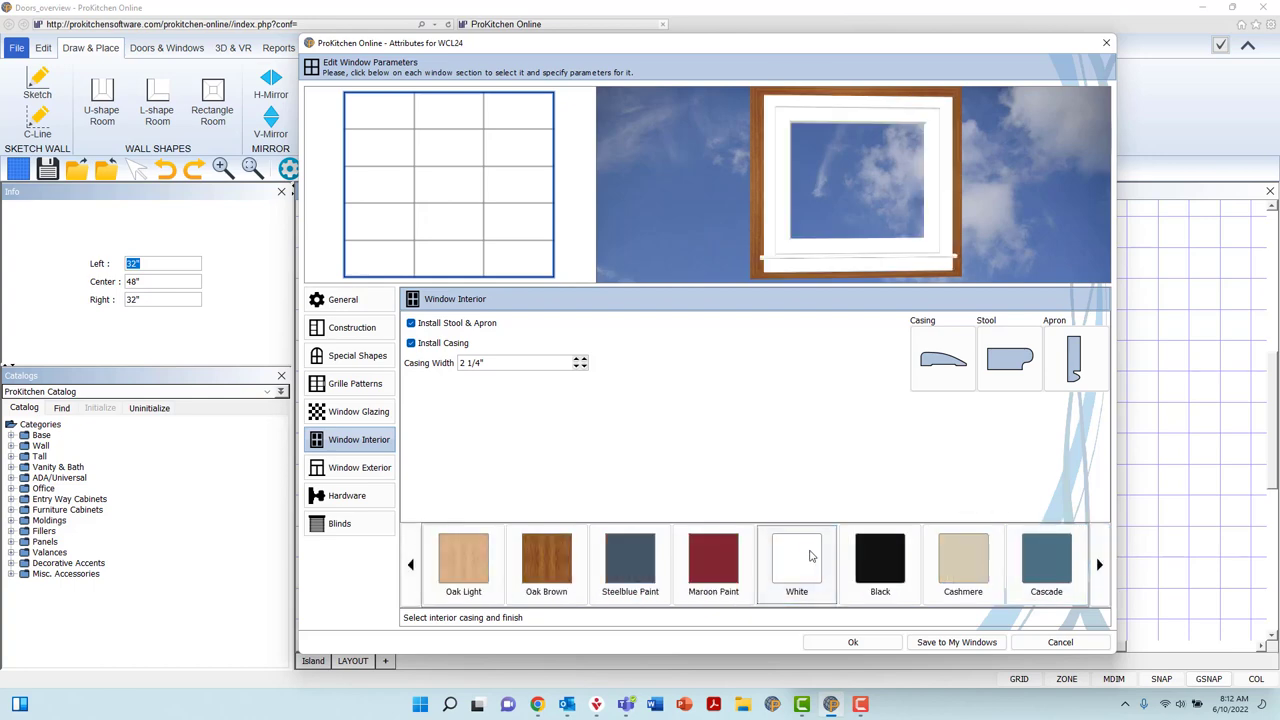
{"action": "mouse_move", "coordinate": [348, 496]}
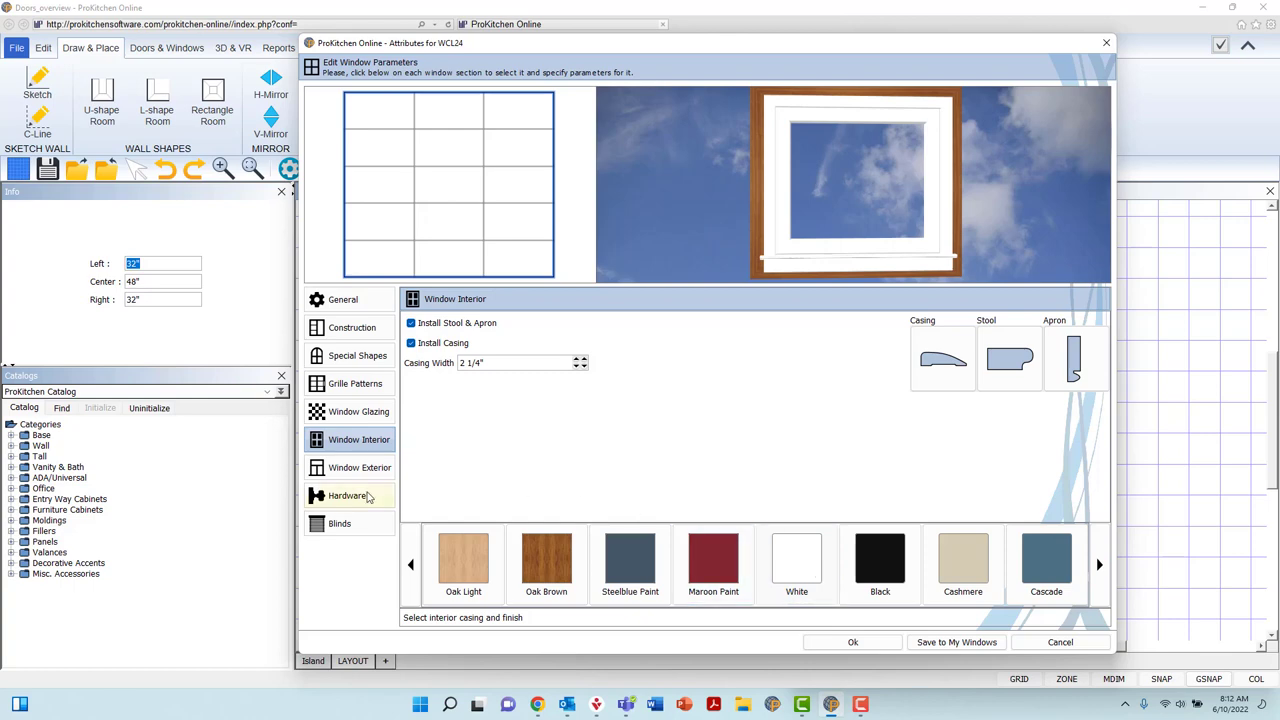
In the Hardware section, toggle and finally check Install Hardware for the window
{"action": "left_click", "coordinate": [348, 496]}
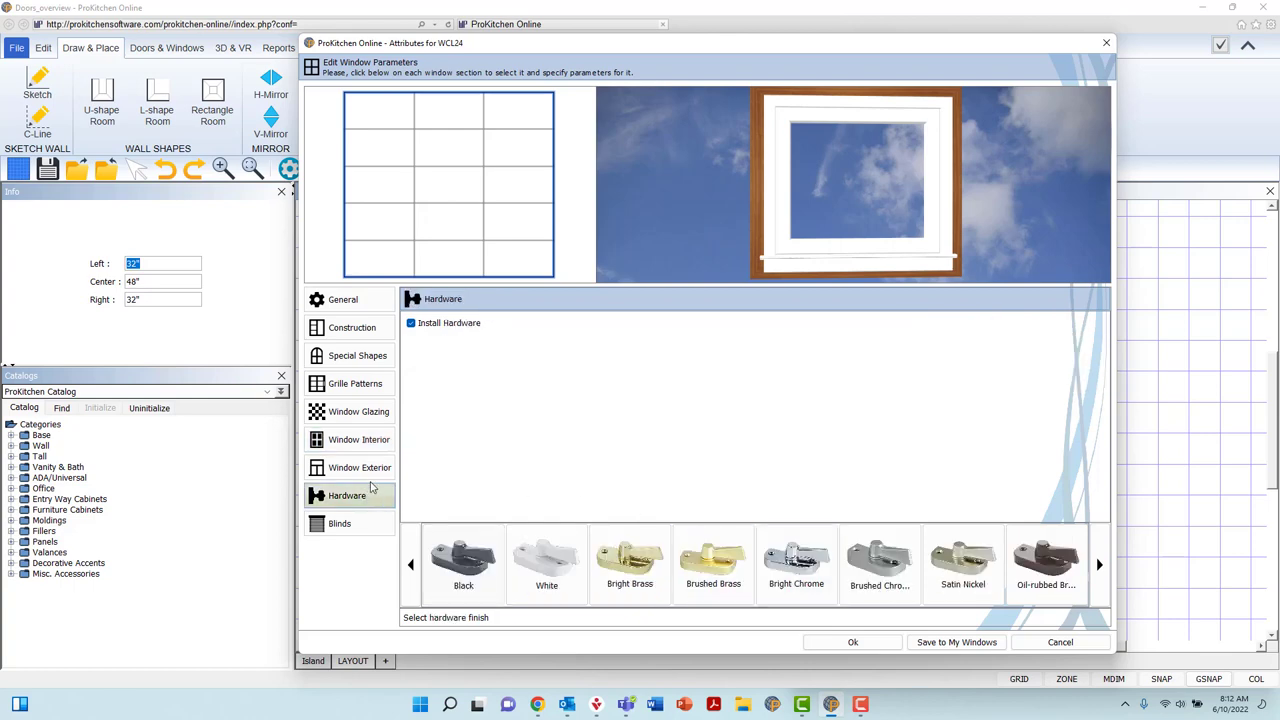
{"action": "left_click", "coordinate": [410, 322]}
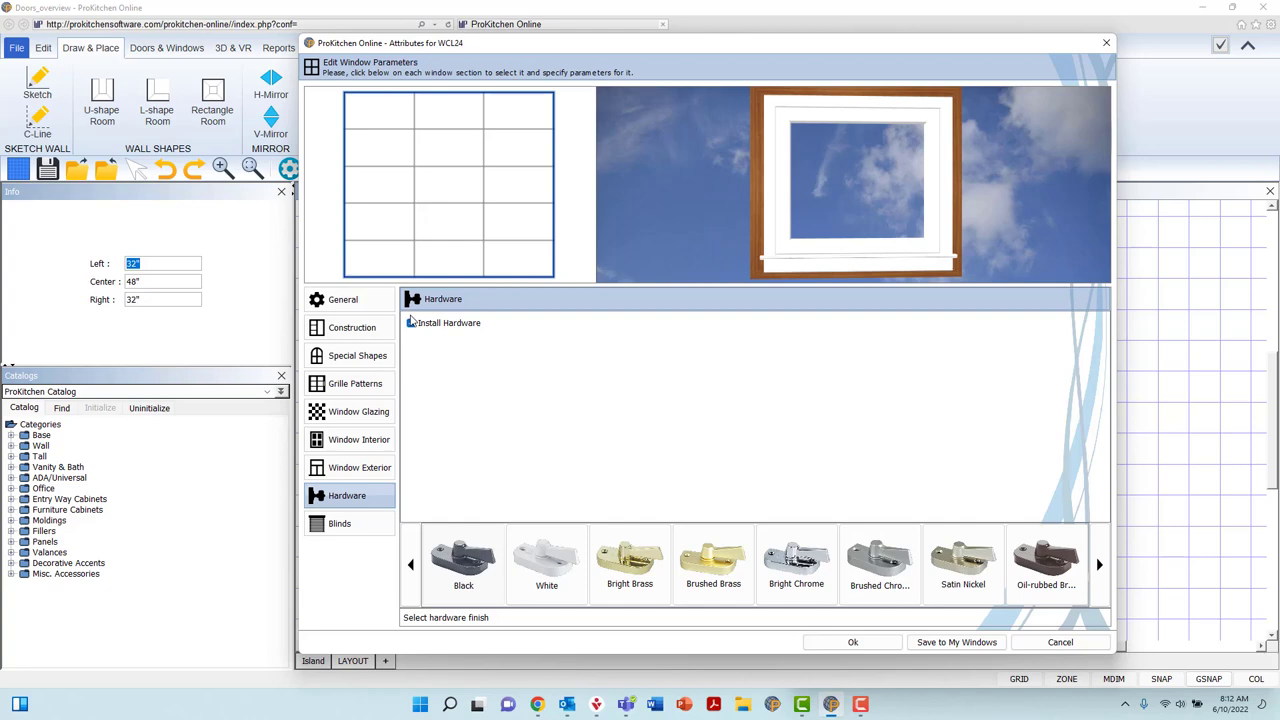
{"action": "left_click", "coordinate": [410, 322]}
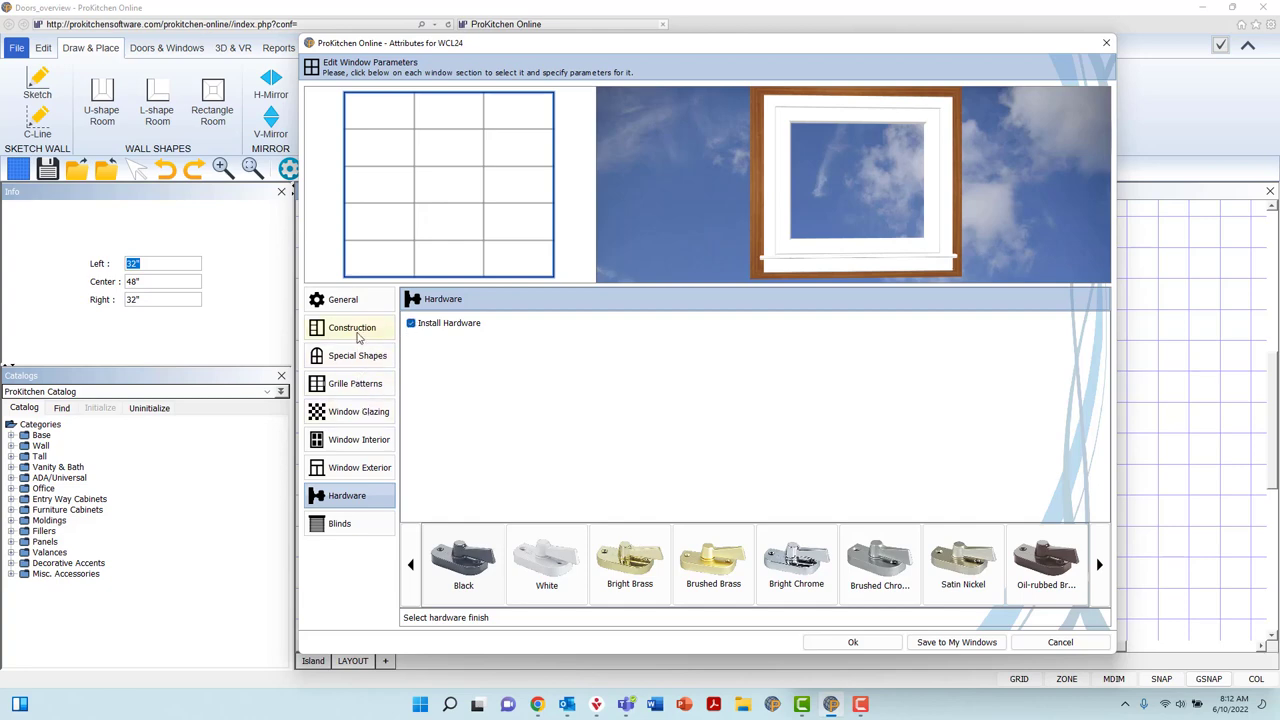
{"action": "left_click", "coordinate": [352, 328]}
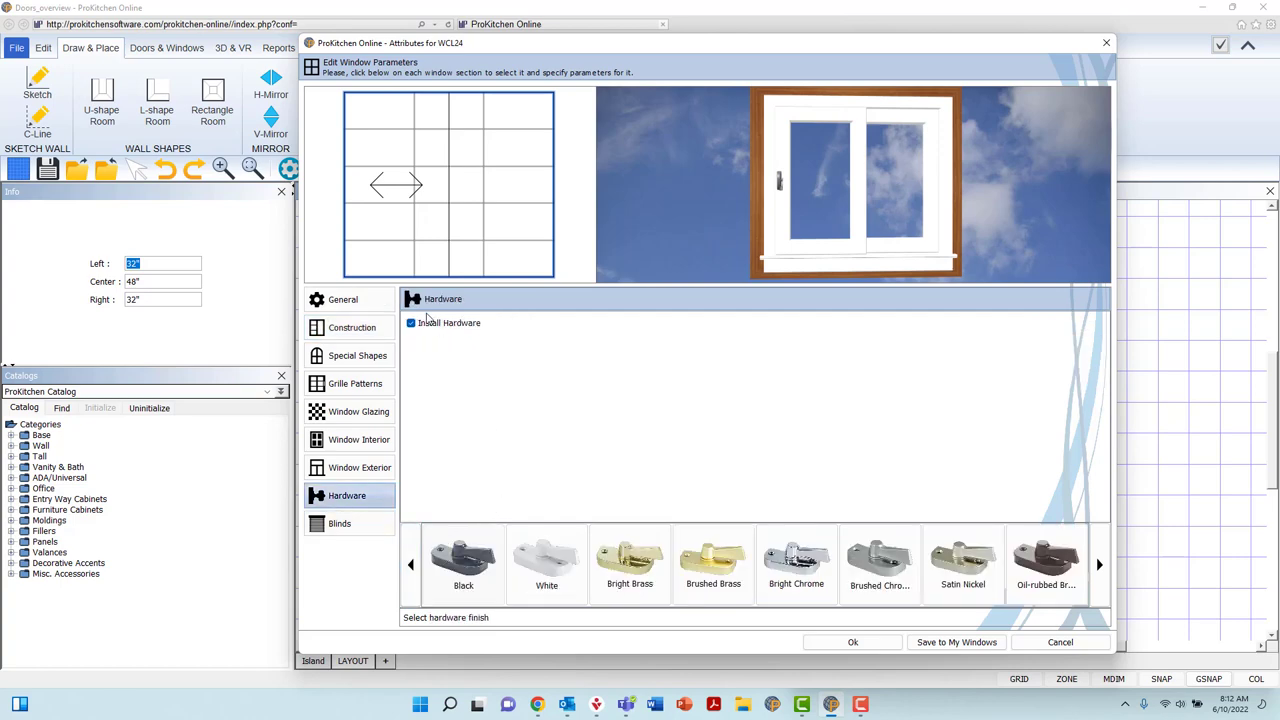
{"action": "left_click", "coordinate": [410, 322]}
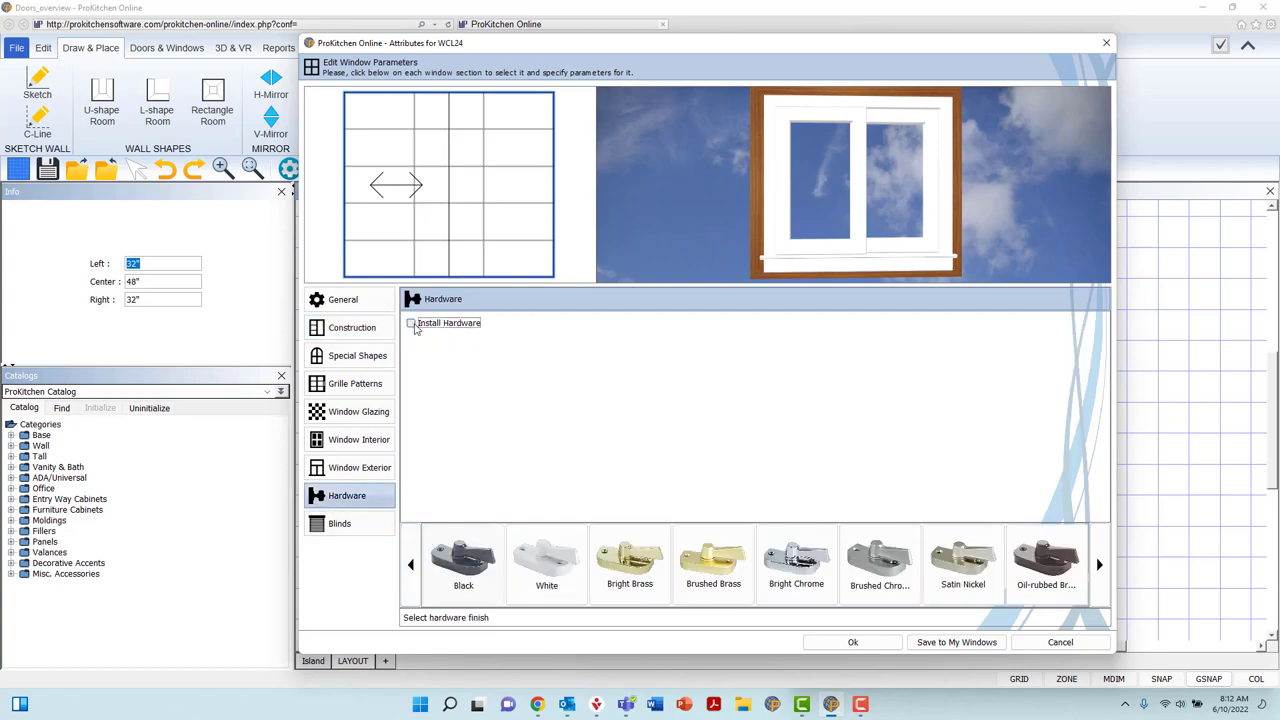
{"action": "left_click", "coordinate": [410, 324]}
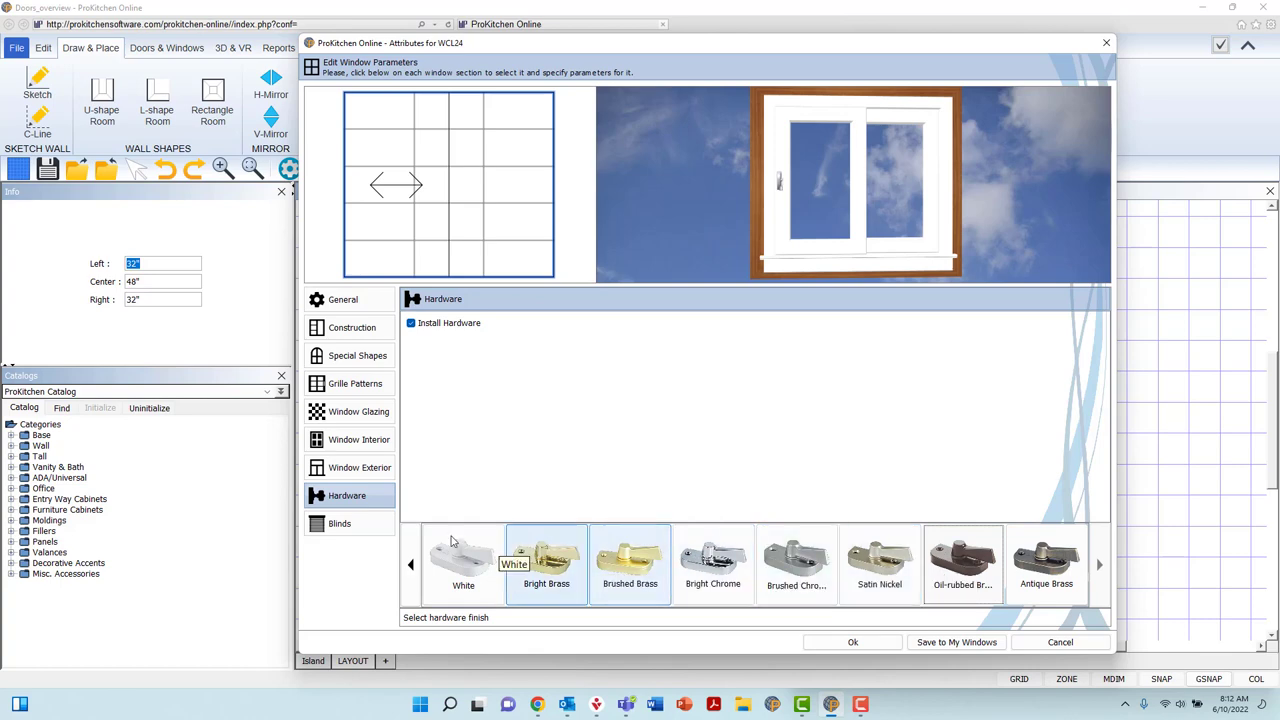
Install blinds on the window with 3" Wide slats after trying a micro slat
{"action": "left_click", "coordinate": [340, 524]}
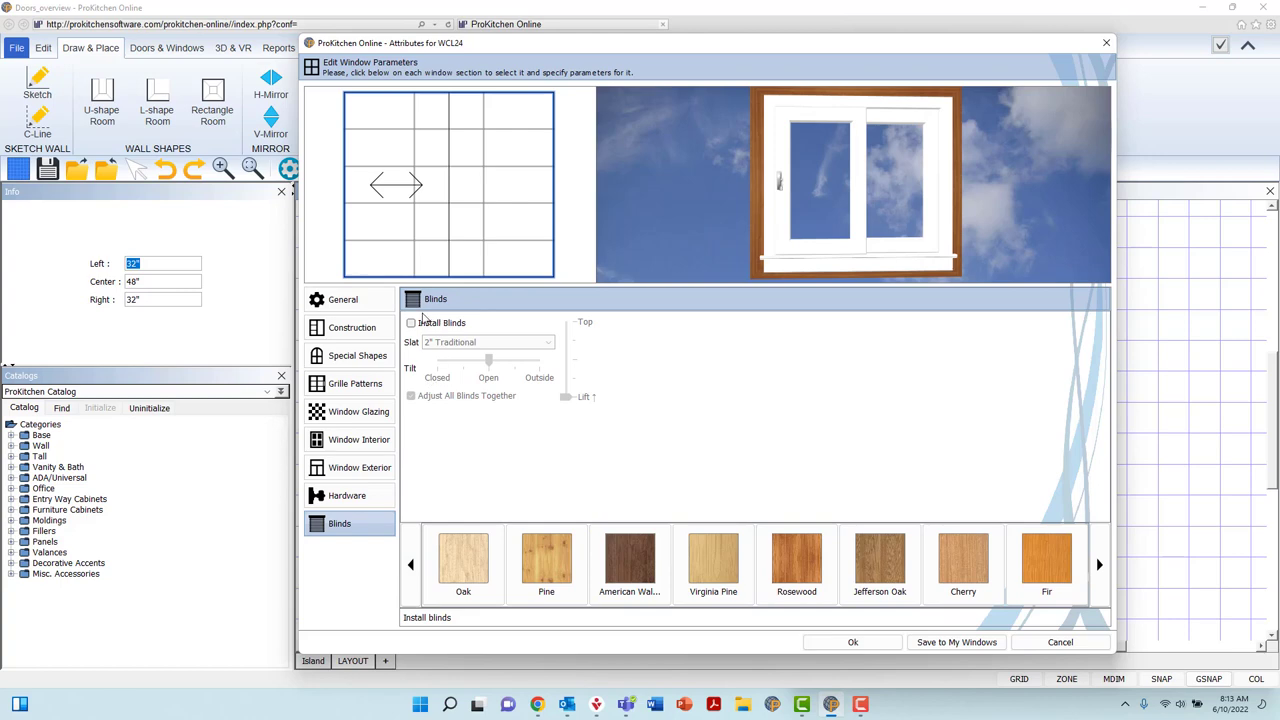
{"action": "mouse_move", "coordinate": [448, 336]}
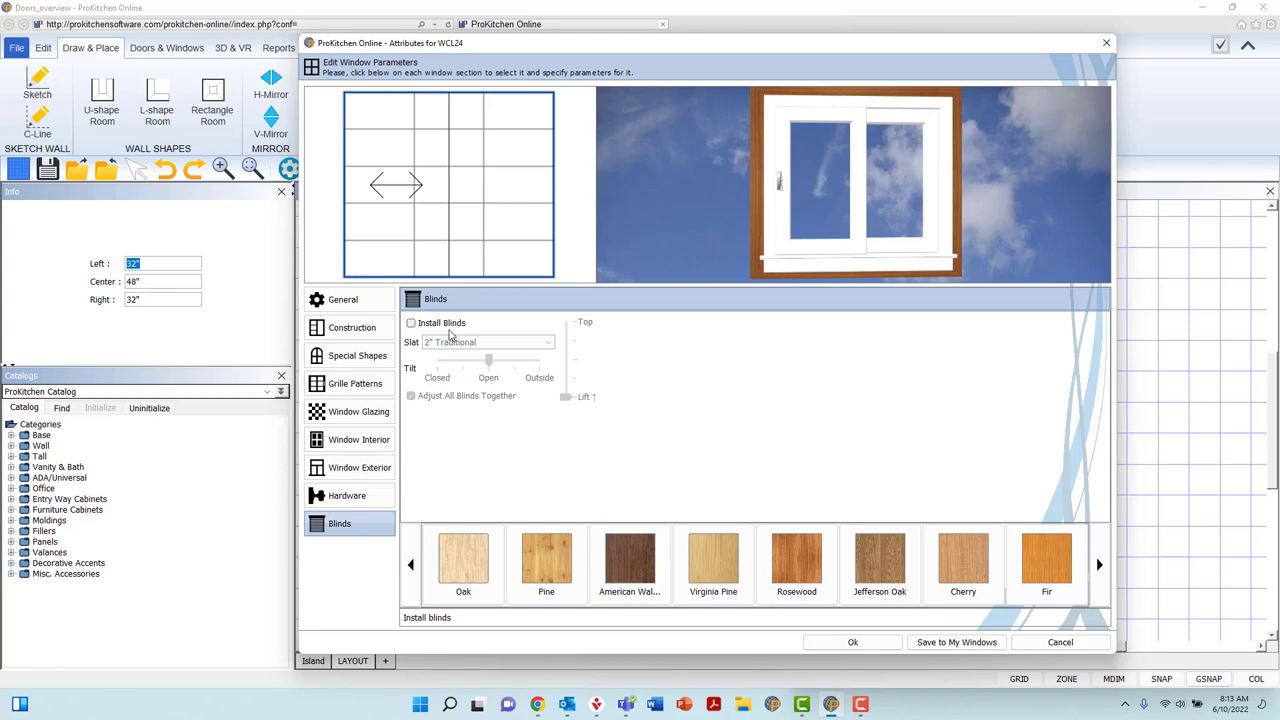
{"action": "mouse_move", "coordinate": [412, 328]}
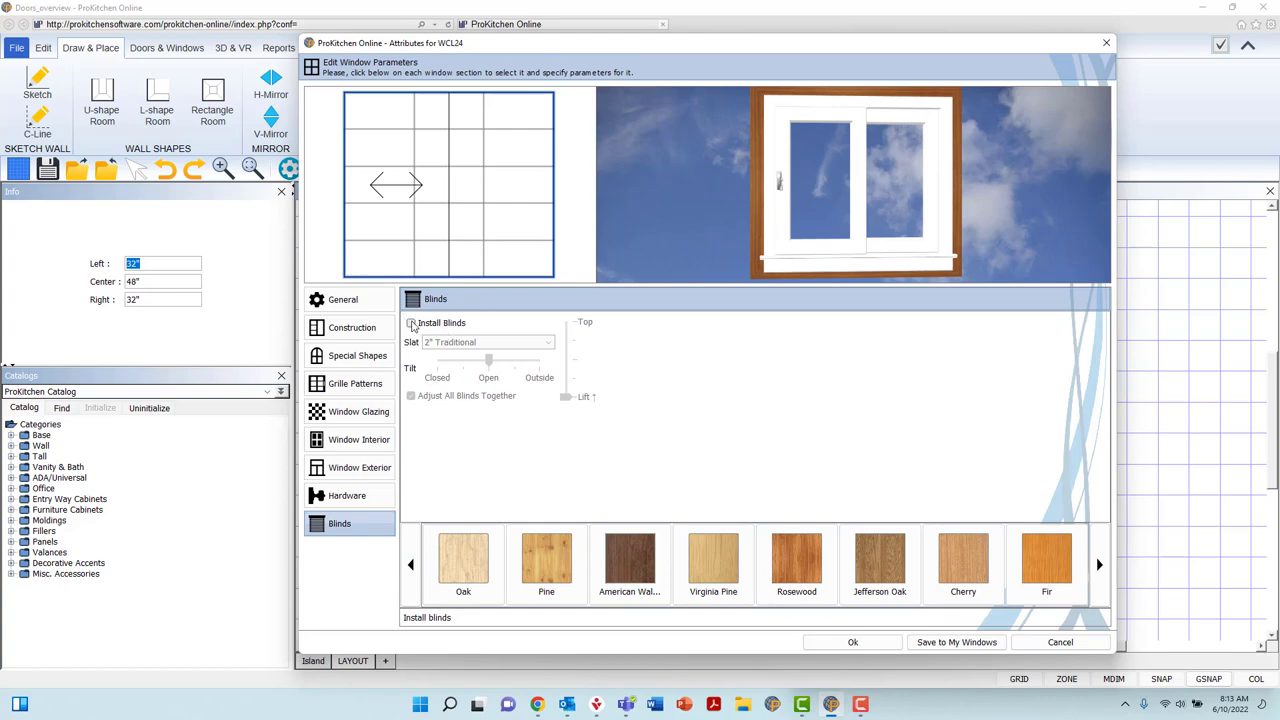
{"action": "left_click", "coordinate": [410, 322]}
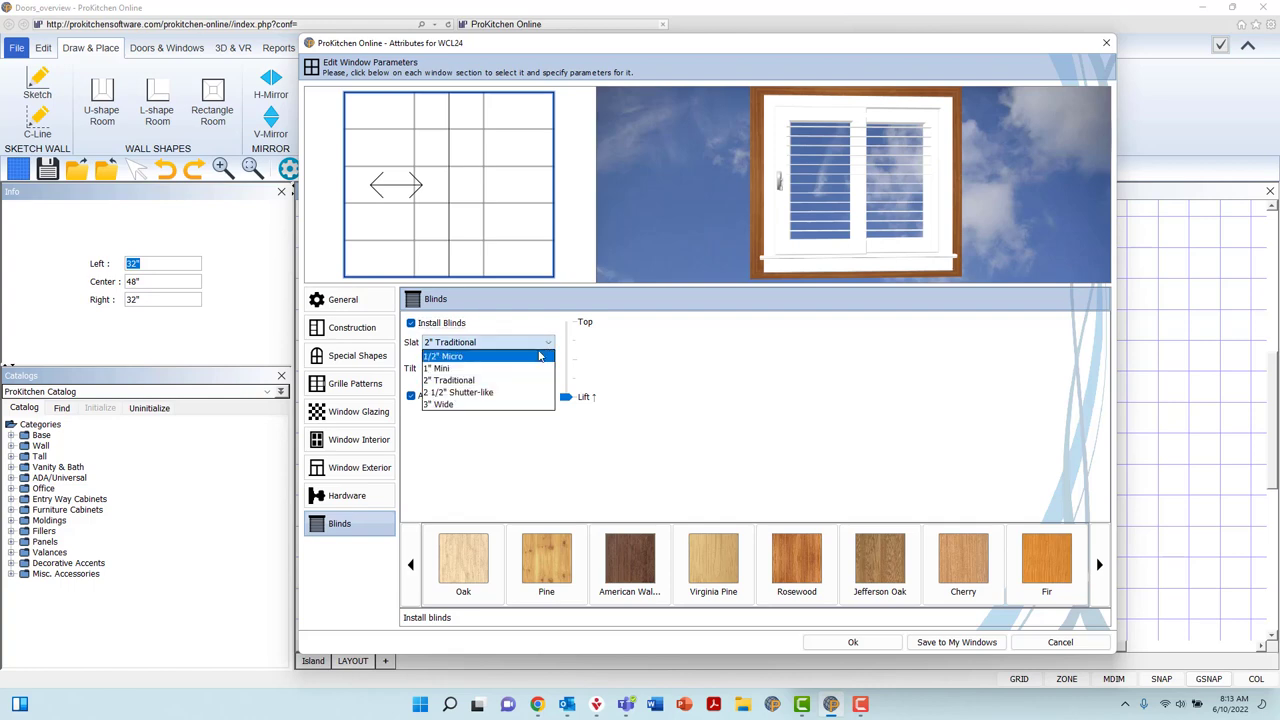
{"action": "left_click", "coordinate": [442, 356]}
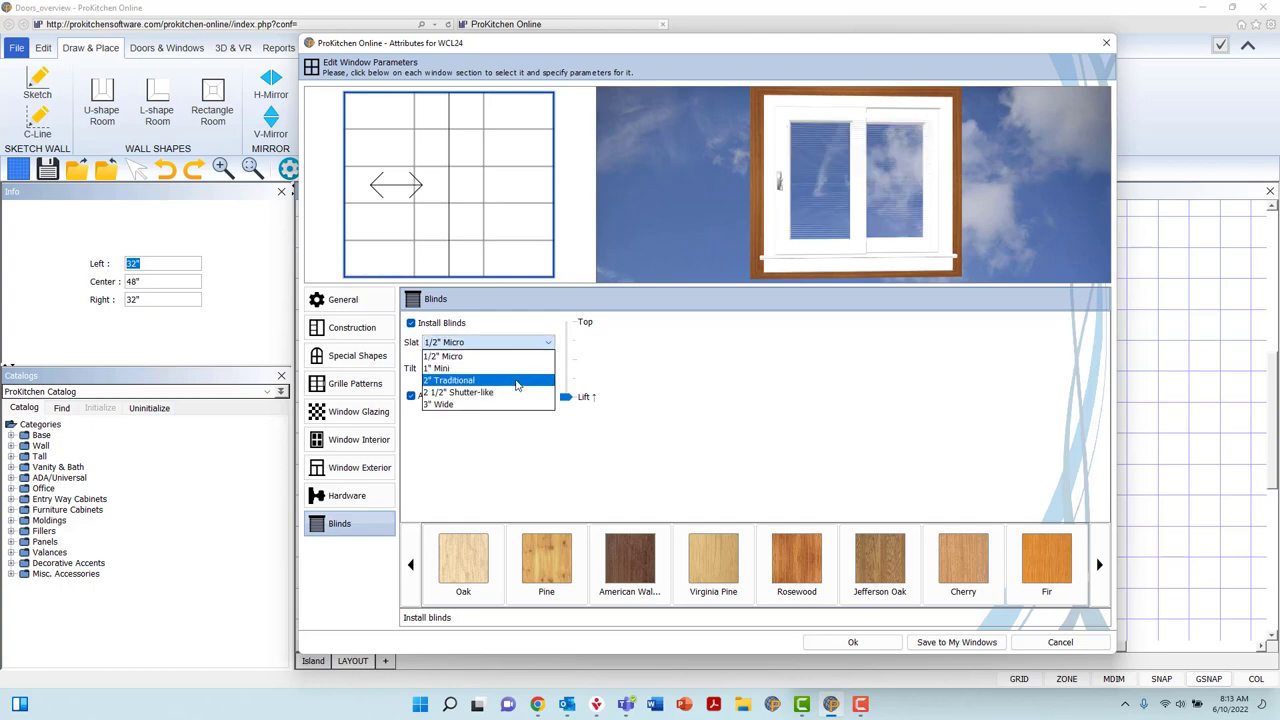
{"action": "left_click", "coordinate": [438, 404]}
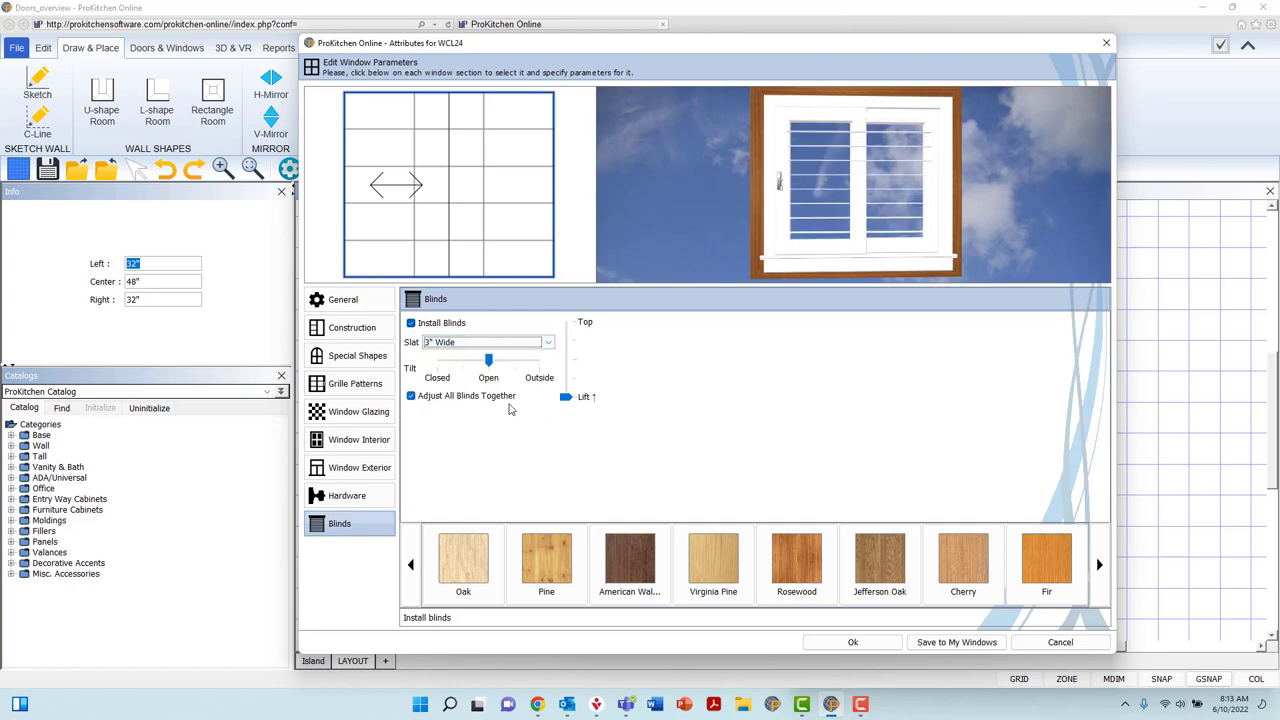
Drag the Tilt slider through closed and open positions, leaving the slats partly tilted
{"action": "left_click_drag", "start_coordinate": [488, 360], "coordinate": [488, 360]}
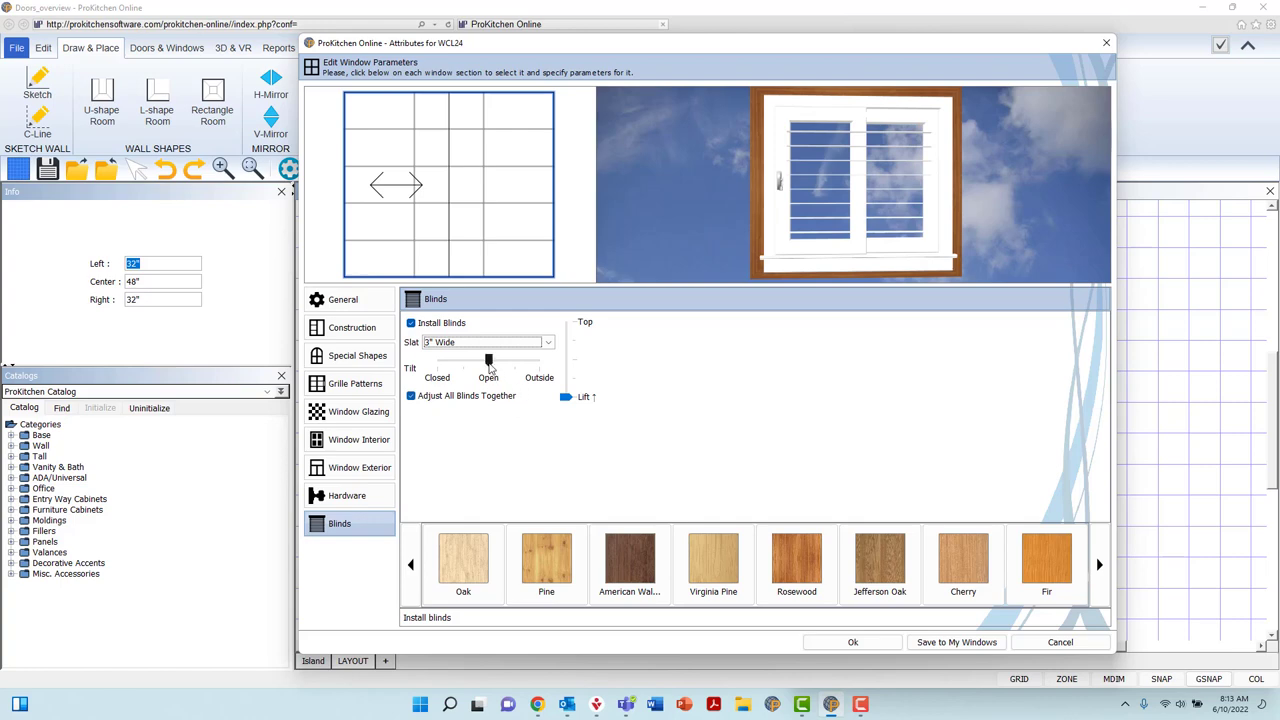
{"action": "left_click_drag", "start_coordinate": [488, 360], "coordinate": [466, 360]}
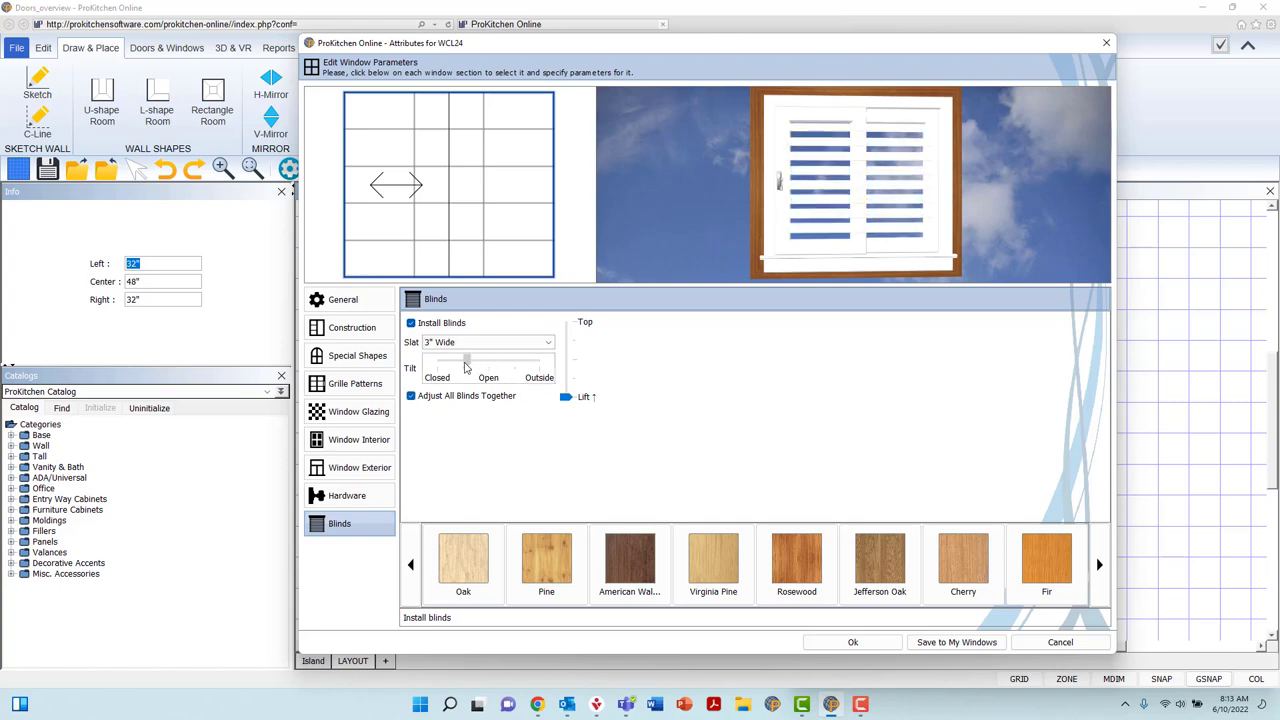
{"action": "left_click_drag", "start_coordinate": [464, 362], "coordinate": [436, 362]}
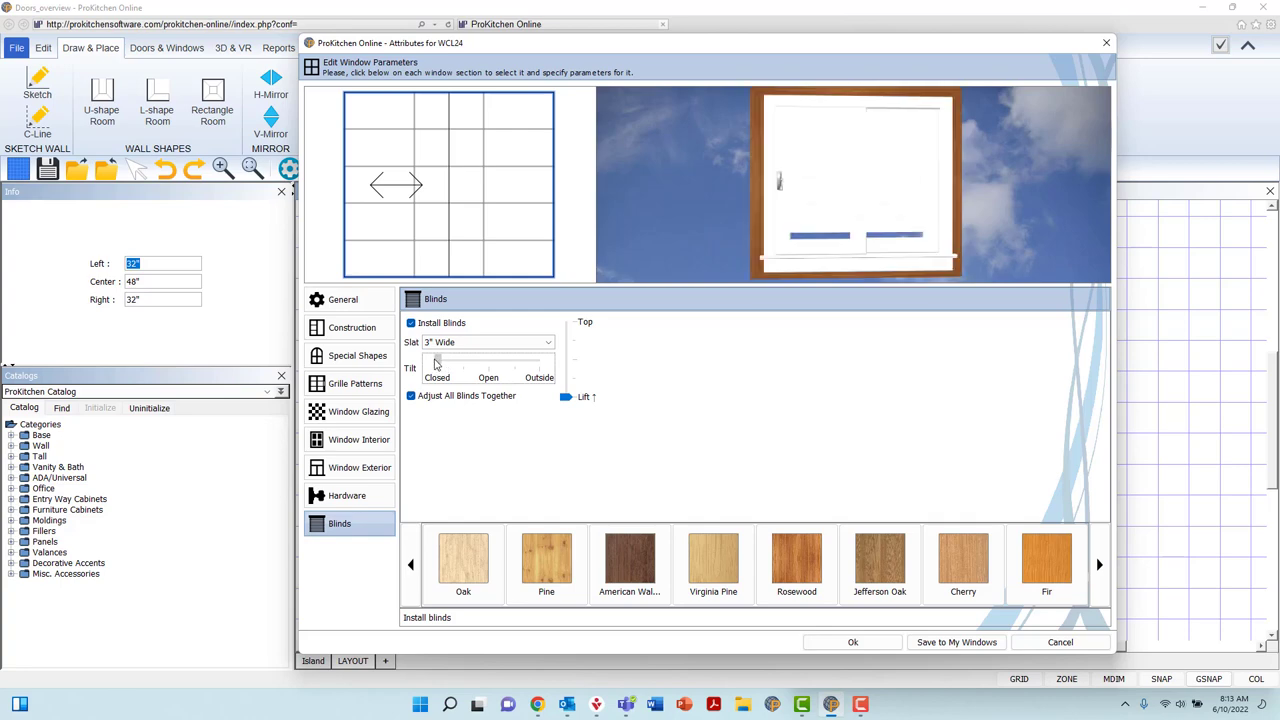
{"action": "left_click_drag", "start_coordinate": [436, 362], "coordinate": [464, 362]}
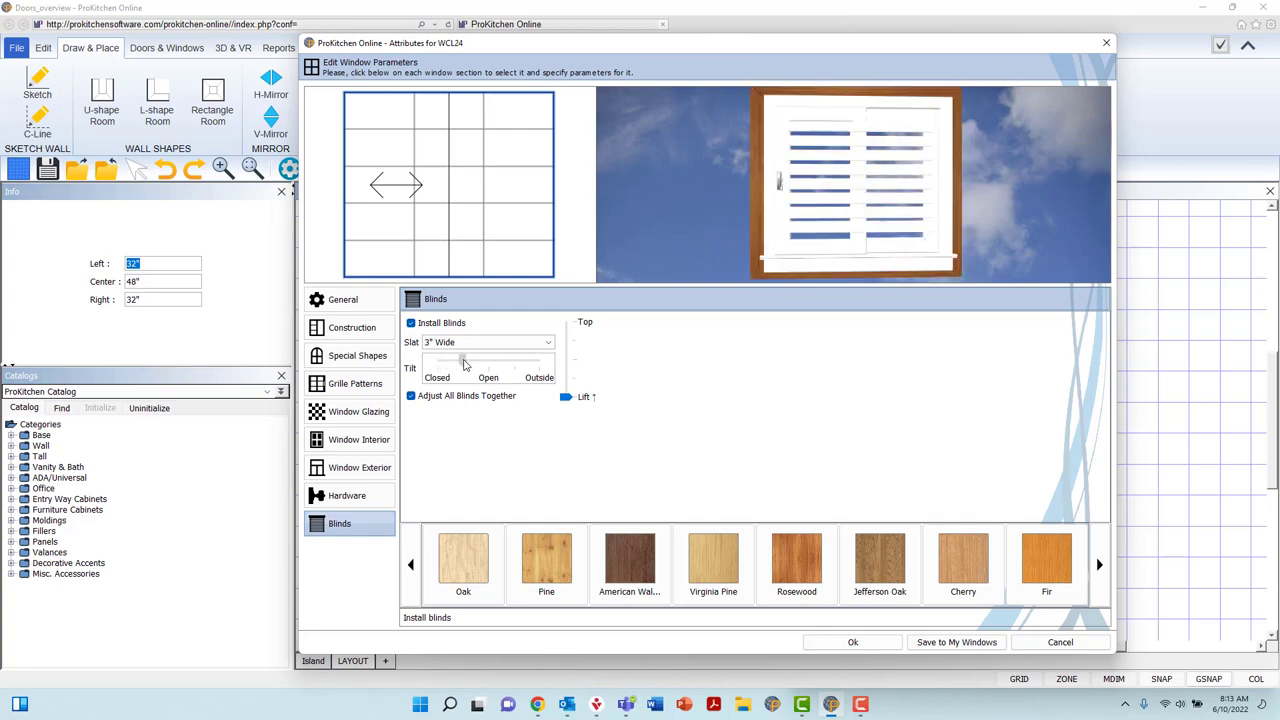
{"action": "left_click_drag", "start_coordinate": [464, 360], "coordinate": [540, 360]}
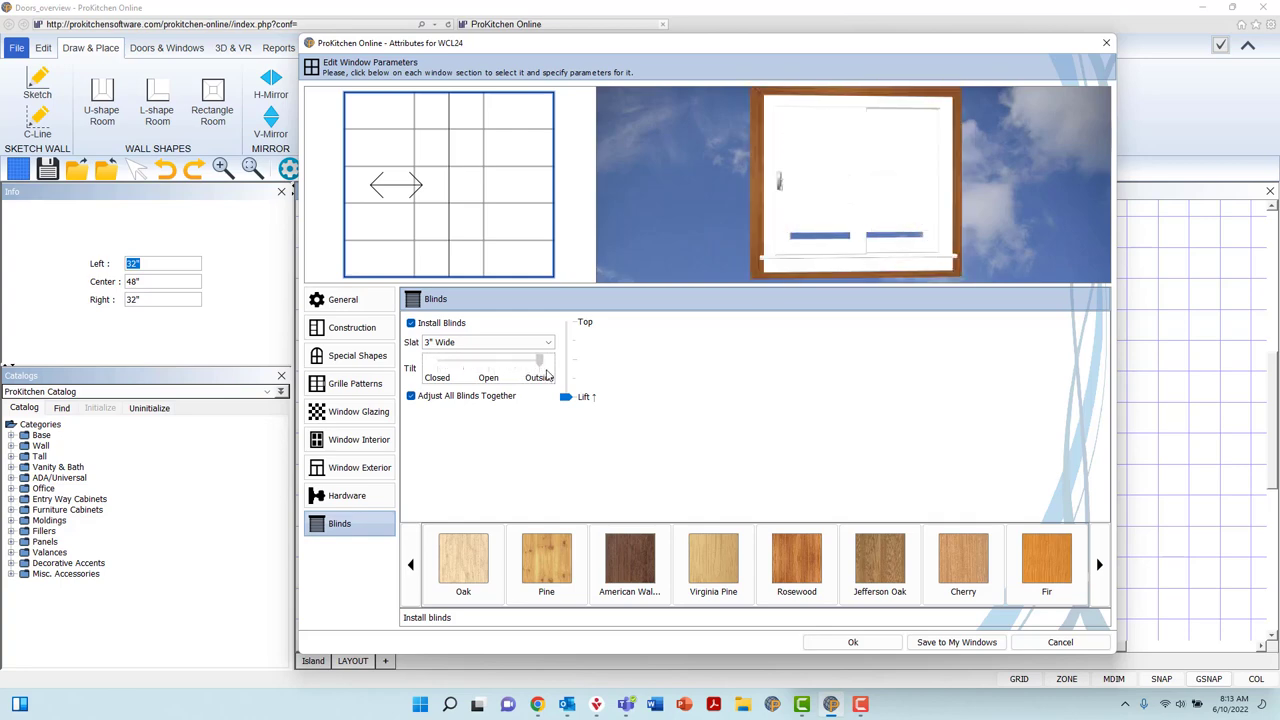
{"action": "left_click_drag", "start_coordinate": [540, 360], "coordinate": [466, 360]}
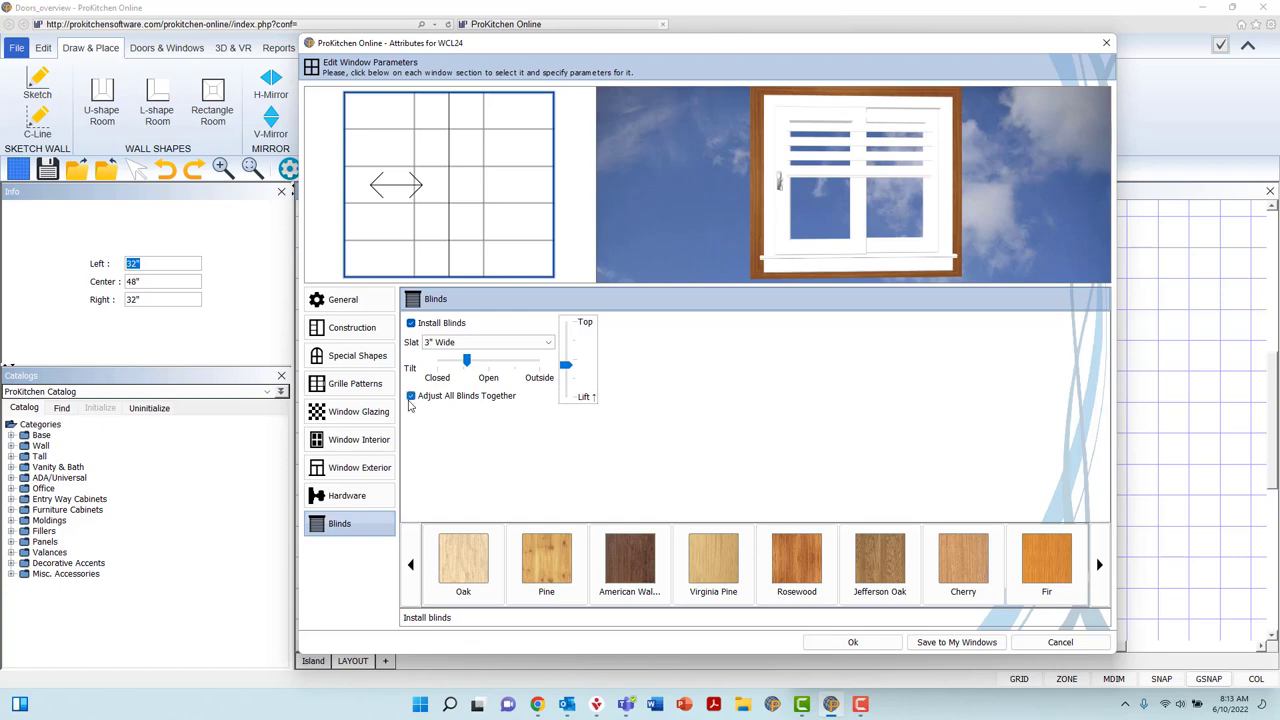
Keep all blinds adjusting together and finish them in White after previewing Maroon Paint and Oak Brown
{"action": "left_click", "coordinate": [410, 396]}
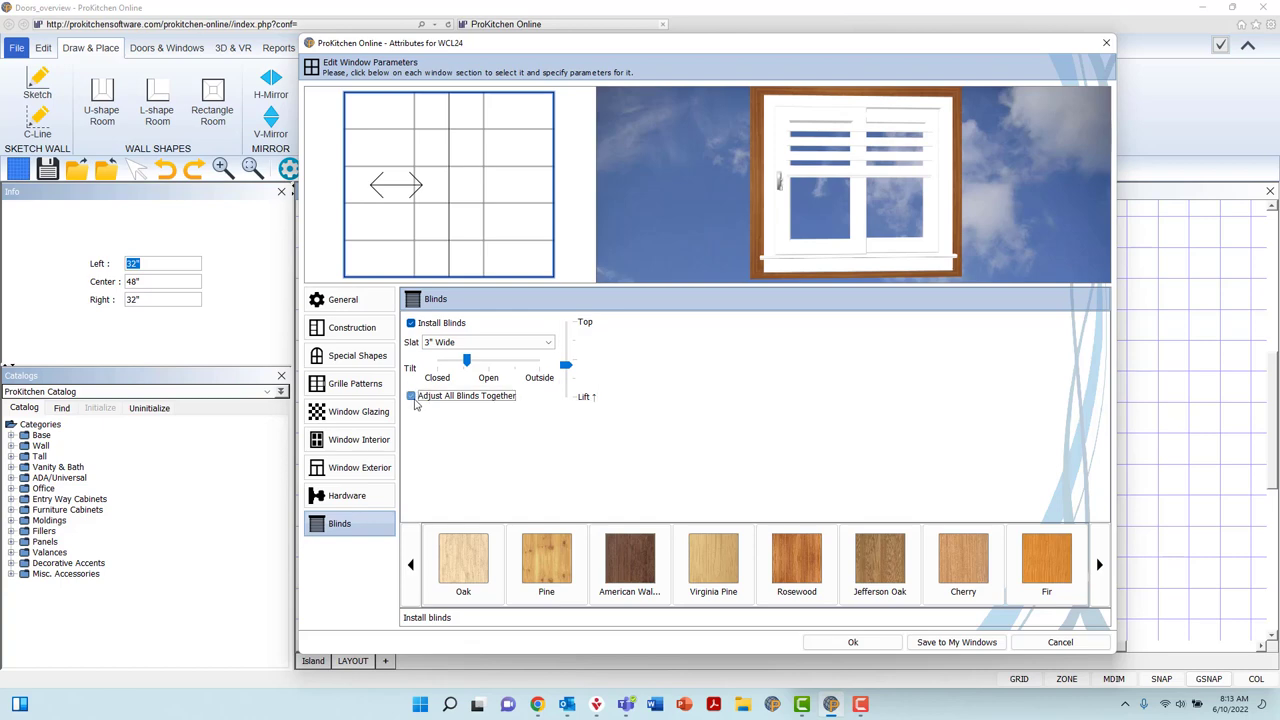
{"action": "left_click", "coordinate": [410, 396]}
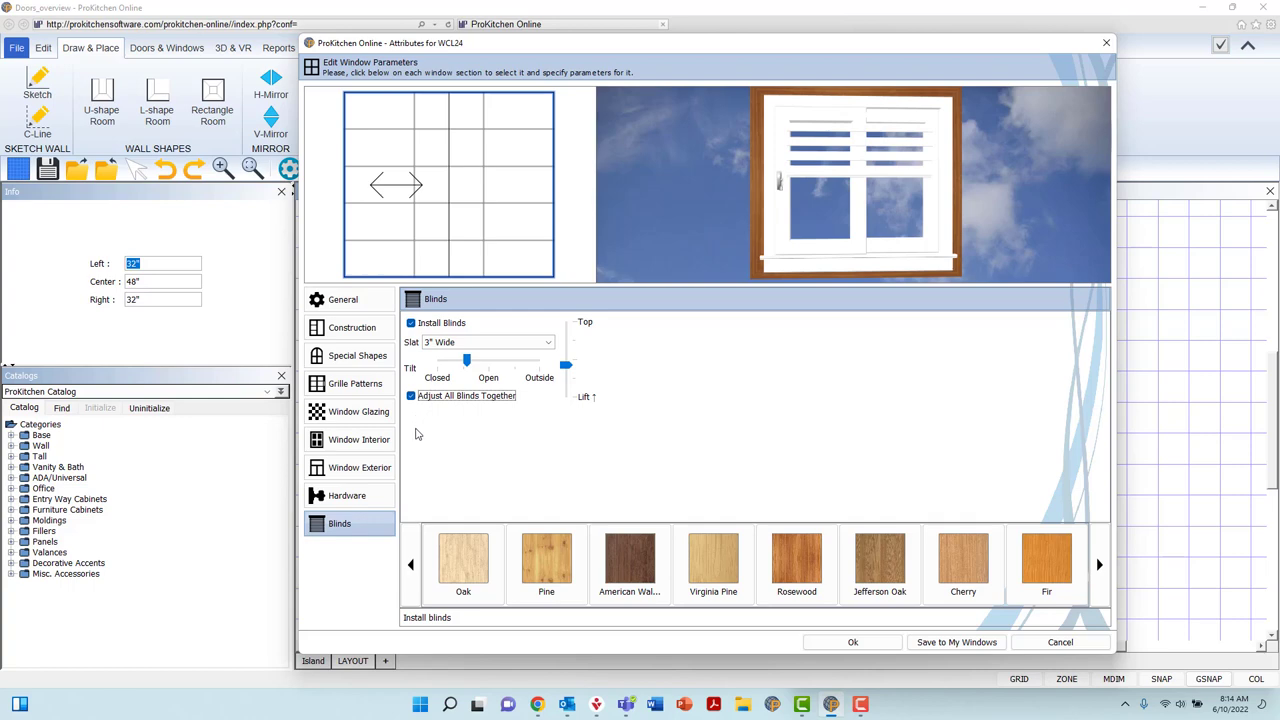
{"action": "mouse_move", "coordinate": [420, 518]}
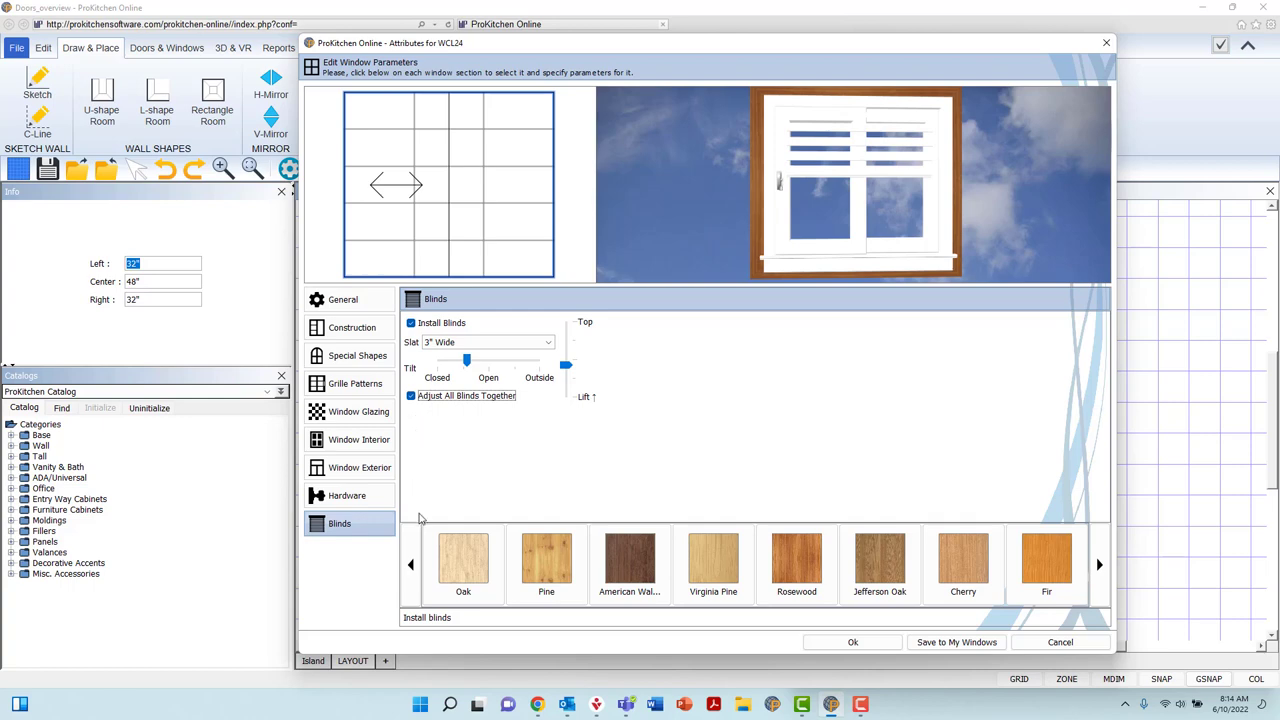
{"action": "mouse_move", "coordinate": [420, 520]}
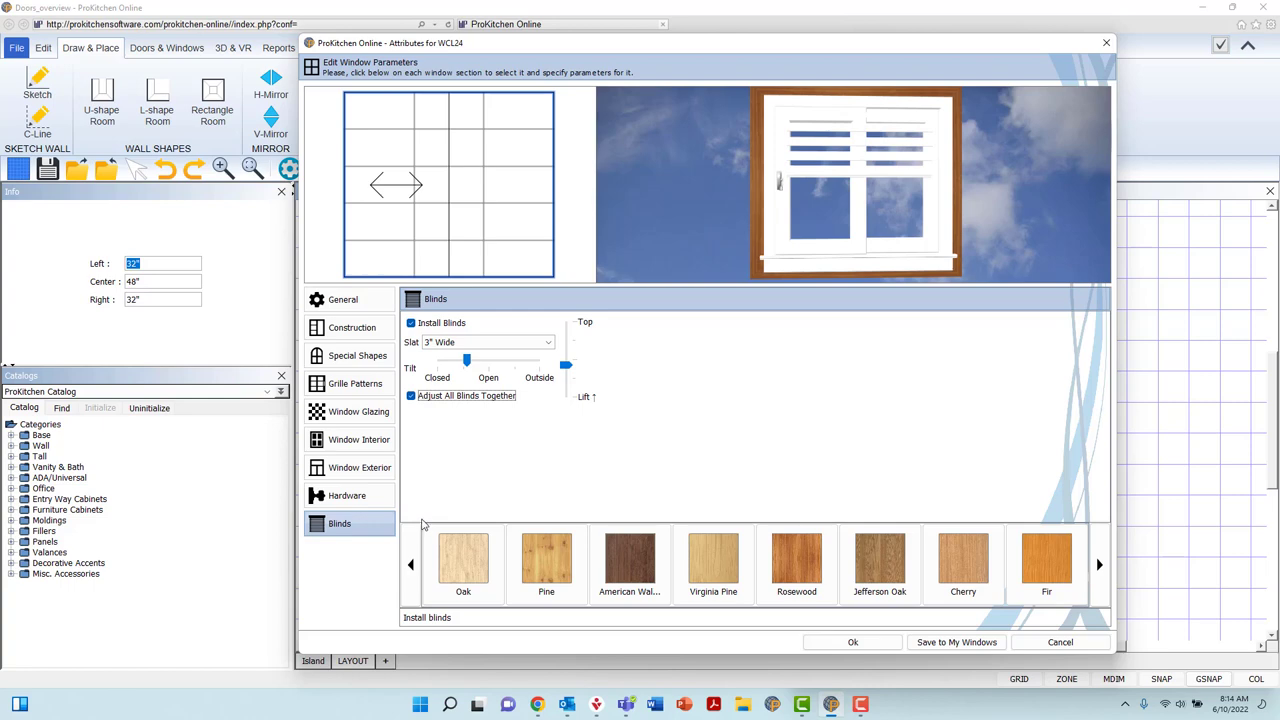
{"action": "left_click", "coordinate": [1098, 564]}
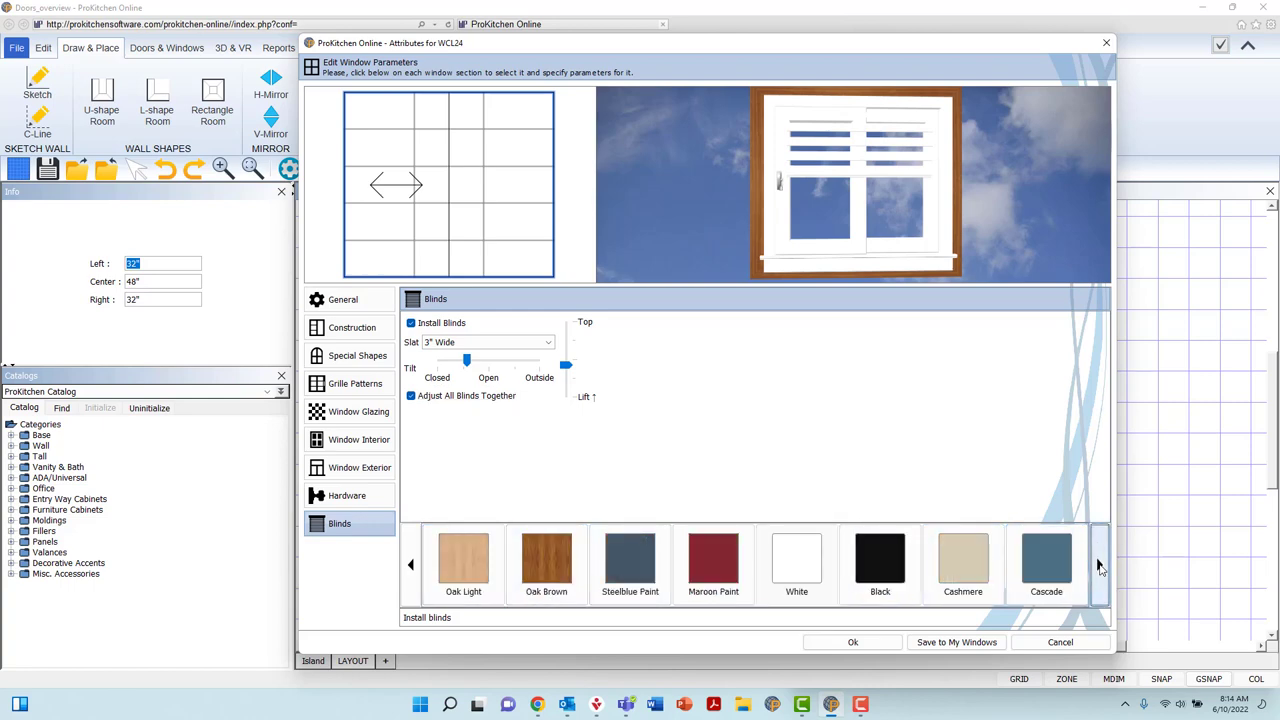
{"action": "left_click", "coordinate": [712, 560]}
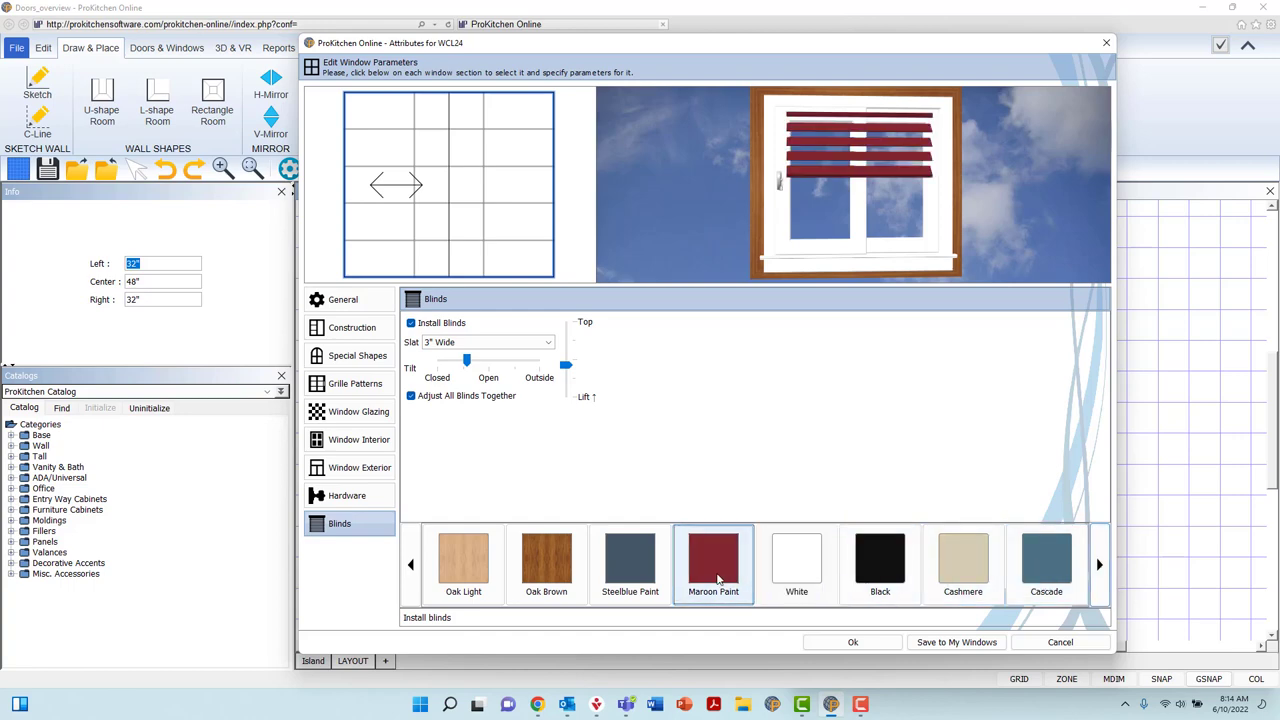
{"action": "left_click", "coordinate": [546, 560]}
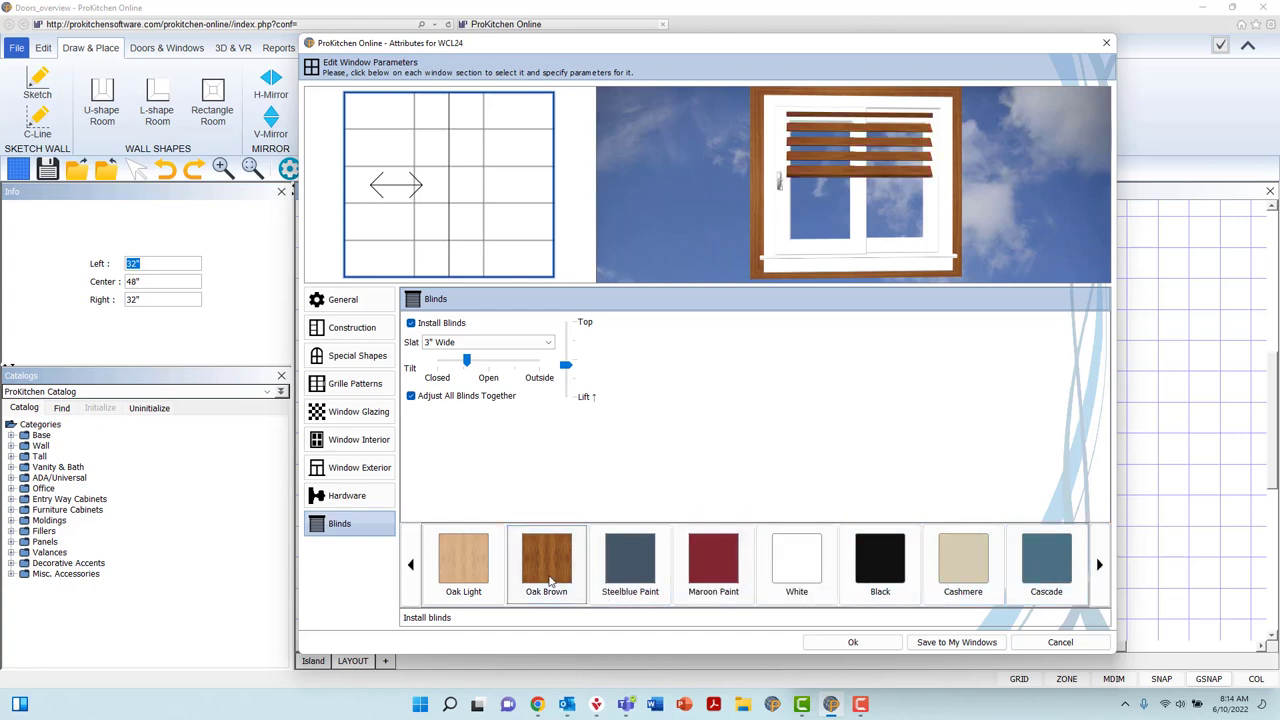
{"action": "left_click", "coordinate": [796, 560]}
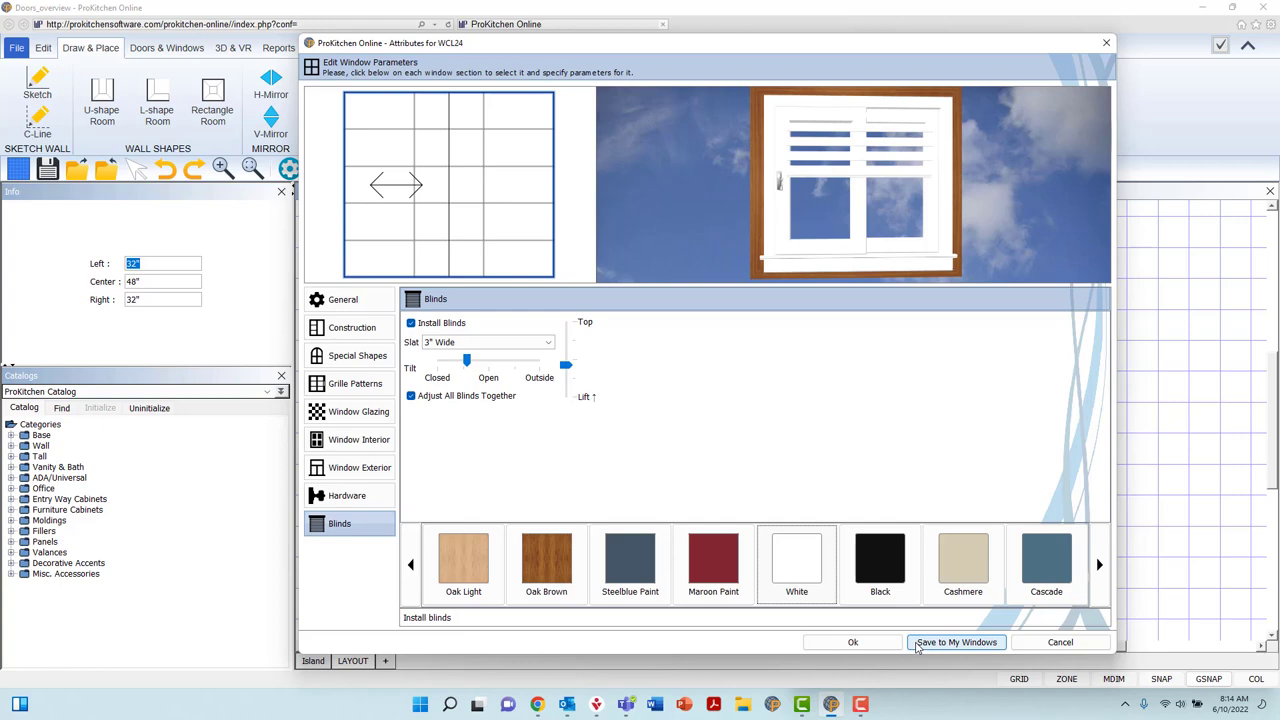
{"action": "mouse_move", "coordinate": [948, 648]}
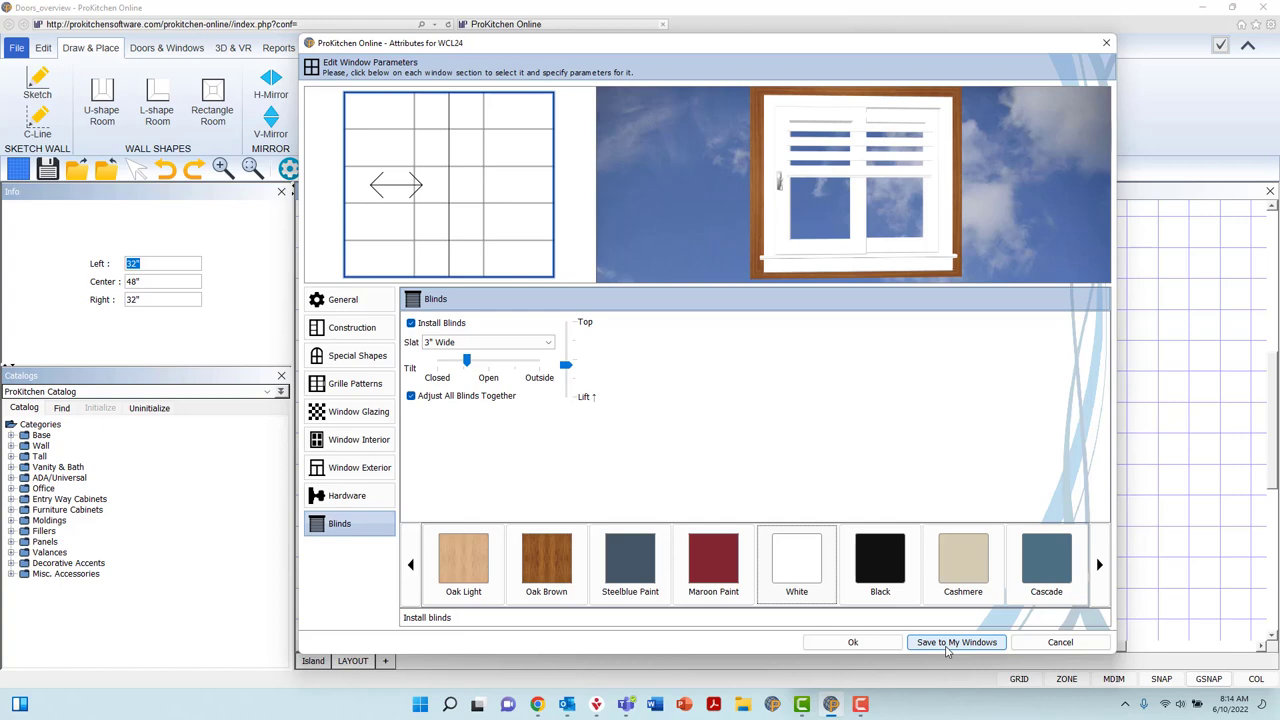
Save the window to My Windows, confirm it appears in that folder, and return to the room plan
{"action": "left_click", "coordinate": [956, 642]}
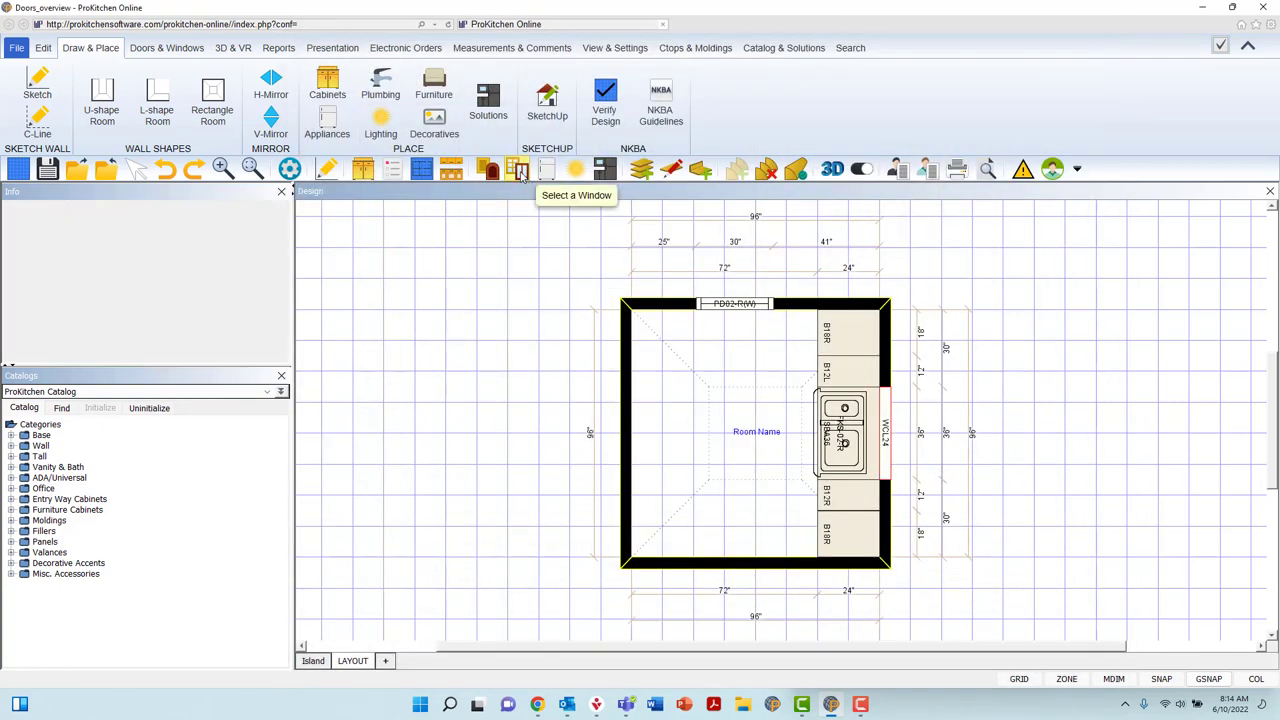
{"action": "left_click", "coordinate": [516, 168]}
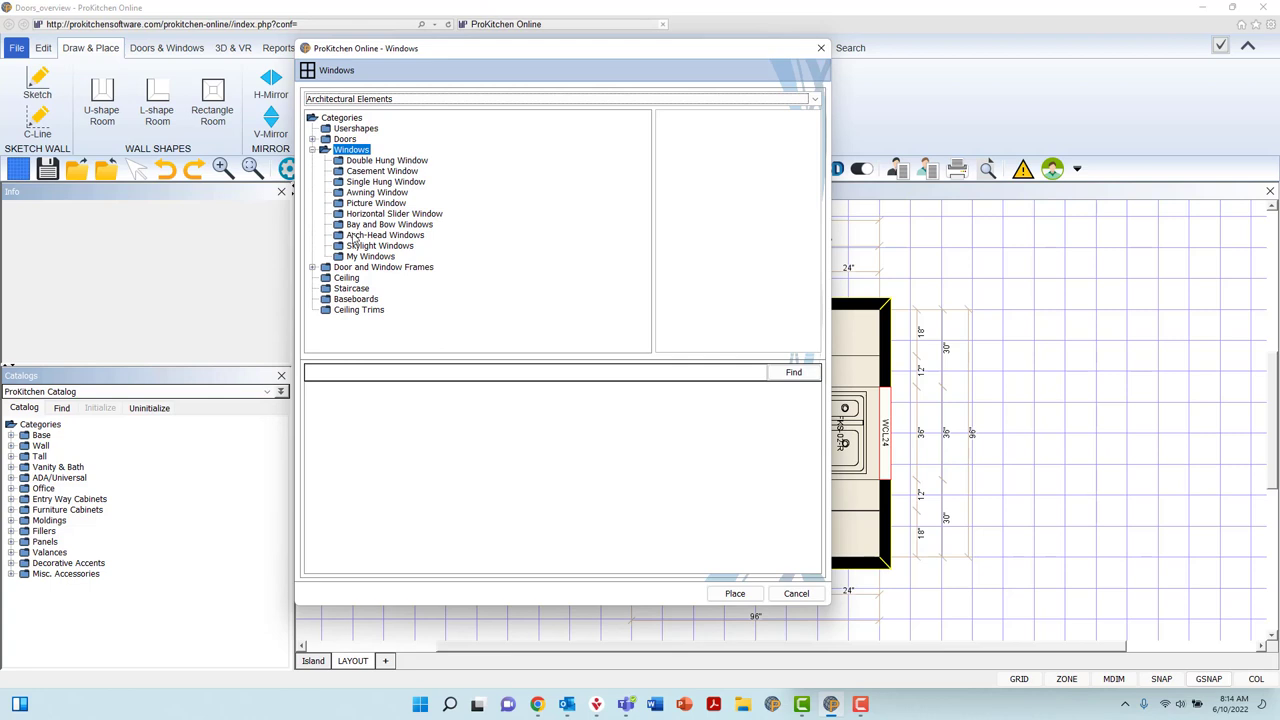
{"action": "mouse_move", "coordinate": [336, 236]}
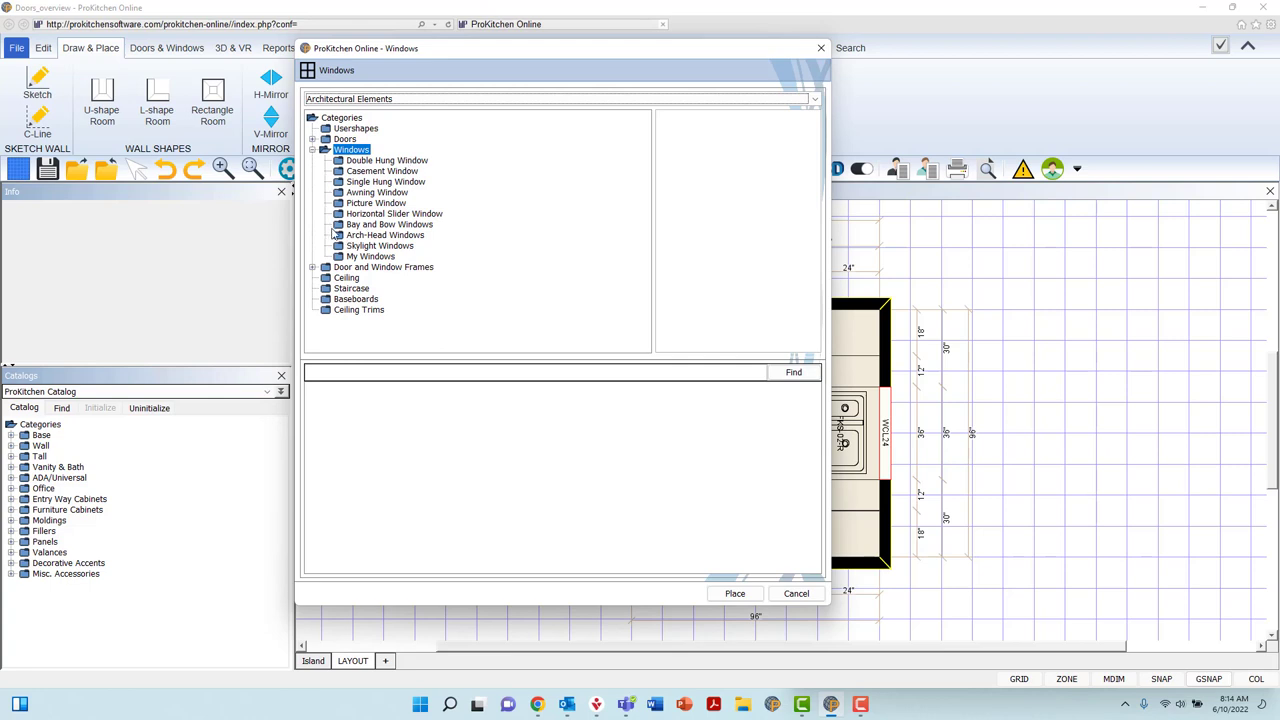
{"action": "left_click", "coordinate": [372, 256]}
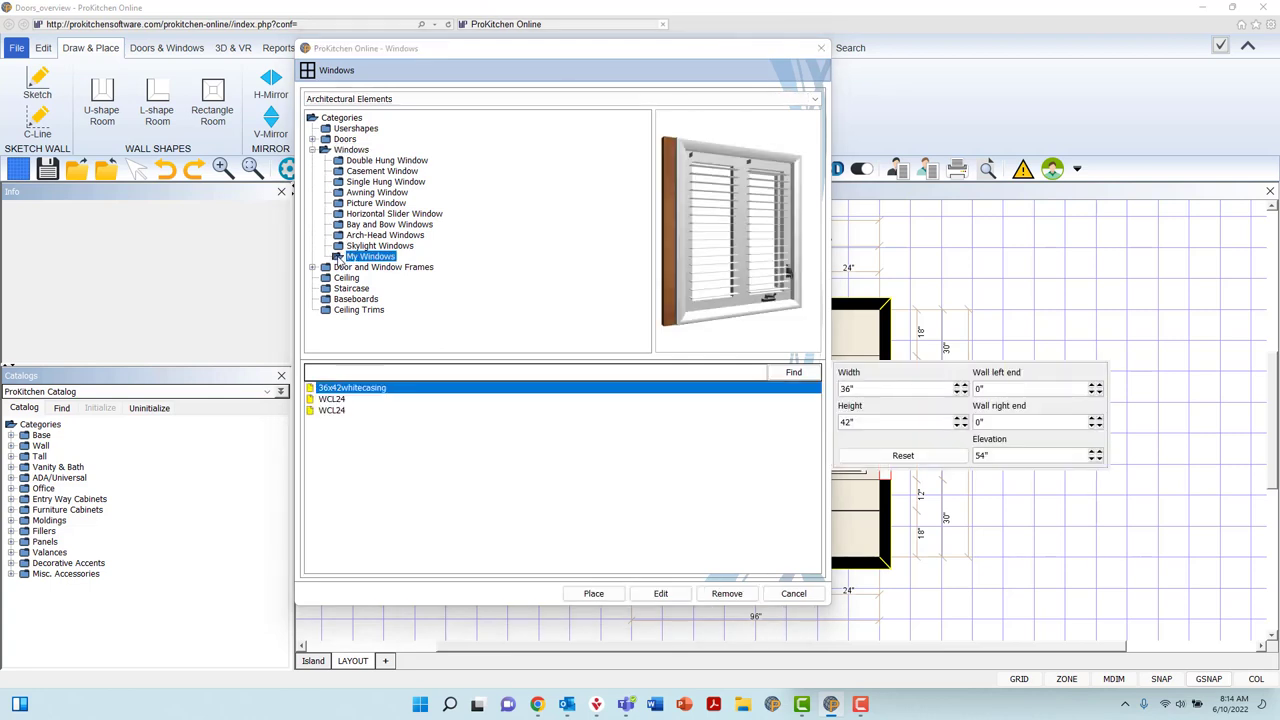
{"action": "left_click", "coordinate": [792, 592]}
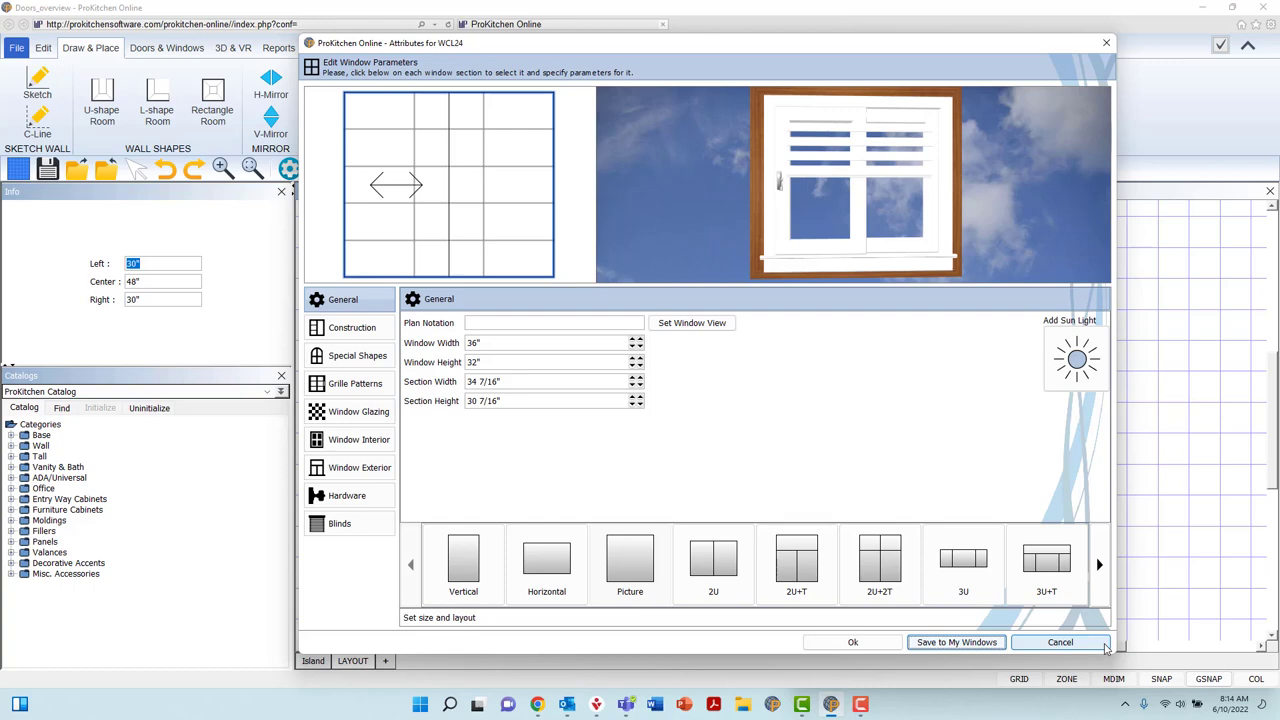
{"action": "left_click", "coordinate": [1060, 642]}
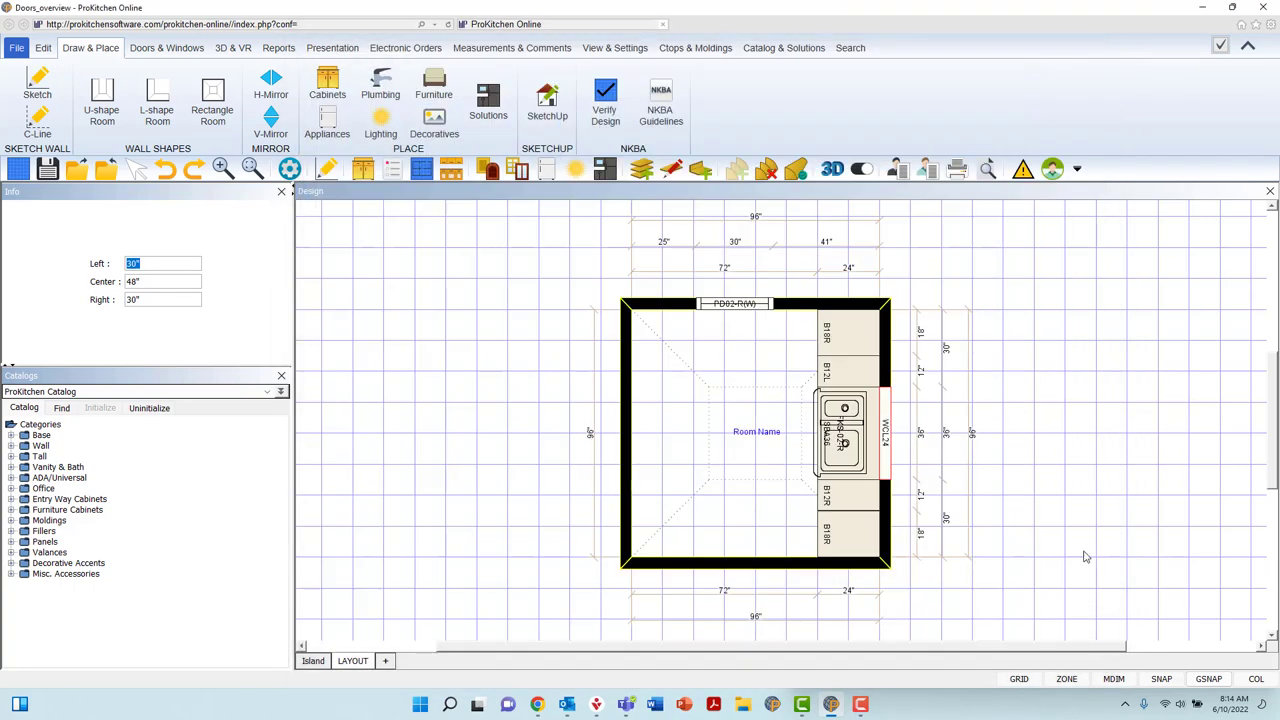
{"action": "mouse_move", "coordinate": [1042, 452]}
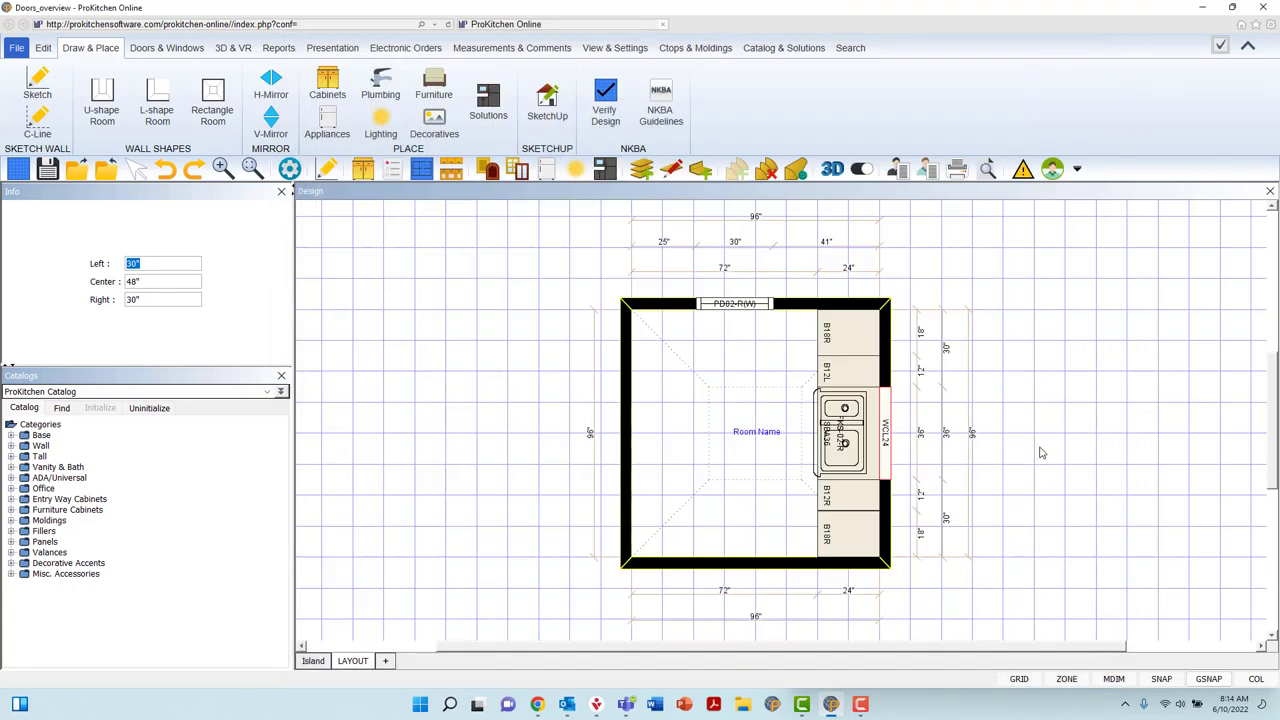